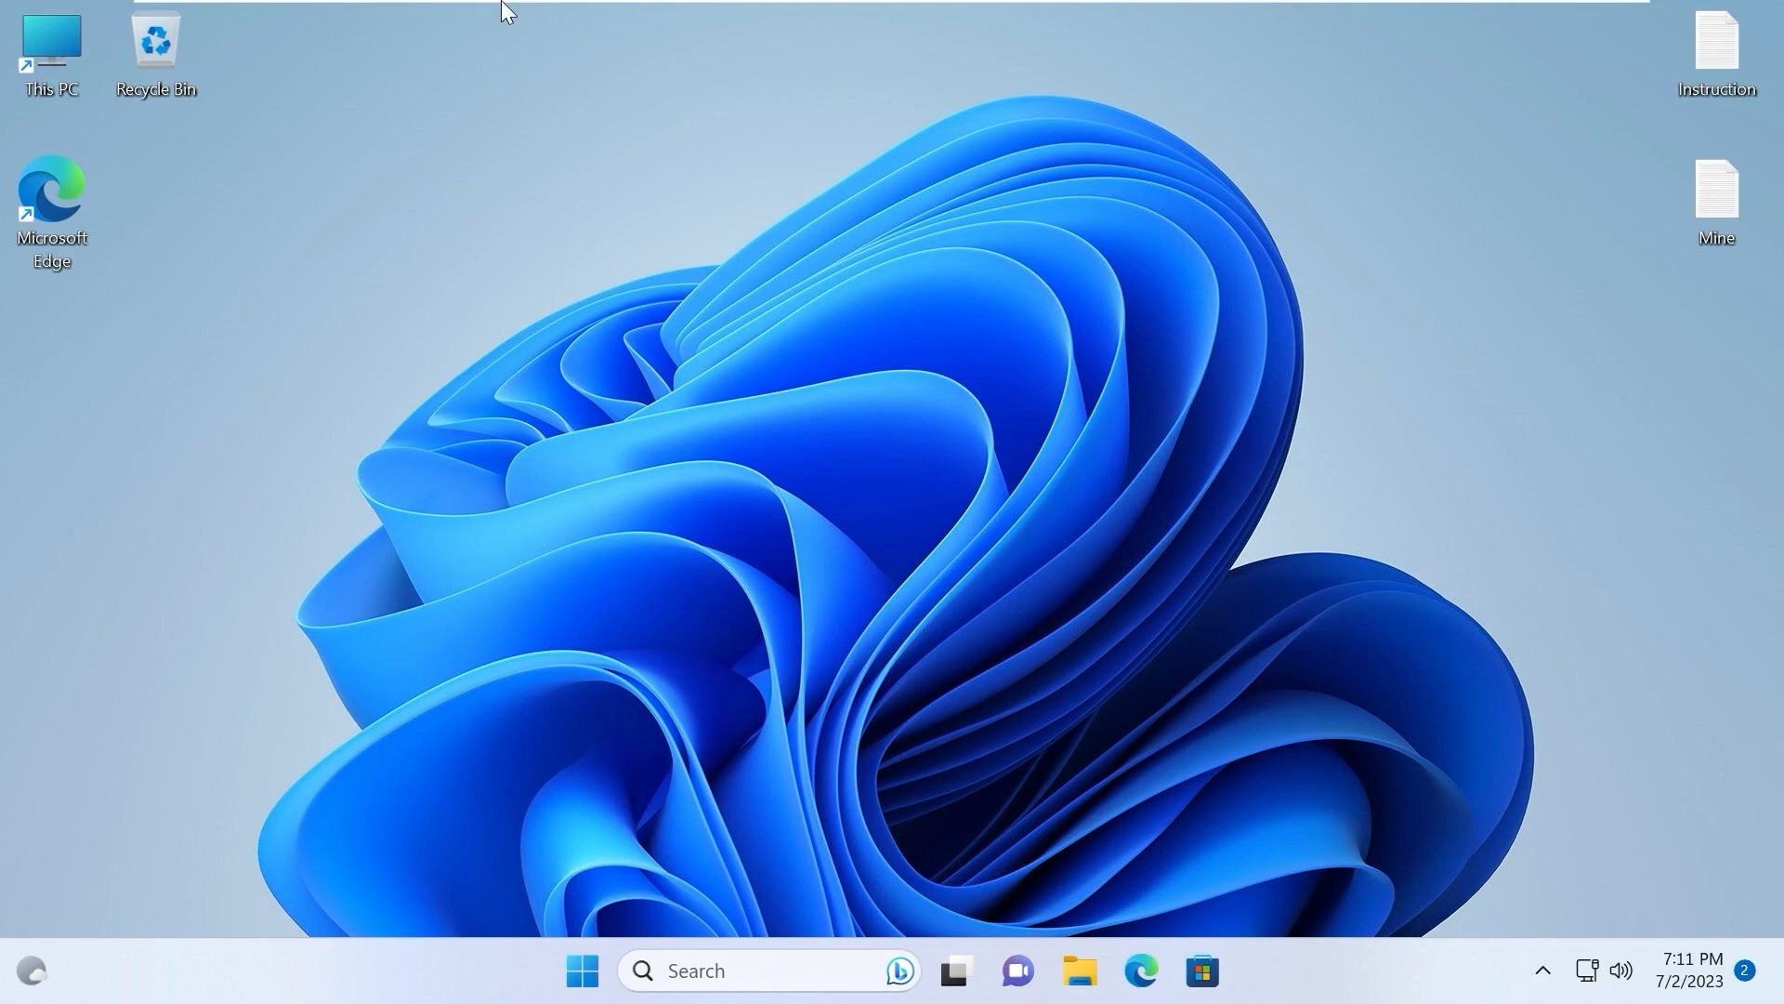
pyautogui.moveTo(468, 208)
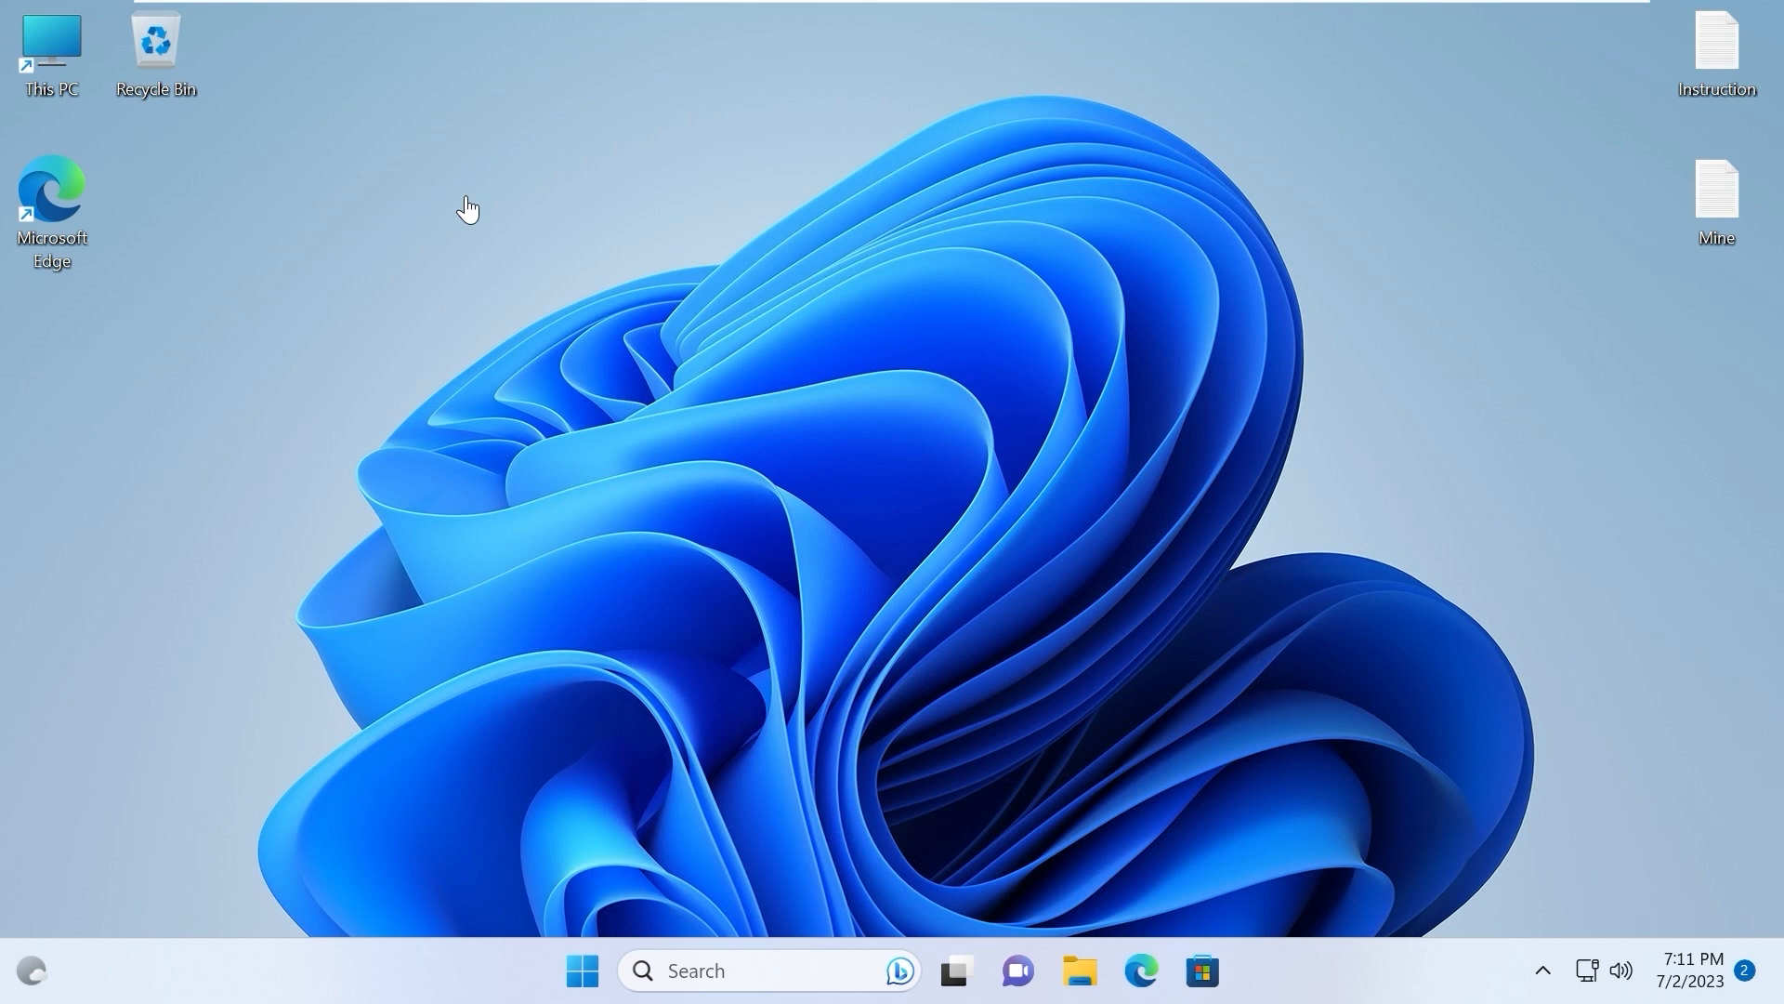
# Open the taskbar search panel showing recent Task Manager and Device Manager entries
pyautogui.click(50, 47)
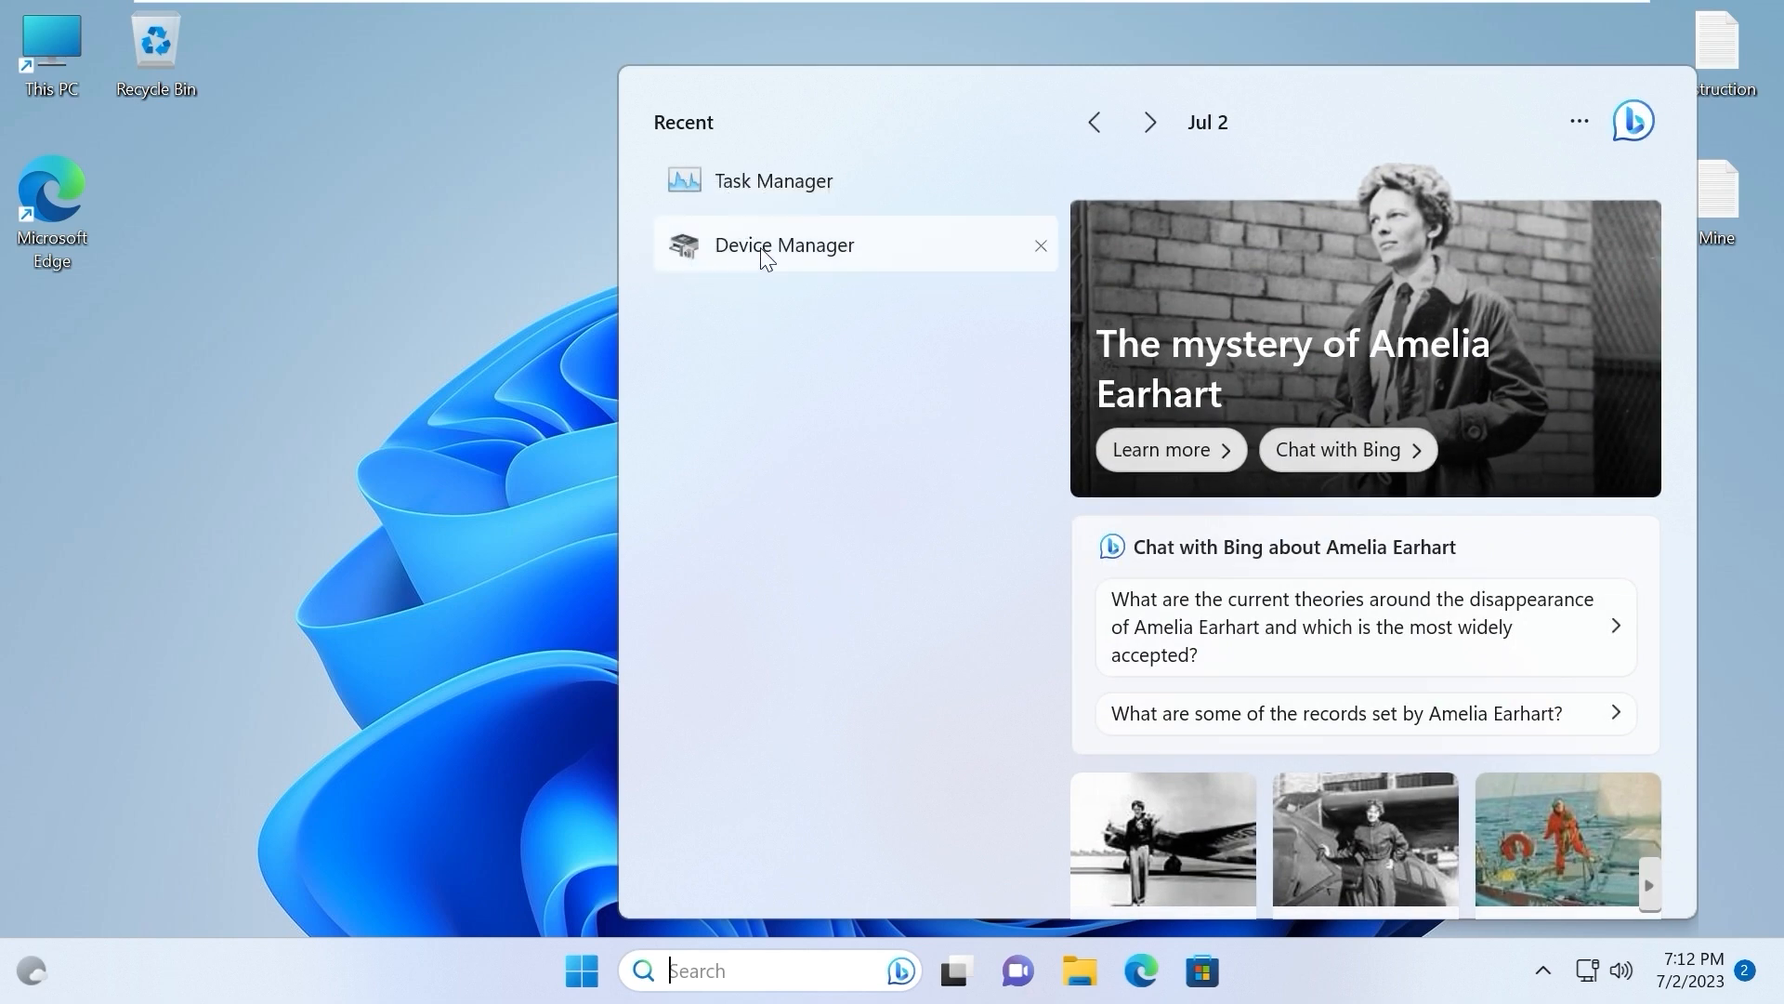
# Open Device Manager, expand Bluetooth, and view the RFCOMM Protocol TDI device's options
pyautogui.click(784, 244)
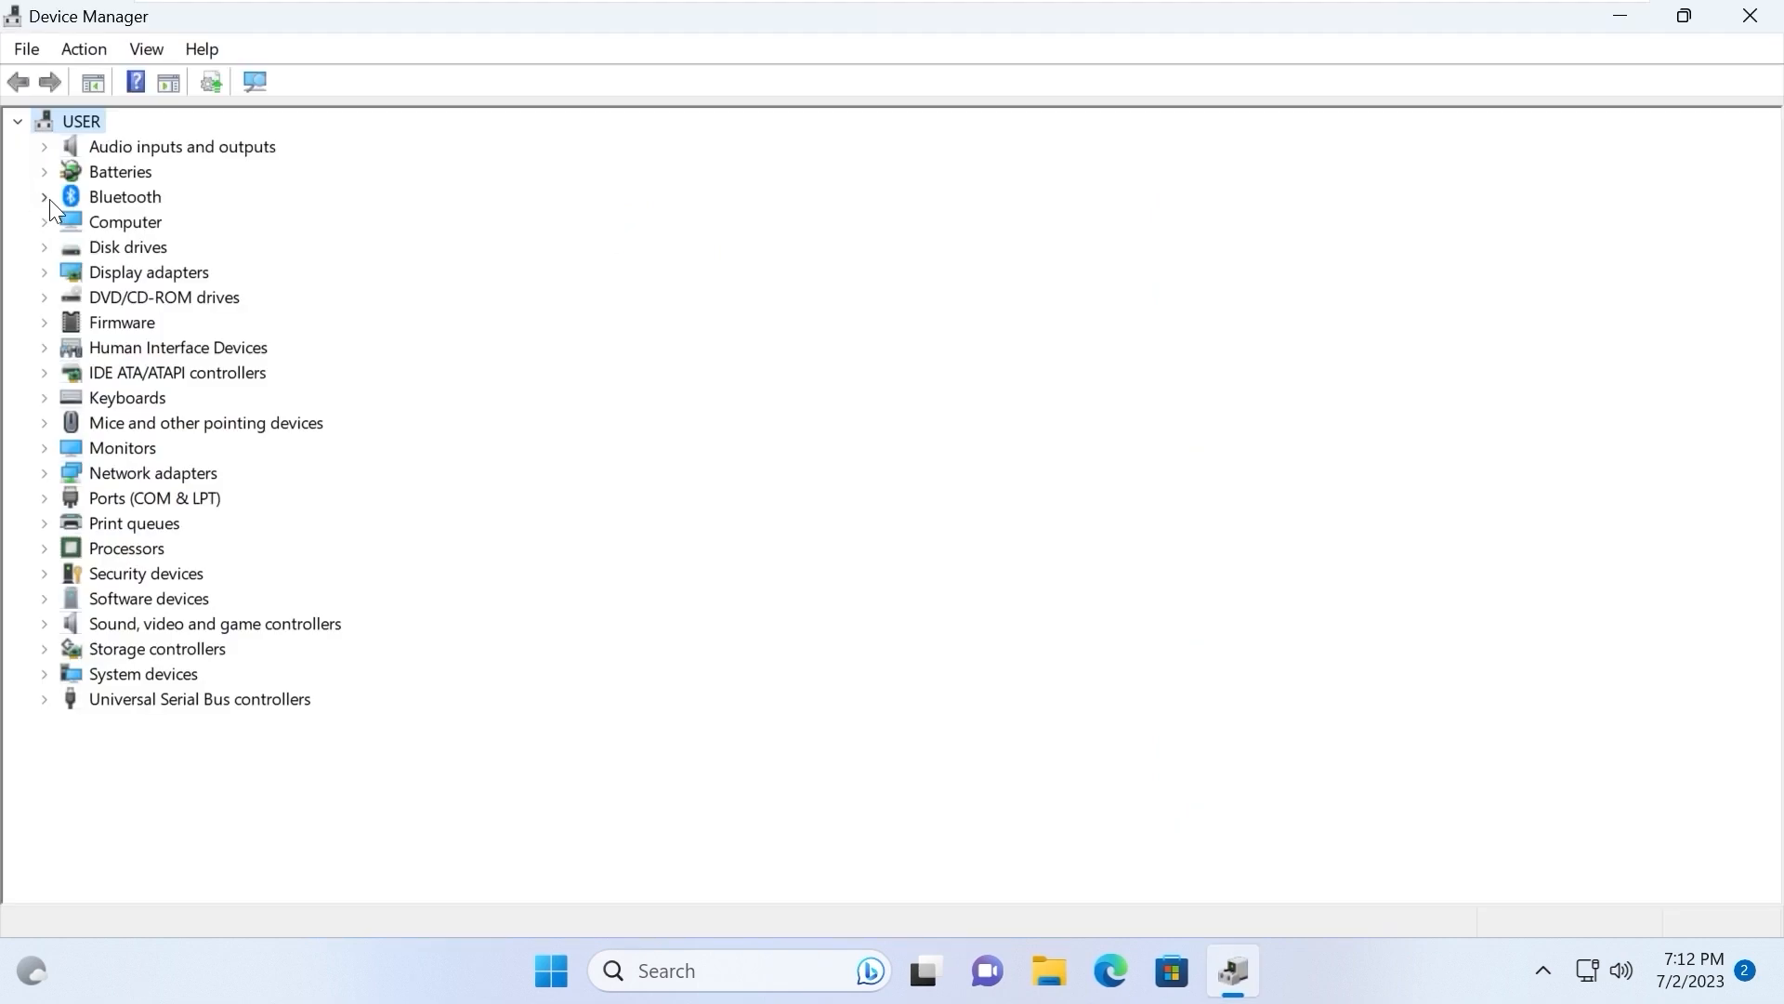
pyautogui.moveTo(705, 559)
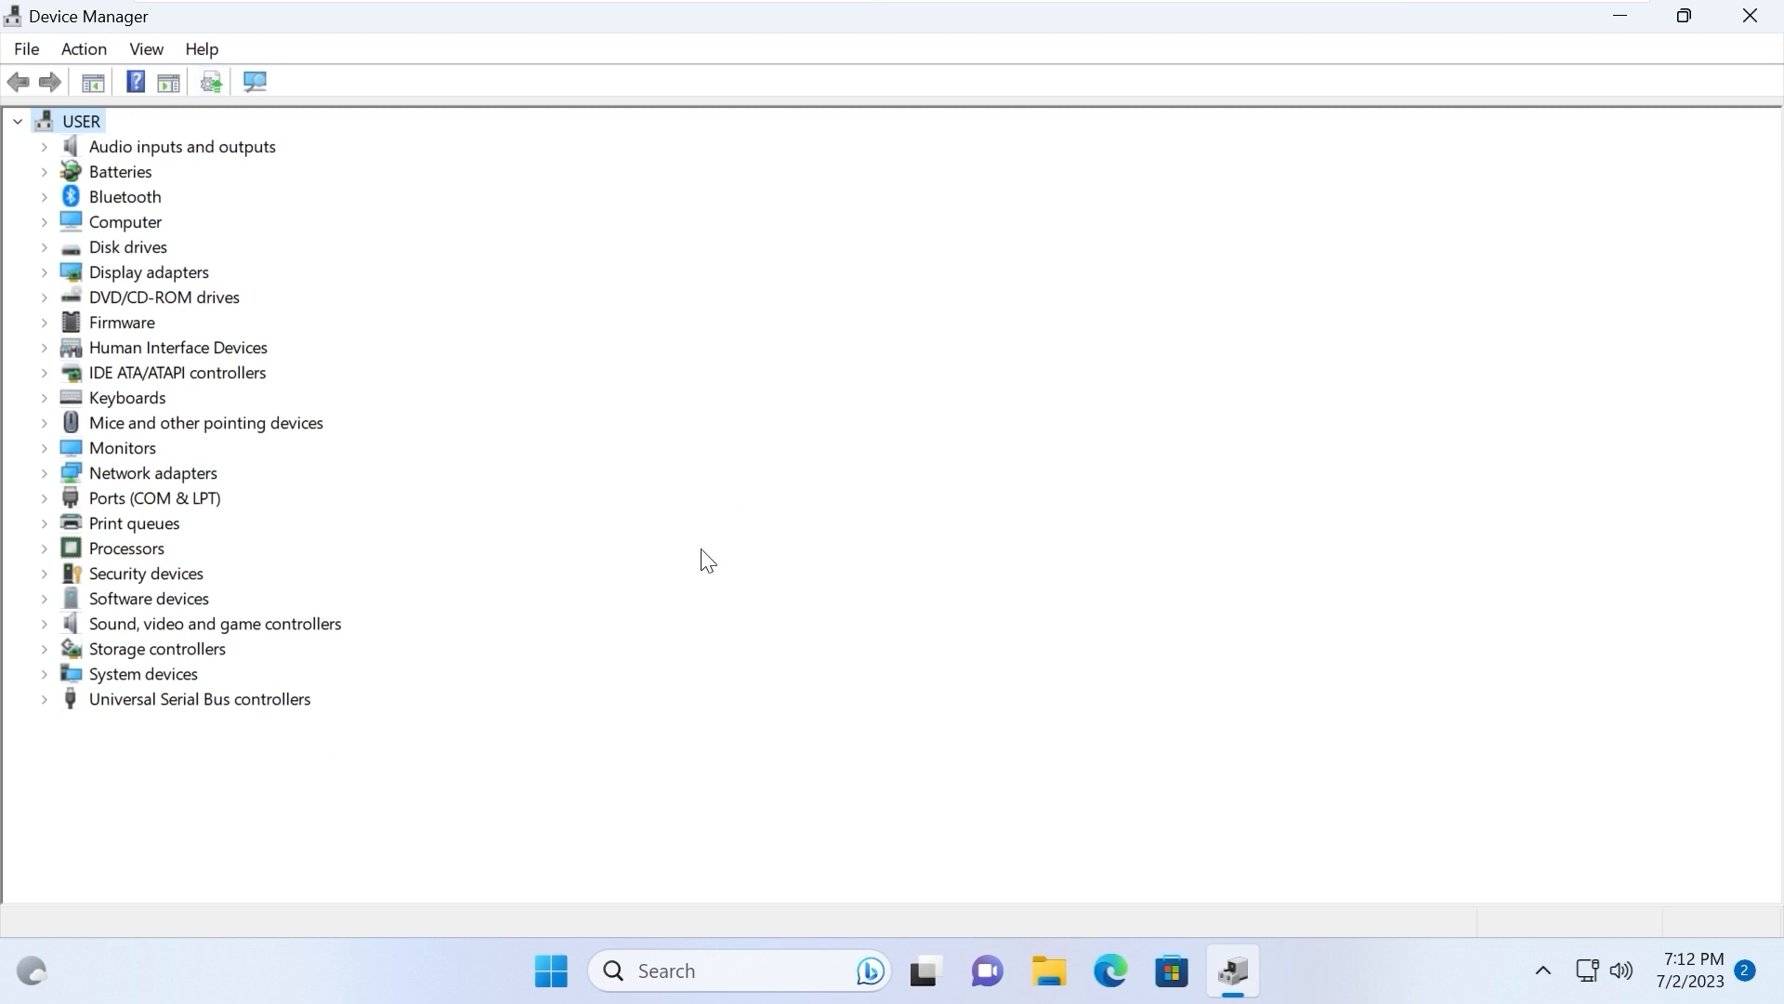
pyautogui.moveTo(166, 162)
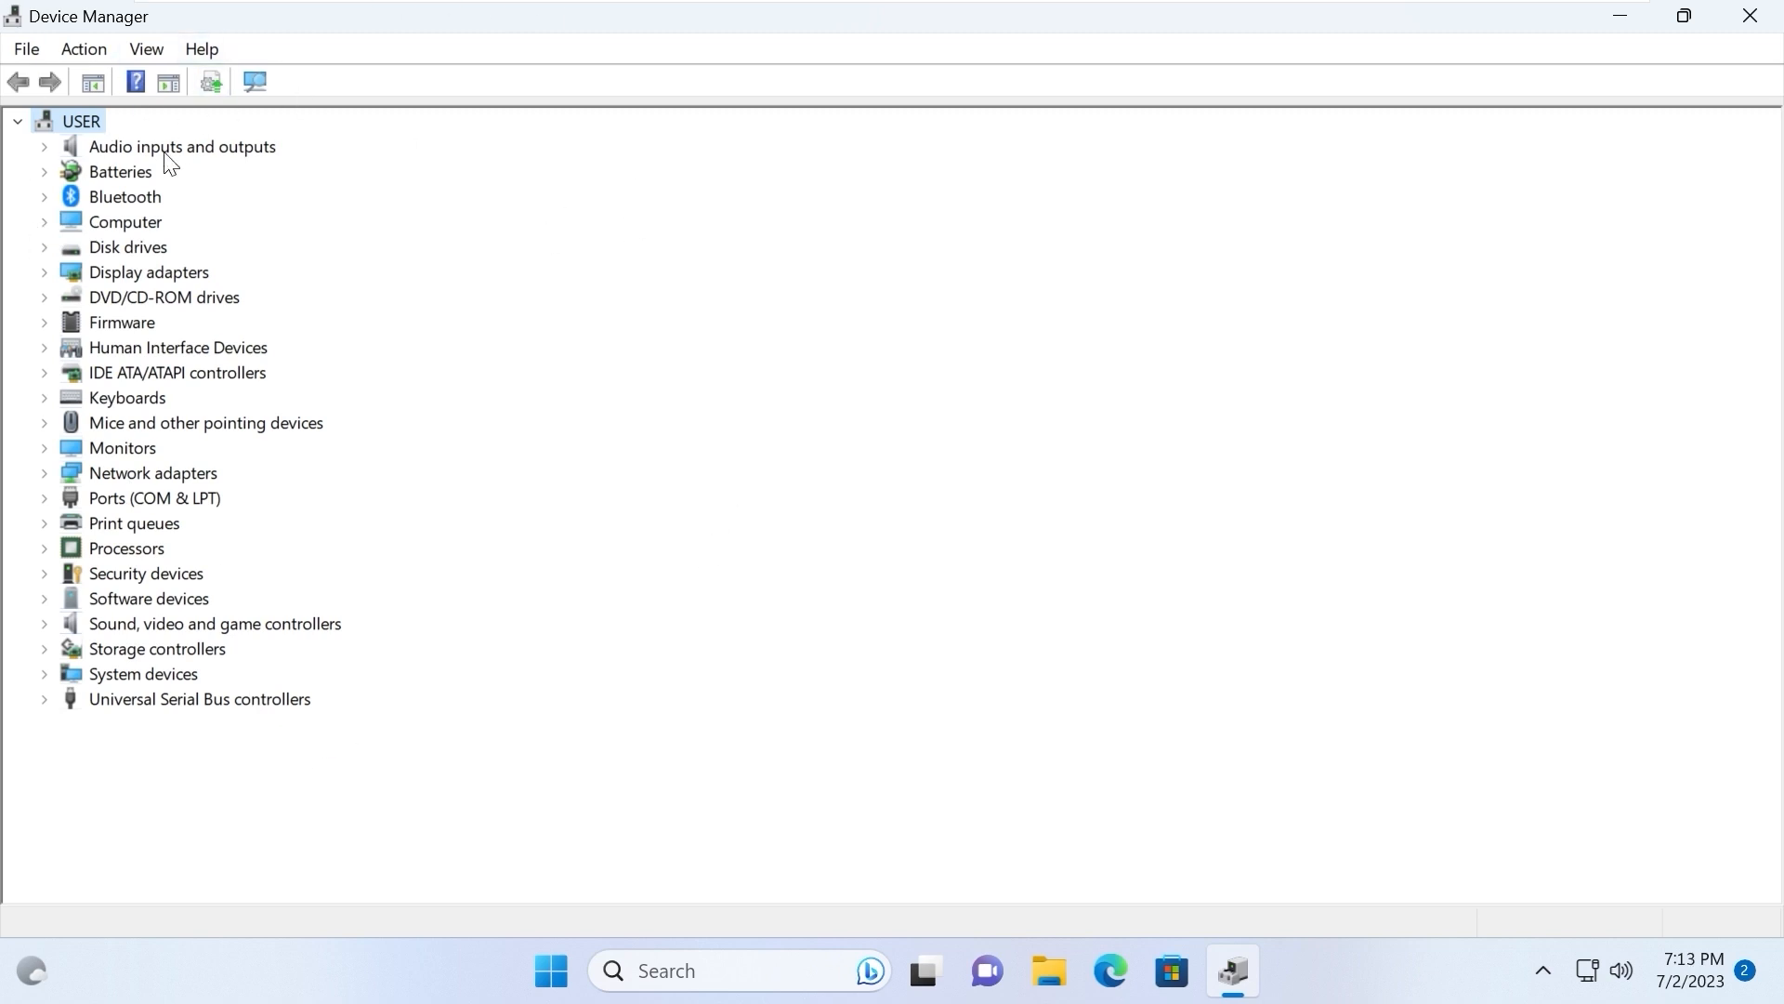
pyautogui.moveTo(8, 212)
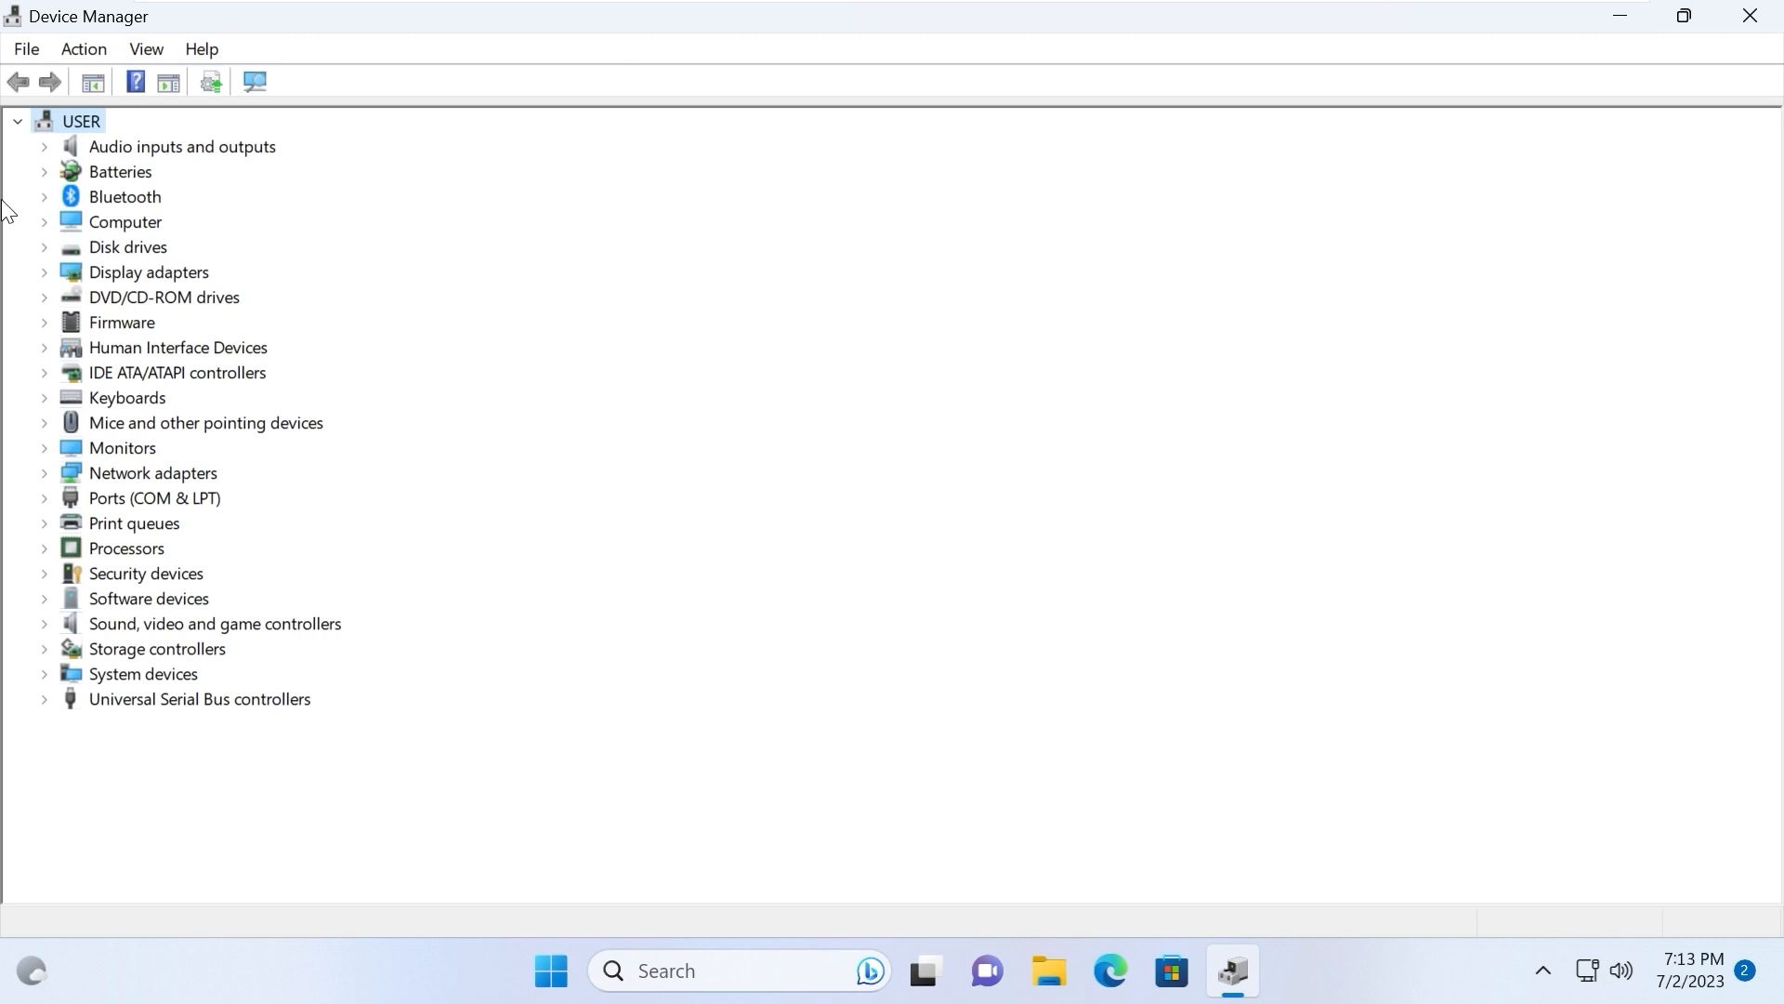
pyautogui.click(43, 196)
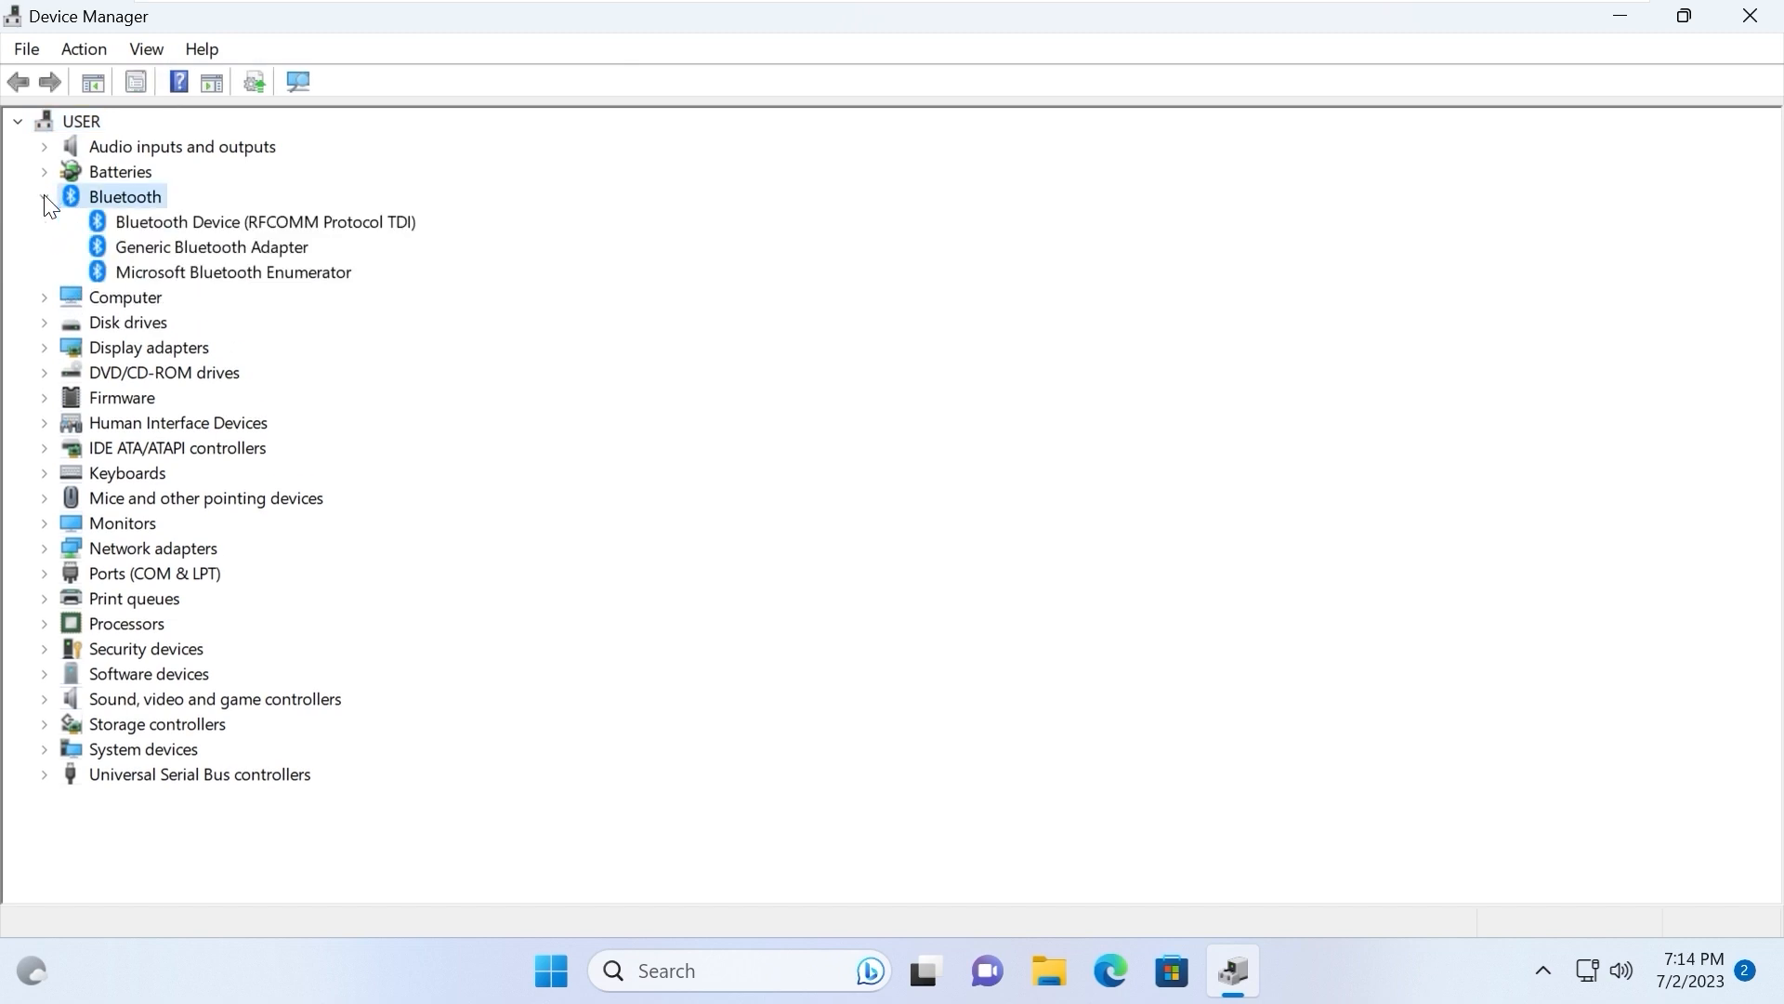
pyautogui.rightClick(264, 223)
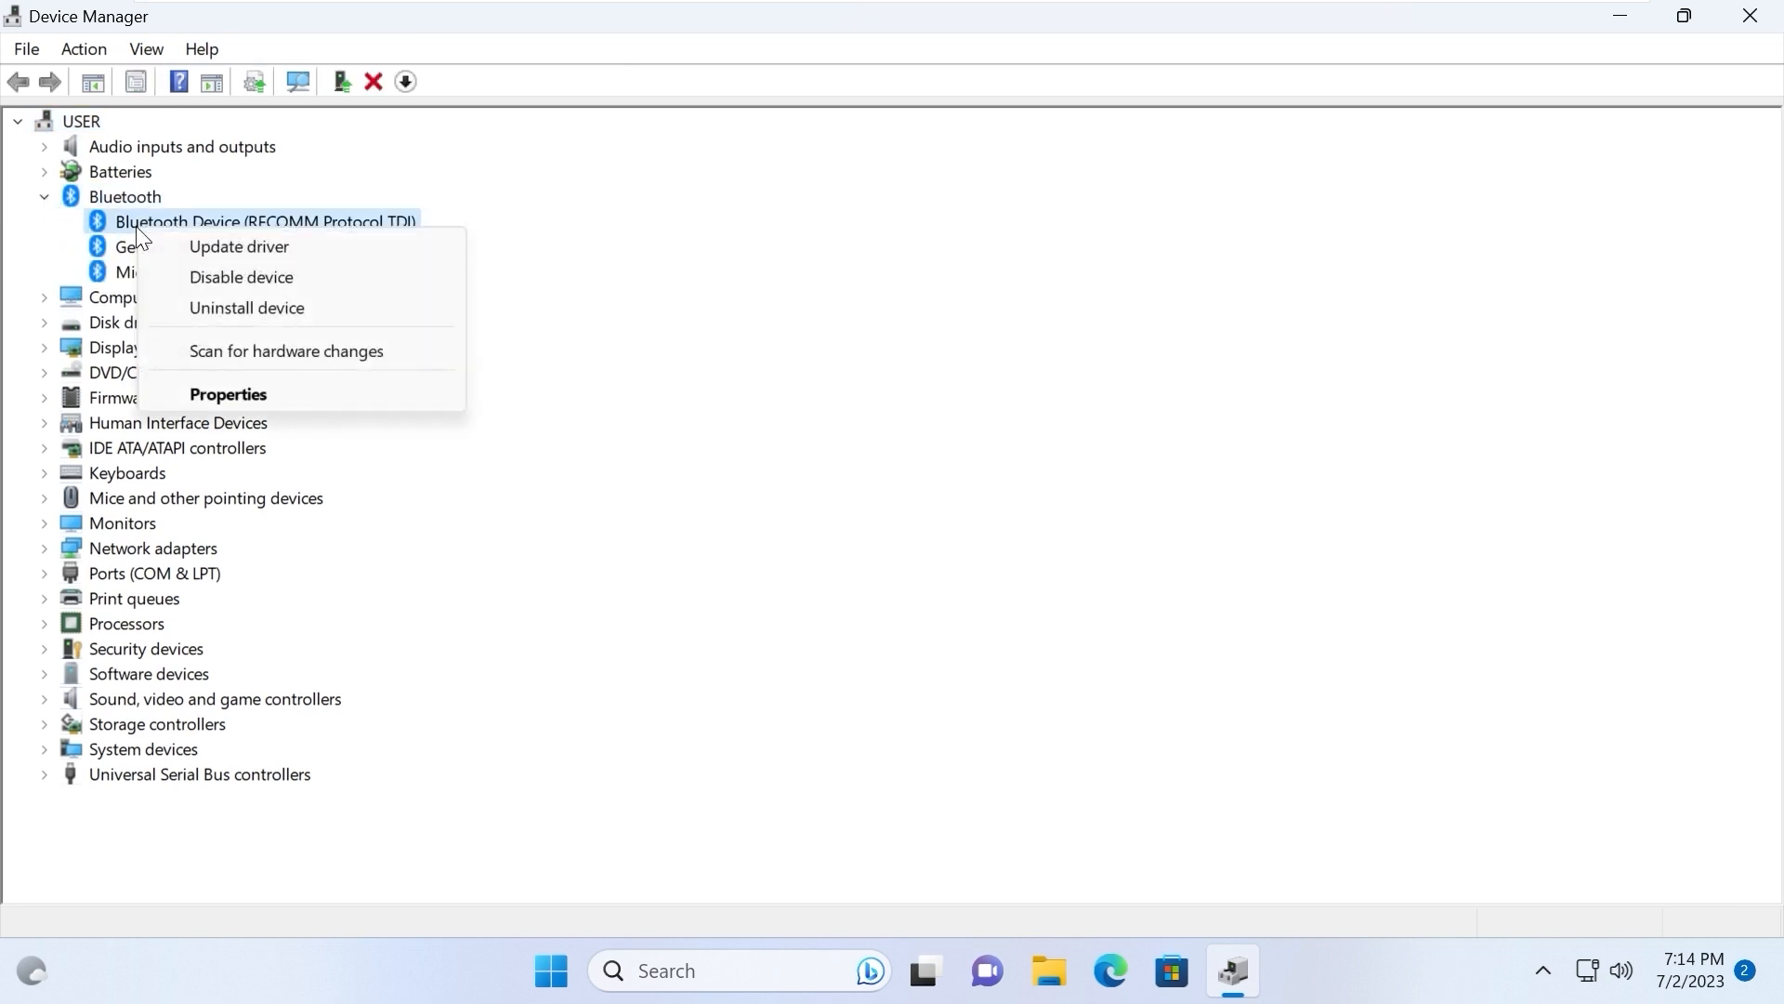
pyautogui.click(238, 248)
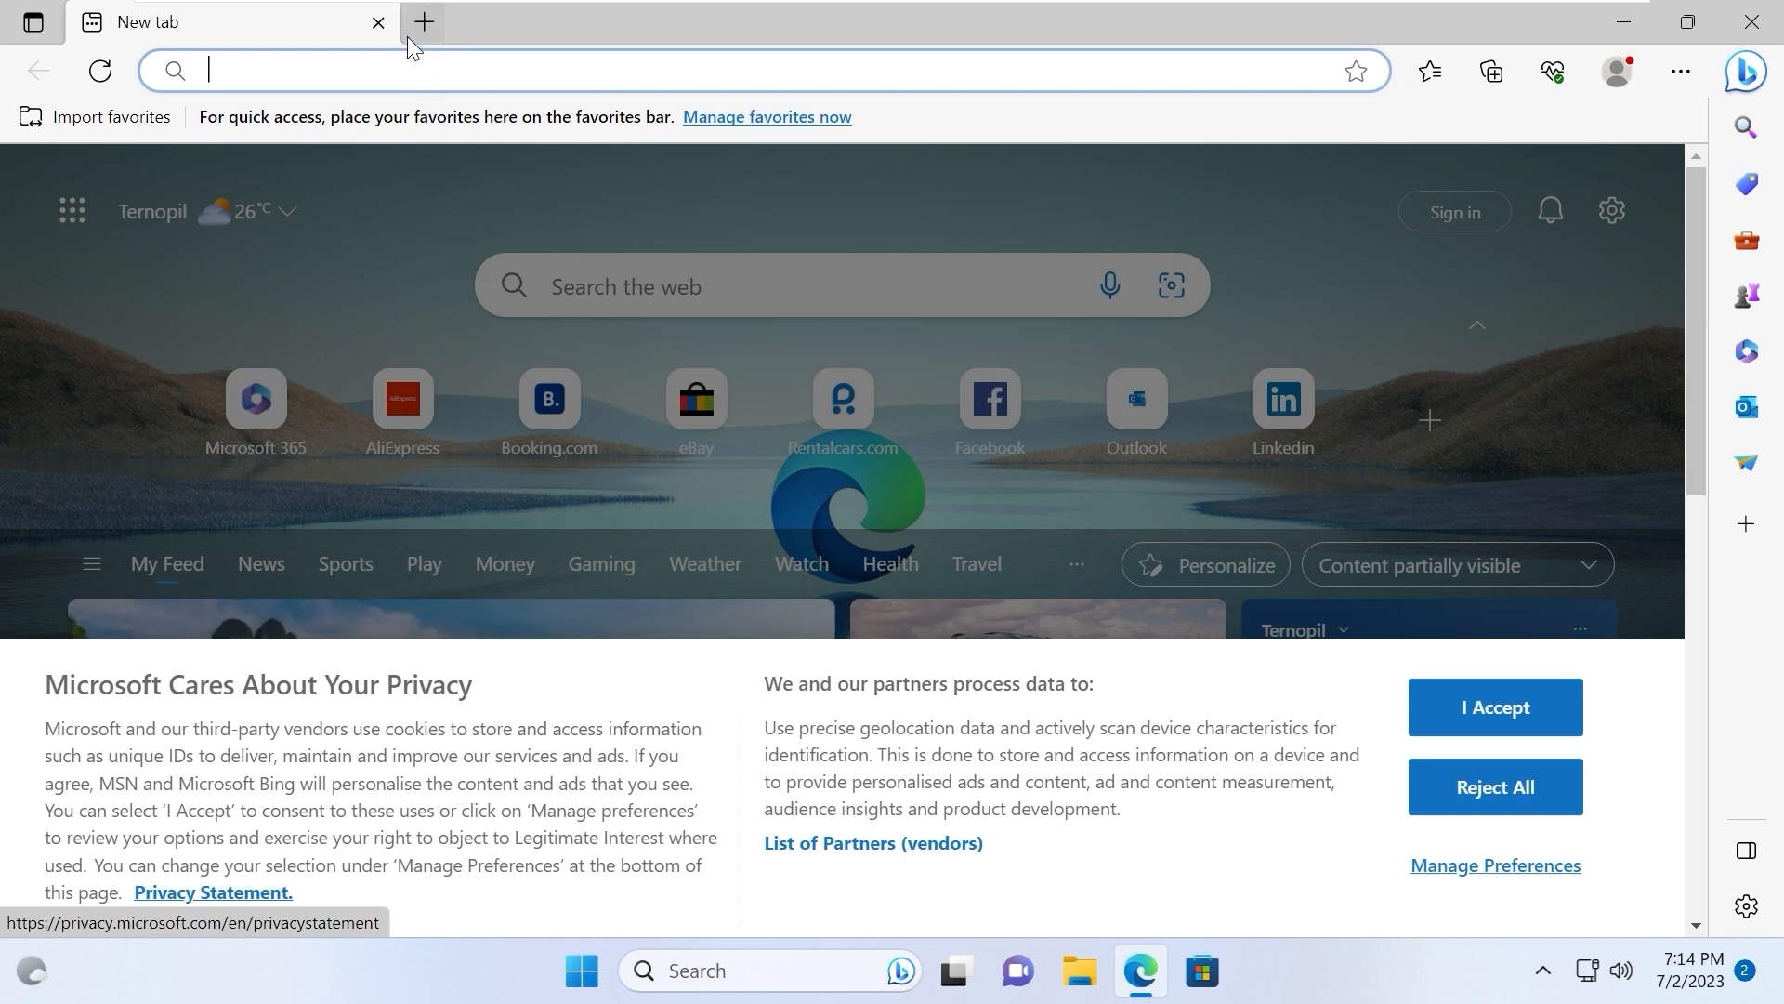
pyautogui.moveTo(501, 45)
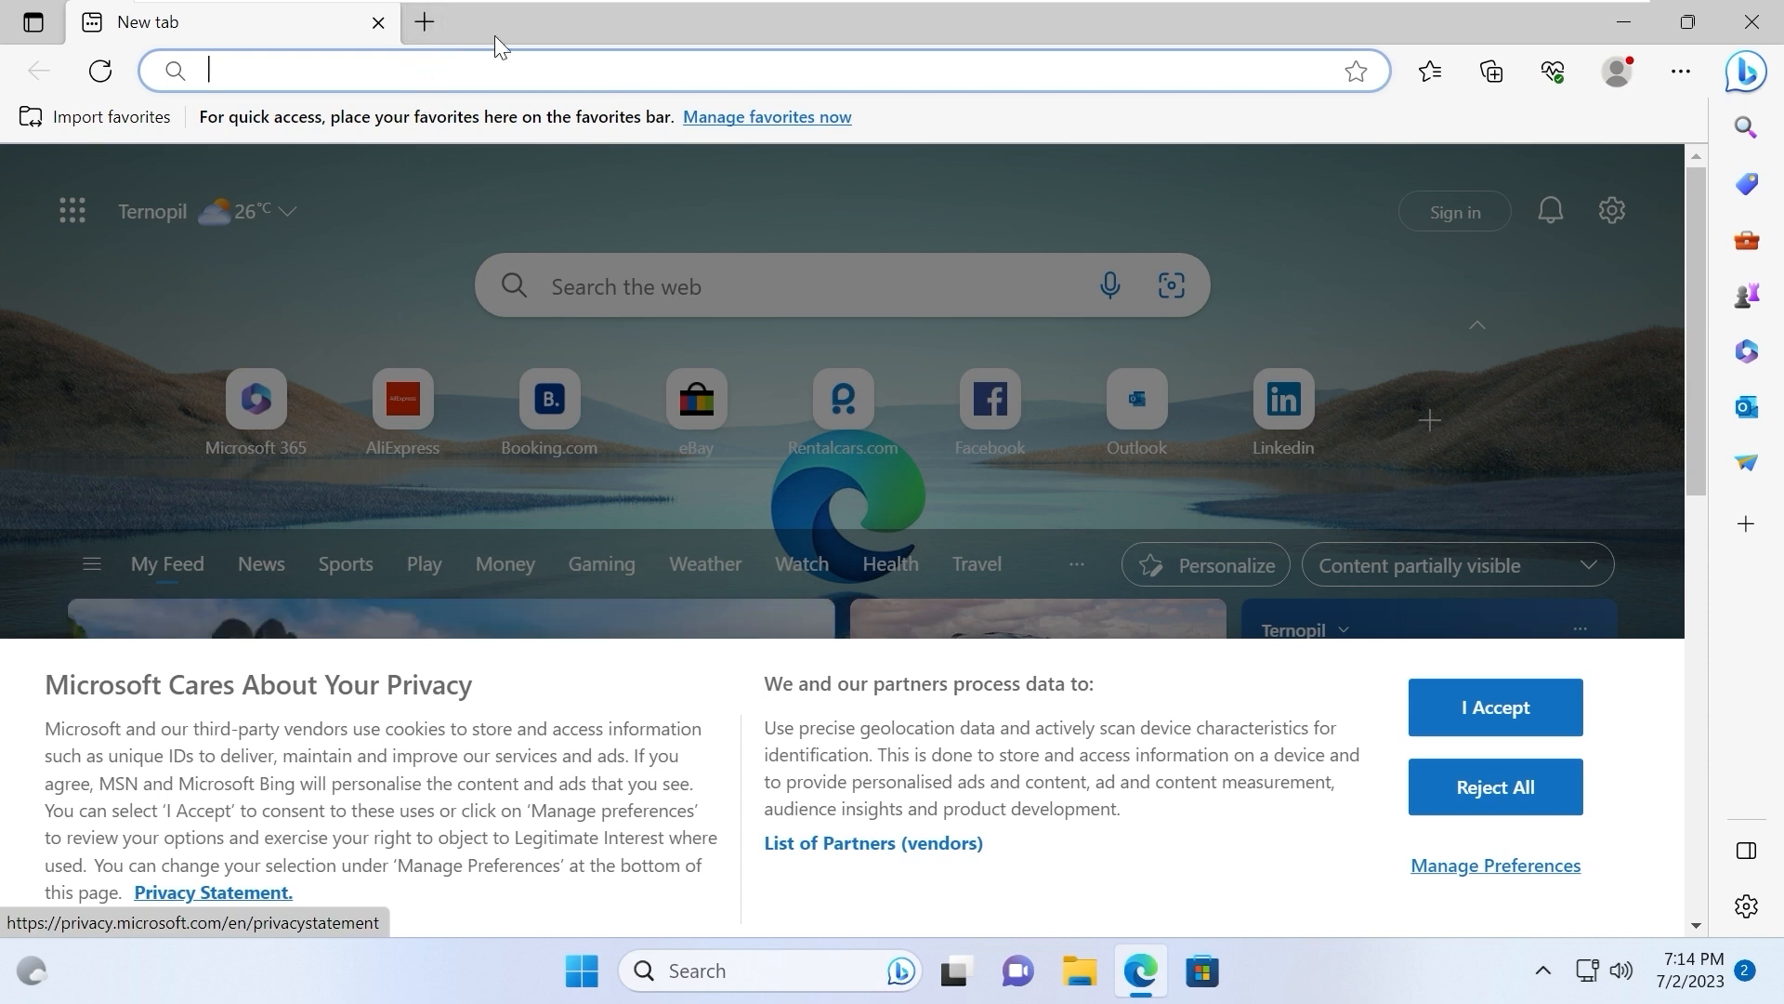
pyautogui.moveTo(634, 173)
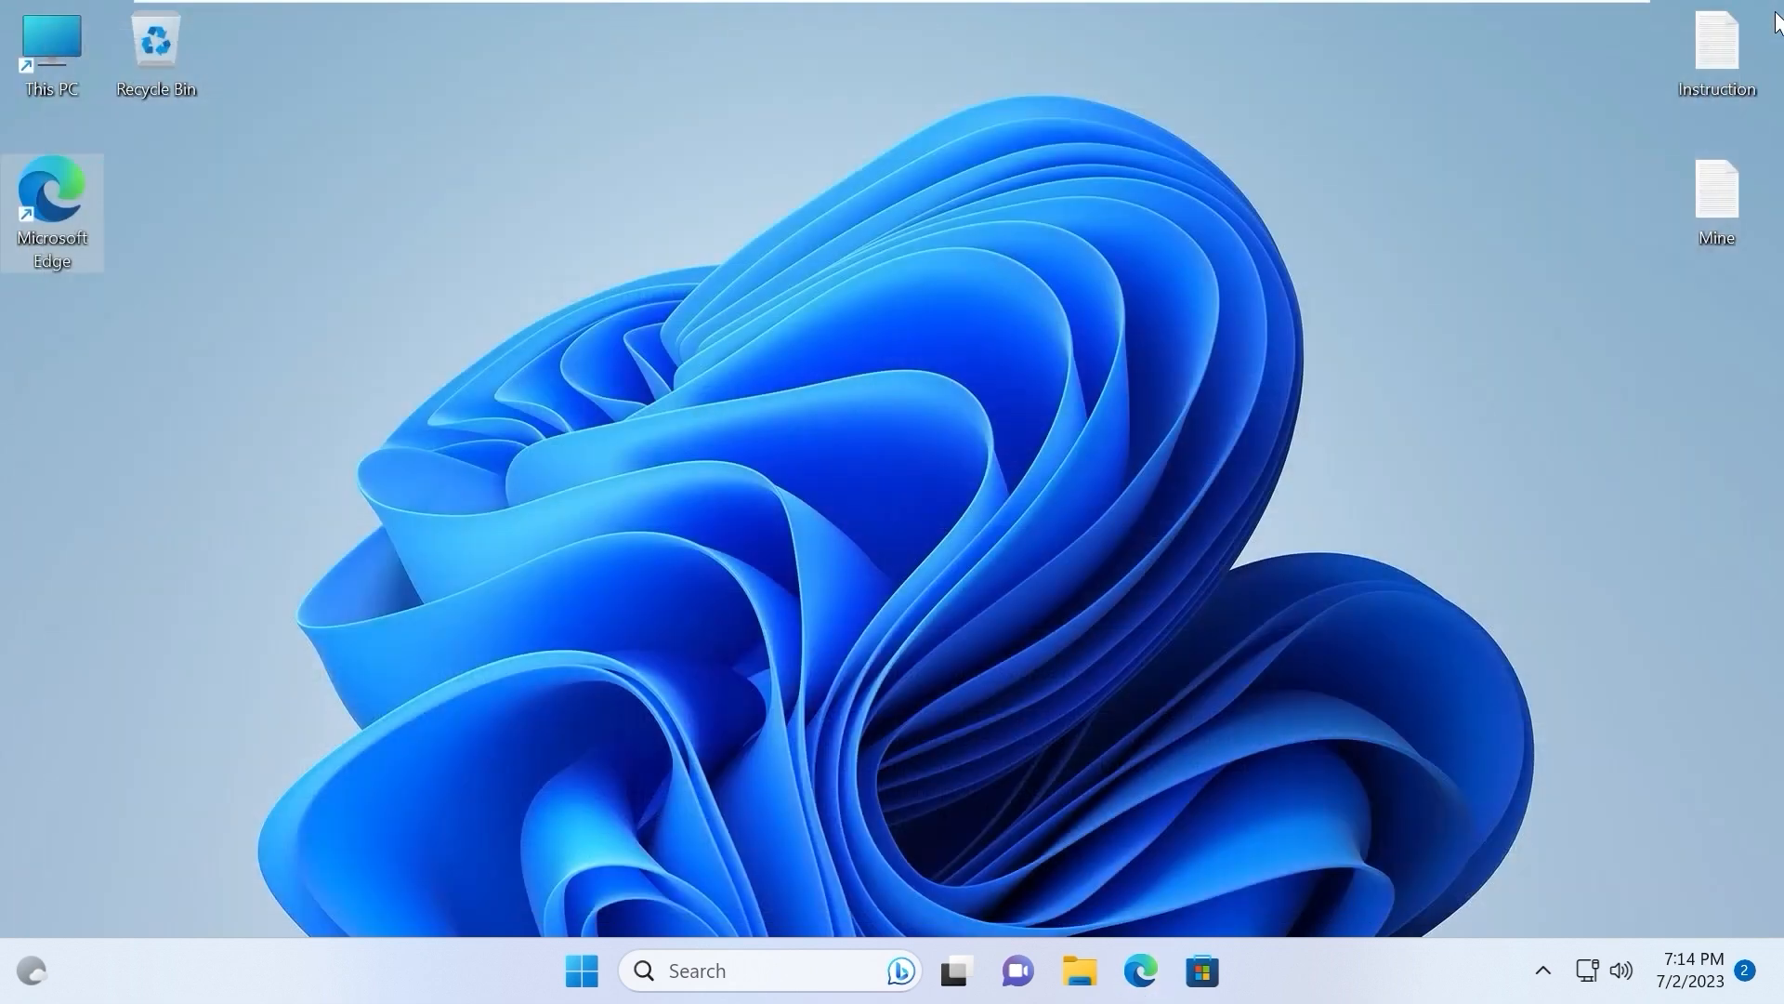
# Close Edge and open the Instruction notes file from the desktop
pyautogui.doubleClick(1716, 46)
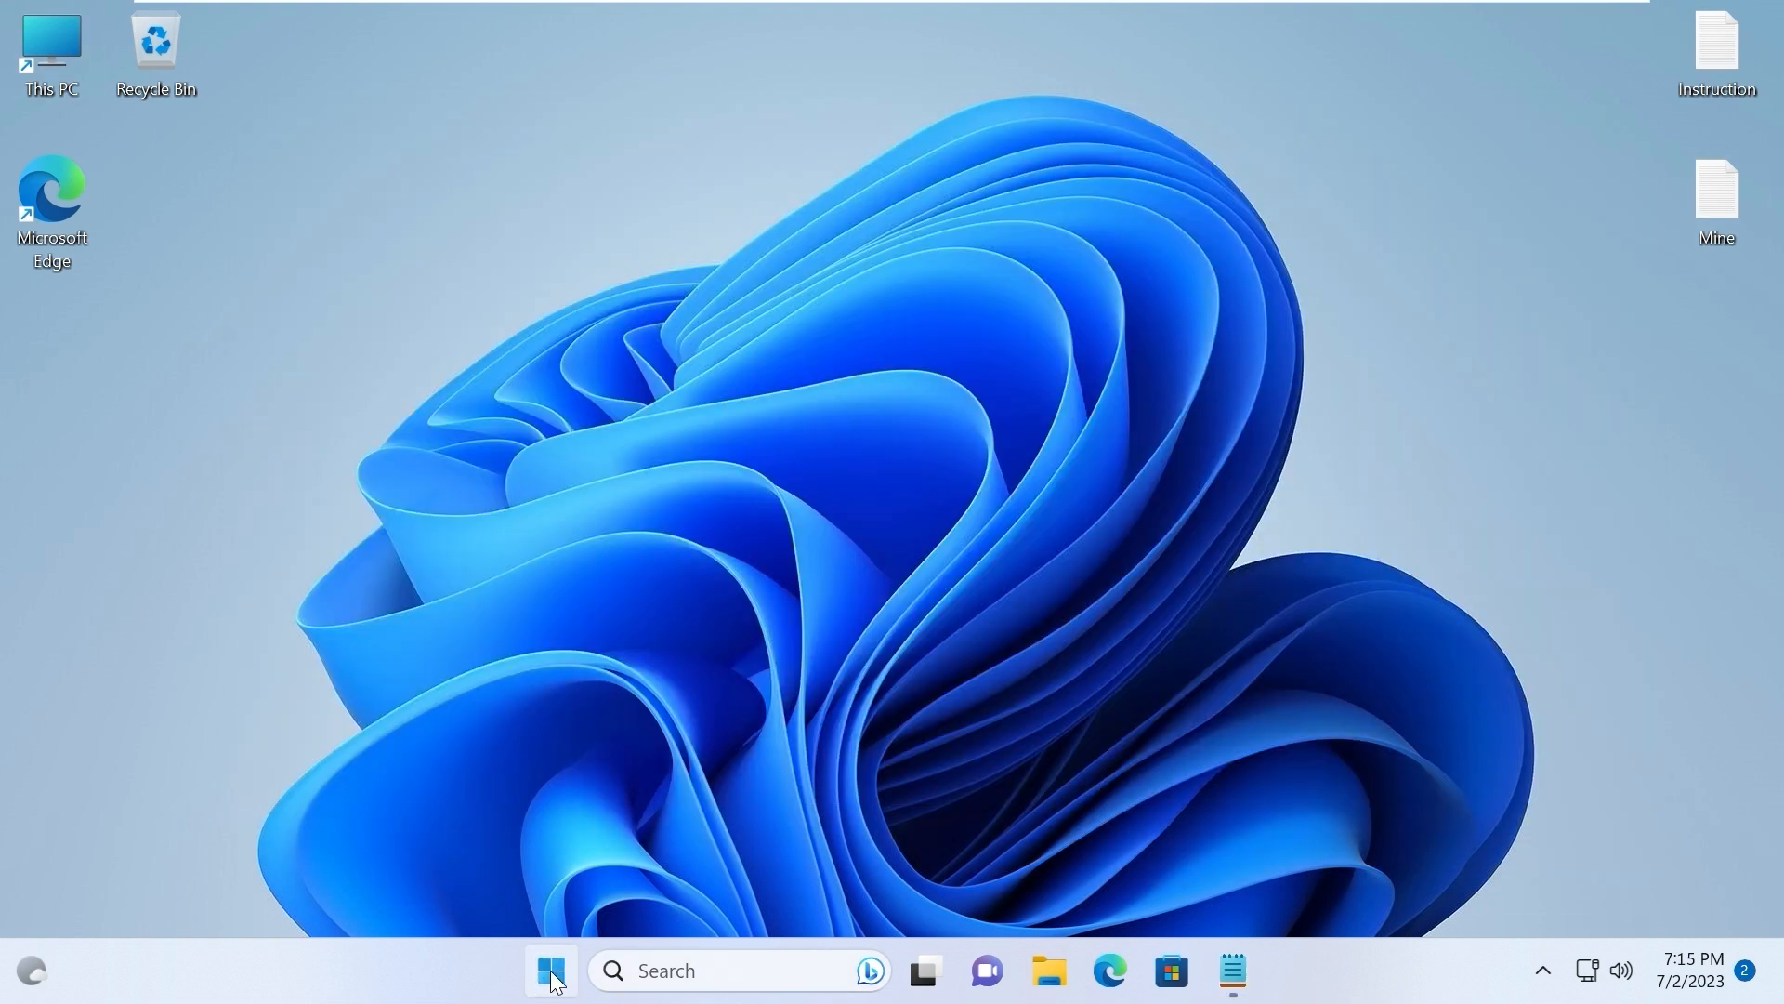
# Open Settings from Start, go to Windows Update, and install all available updates
pyautogui.click(551, 970)
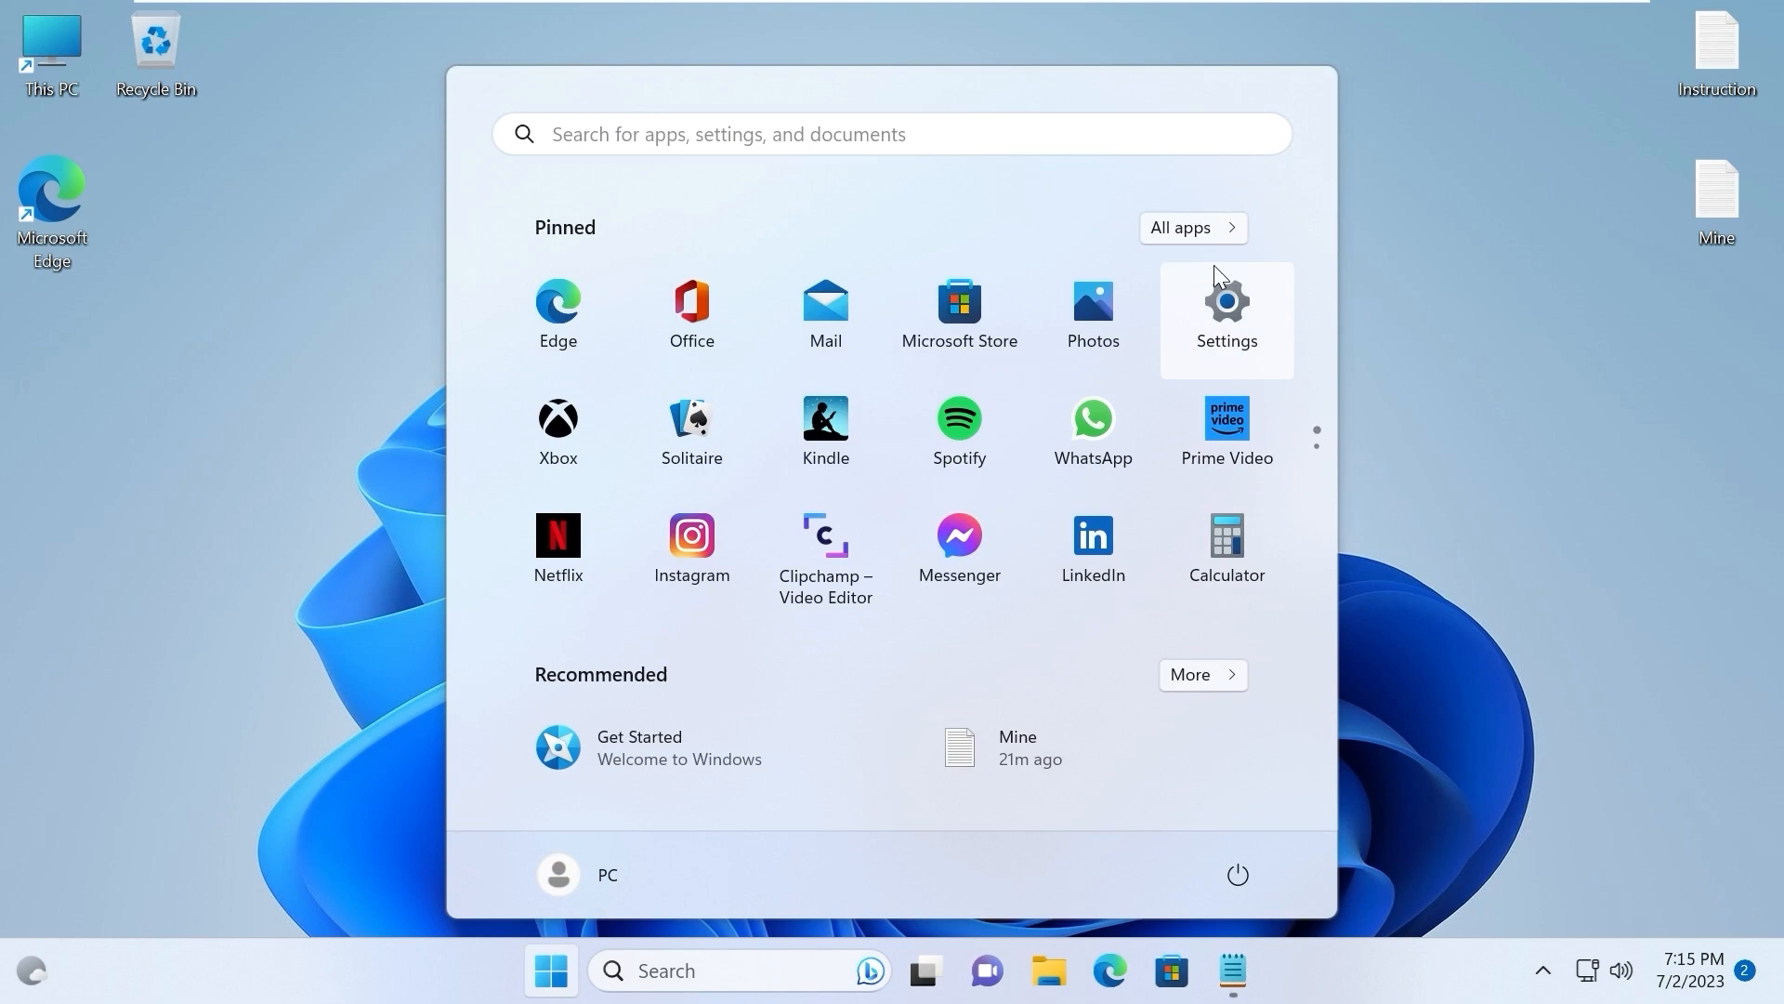
pyautogui.click(1226, 304)
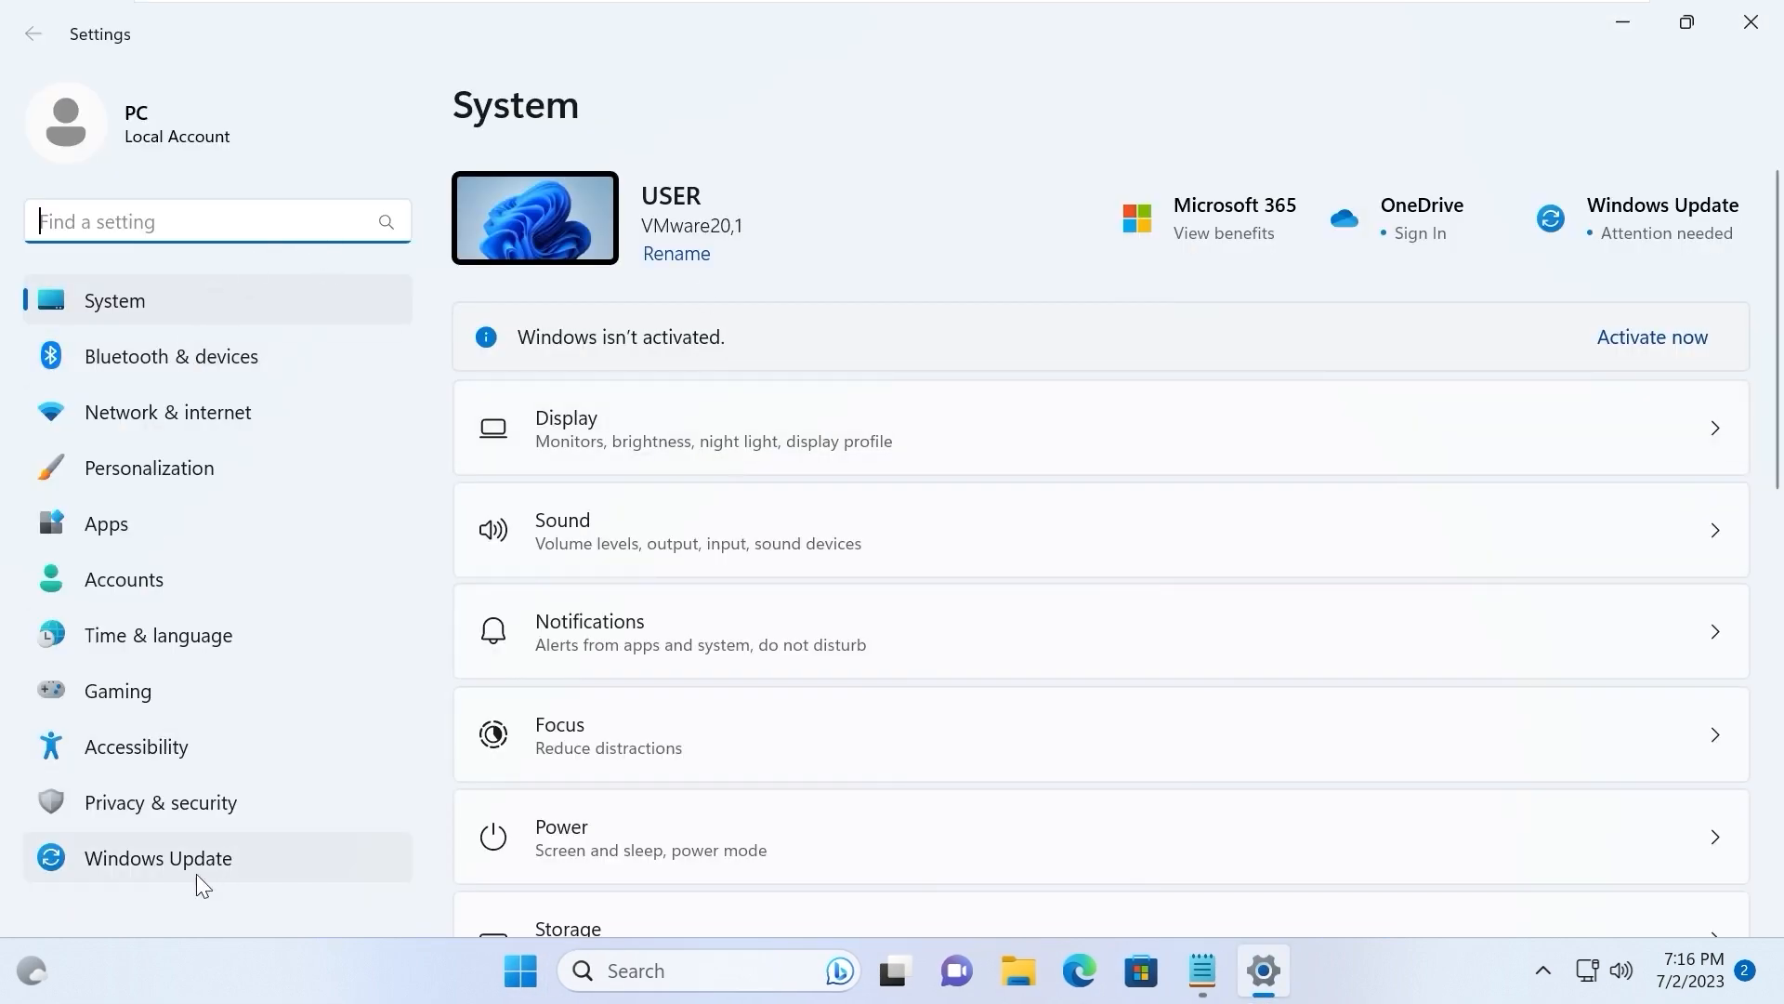
pyautogui.click(157, 858)
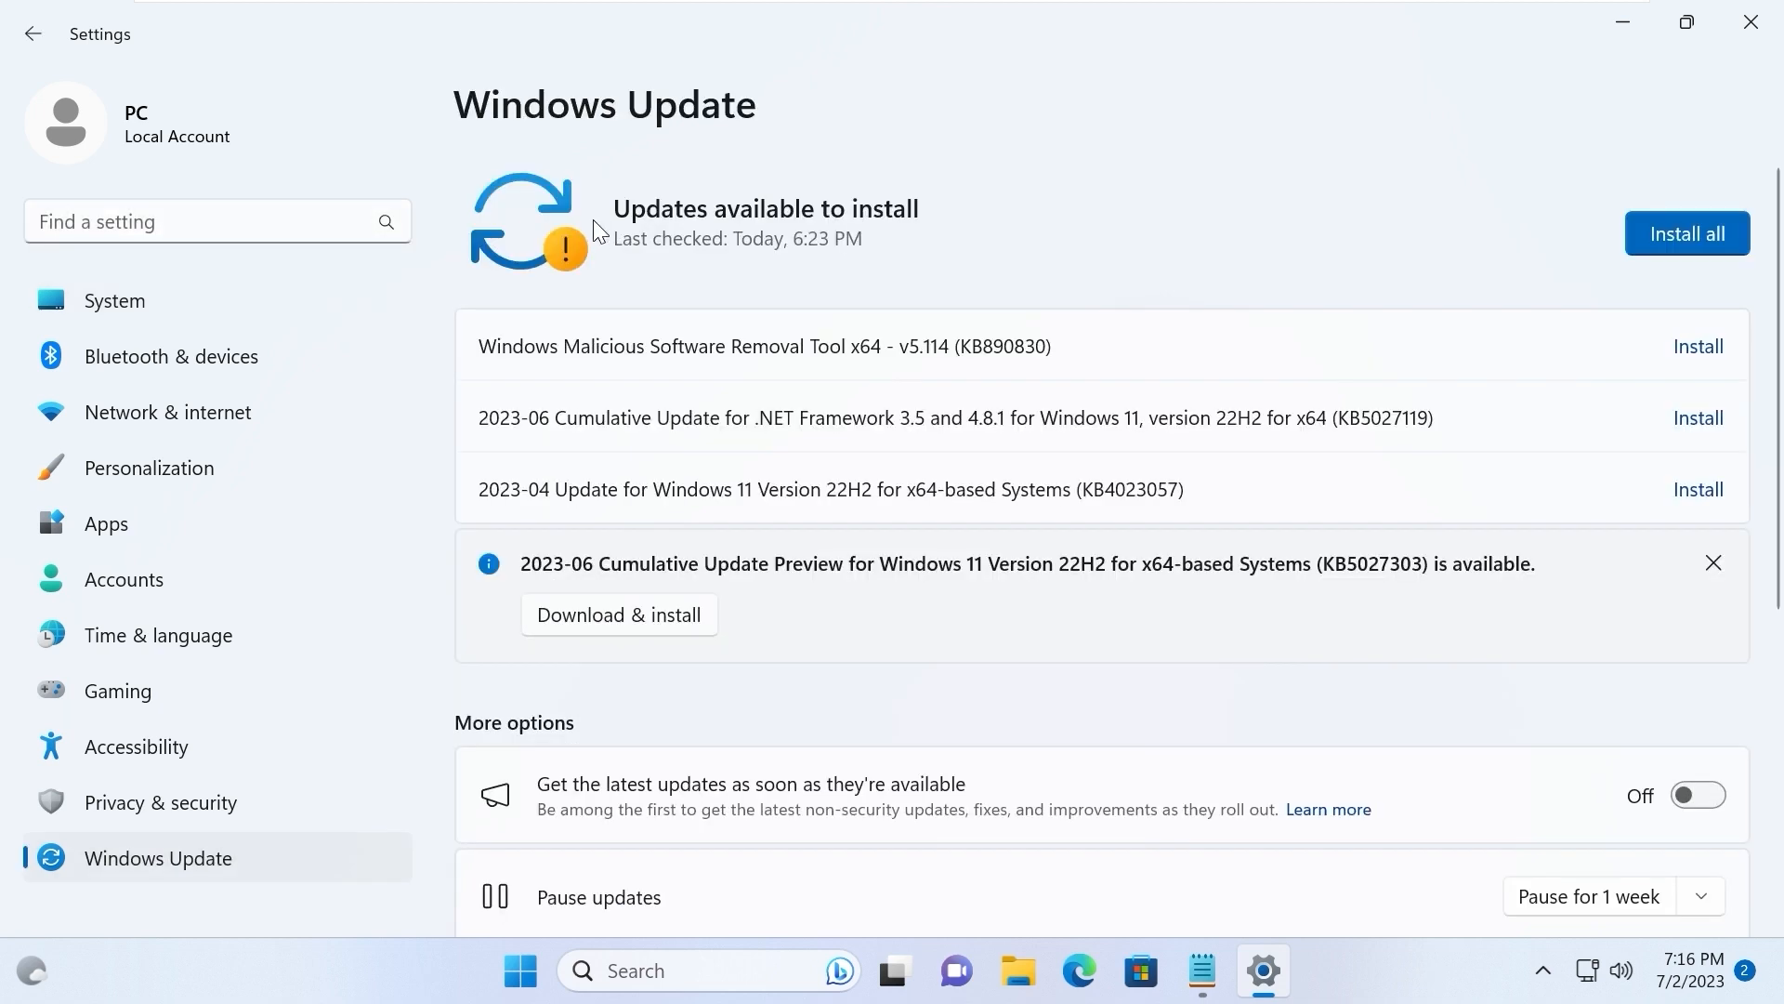
pyautogui.moveTo(810, 235)
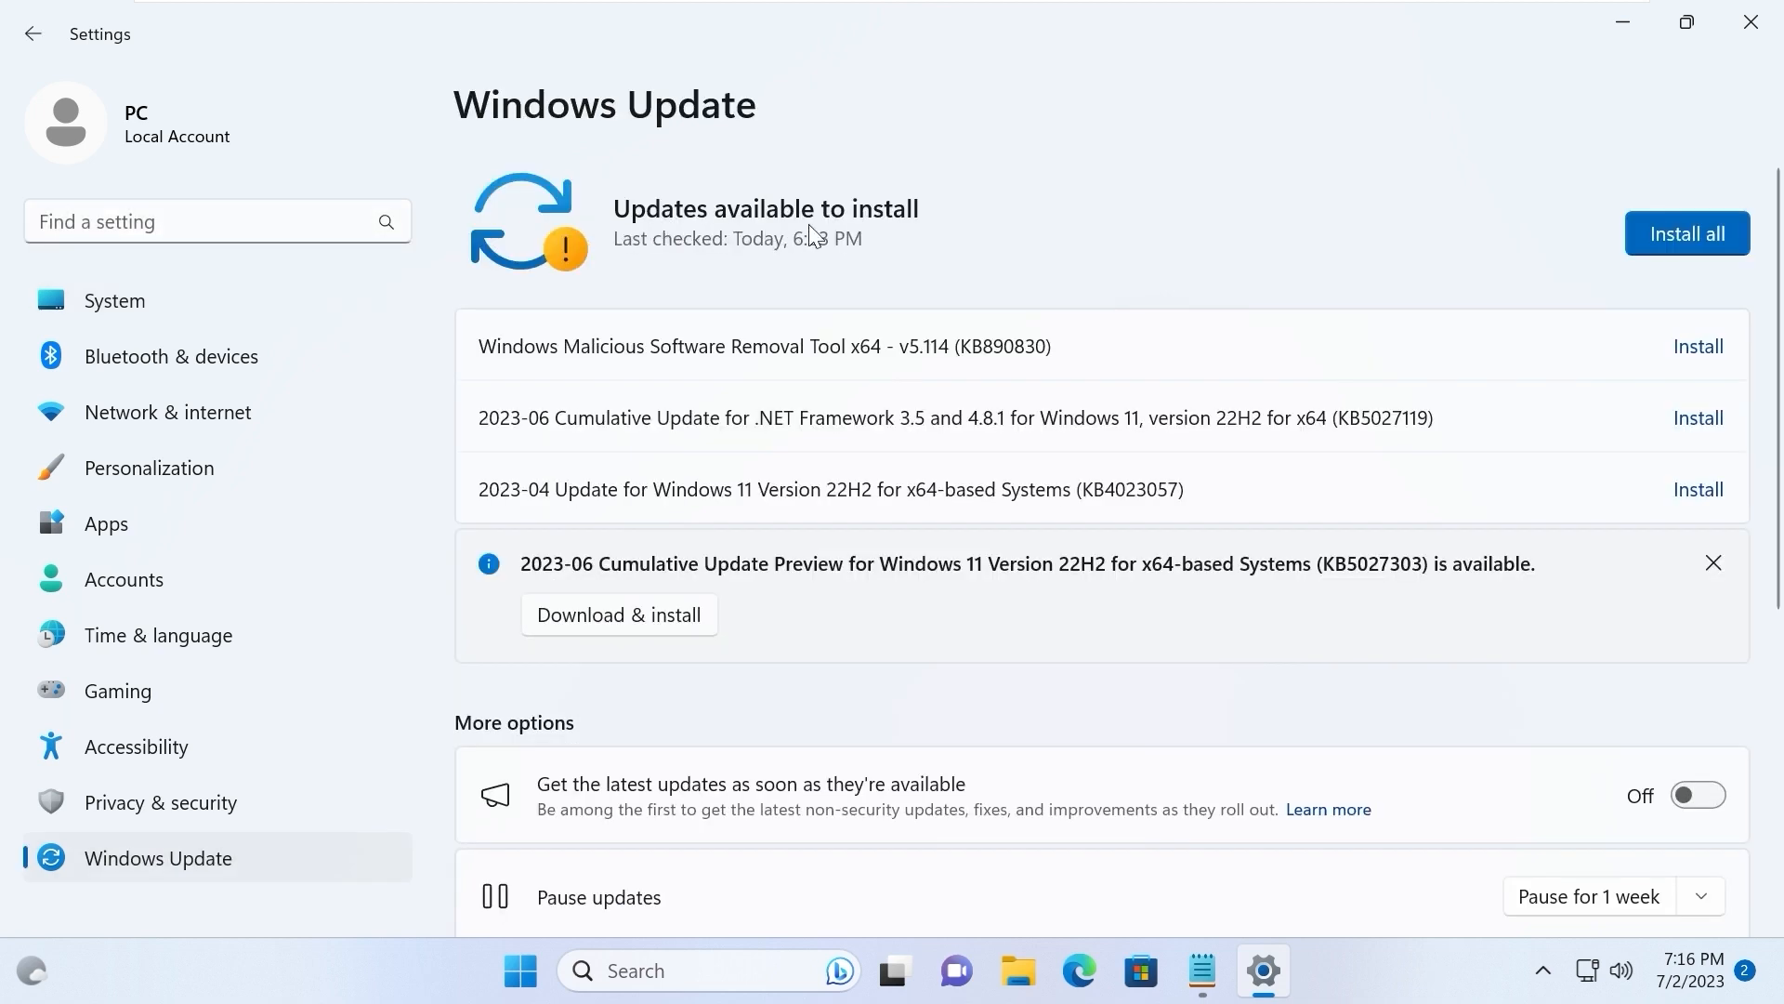
pyautogui.moveTo(1687, 233)
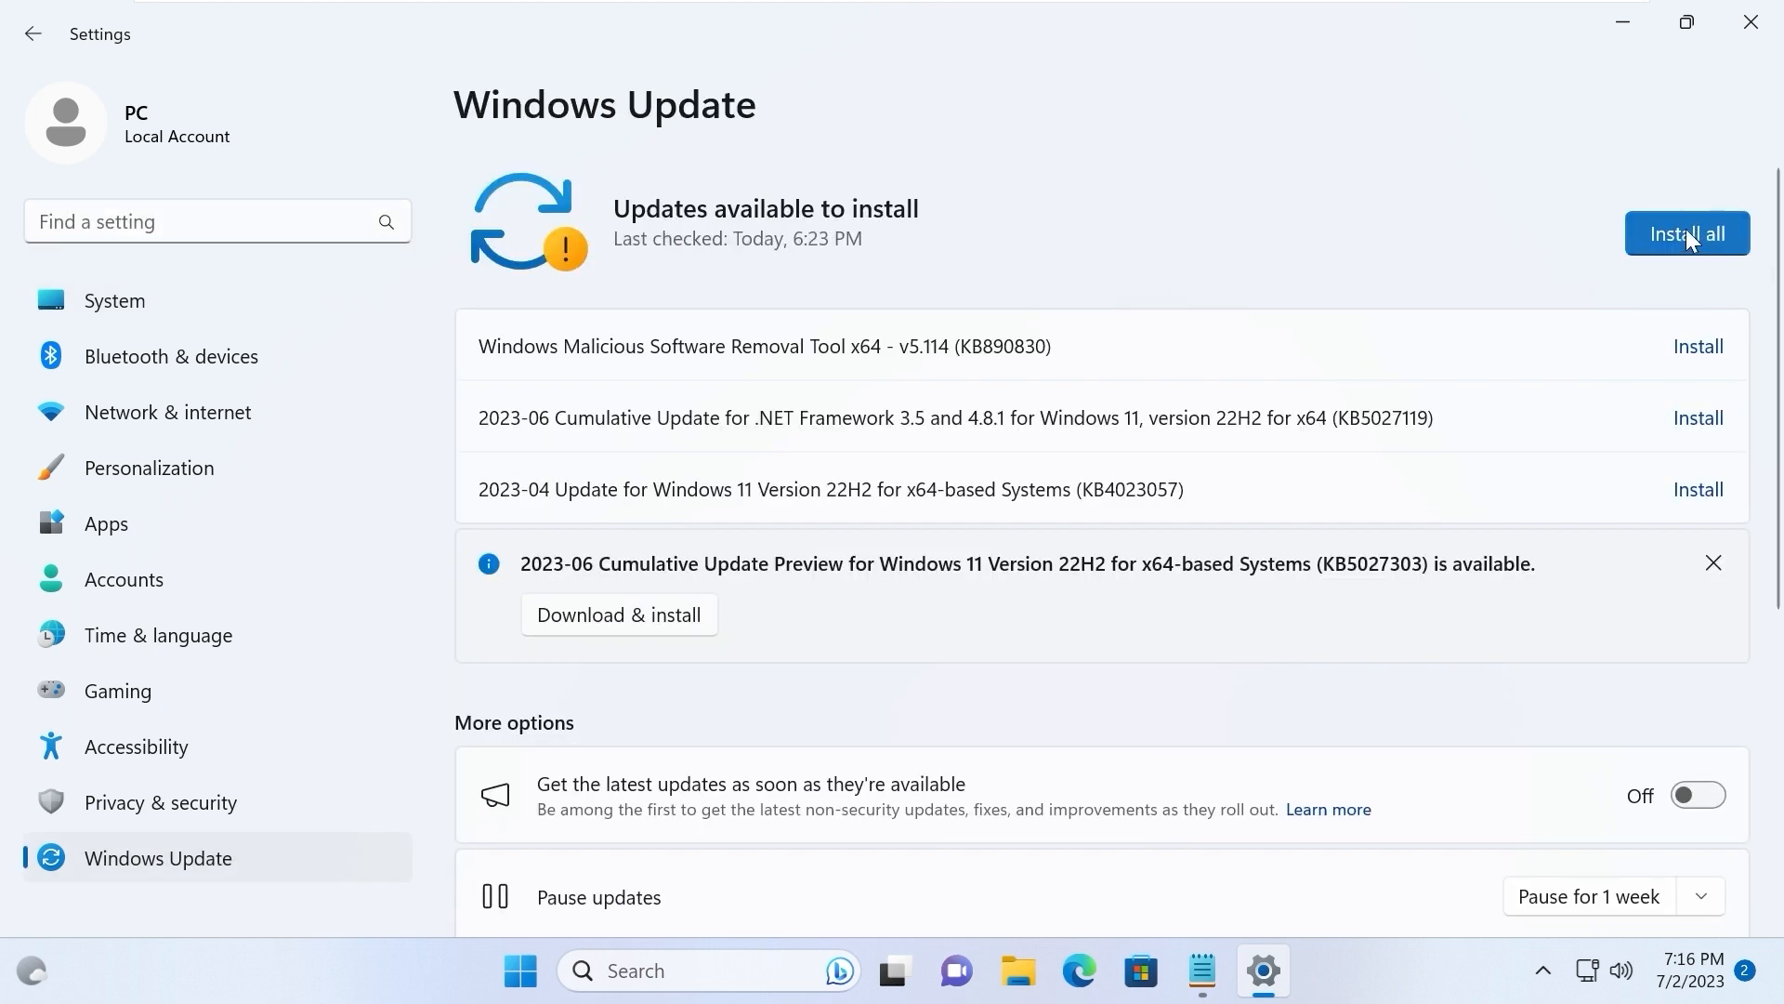
pyautogui.click(1687, 233)
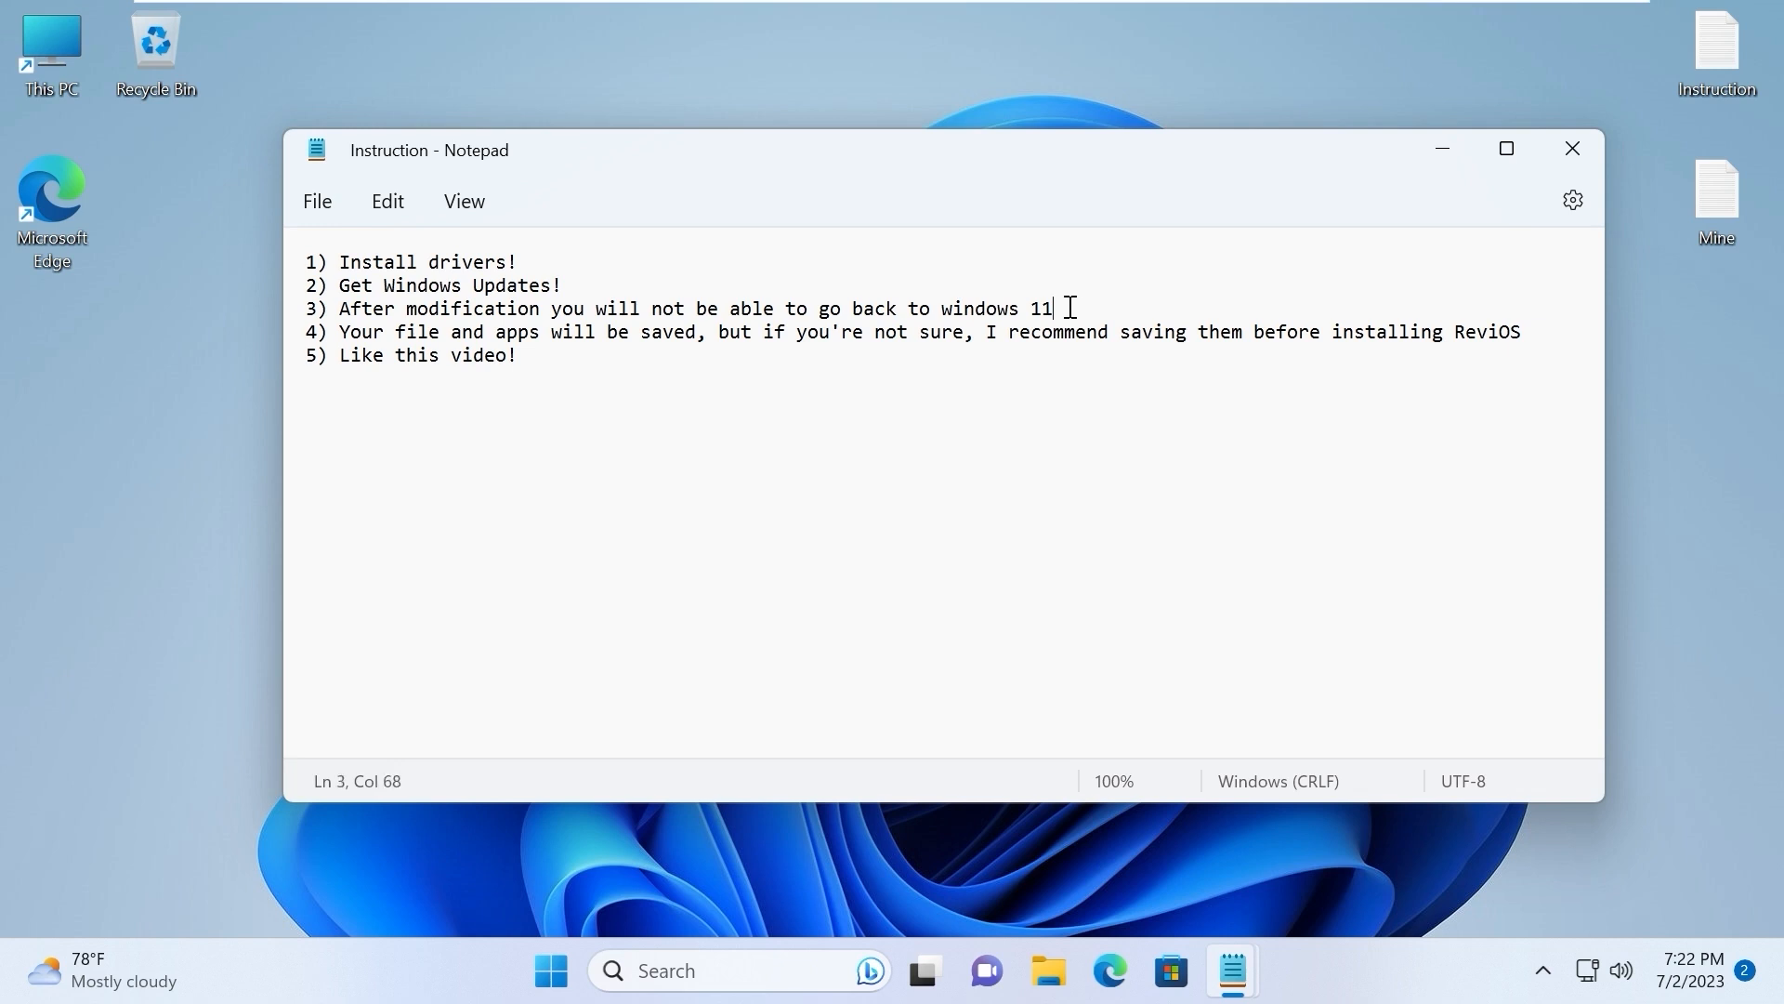
# Highlight line 3 of the Instruction notes, warning there's no returning to Windows 11
pyautogui.tripleClick(683, 309)
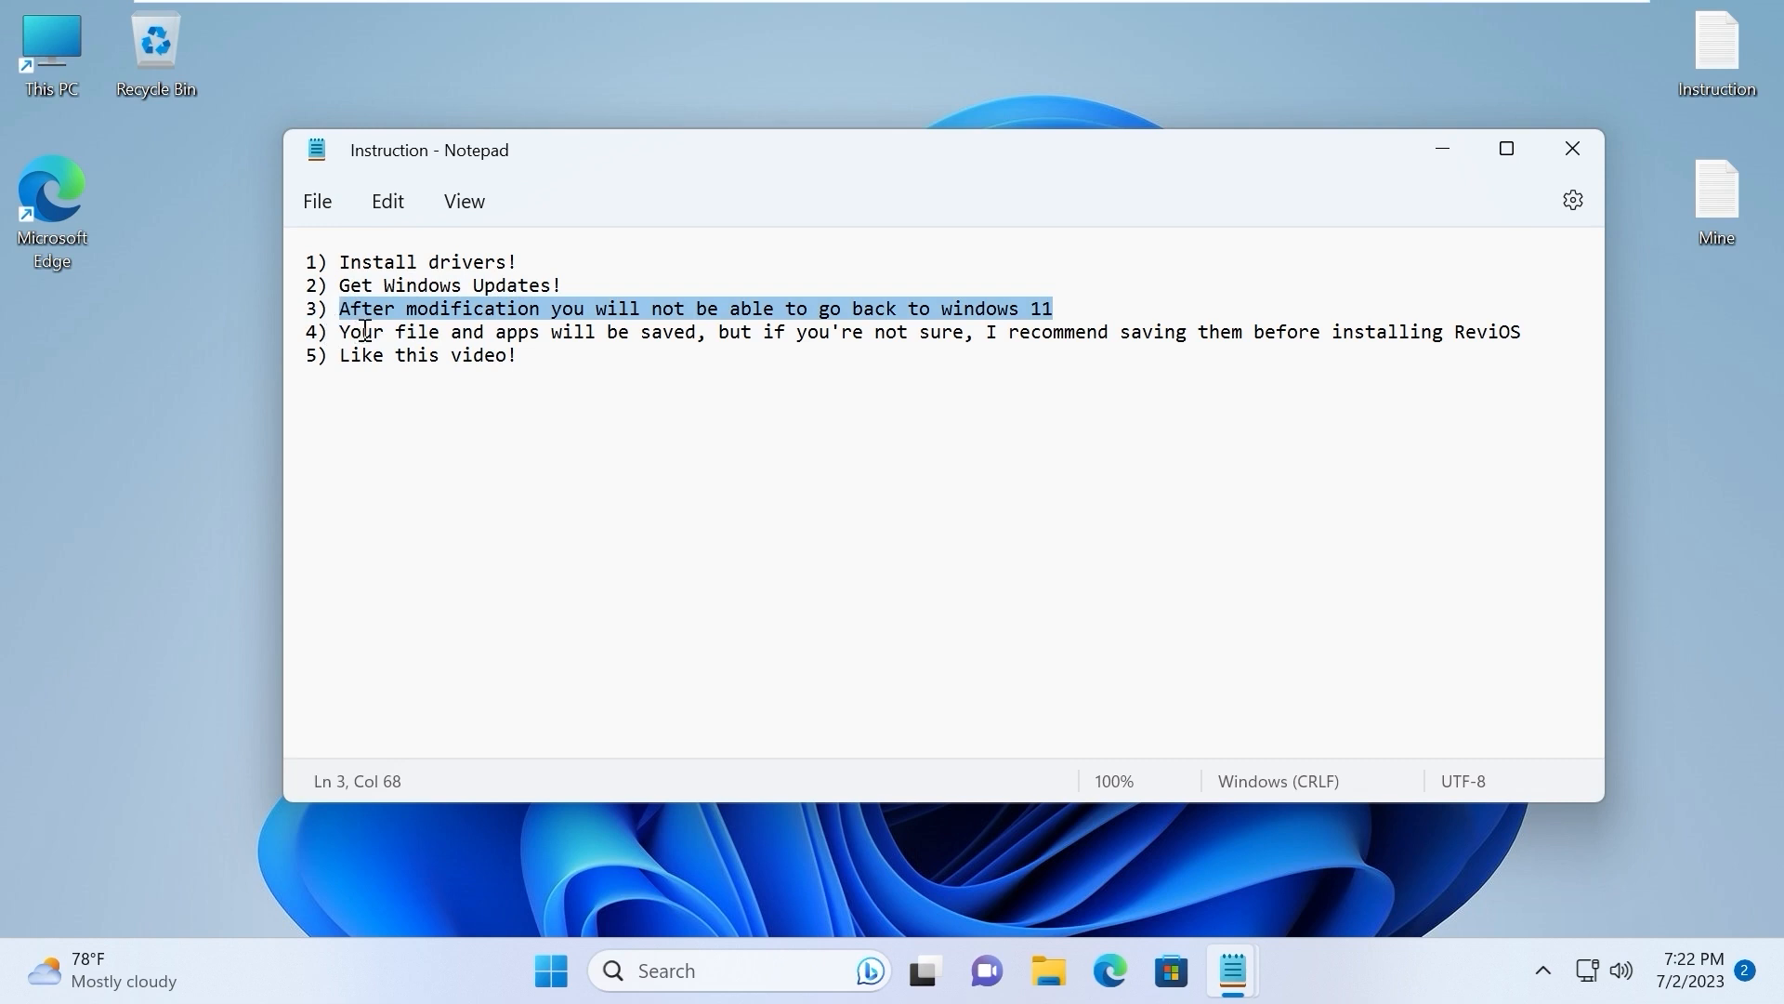
pyautogui.moveTo(811, 460)
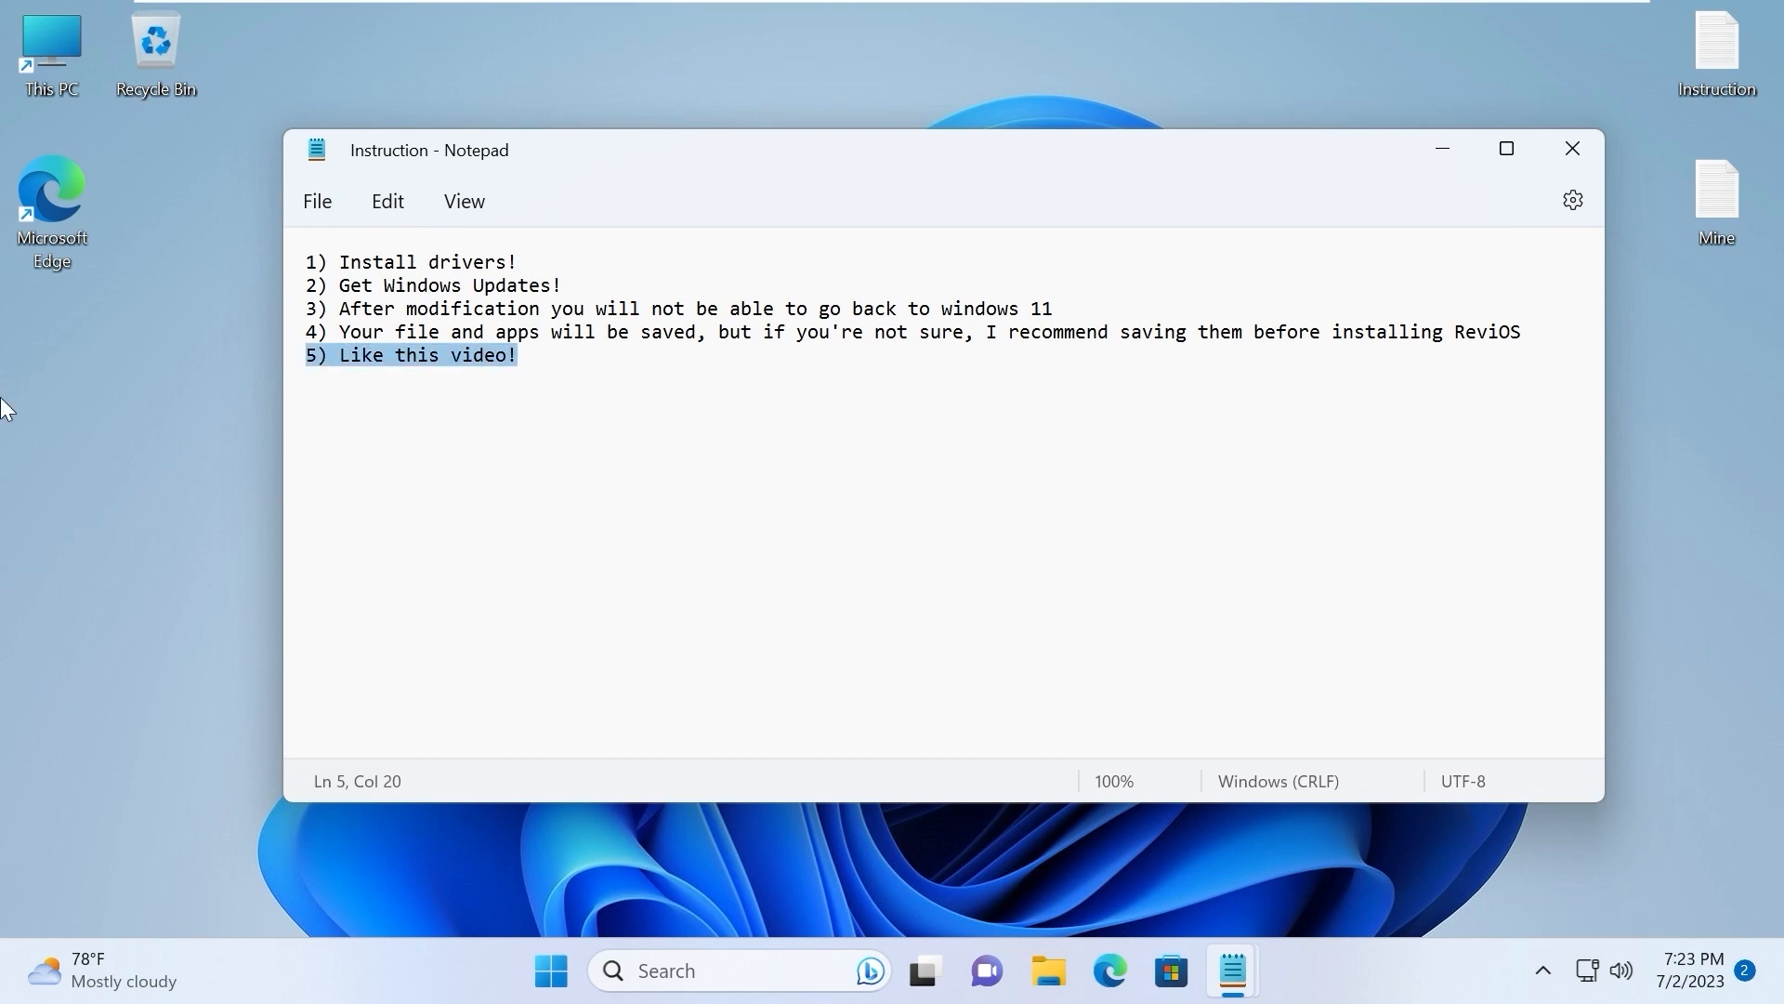
# Open the Start menu showing the pinned apps
pyautogui.click(551, 971)
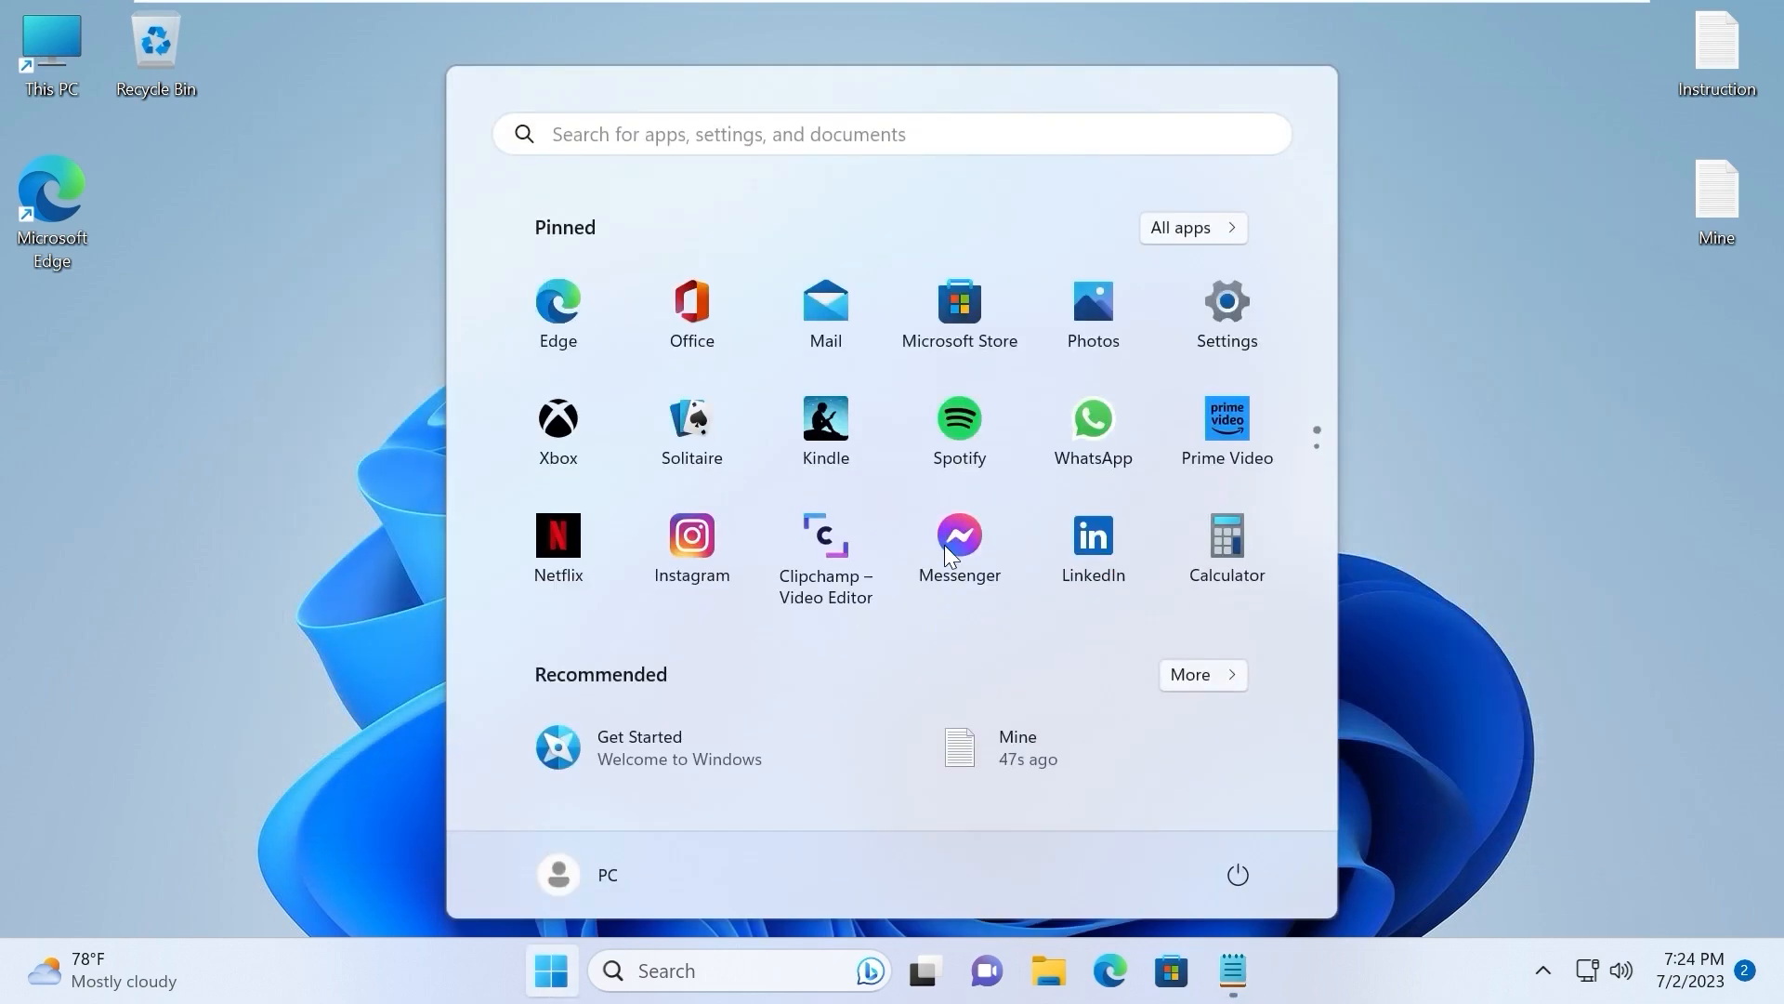
pyautogui.moveTo(877, 284)
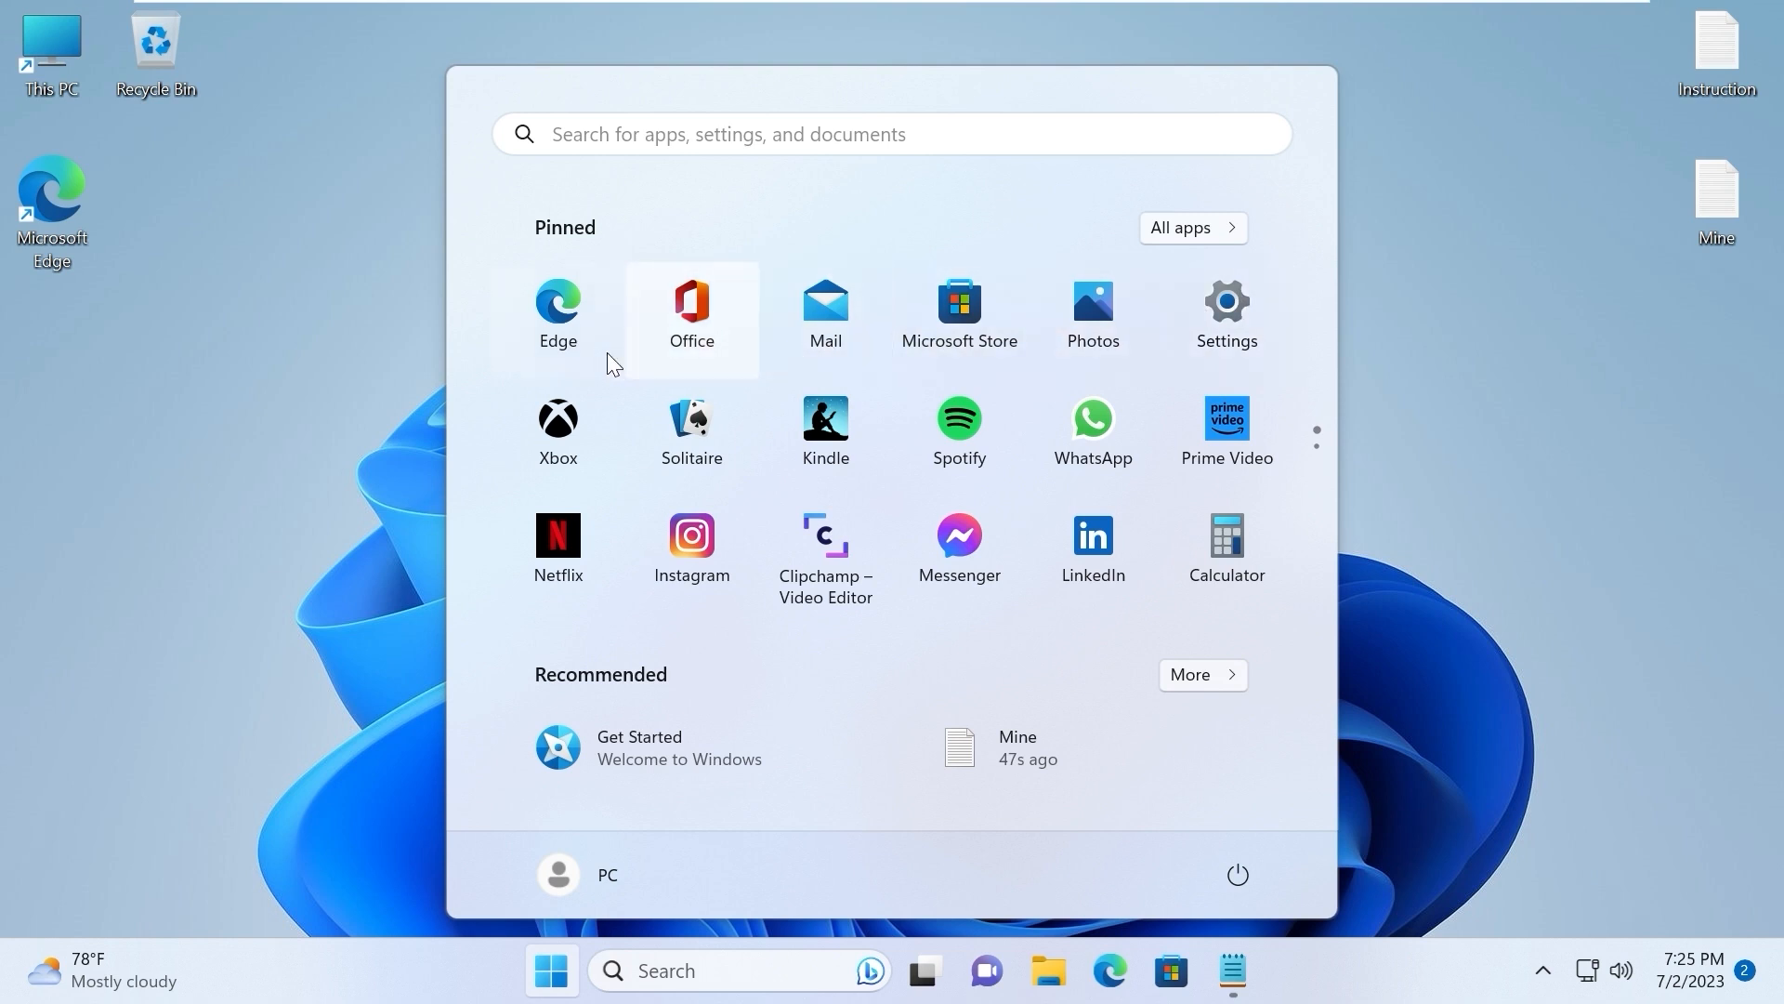
pyautogui.moveTo(1091, 433)
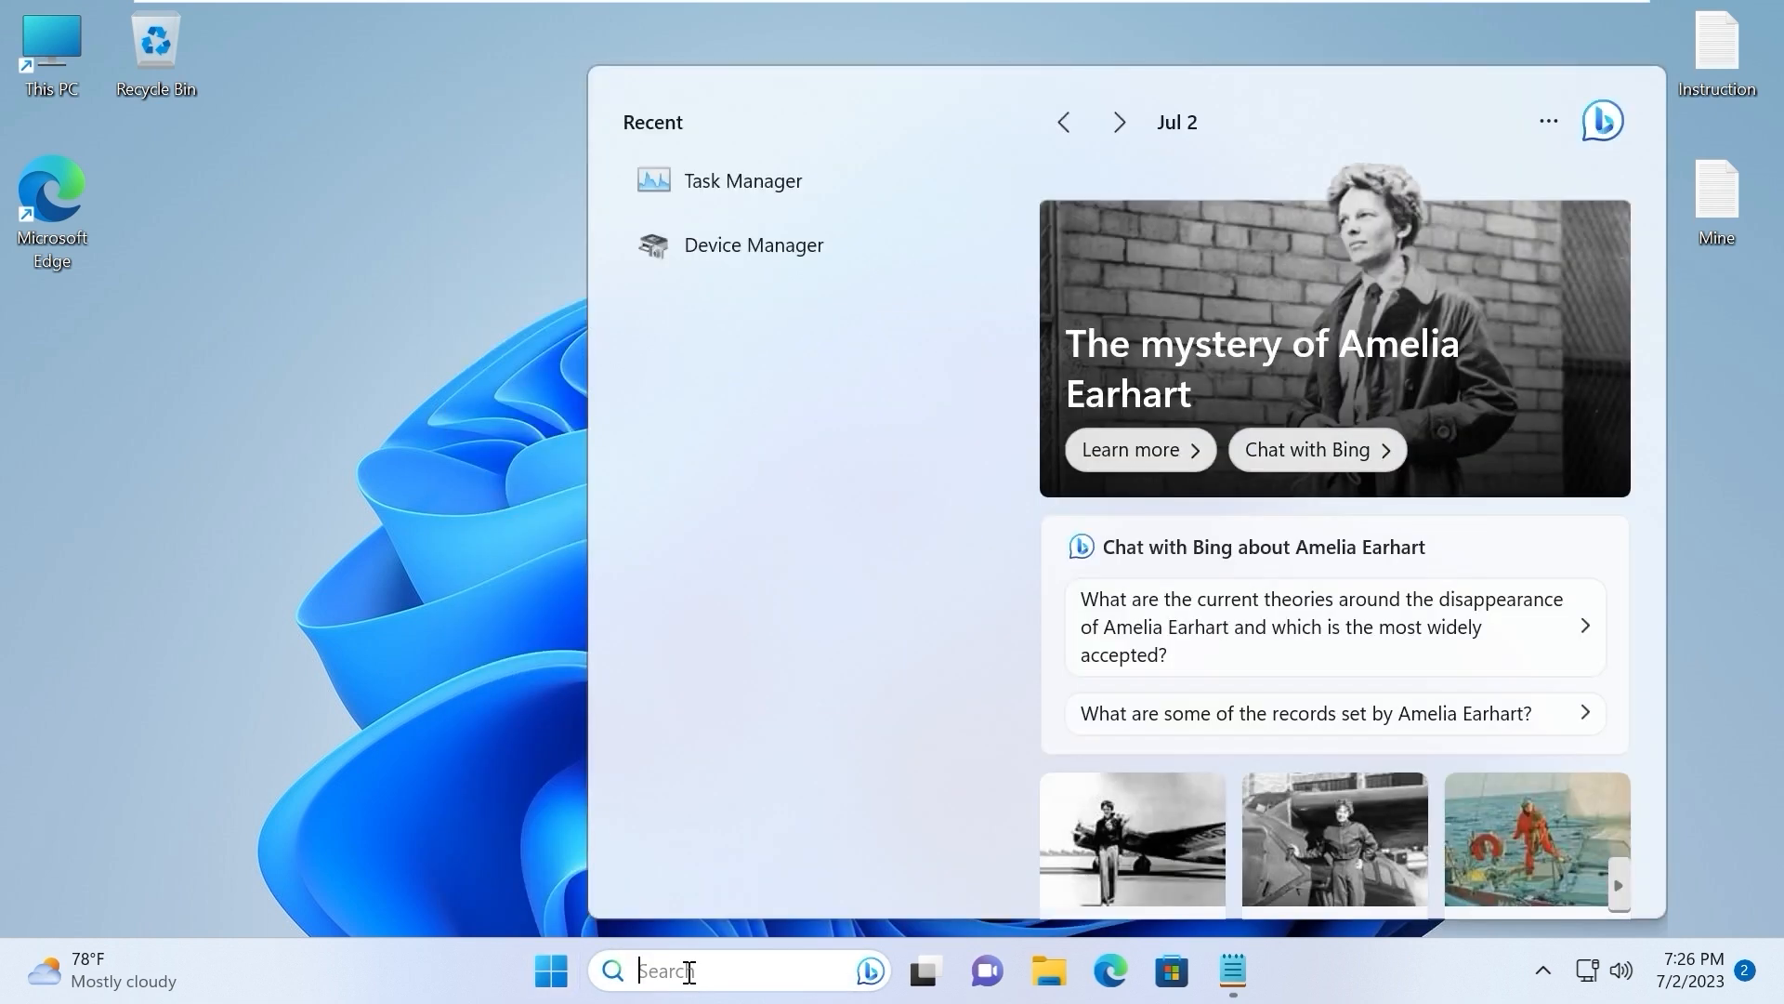
pyautogui.moveTo(777, 190)
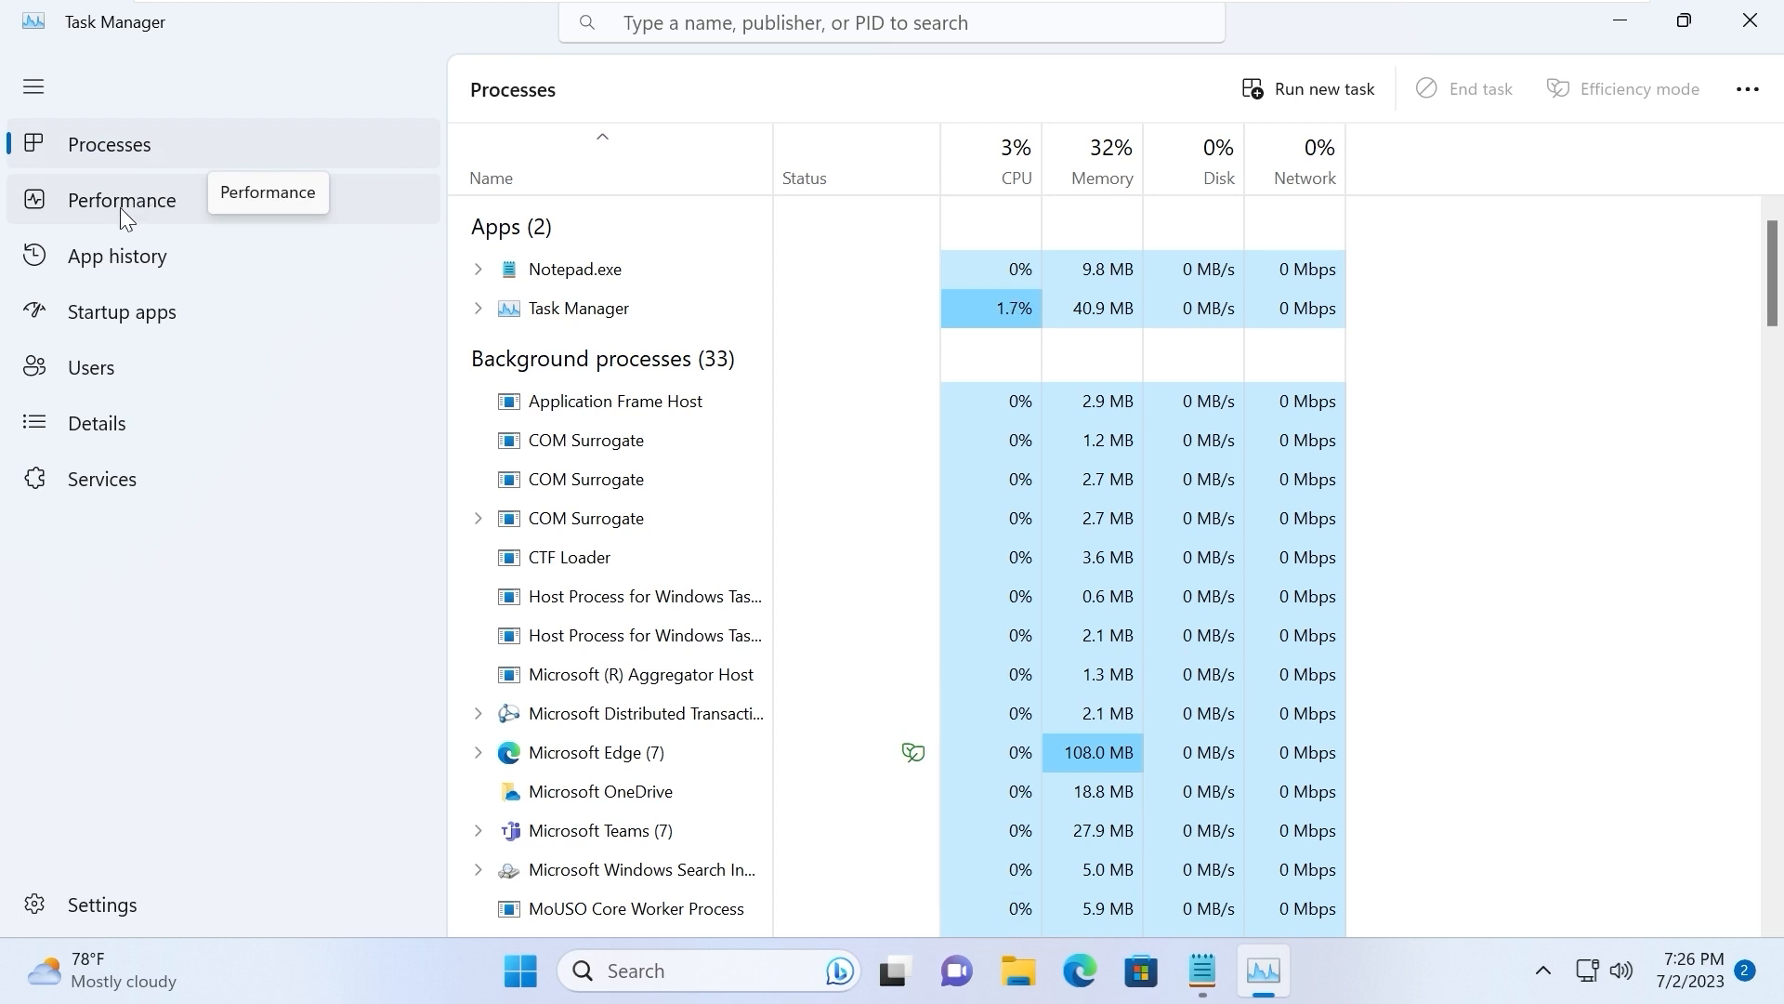
# Show Task Manager's Performance memory view: 2.5 of 7.8 GB in use
pyautogui.click(121, 200)
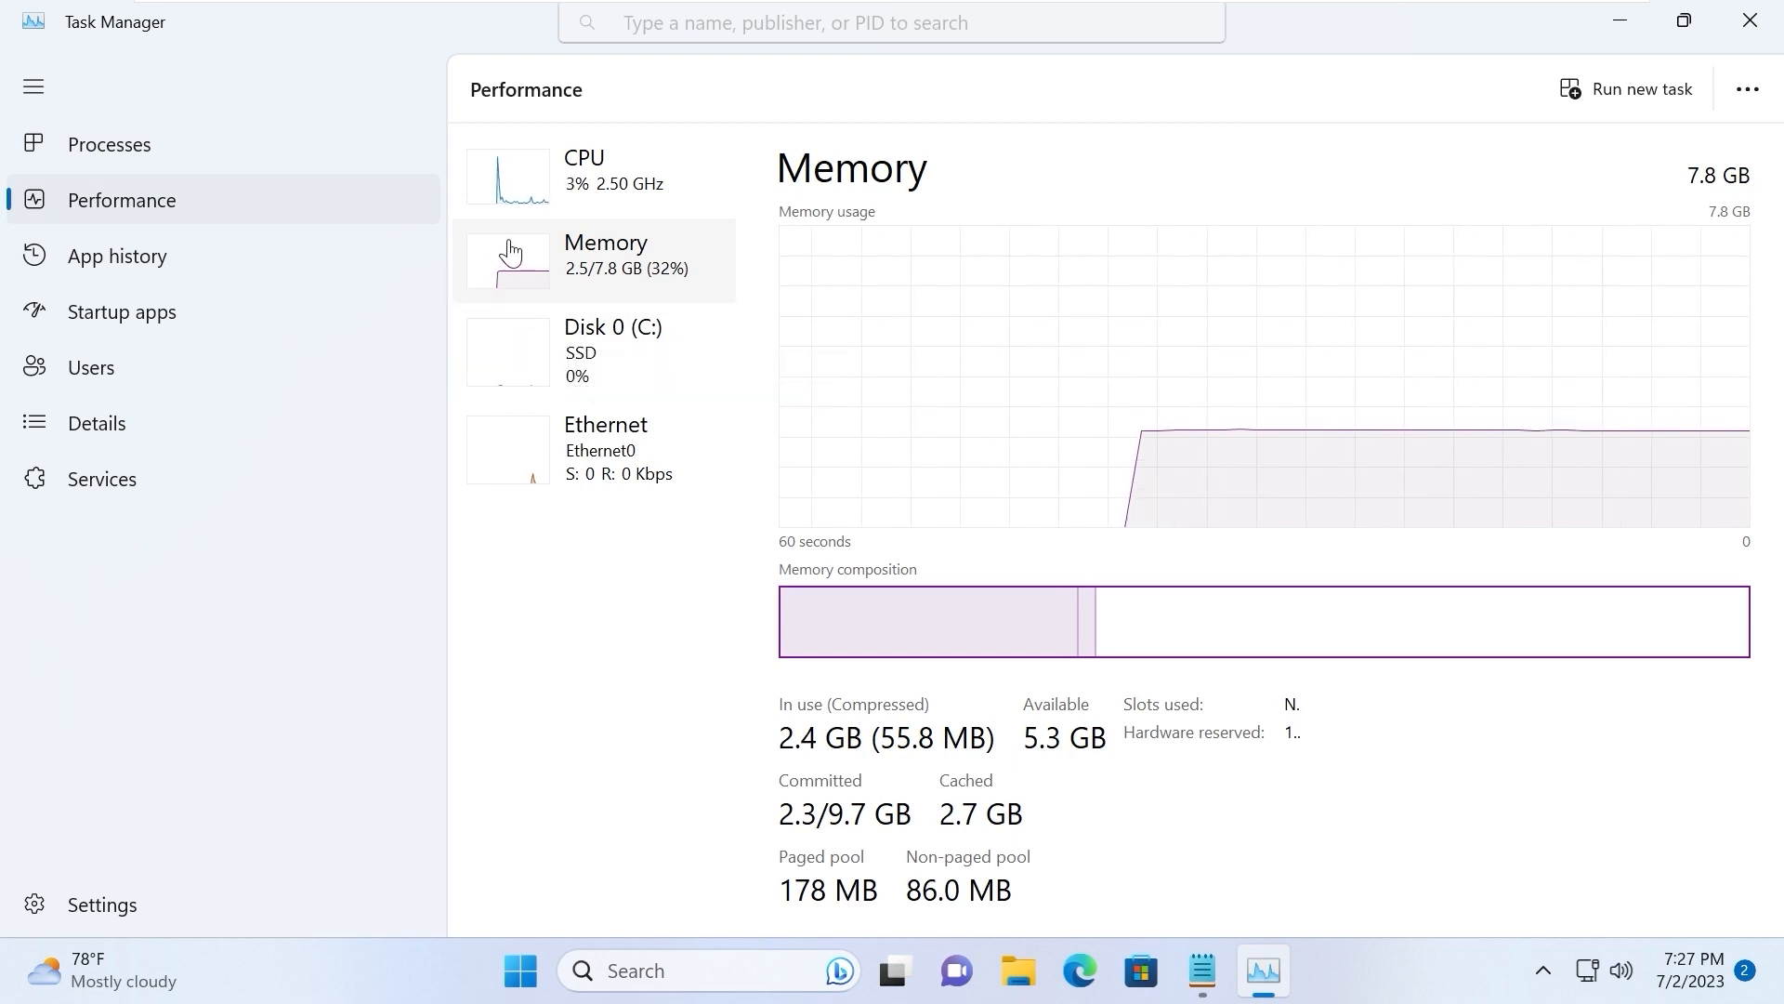
pyautogui.moveTo(580, 299)
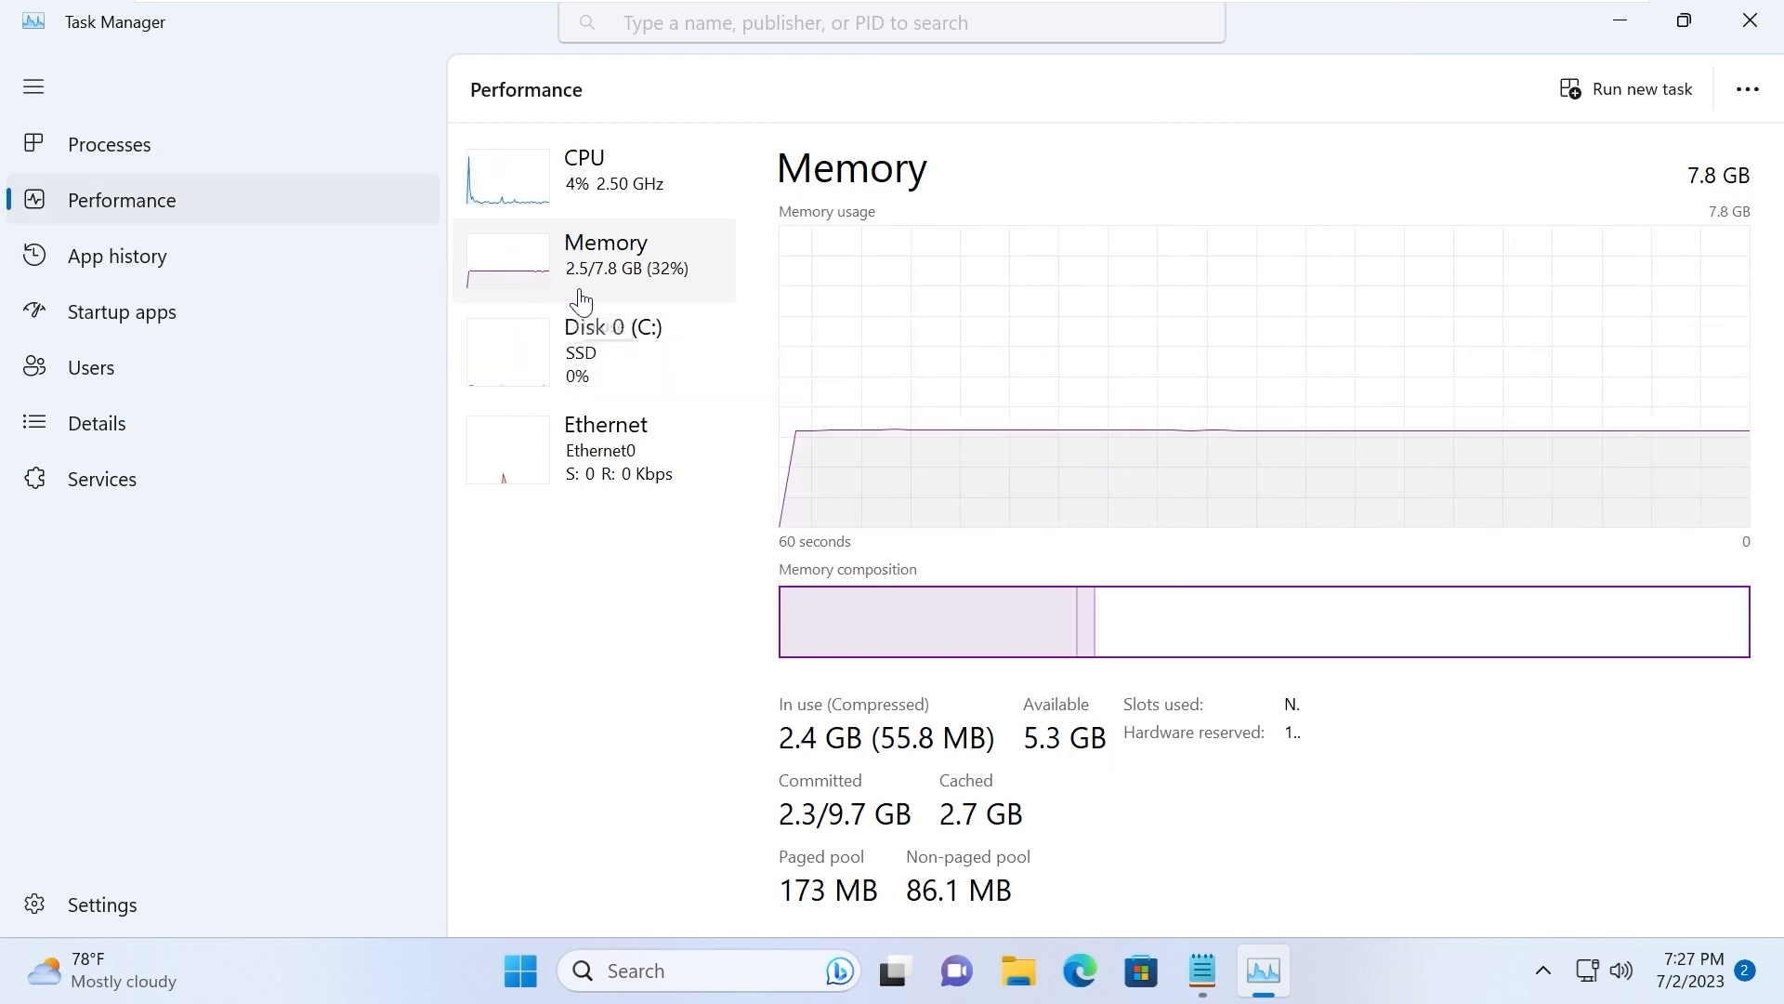
pyautogui.moveTo(582, 290)
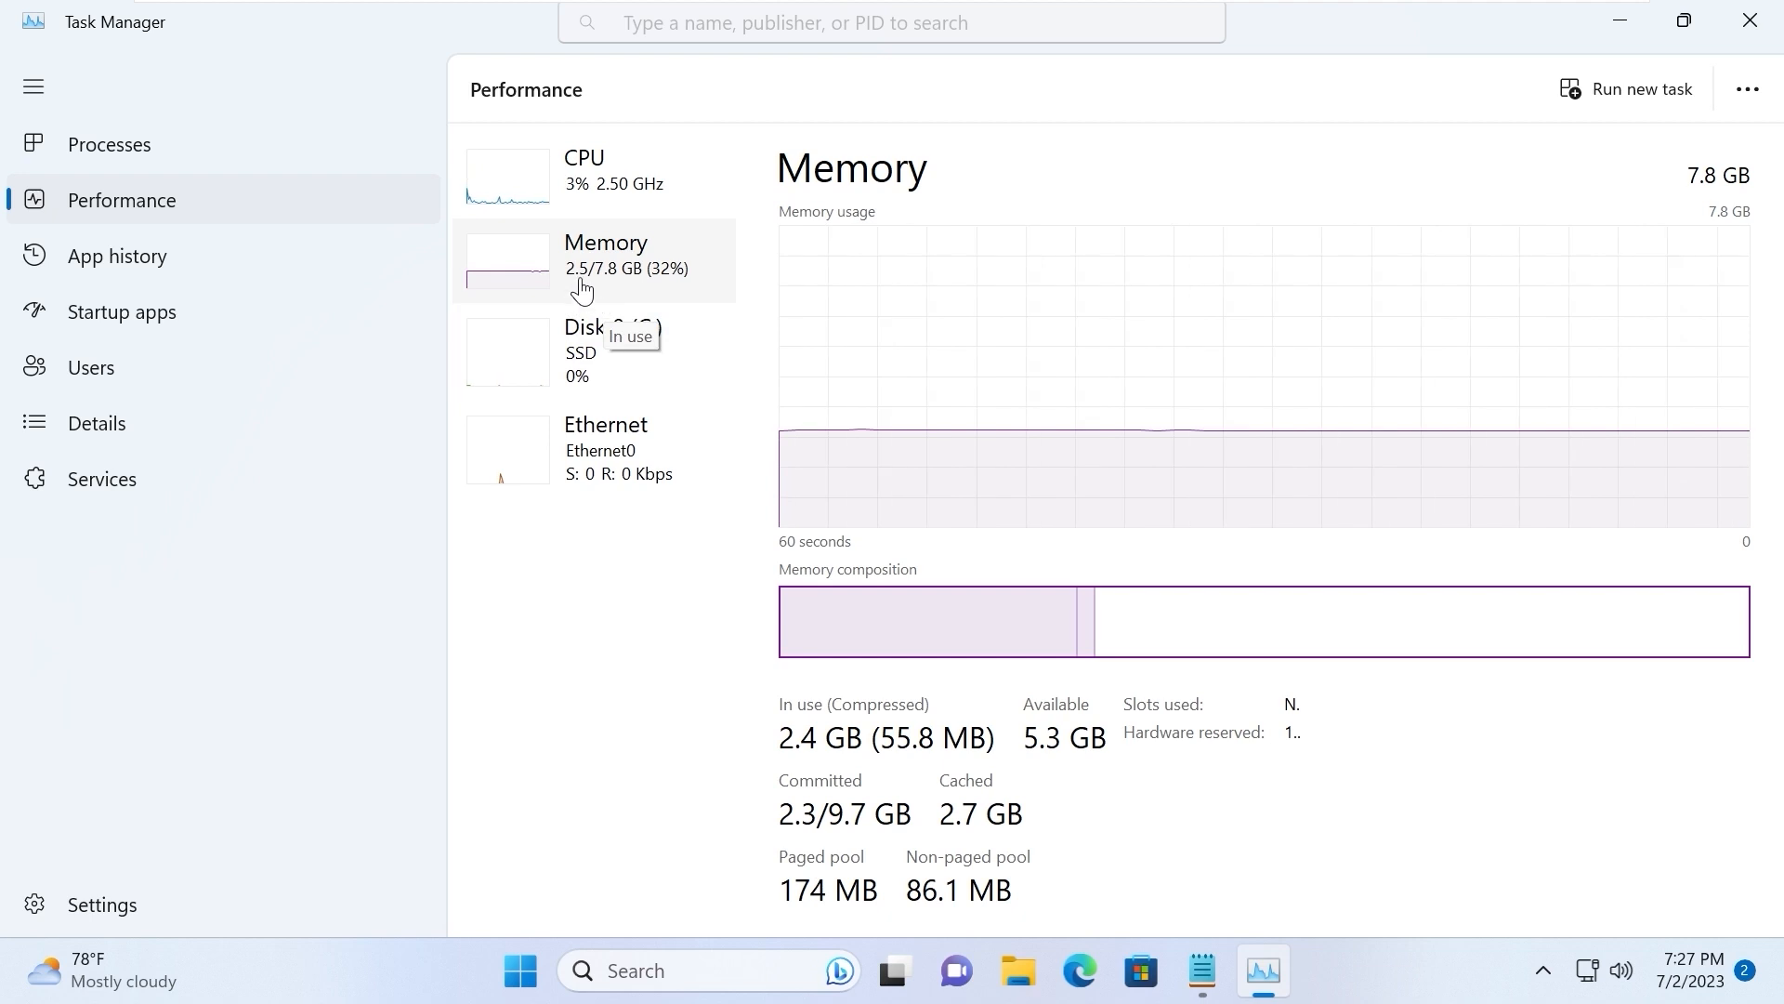
pyautogui.moveTo(108, 143)
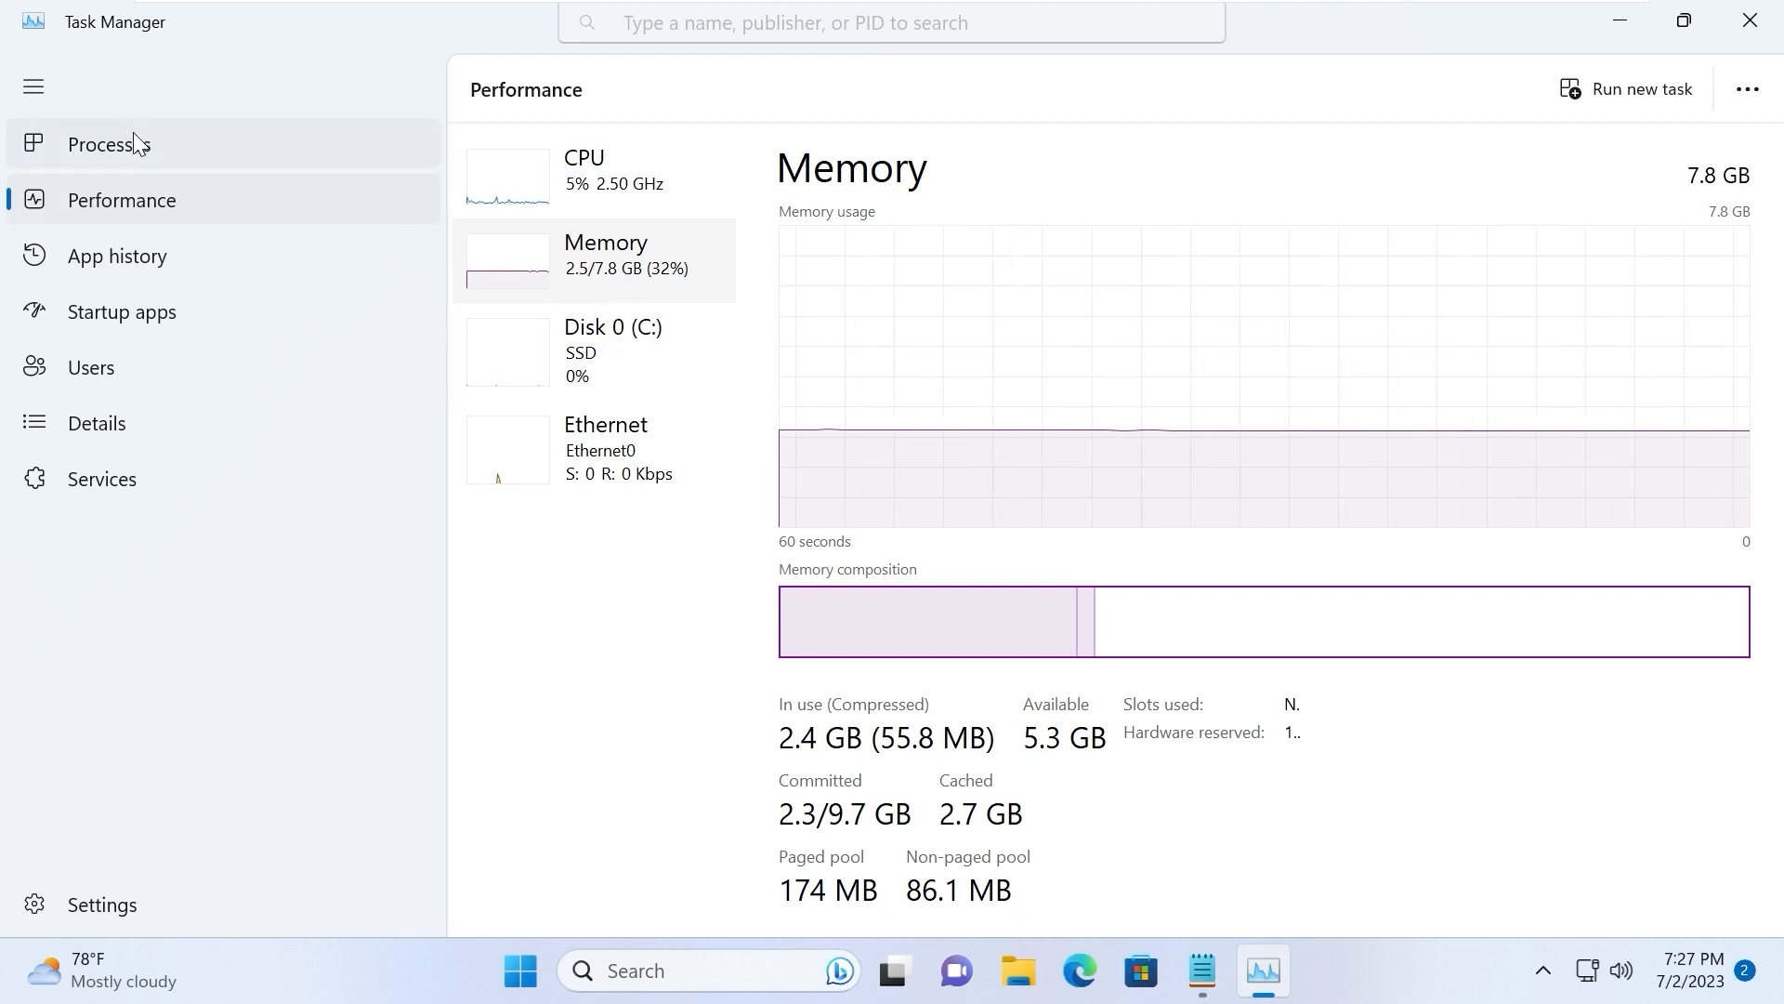
# Scroll through the 34 background and 84 Windows processes, then close Task Manager
pyautogui.click(108, 143)
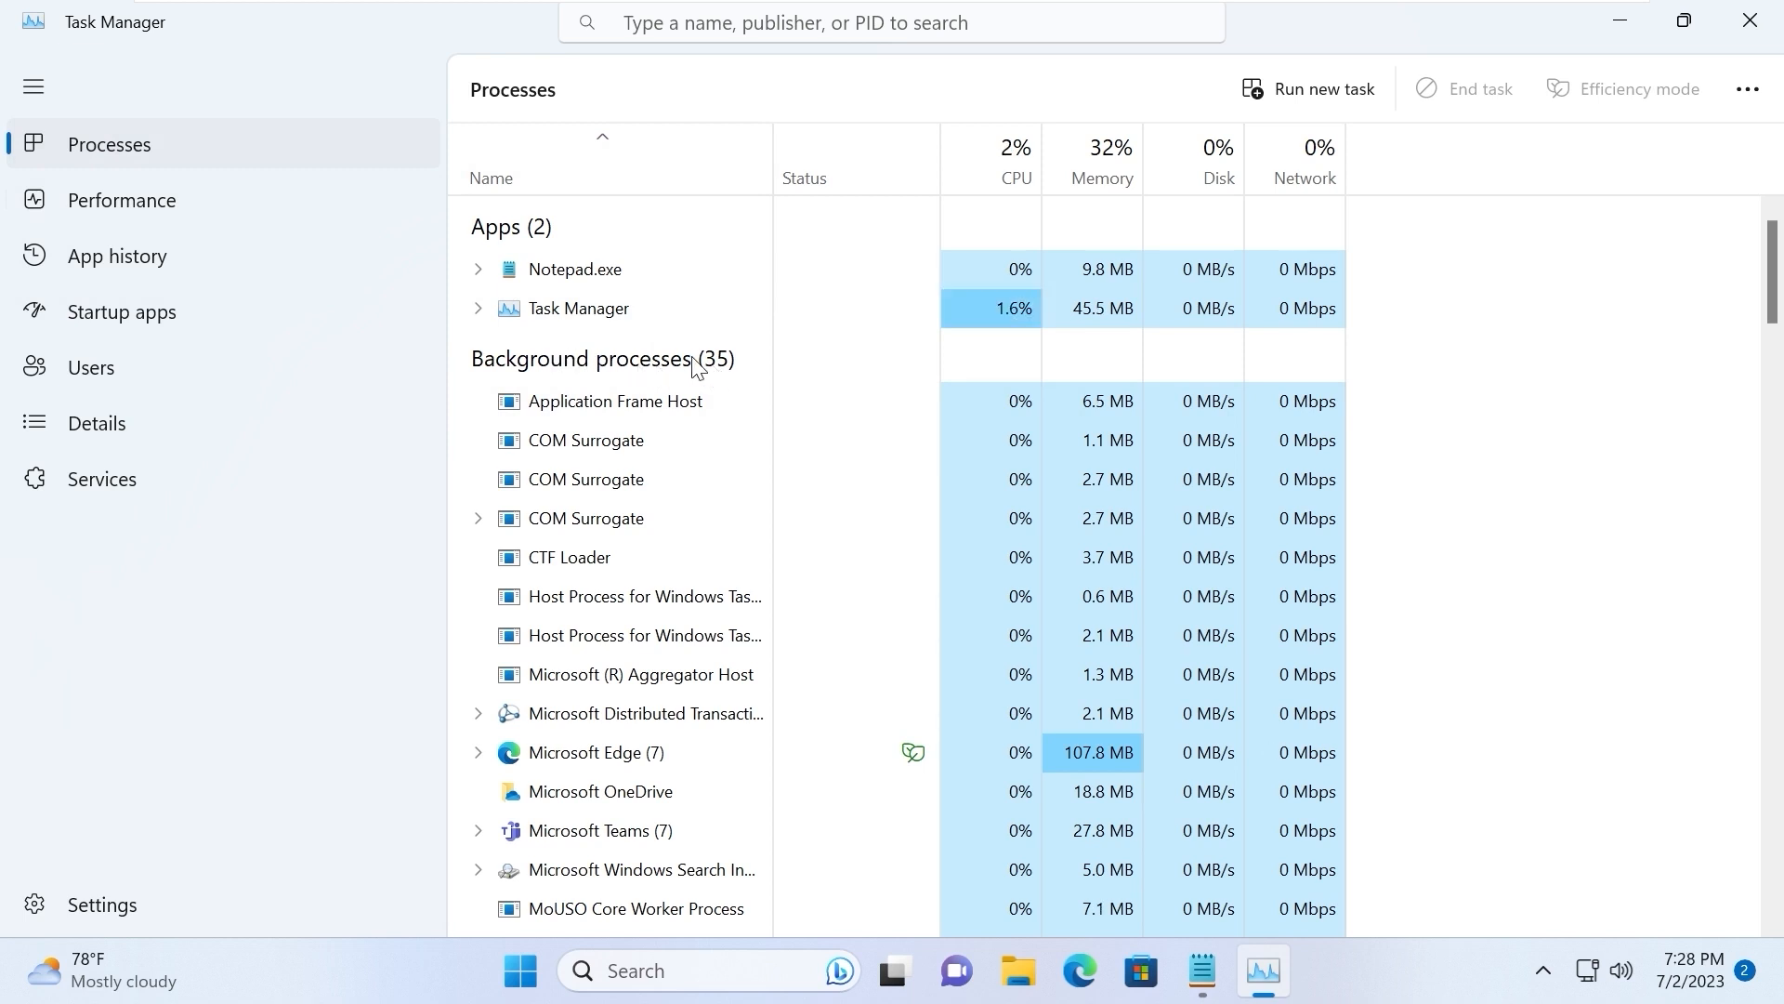
pyautogui.scroll(-3)
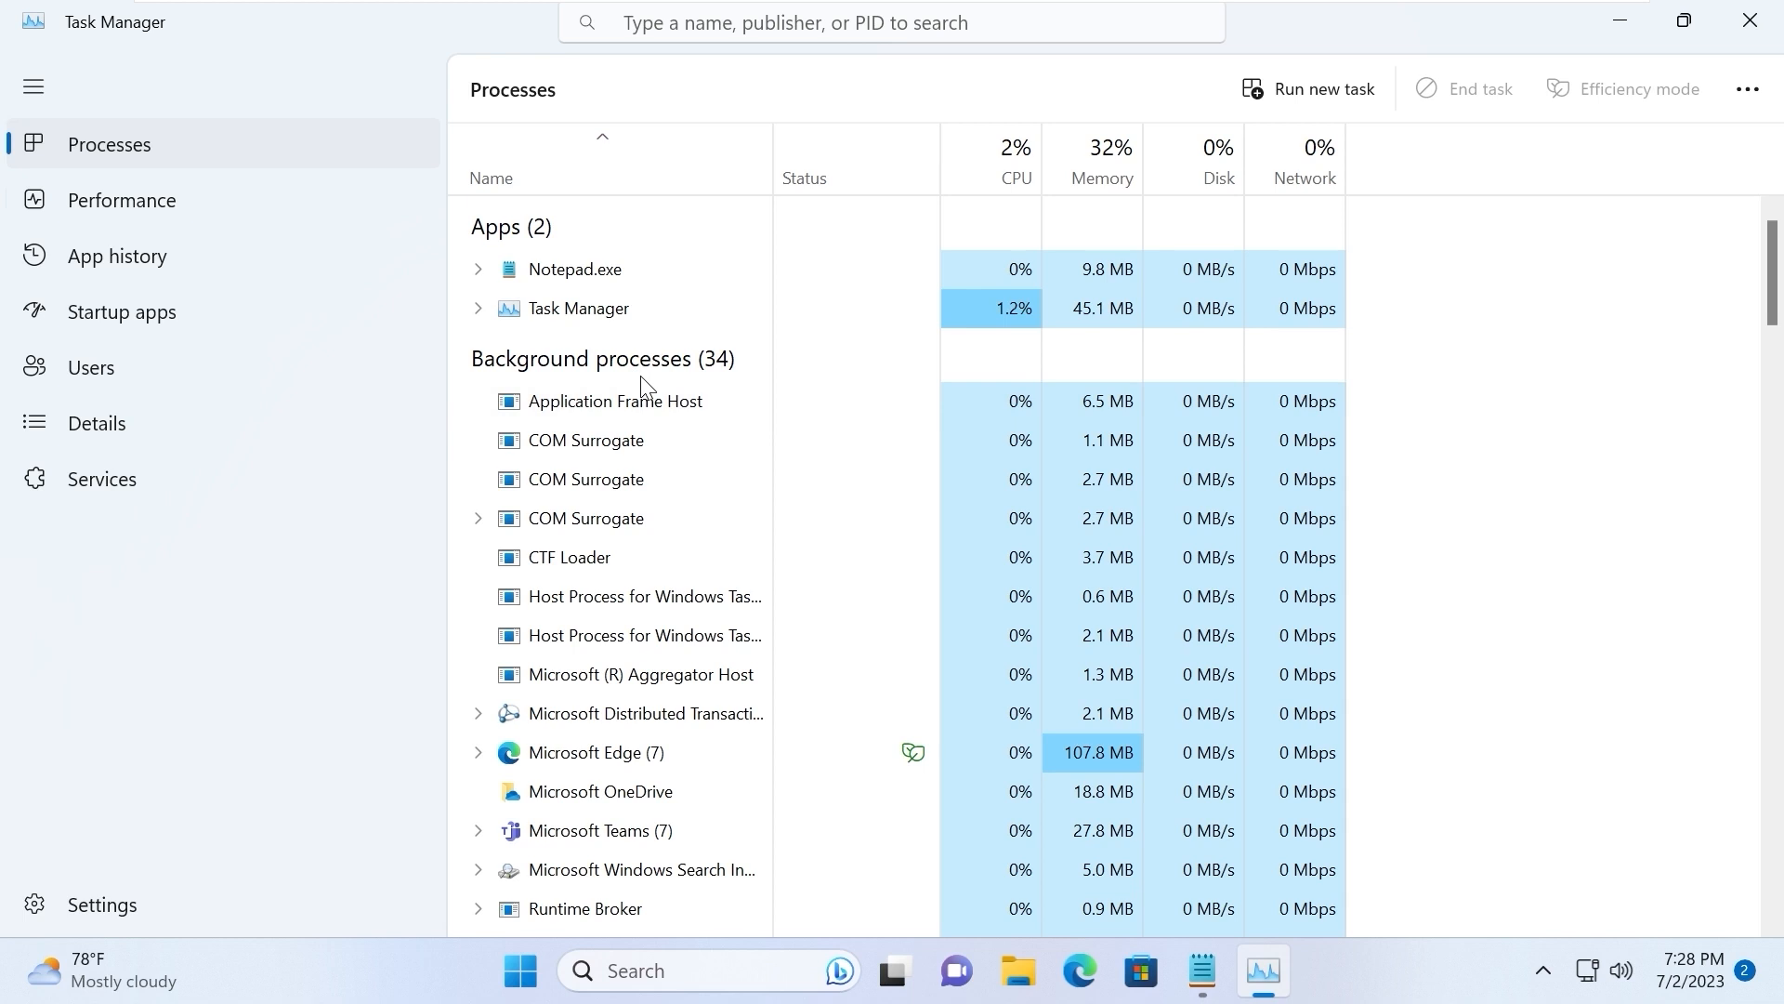
pyautogui.moveTo(544, 412)
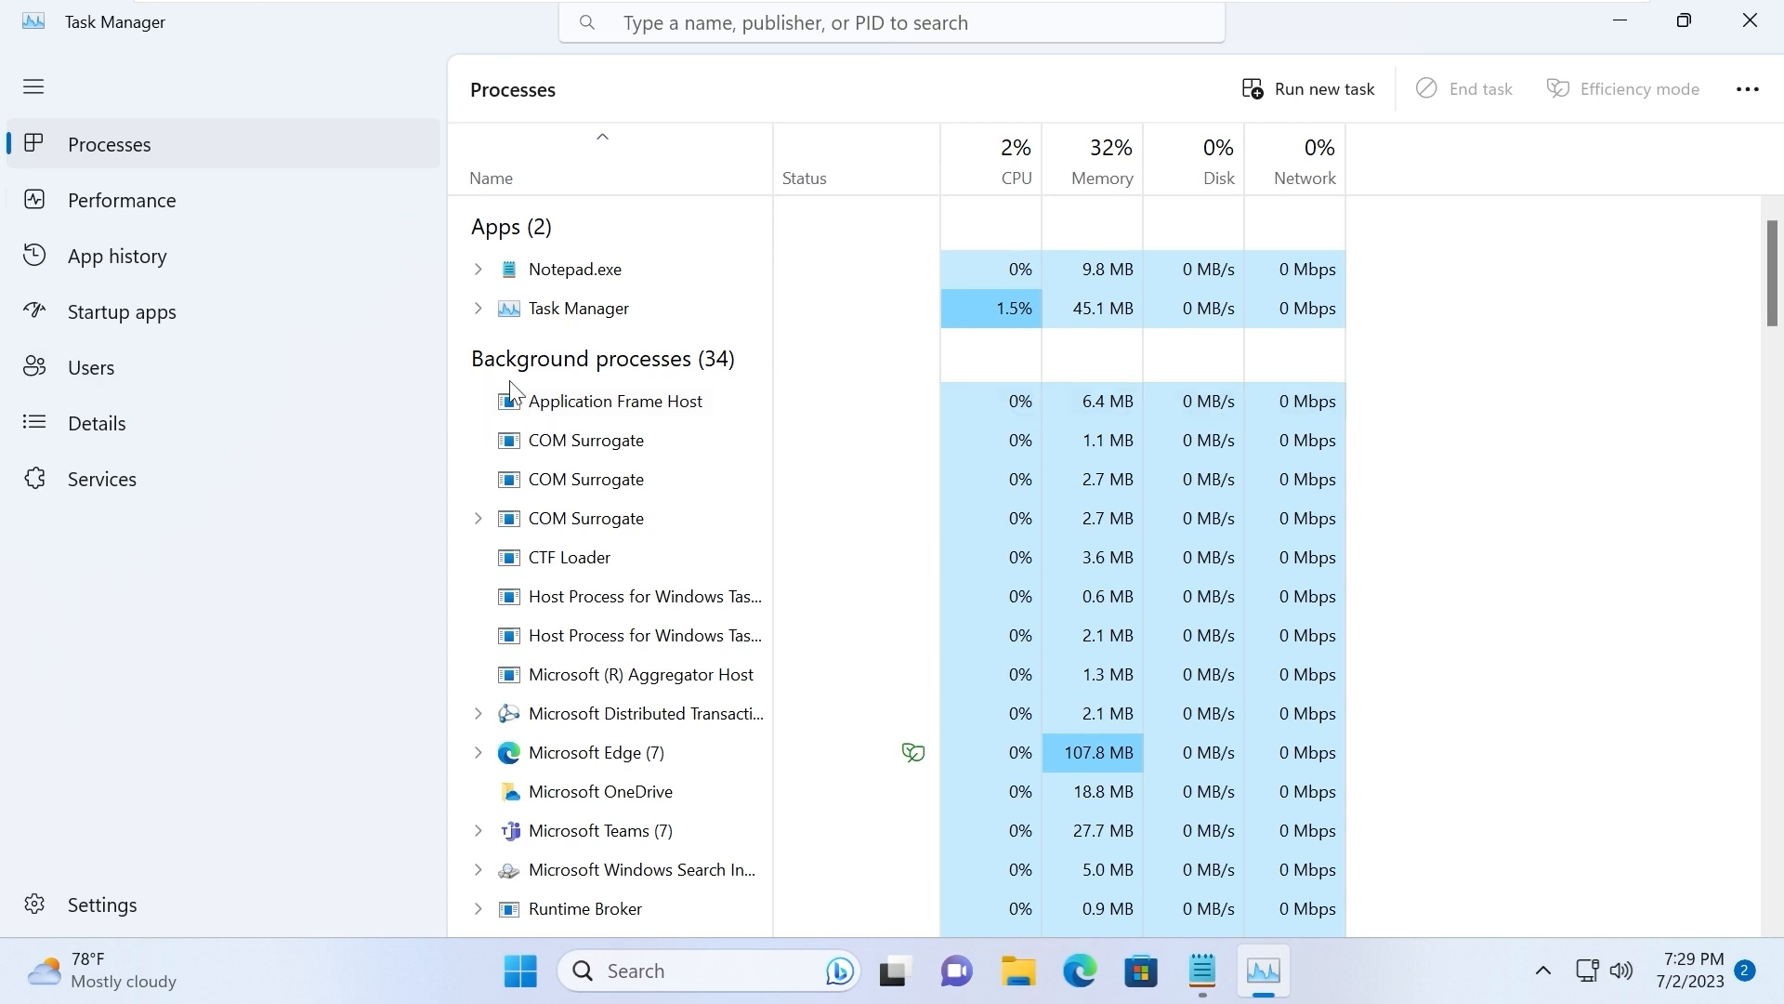
pyautogui.moveTo(392, 430)
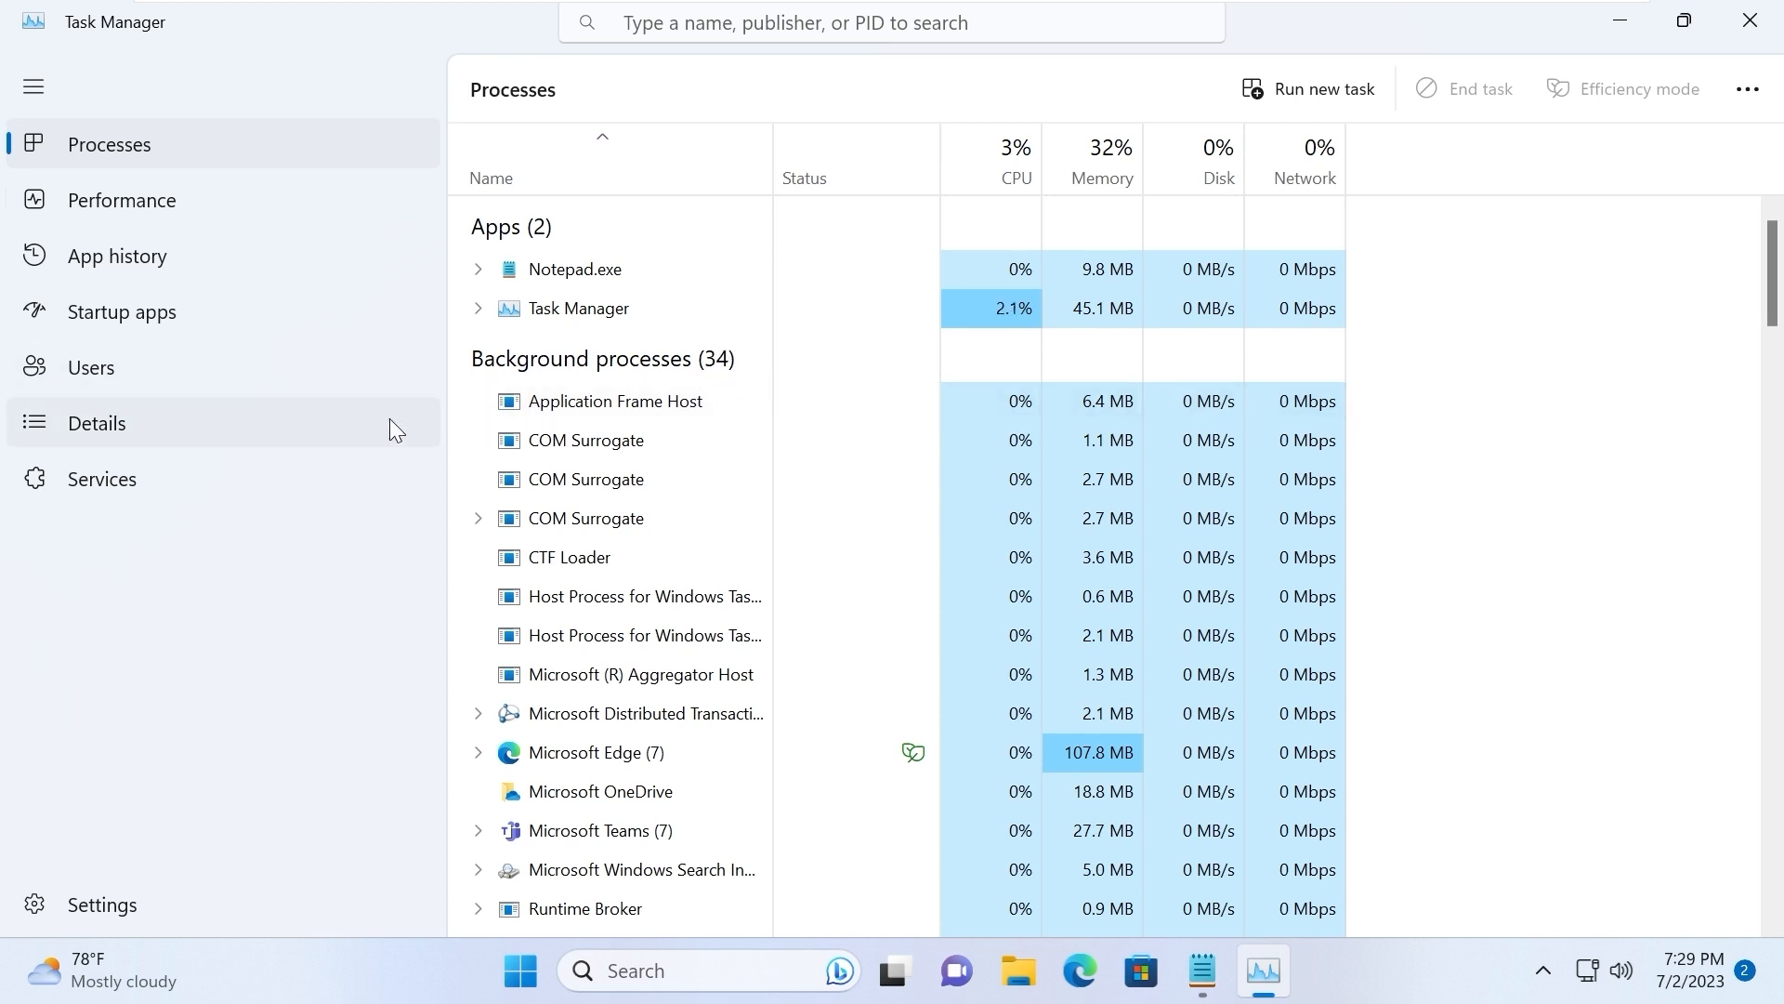
pyautogui.moveTo(580, 376)
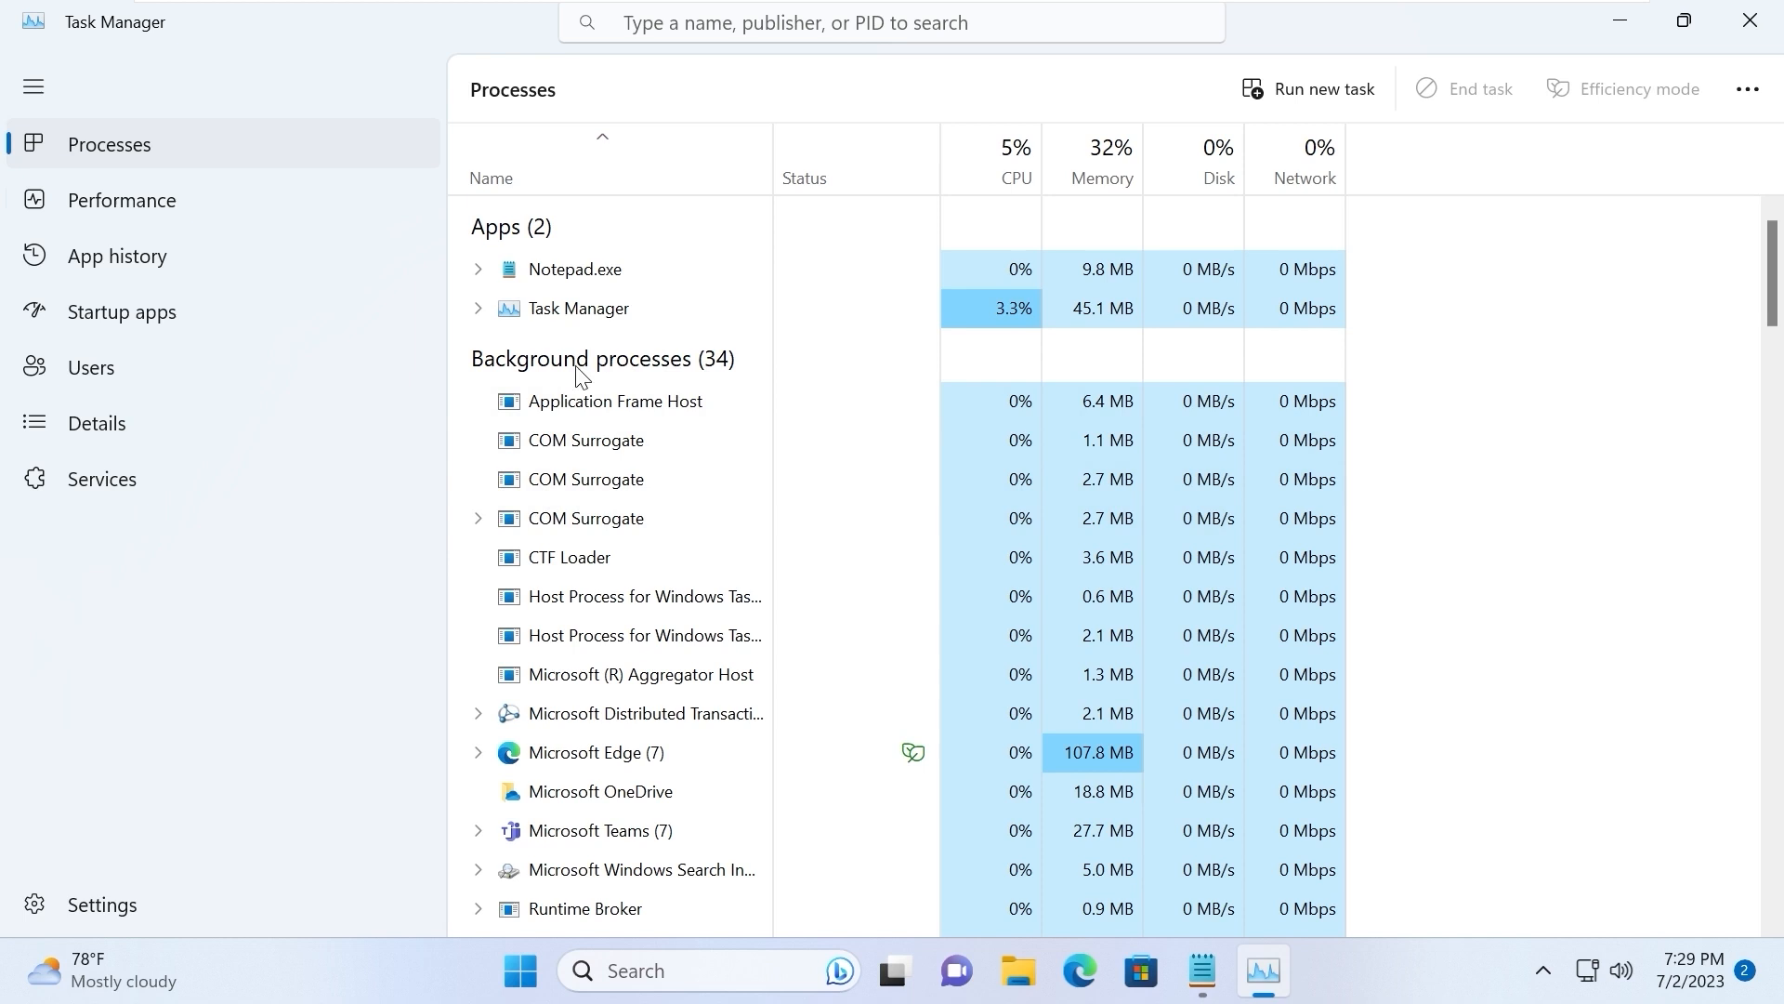
pyautogui.scroll(-3)
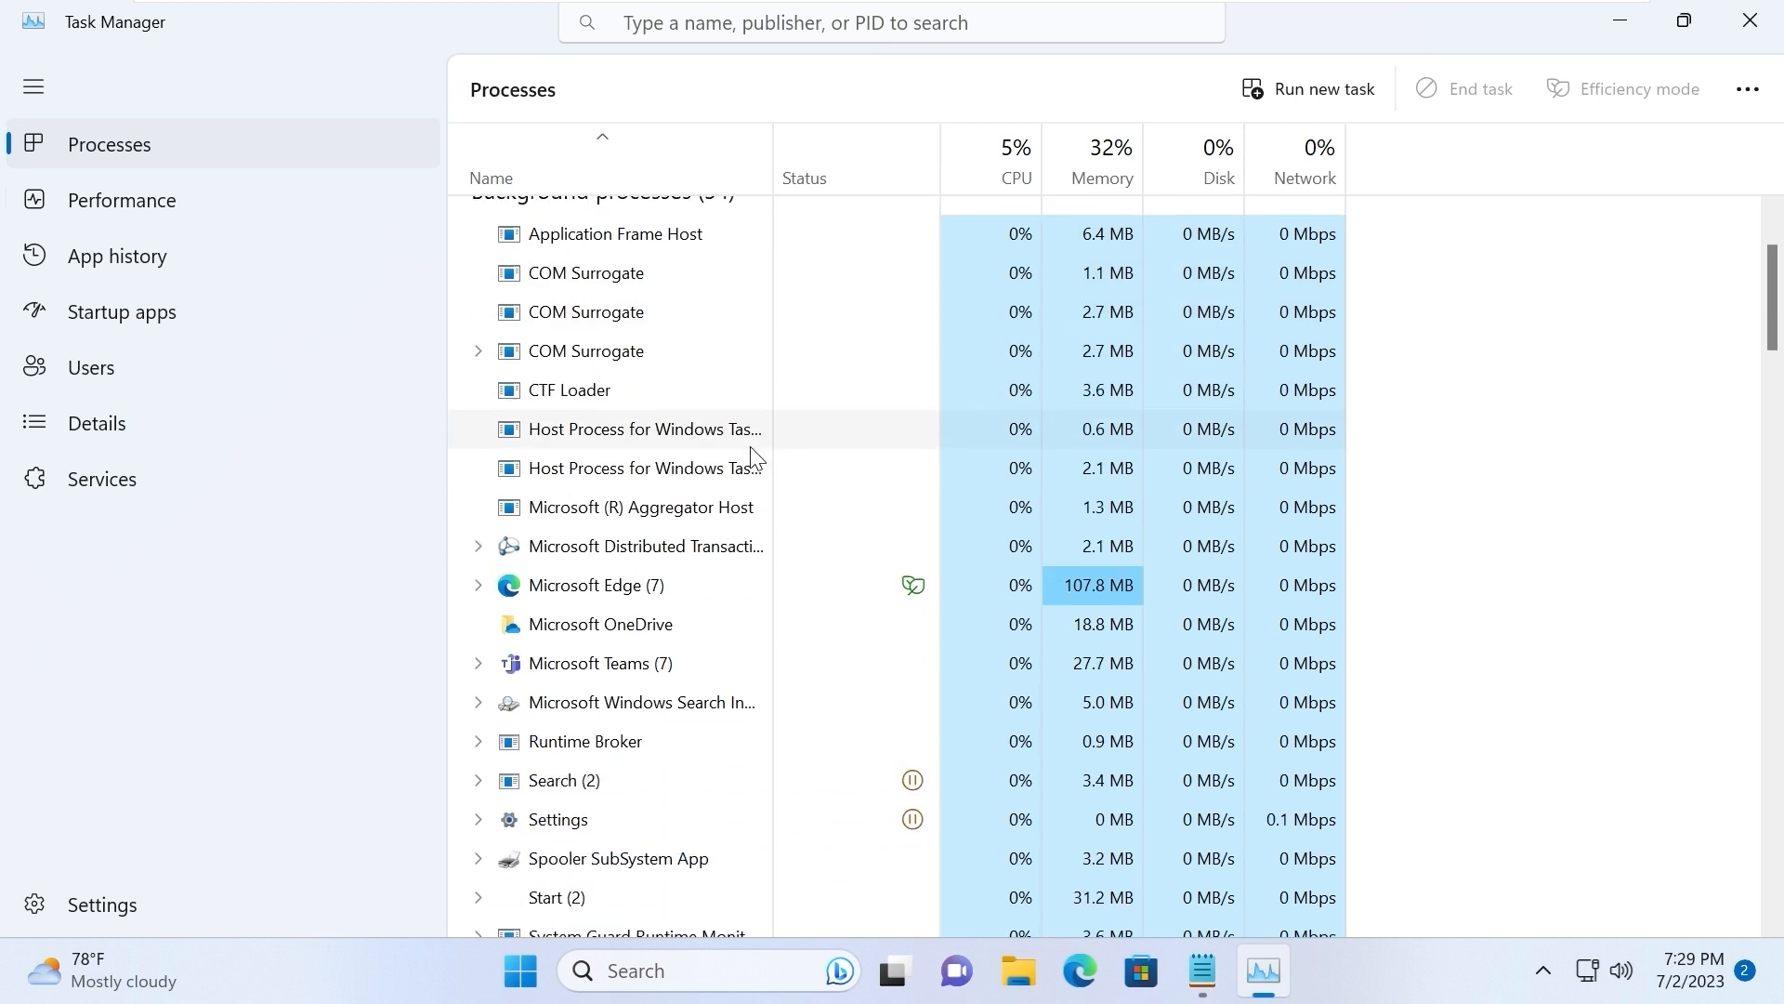
pyautogui.scroll(-3)
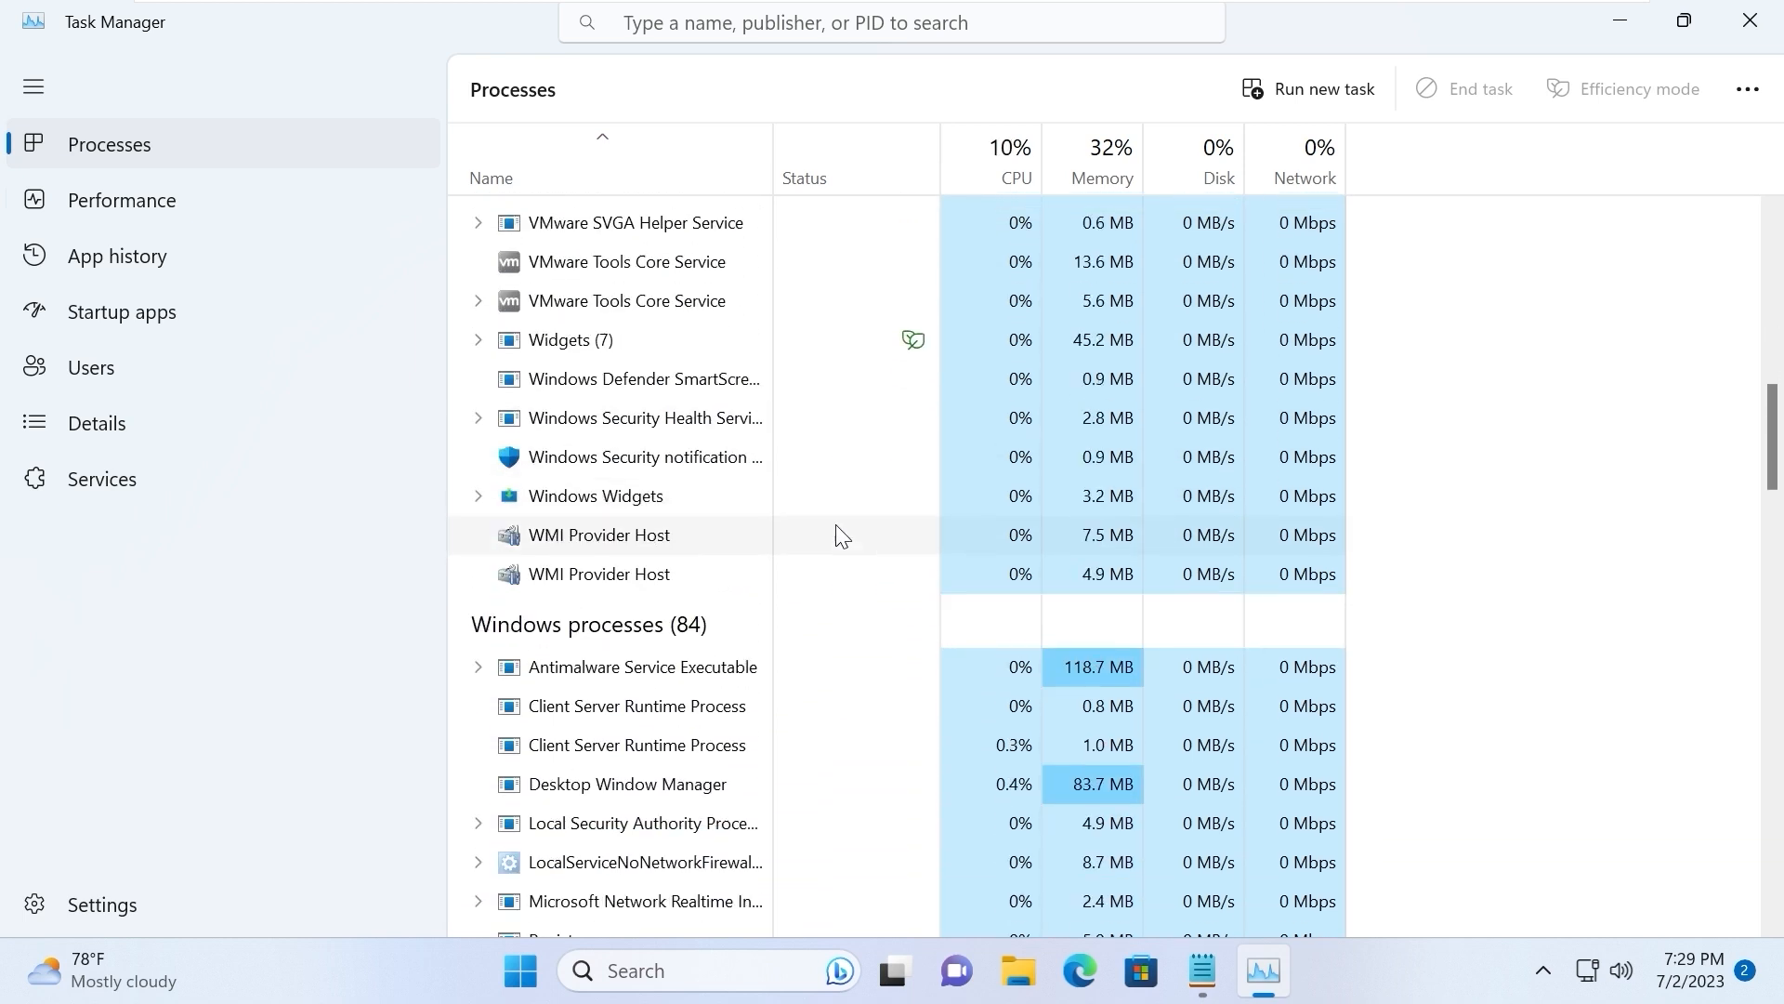
pyautogui.scroll(-3)
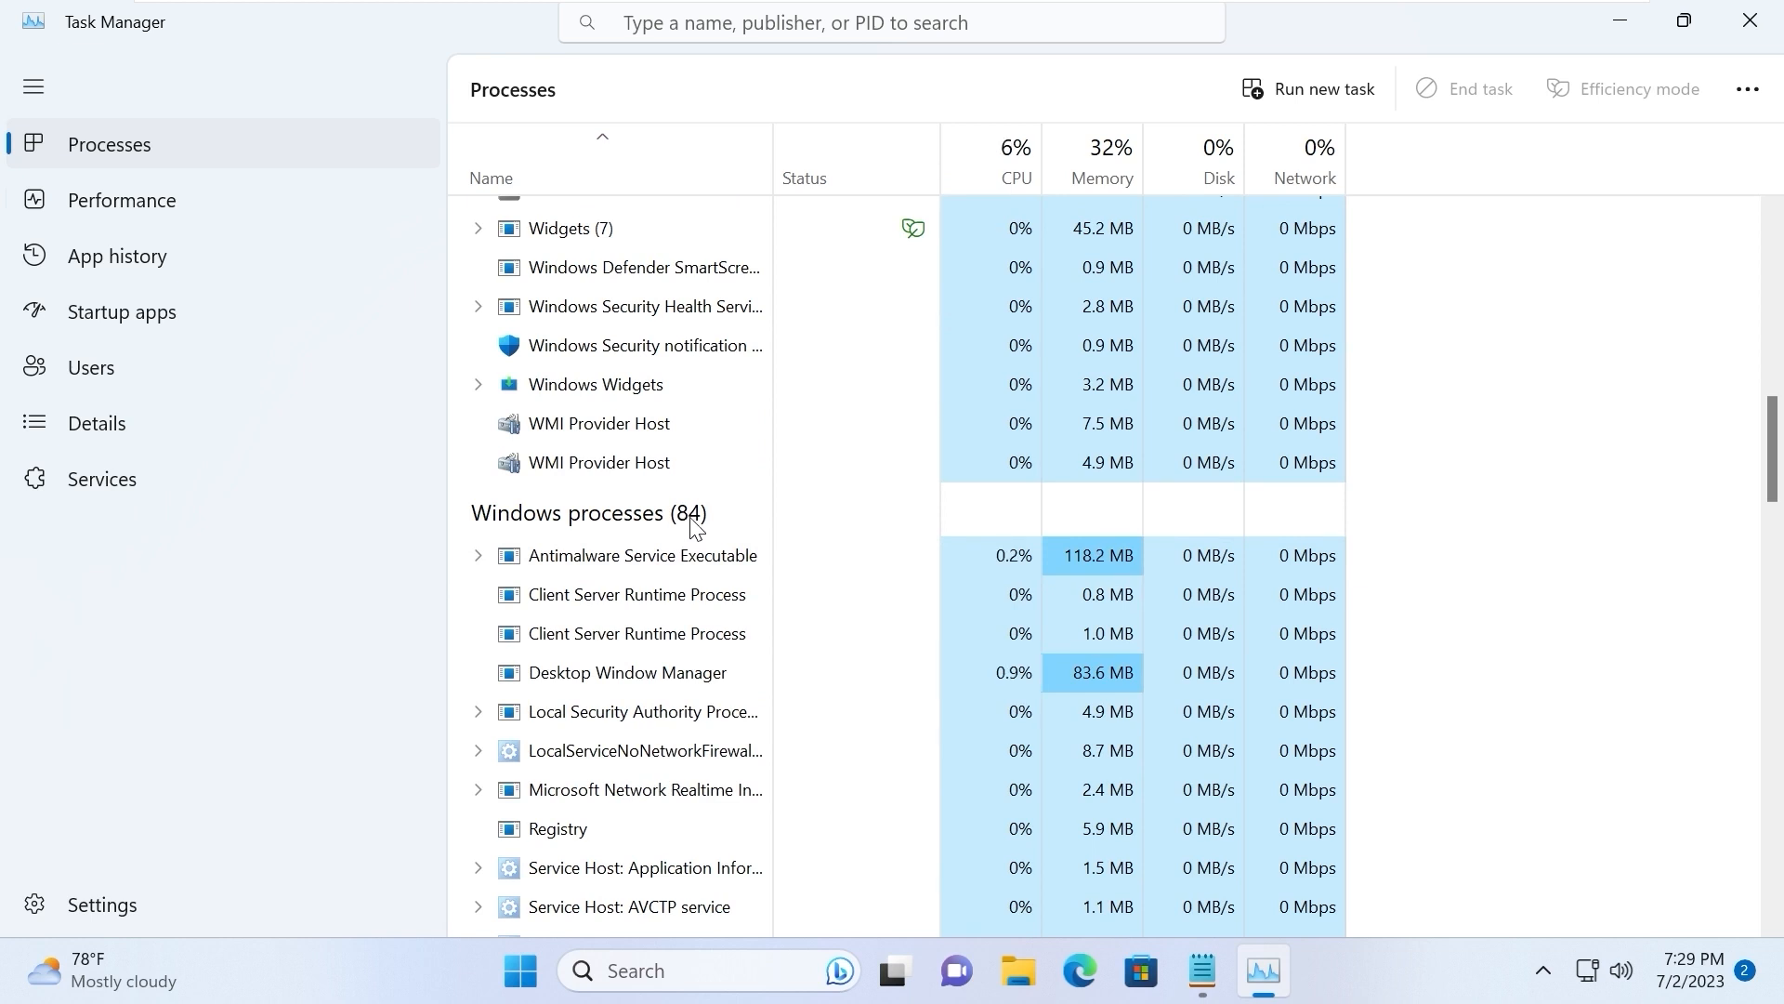
pyautogui.moveTo(792, 536)
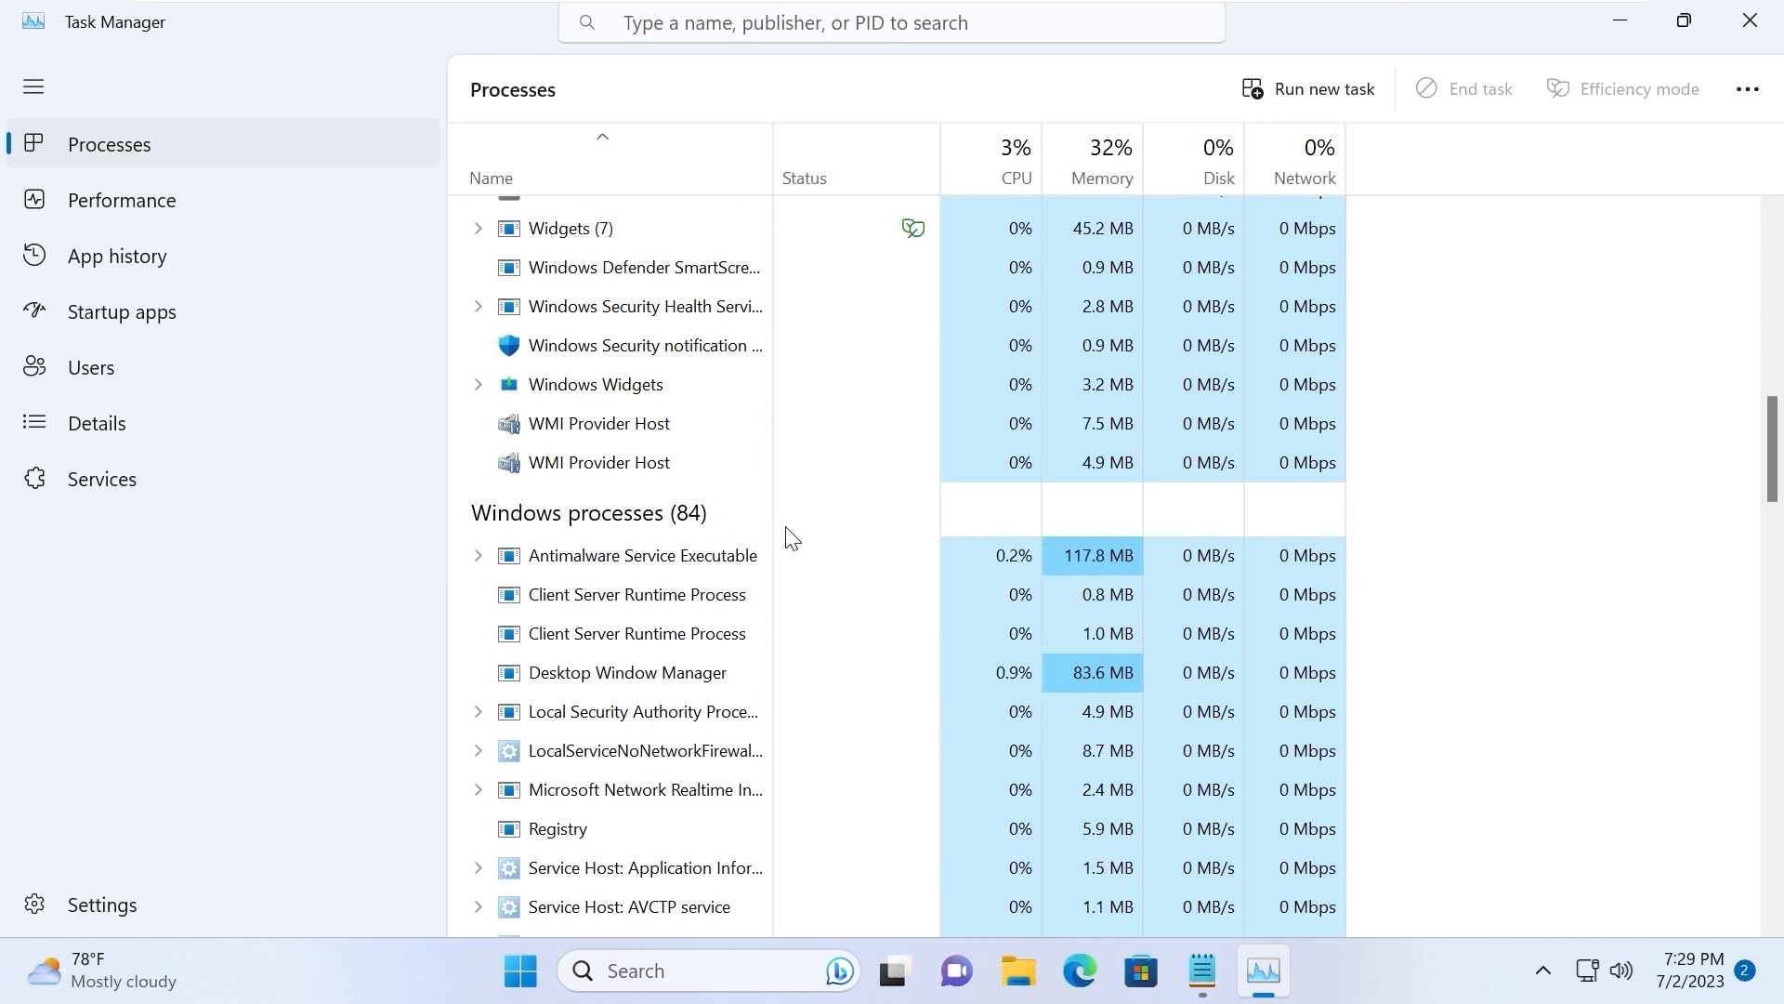
pyautogui.moveTo(816, 536)
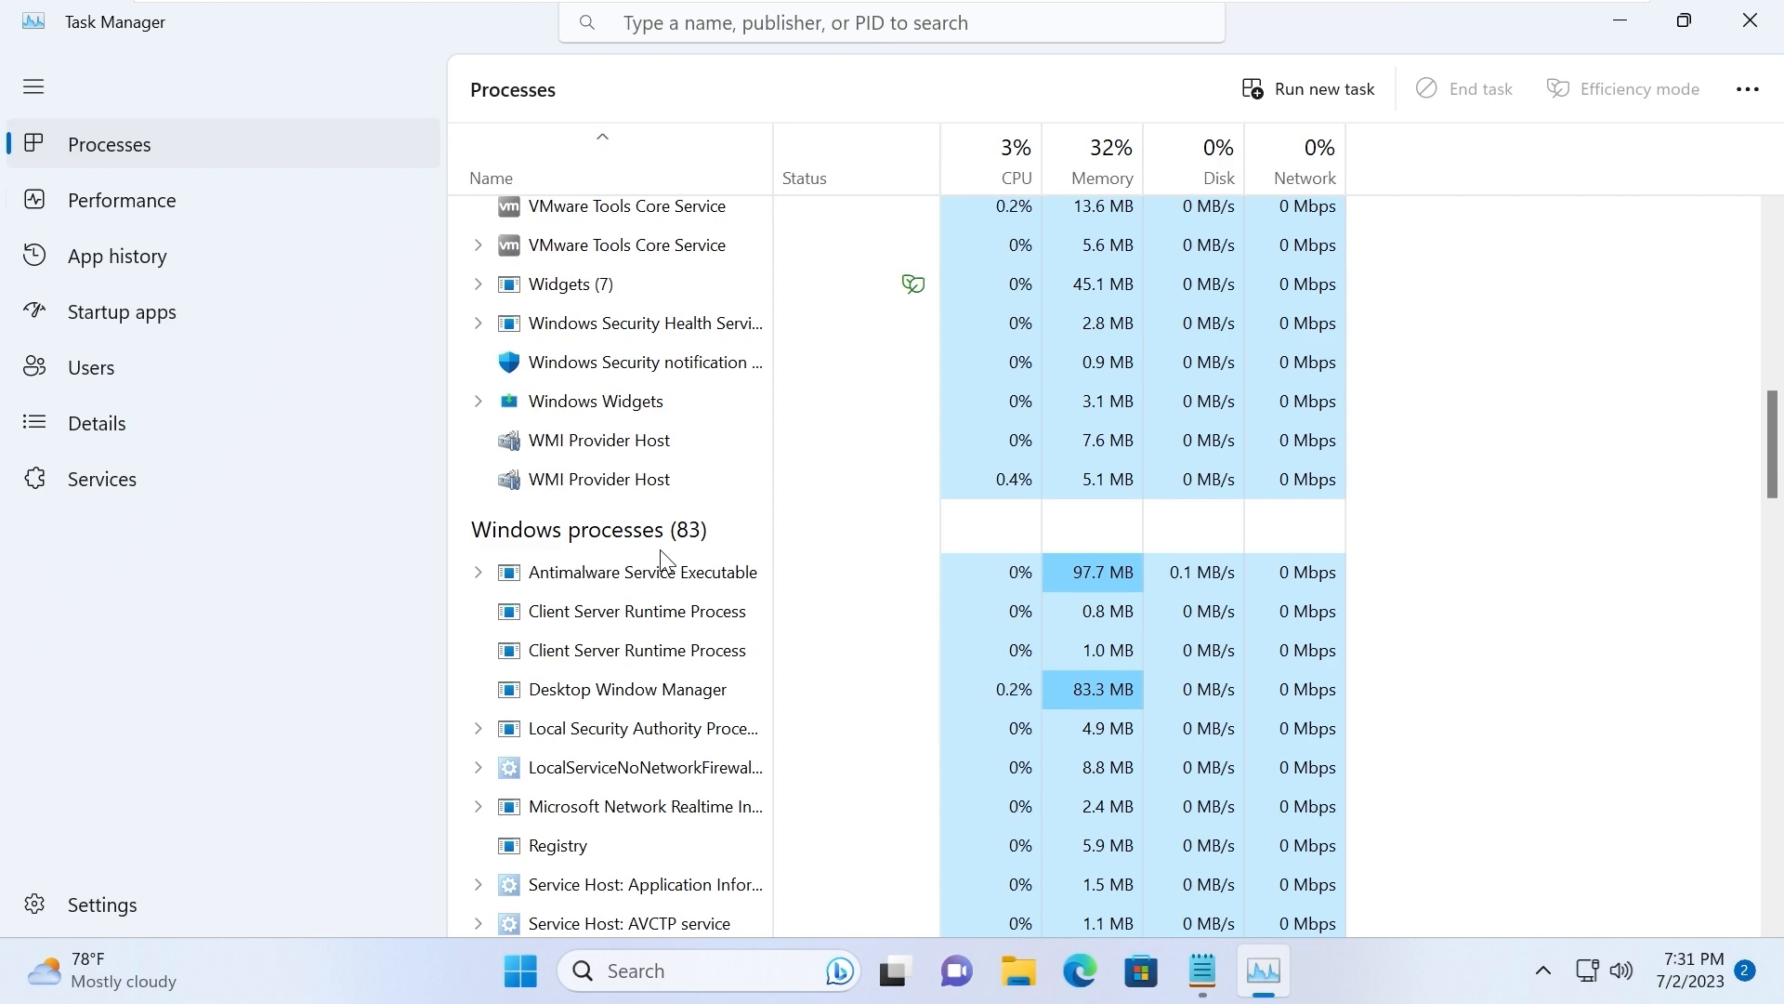
pyautogui.scroll(-3)
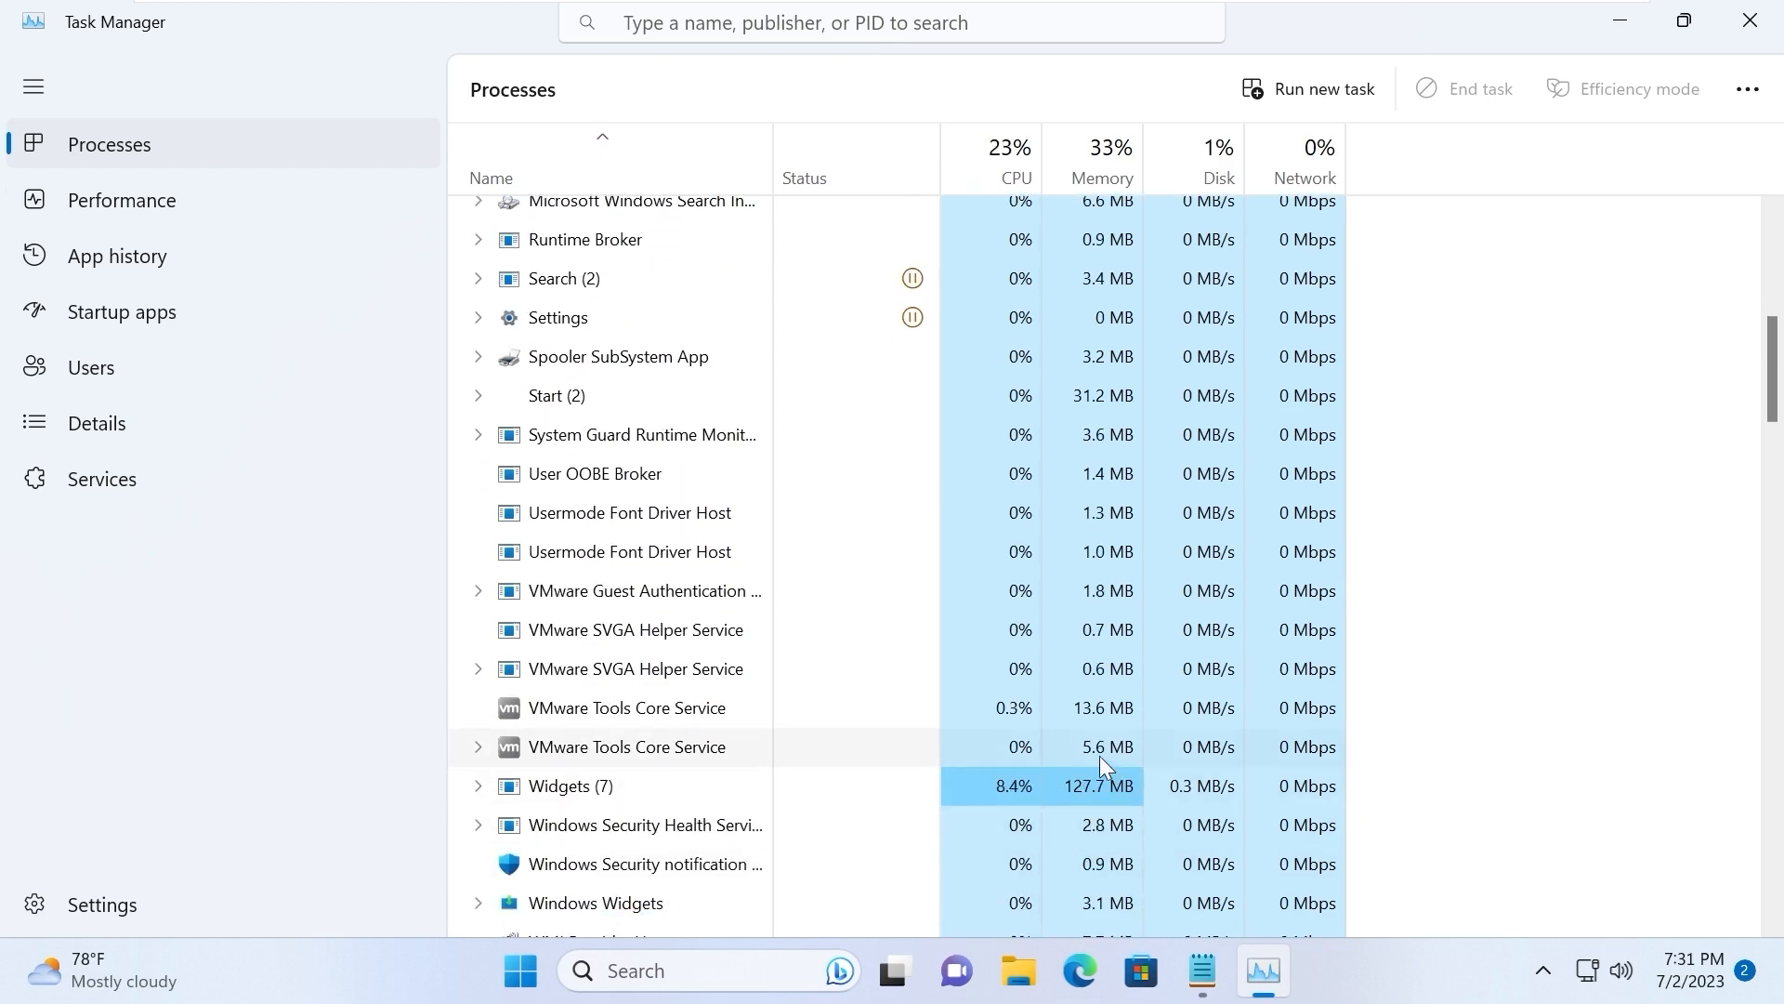
pyautogui.click(1750, 21)
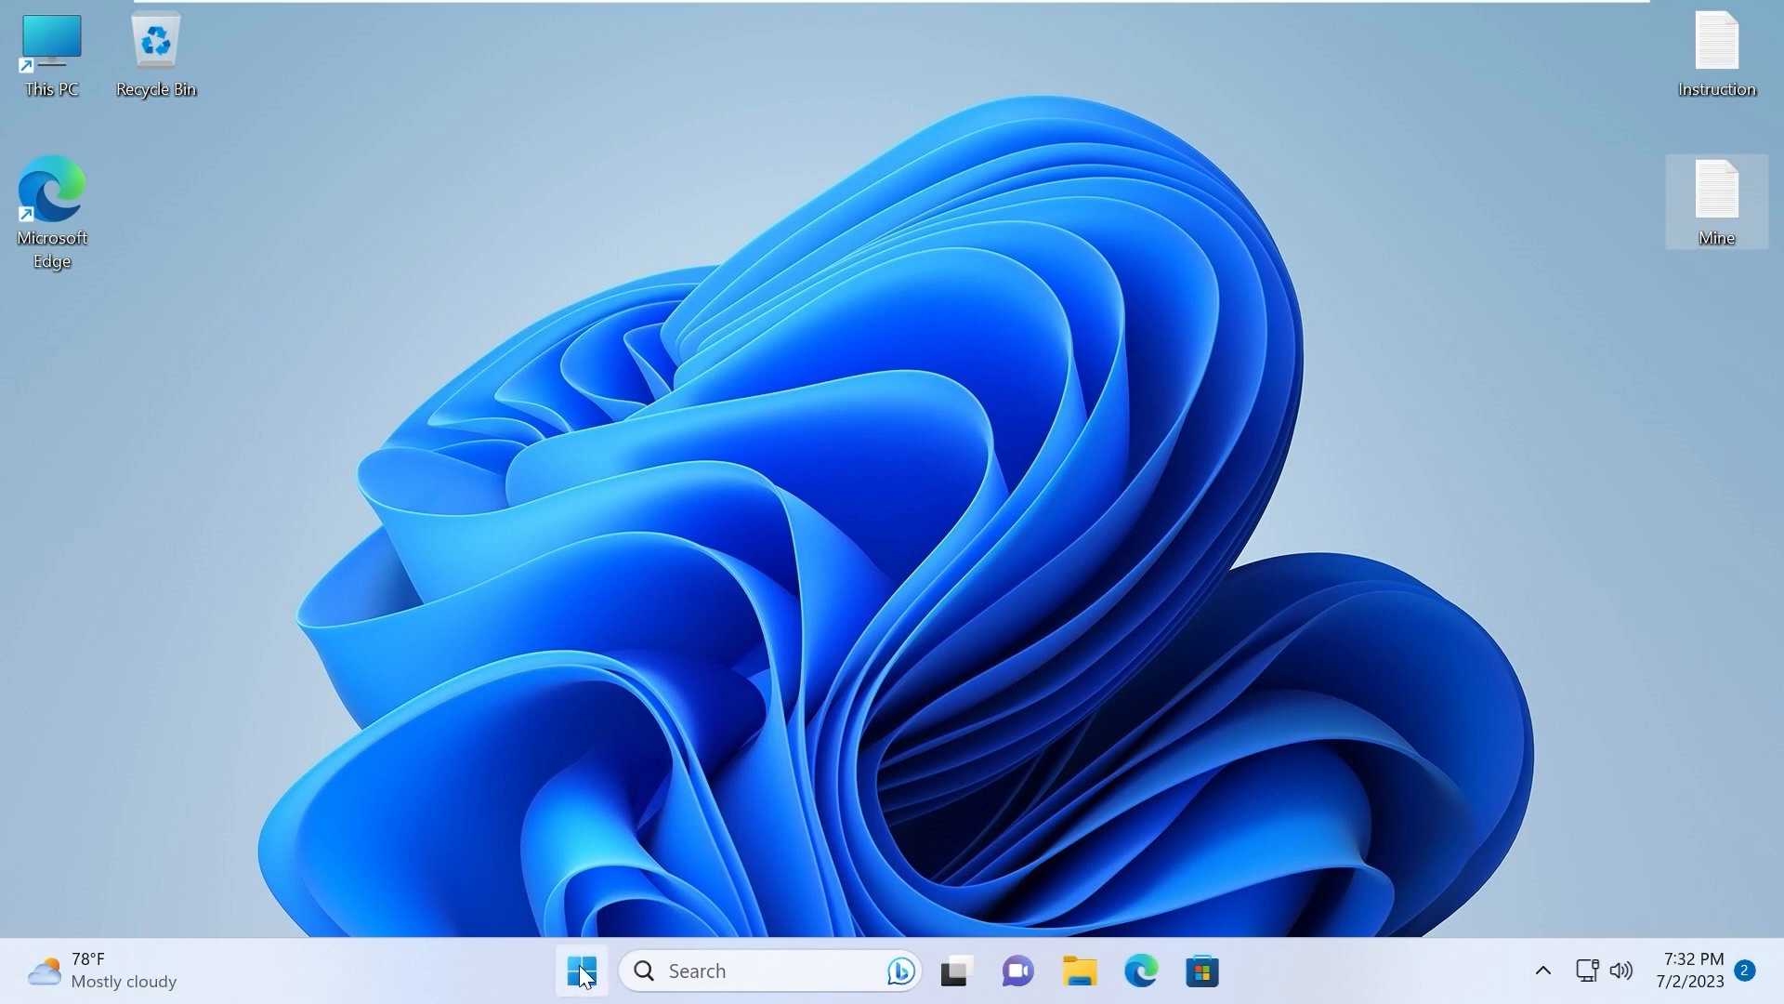
# Switch off real-time and cloud-delivered protection under Windows Security's Virus & threat settings
pyautogui.click(582, 969)
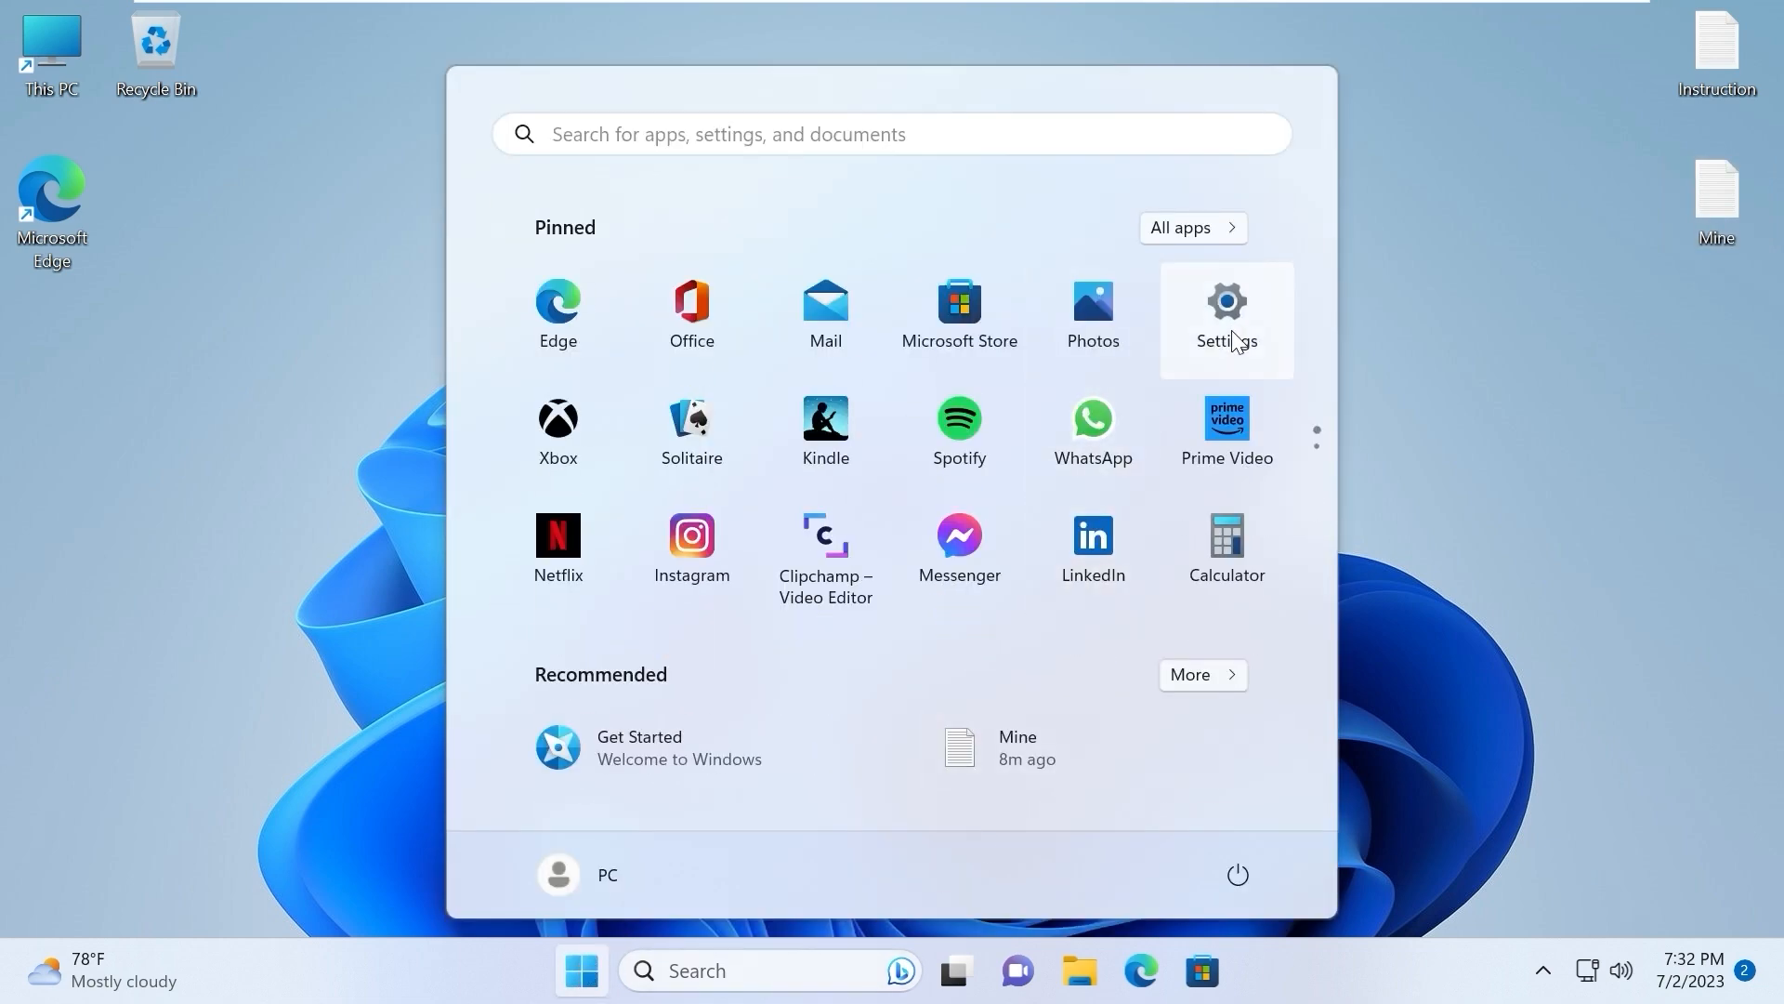
pyautogui.click(1226, 313)
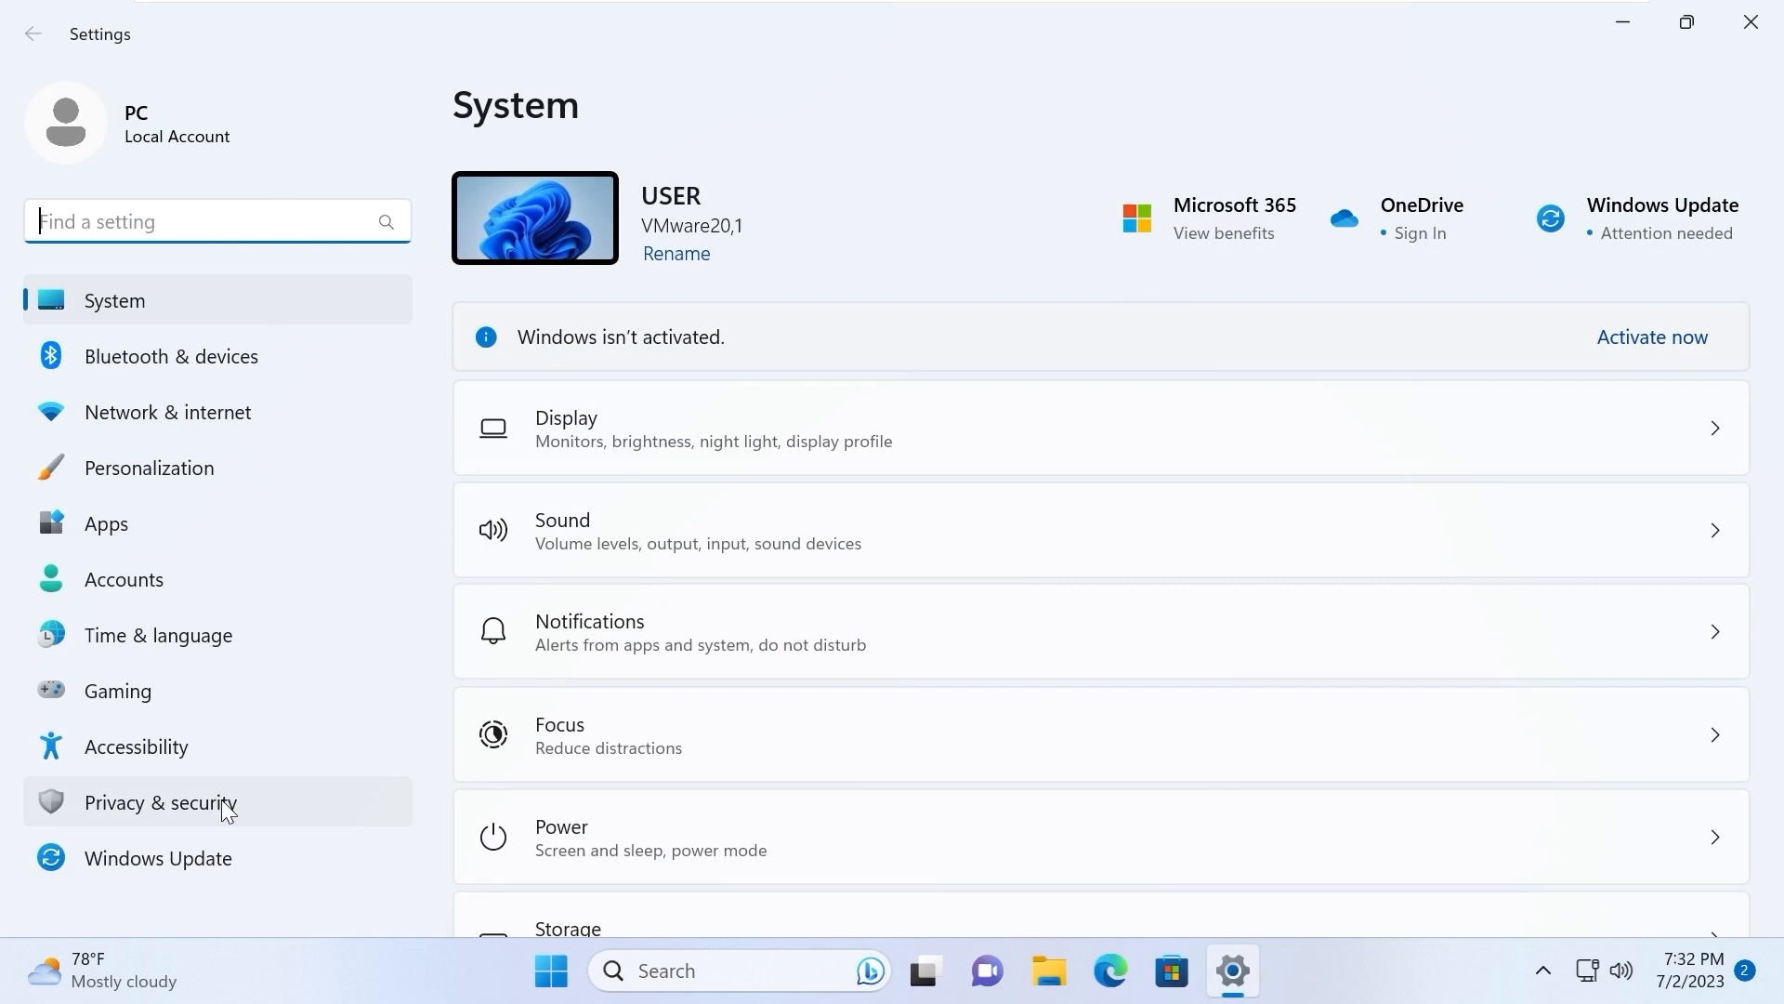
pyautogui.click(159, 802)
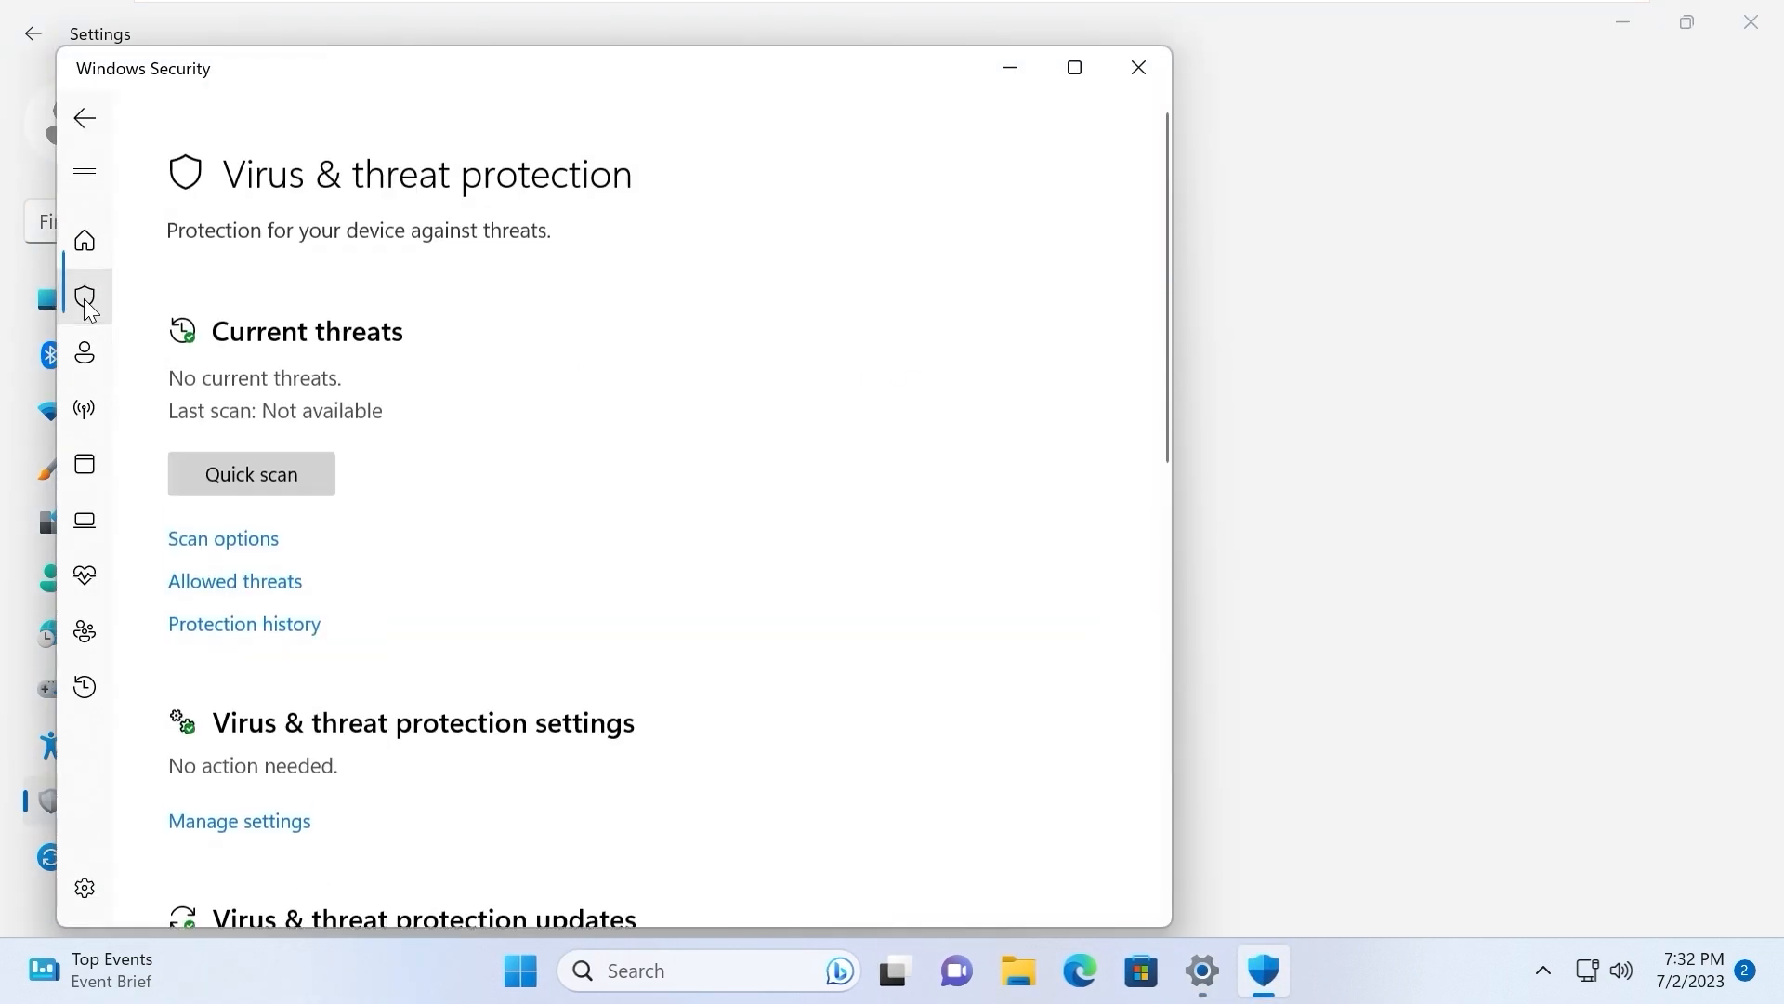
pyautogui.click(239, 821)
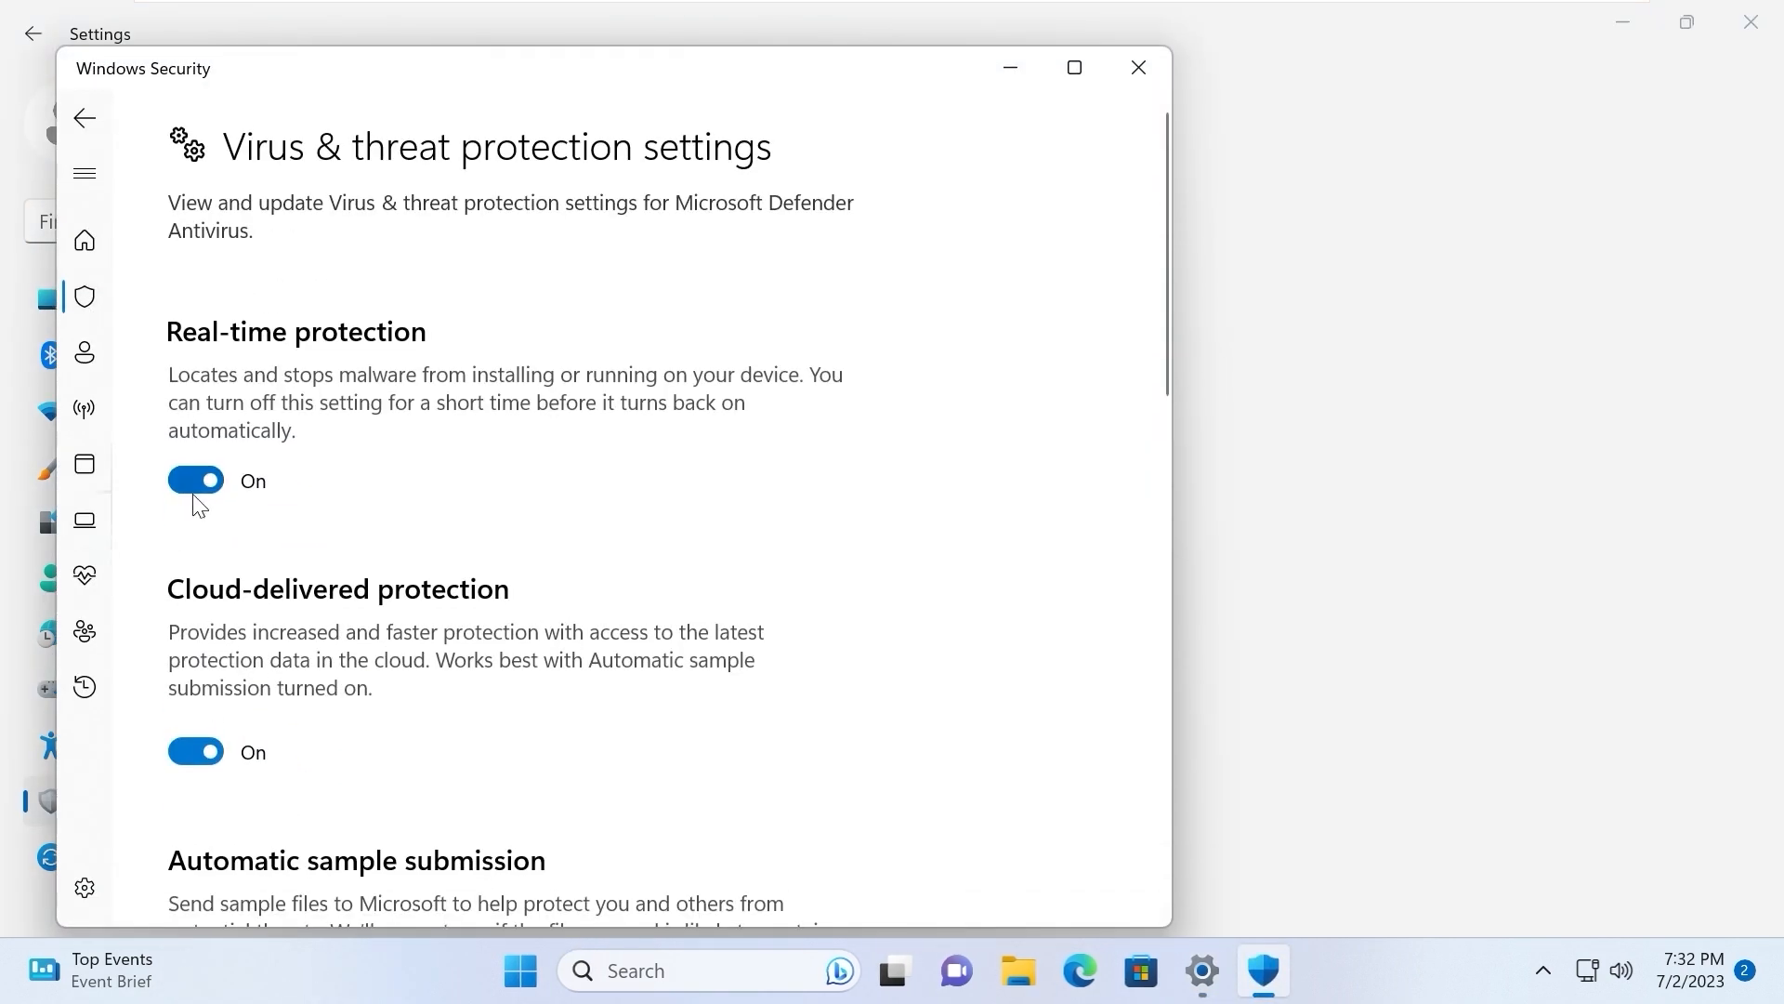
pyautogui.click(194, 479)
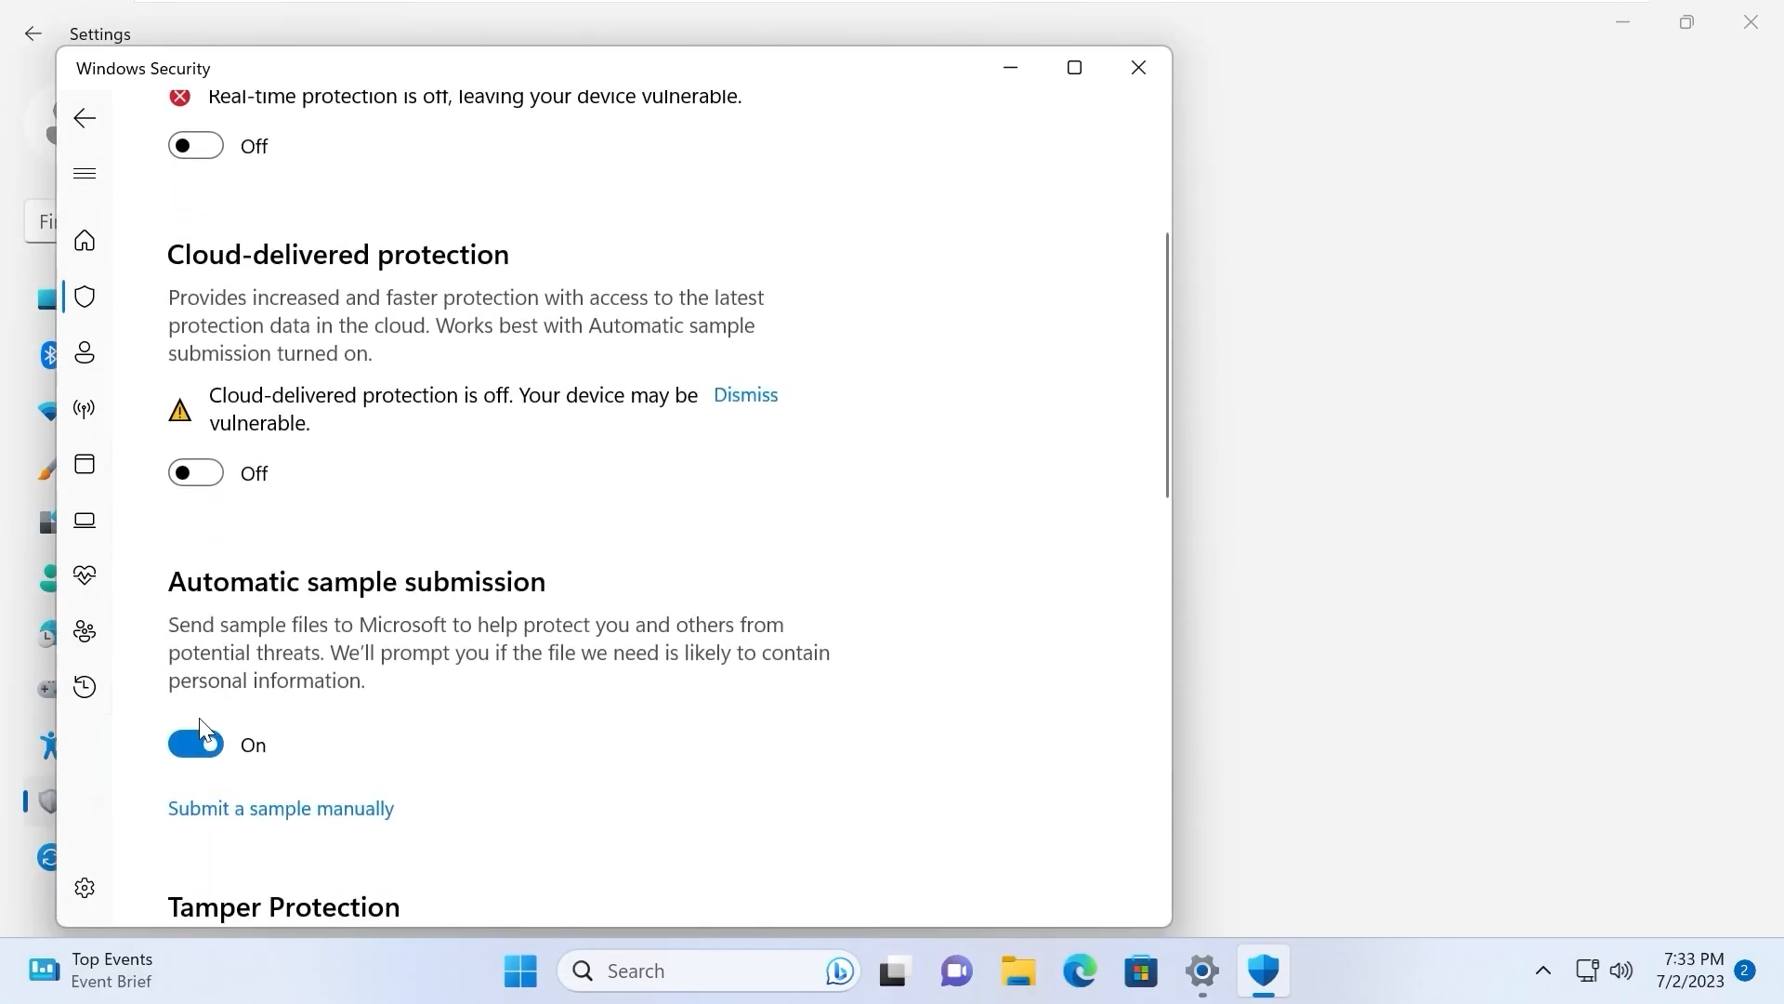
pyautogui.click(197, 744)
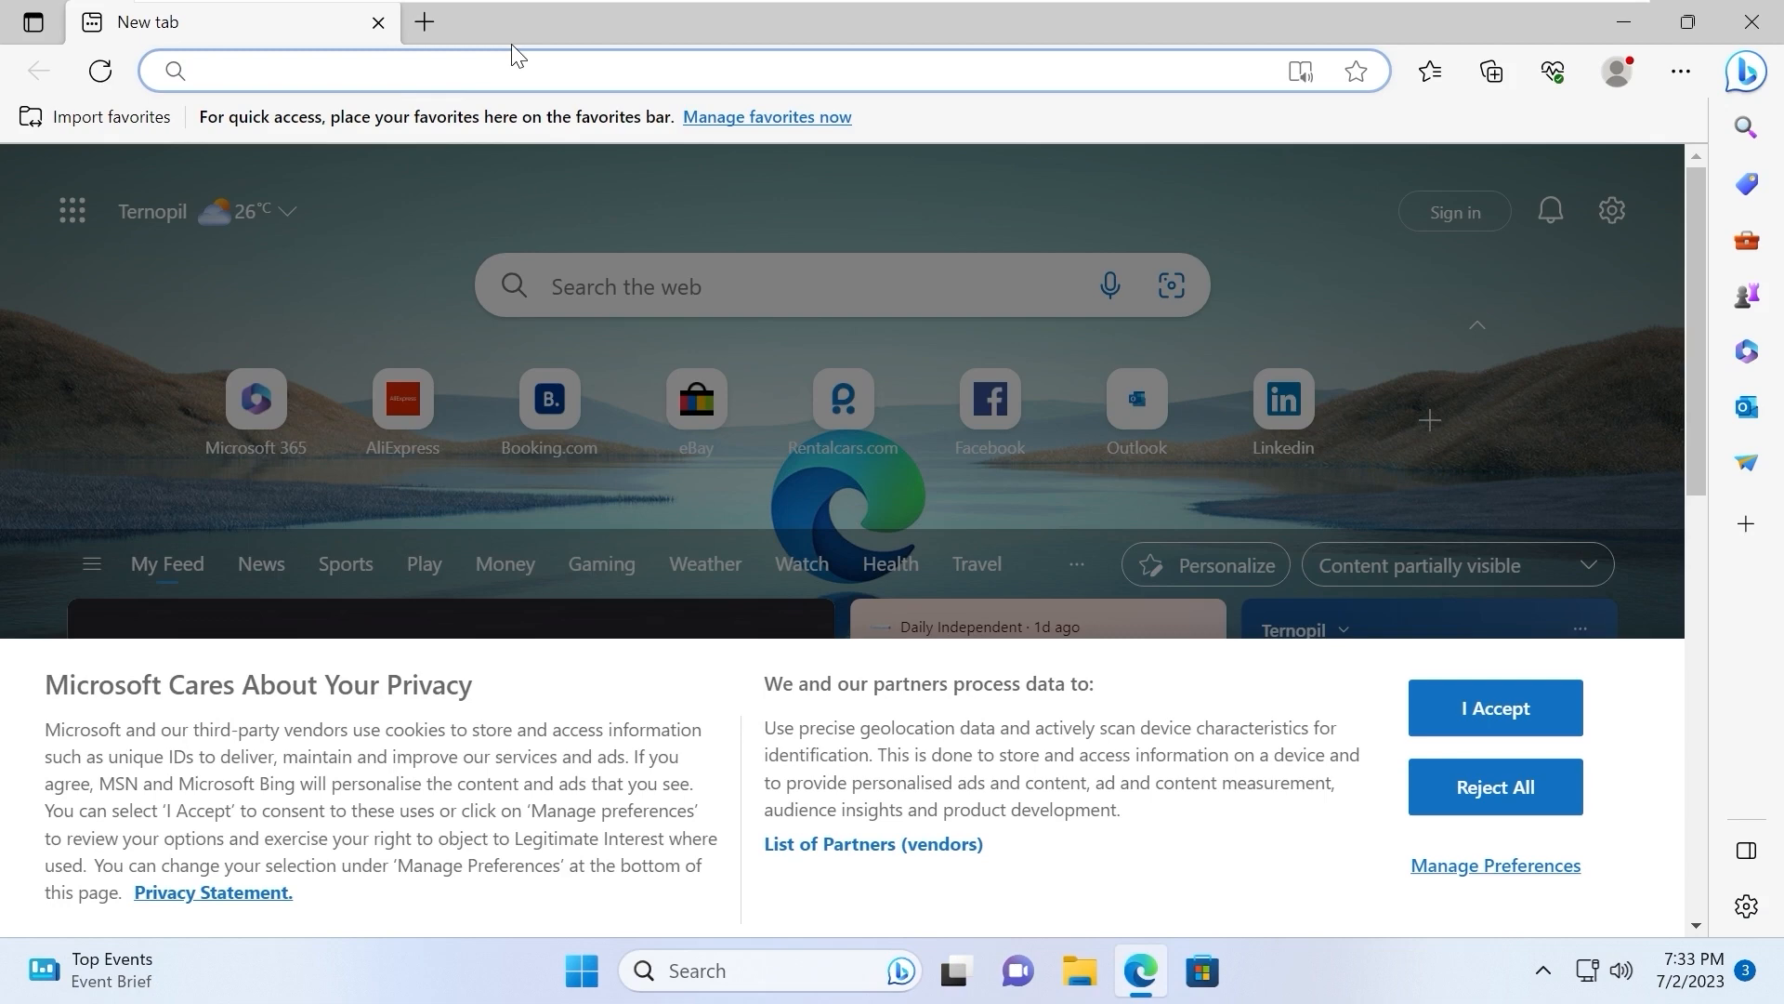
# Search Edge for 'revios', reach revi.cc, and close the search results tab
pyautogui.write('revios')
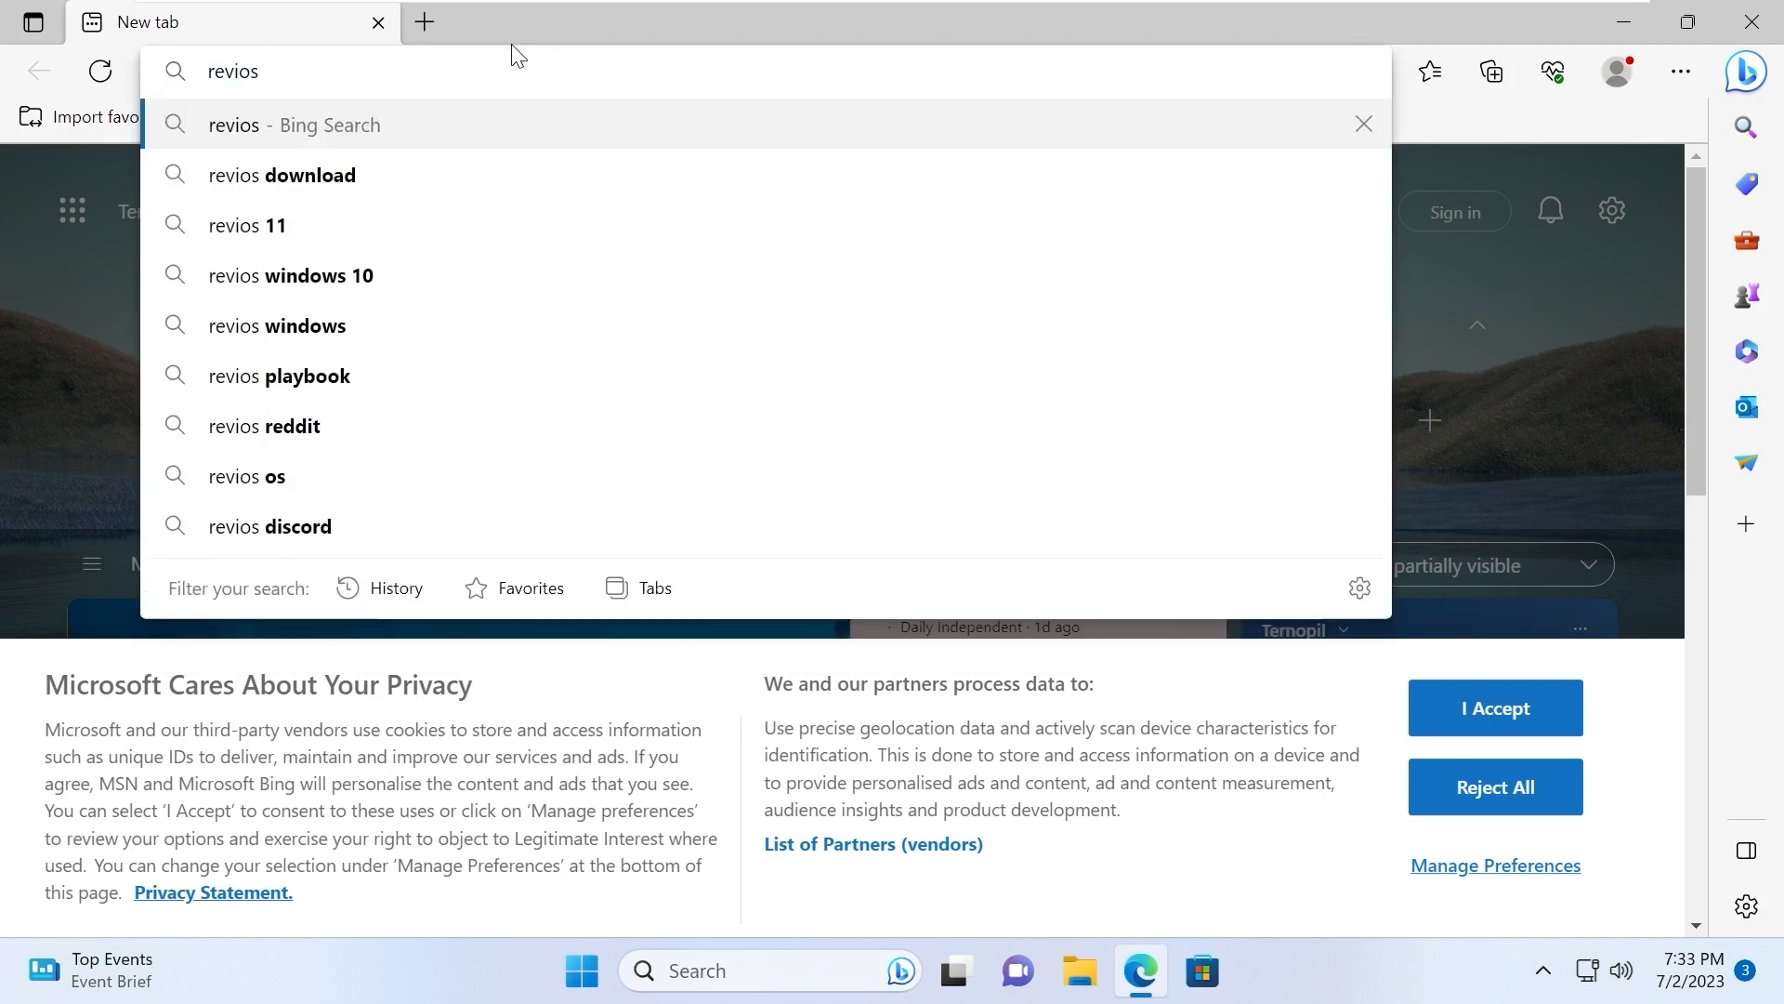
pyautogui.press('Enter')
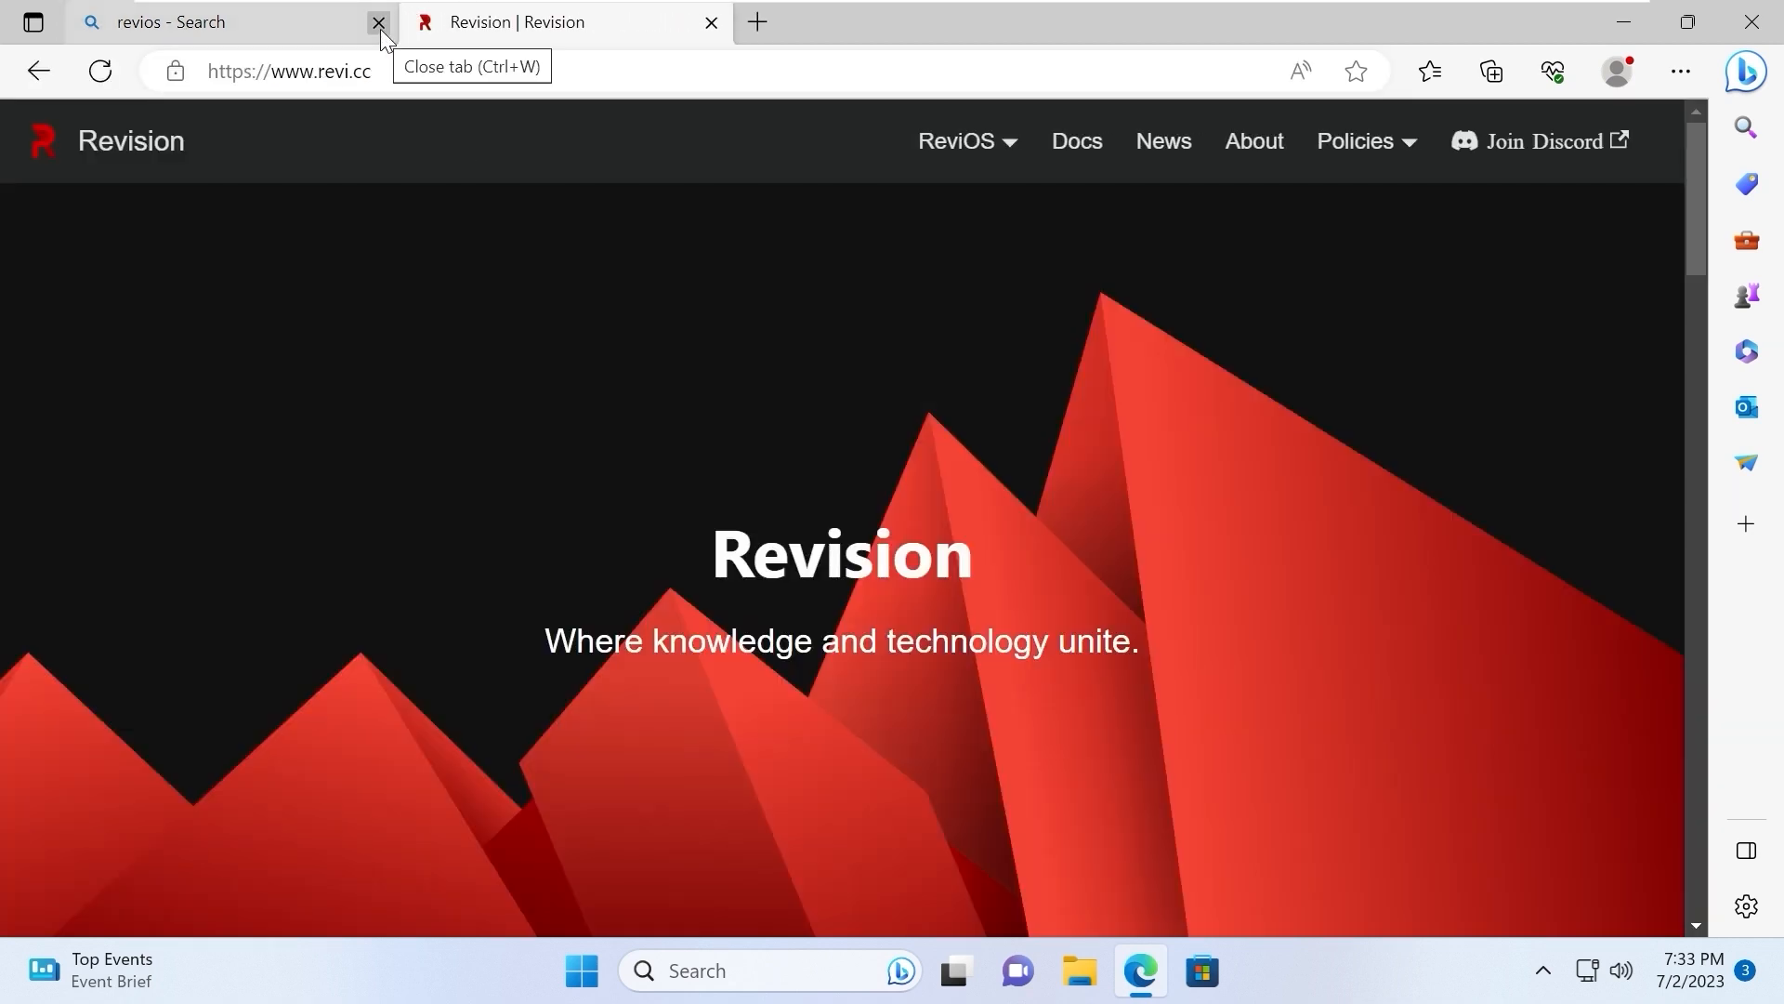
pyautogui.click(379, 21)
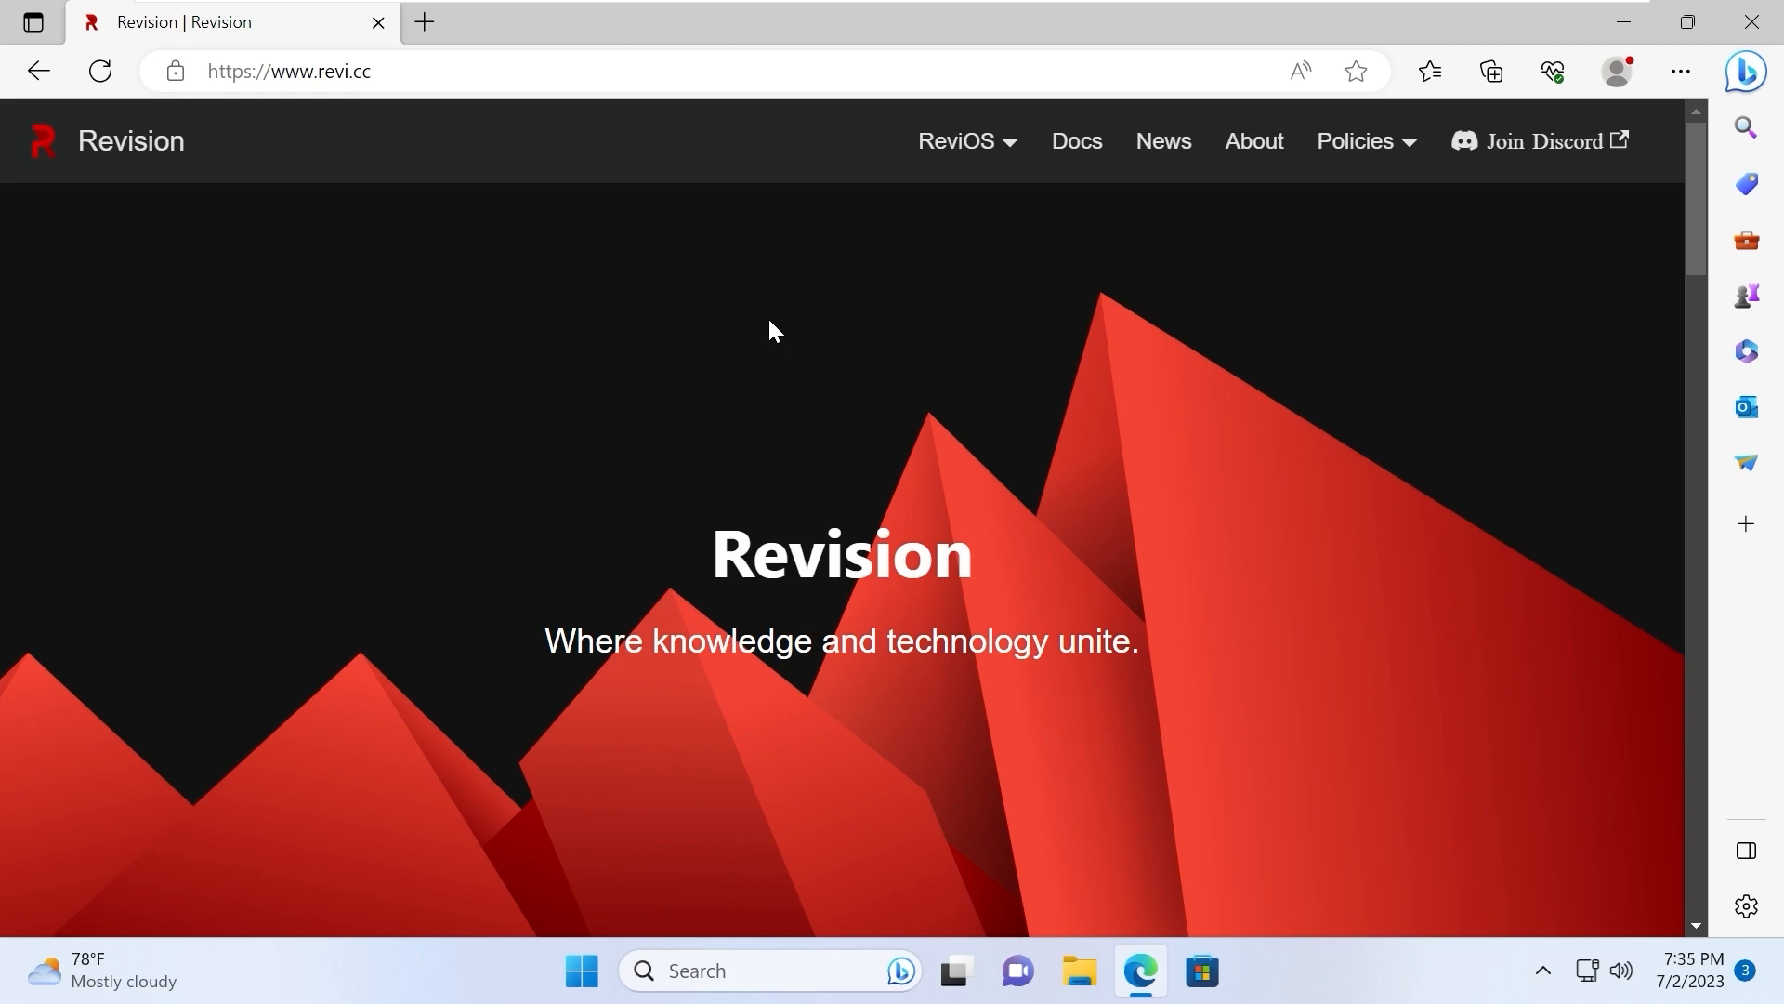
# Scroll through revi.cc's Performance section, highlighting the system speed-up paragraphs
pyautogui.scroll(-3)
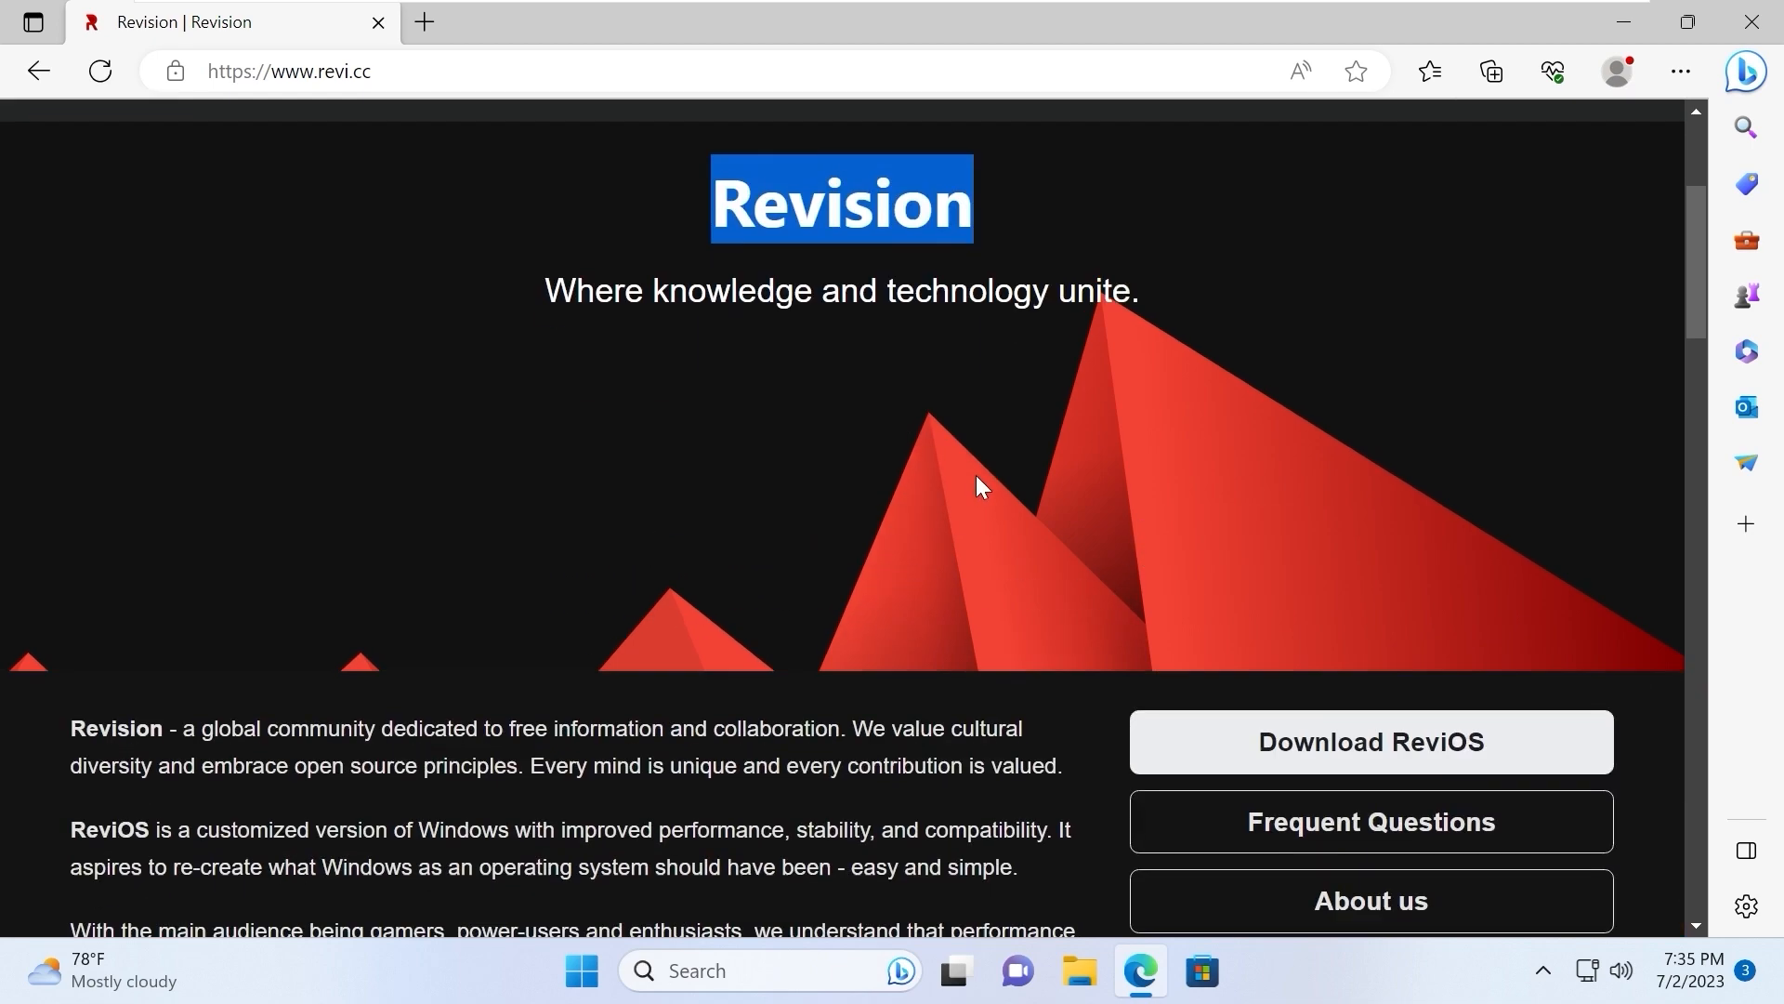
pyautogui.scroll(-3)
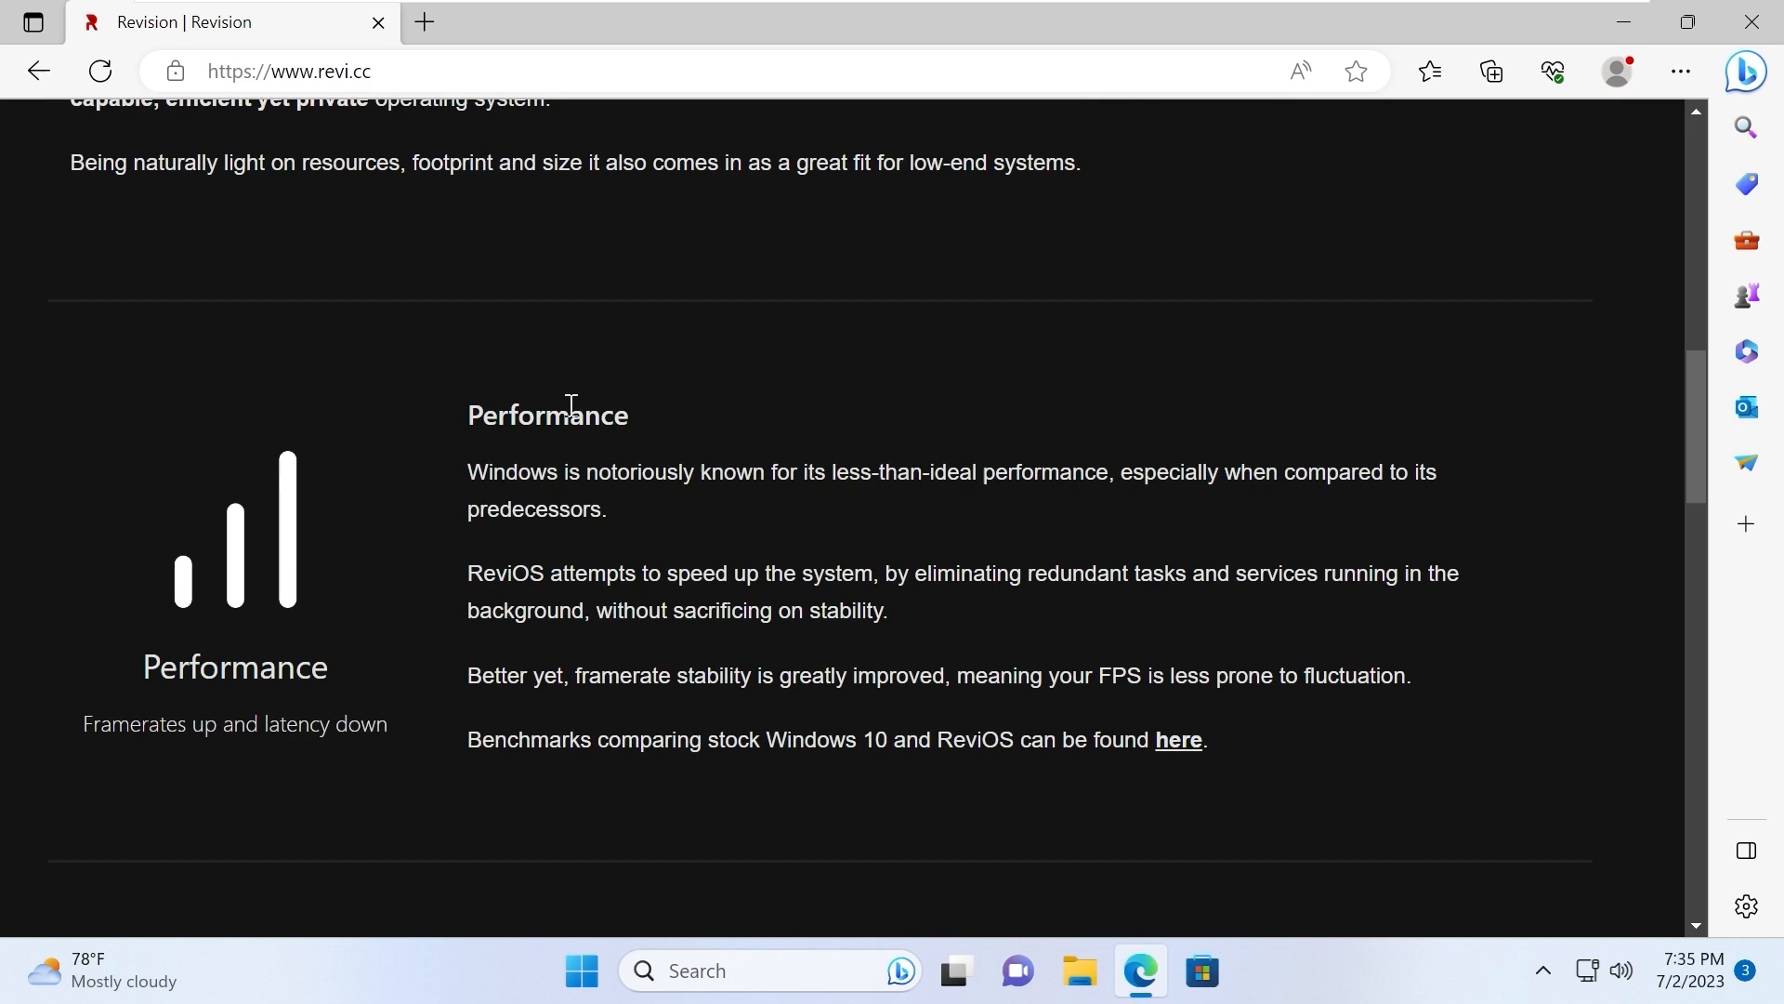
pyautogui.moveTo(663, 486)
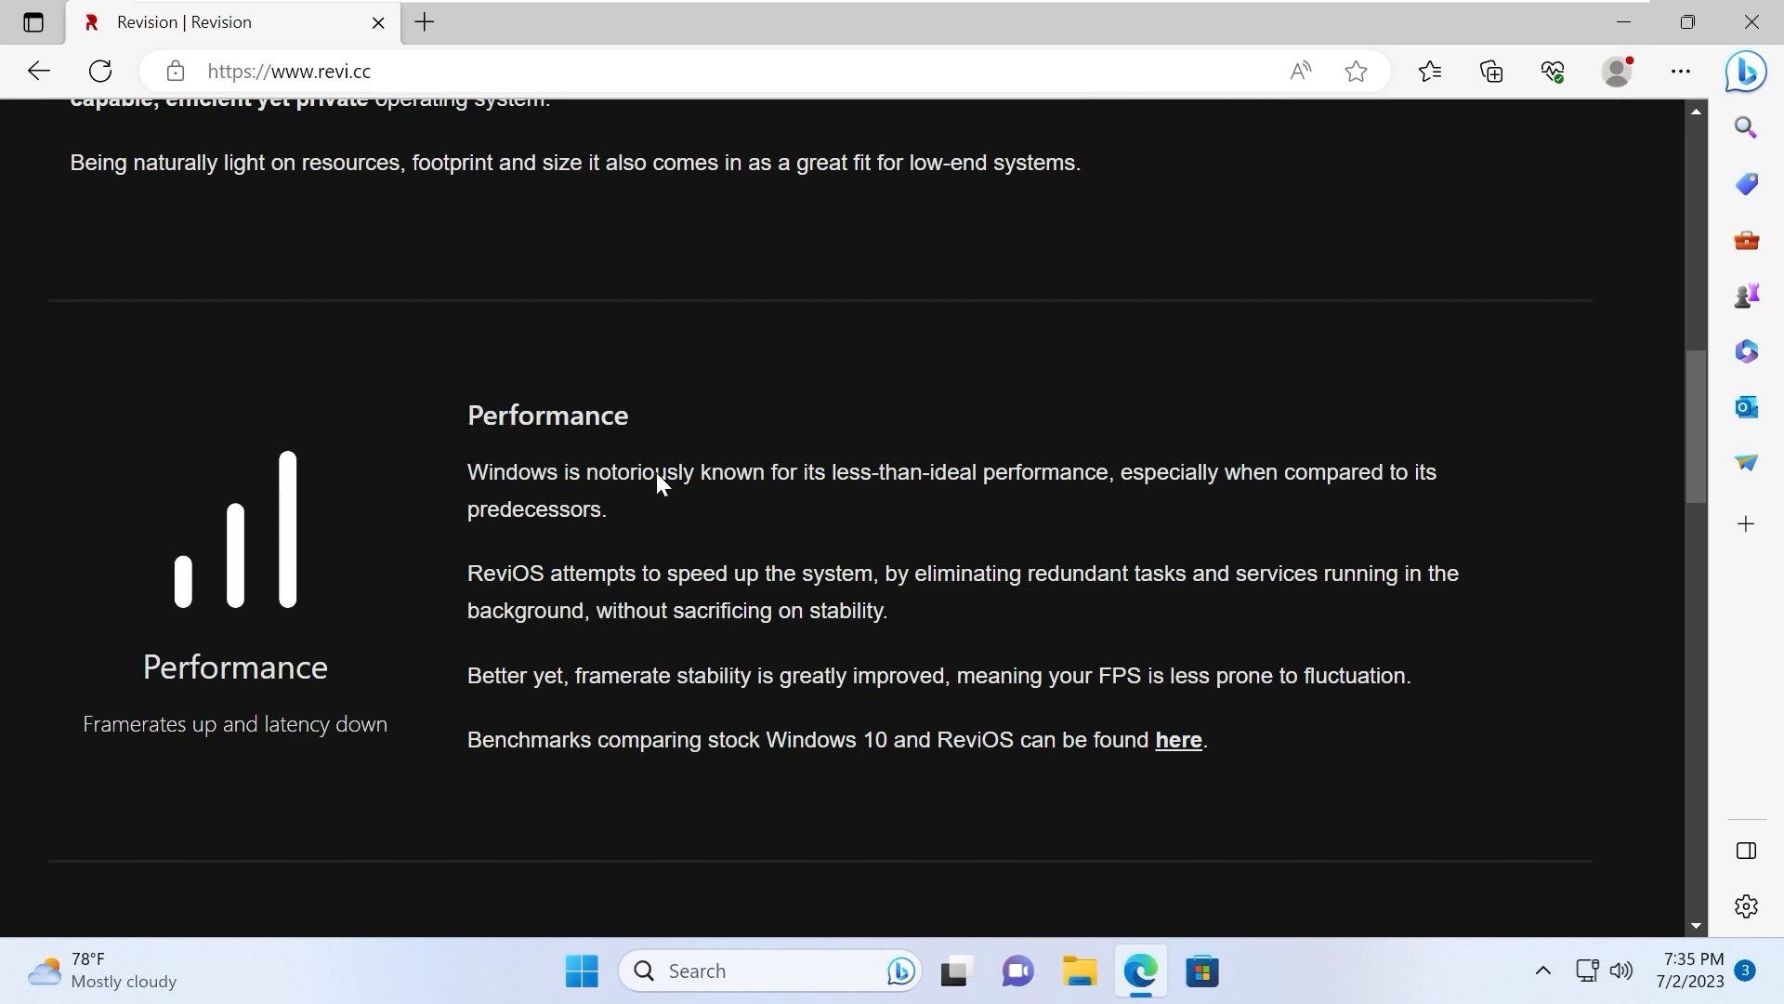
pyautogui.moveTo(461, 569)
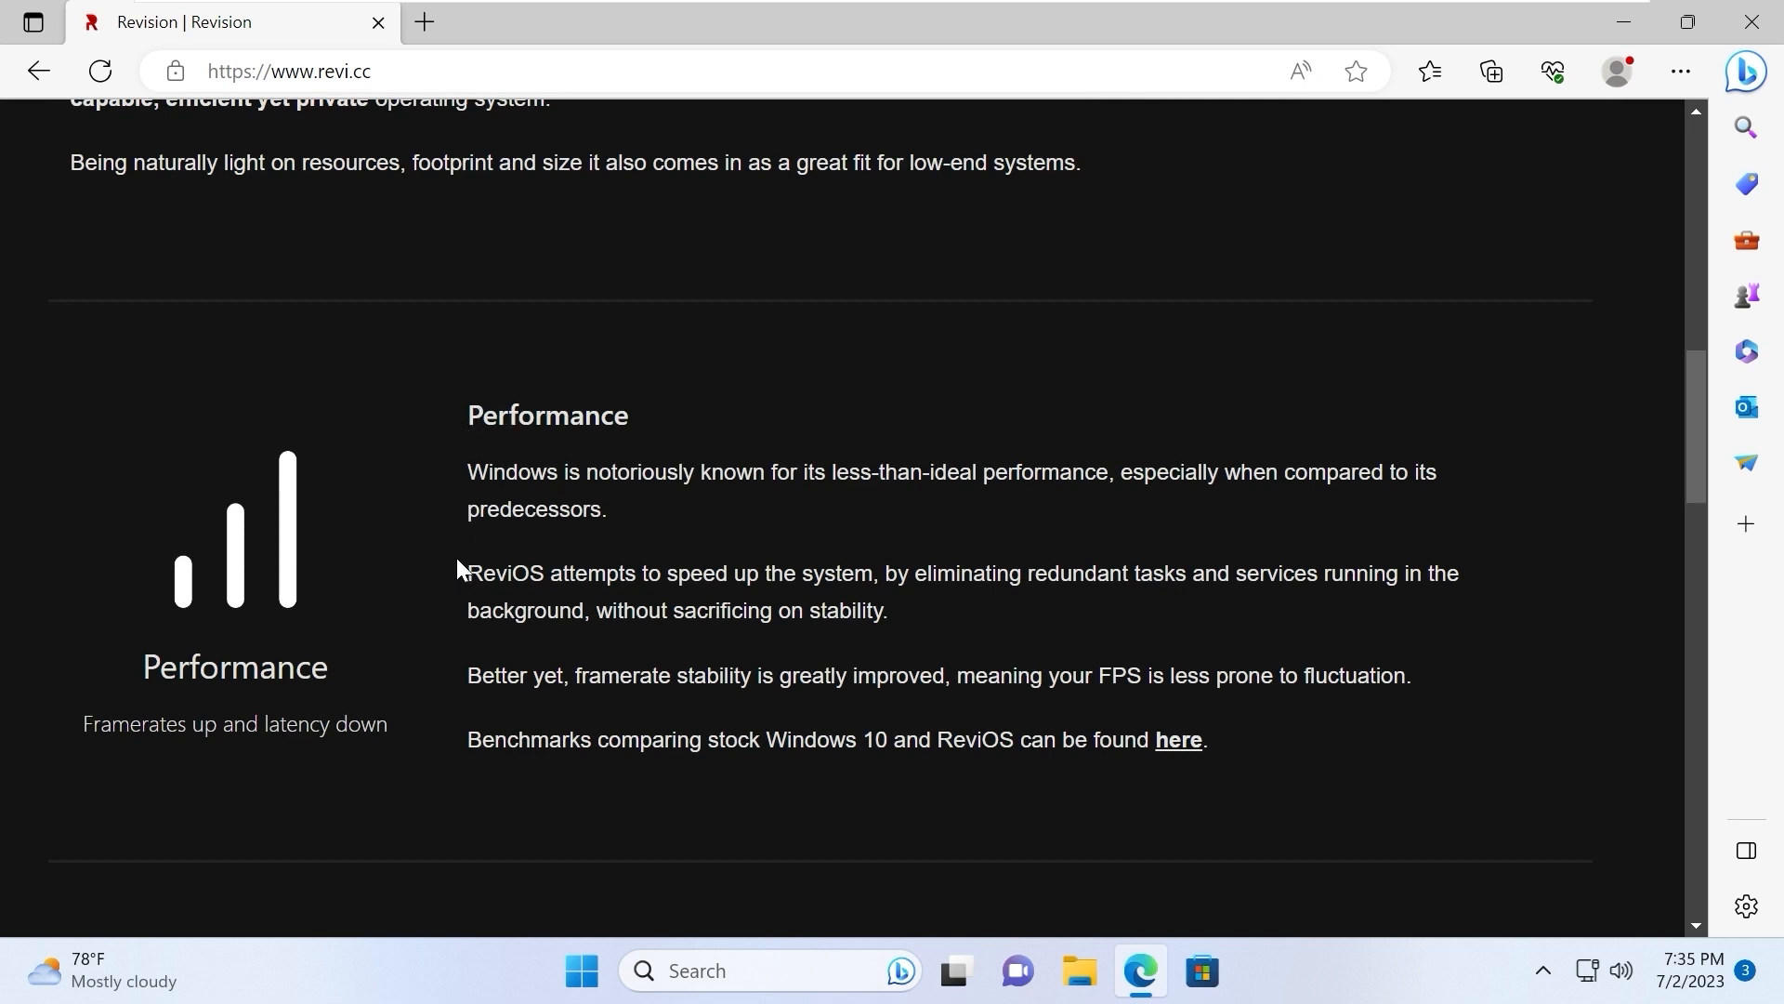
pyautogui.moveTo(466, 572); pyautogui.dragTo(988, 675)
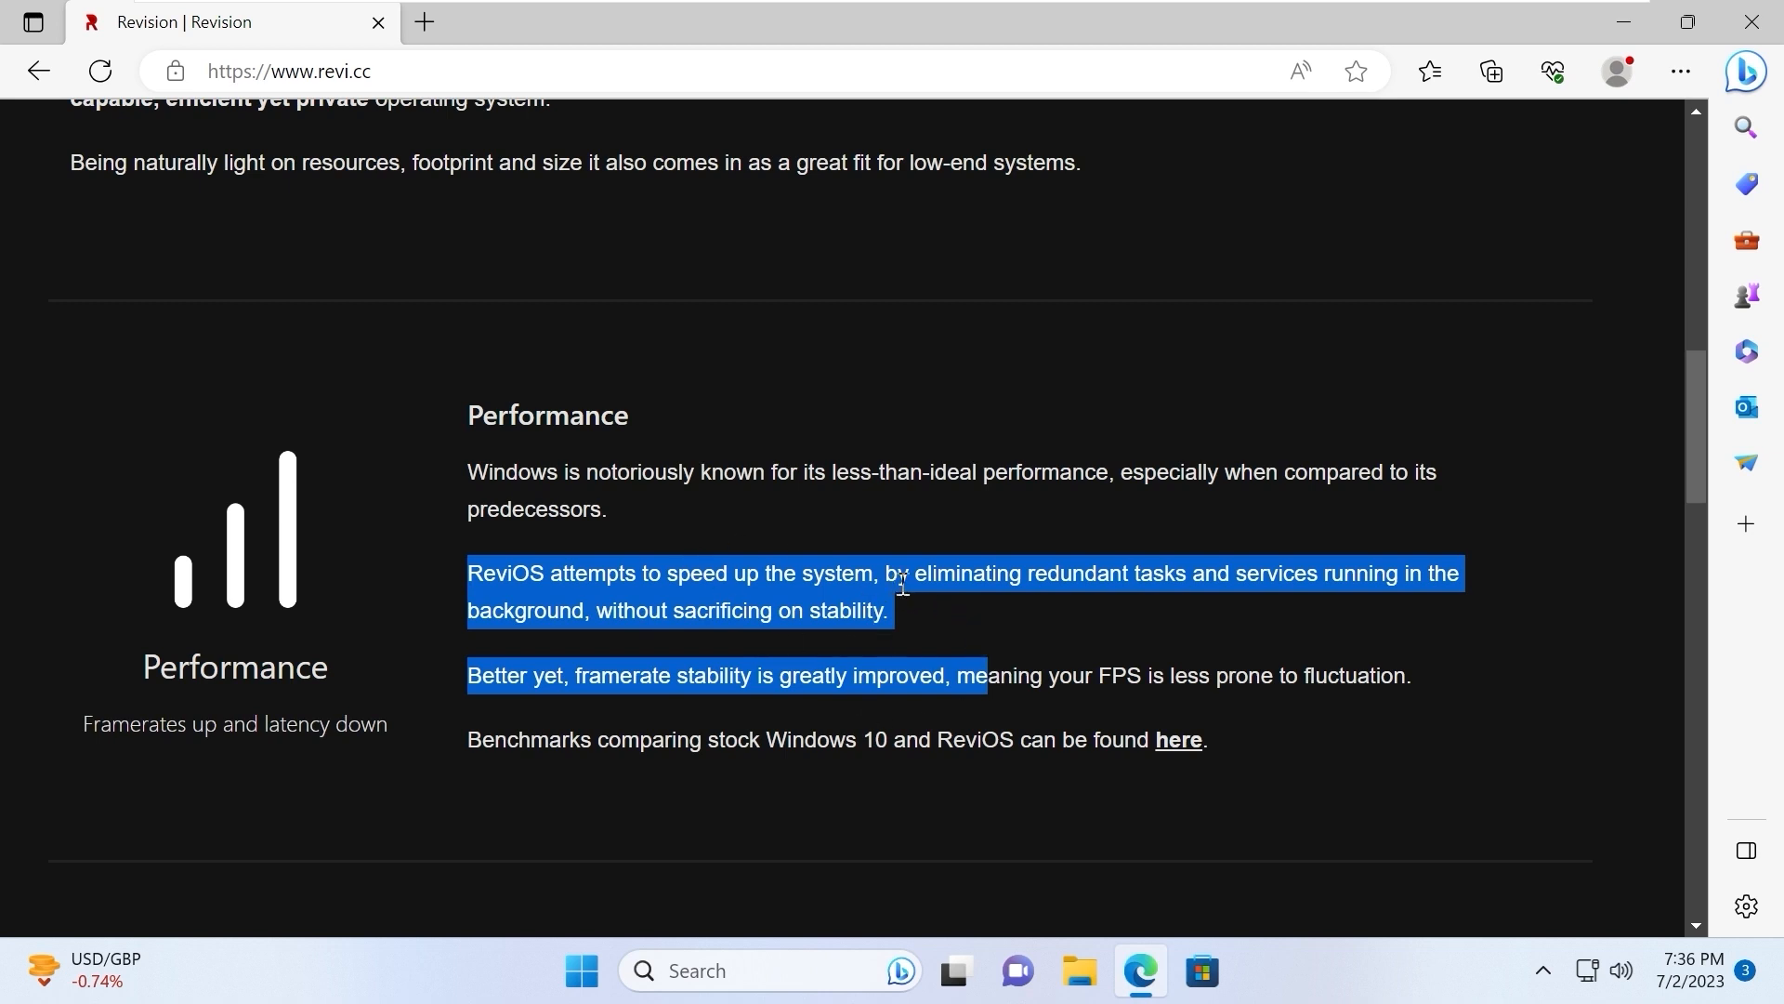
pyautogui.moveTo(1366, 558)
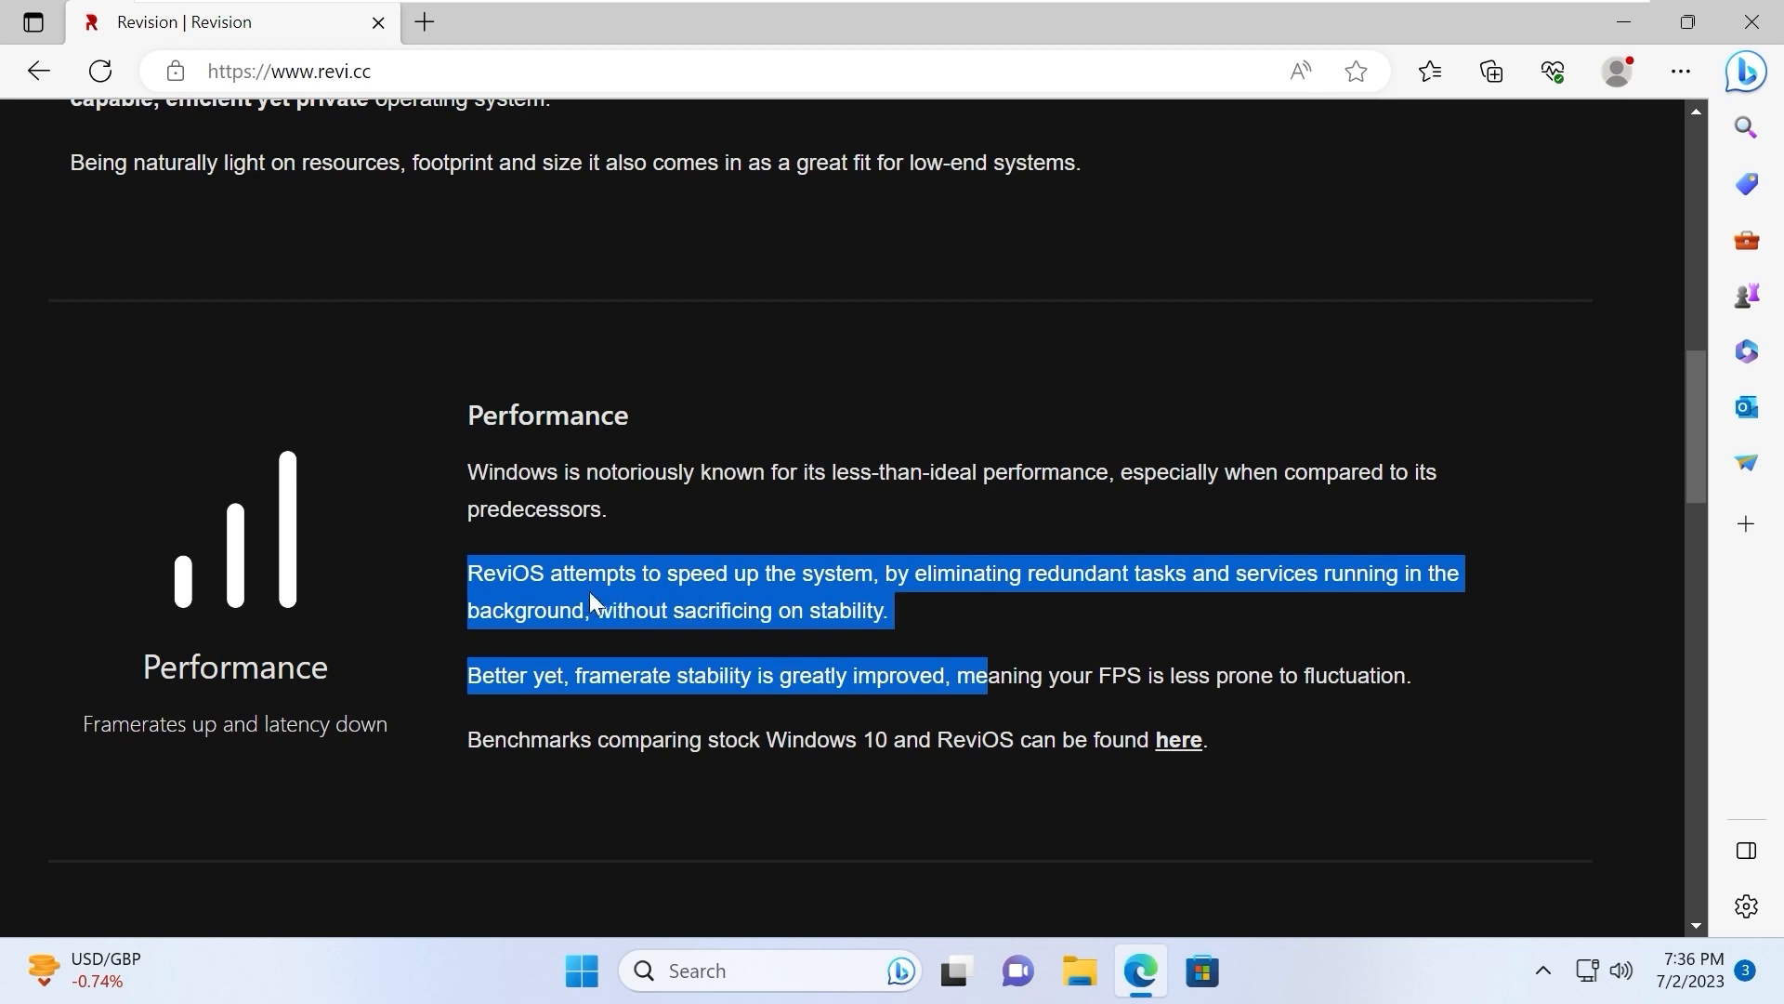
pyautogui.moveTo(882, 577)
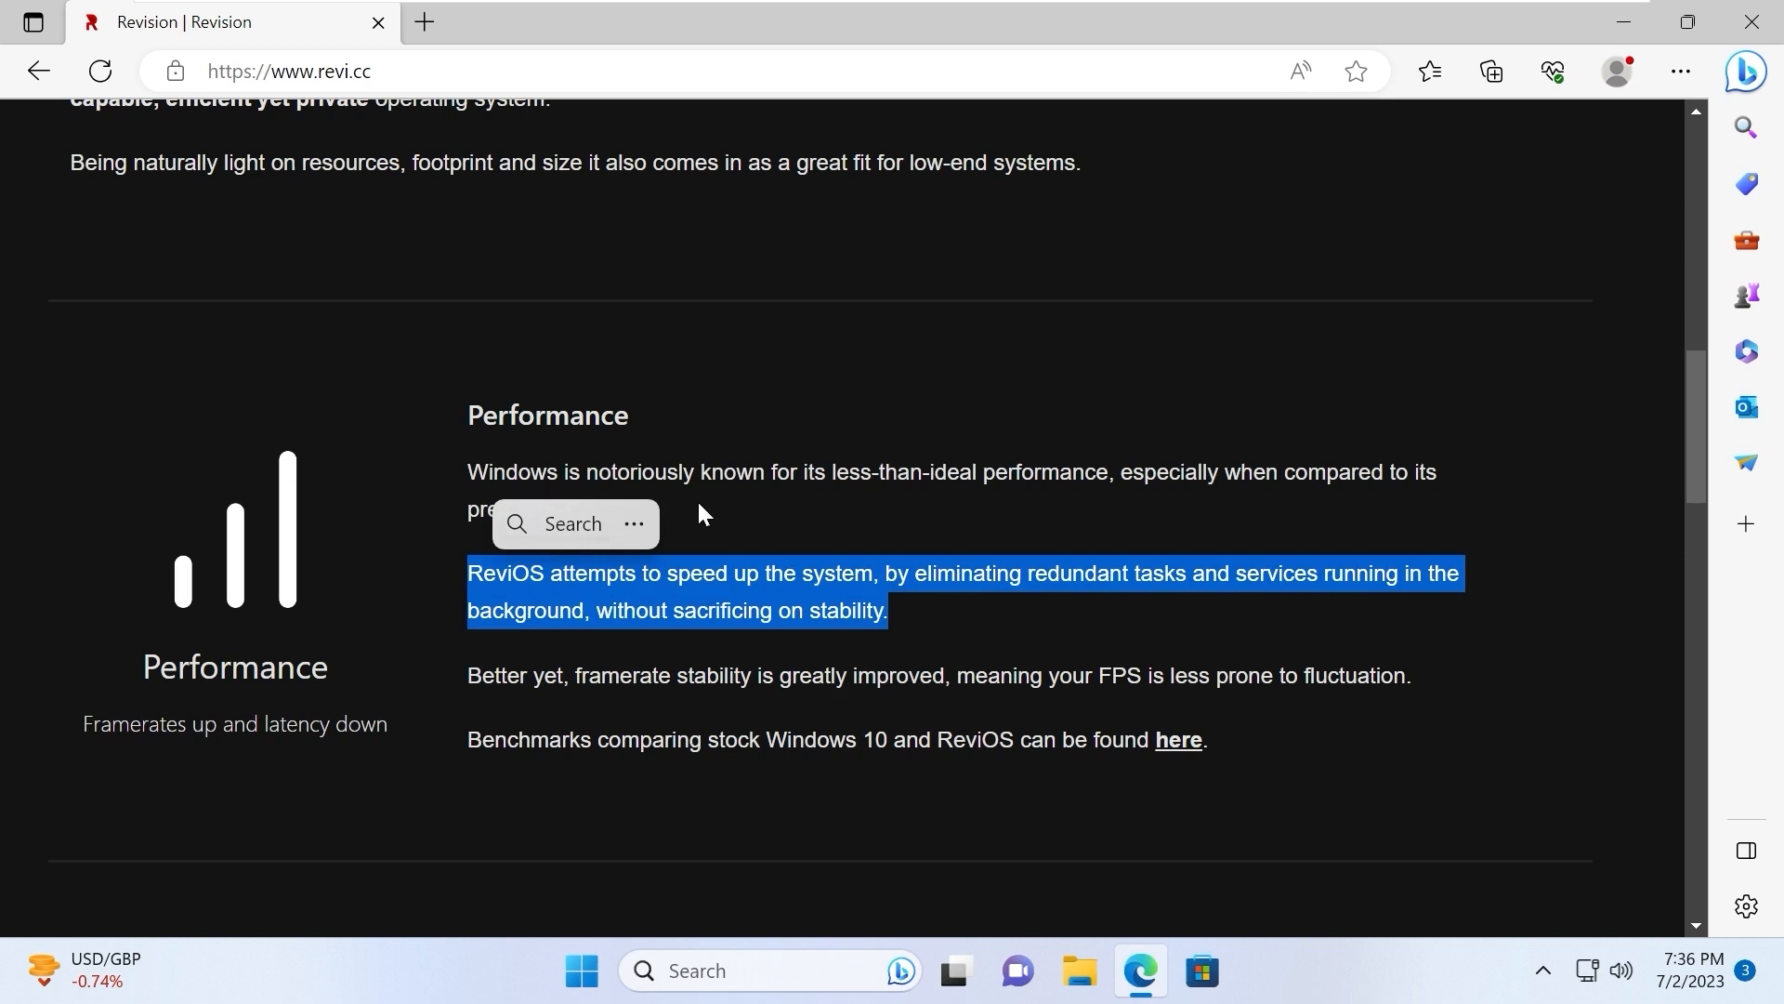
pyautogui.scroll(-3)
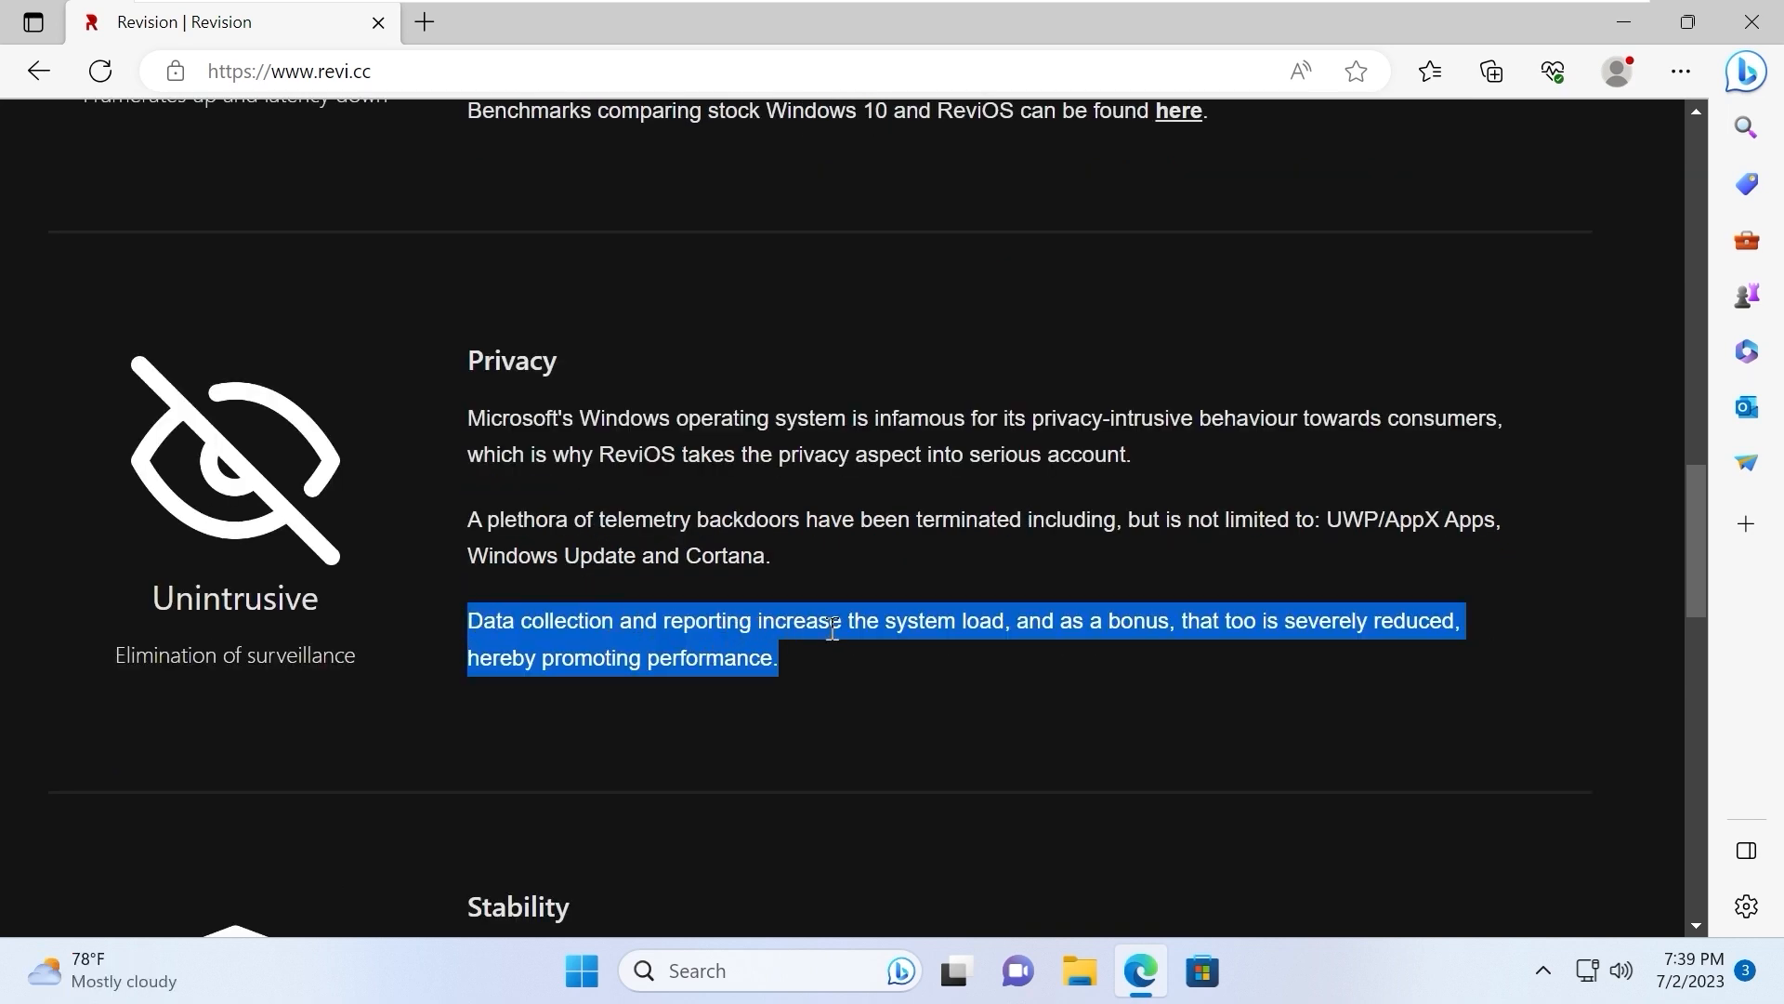
pyautogui.moveTo(982, 647)
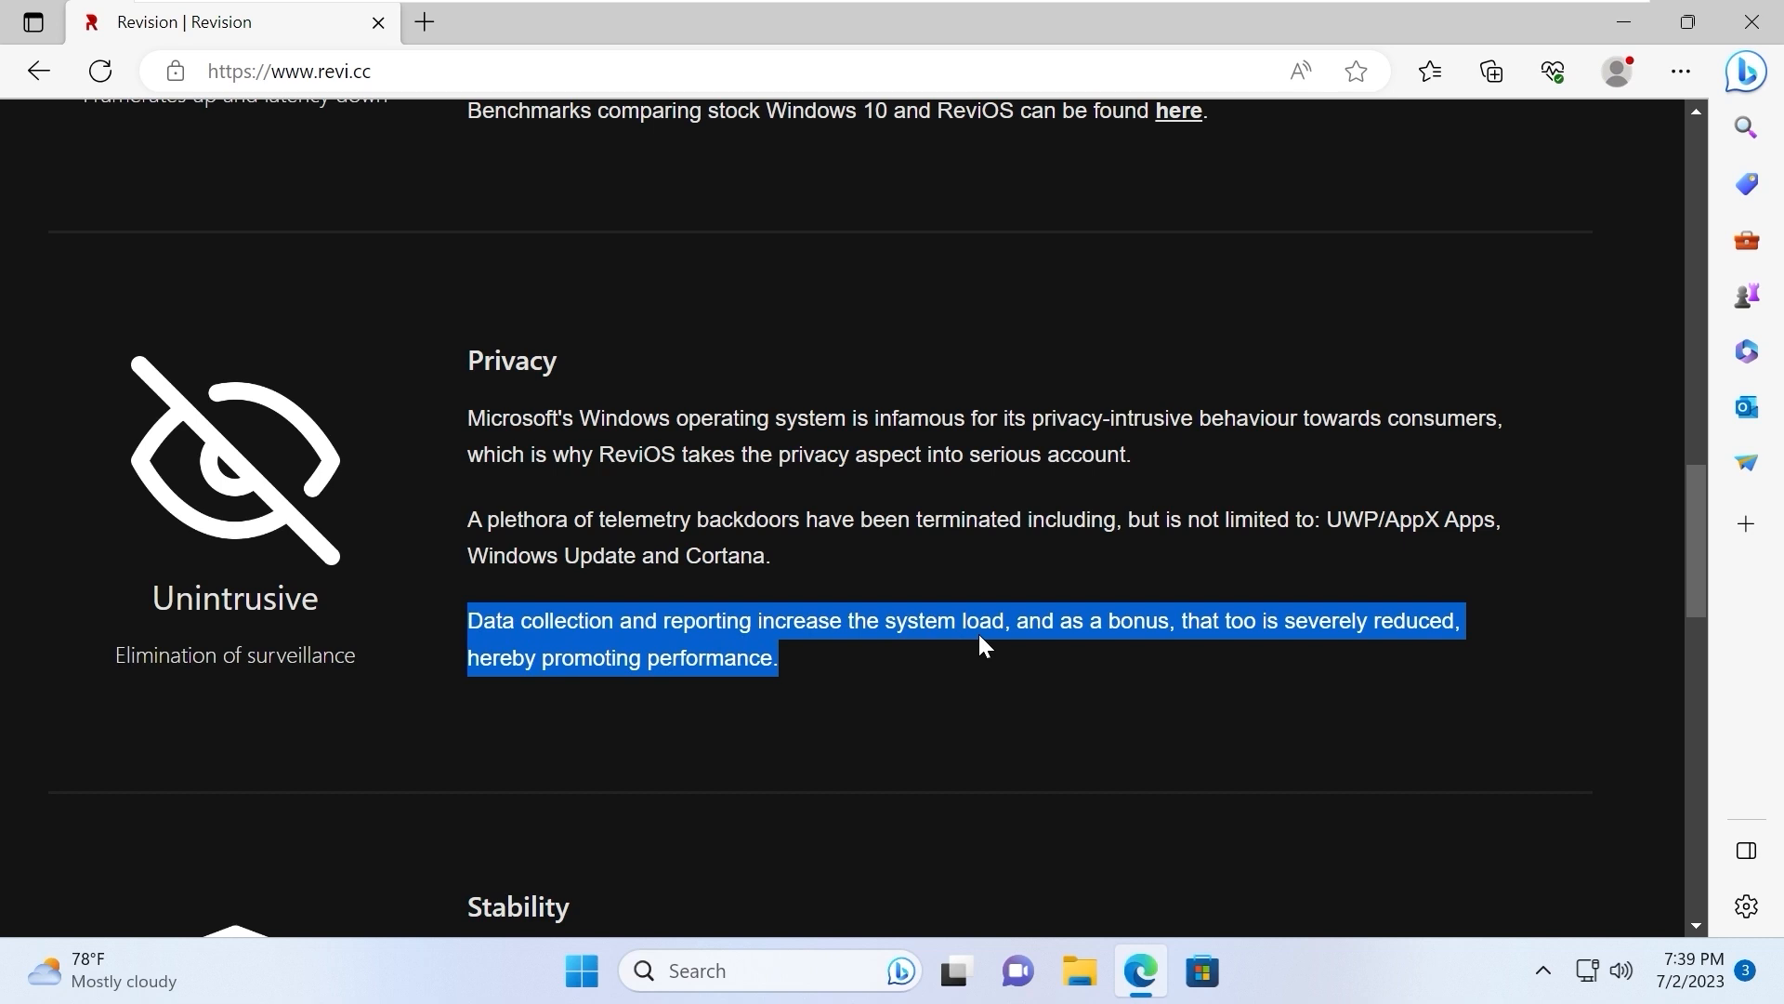
pyautogui.moveTo(1333, 654)
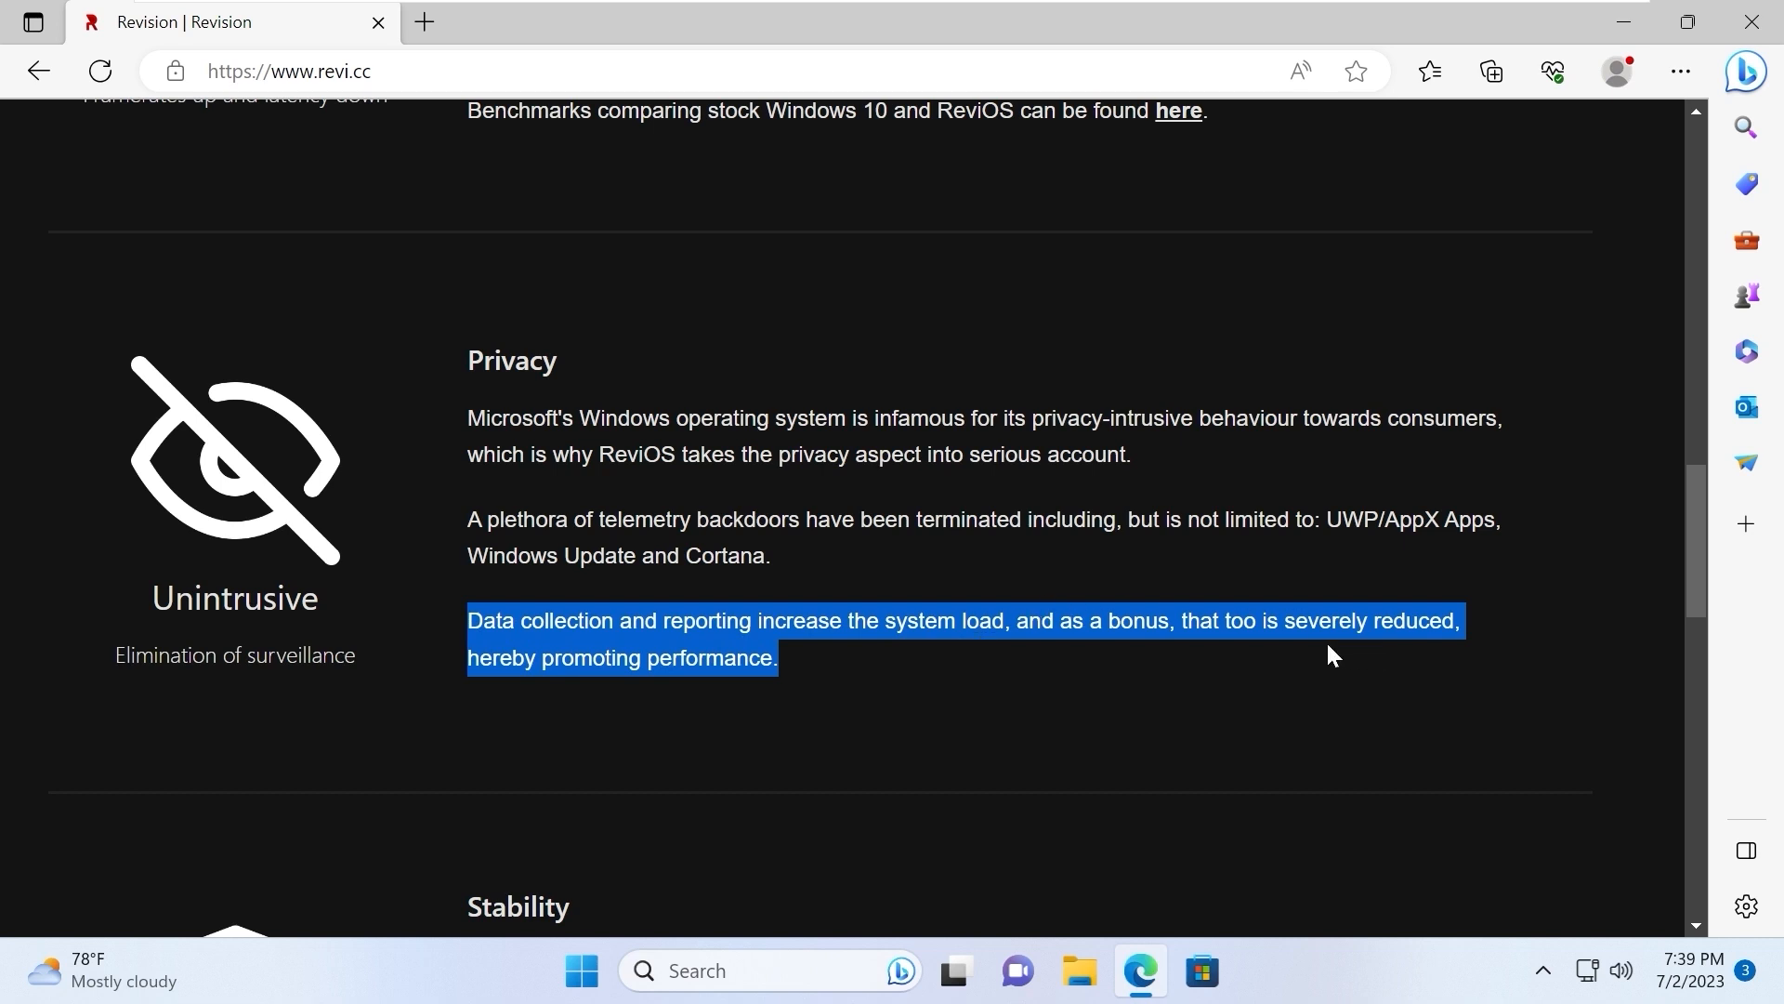
pyautogui.moveTo(1287, 607)
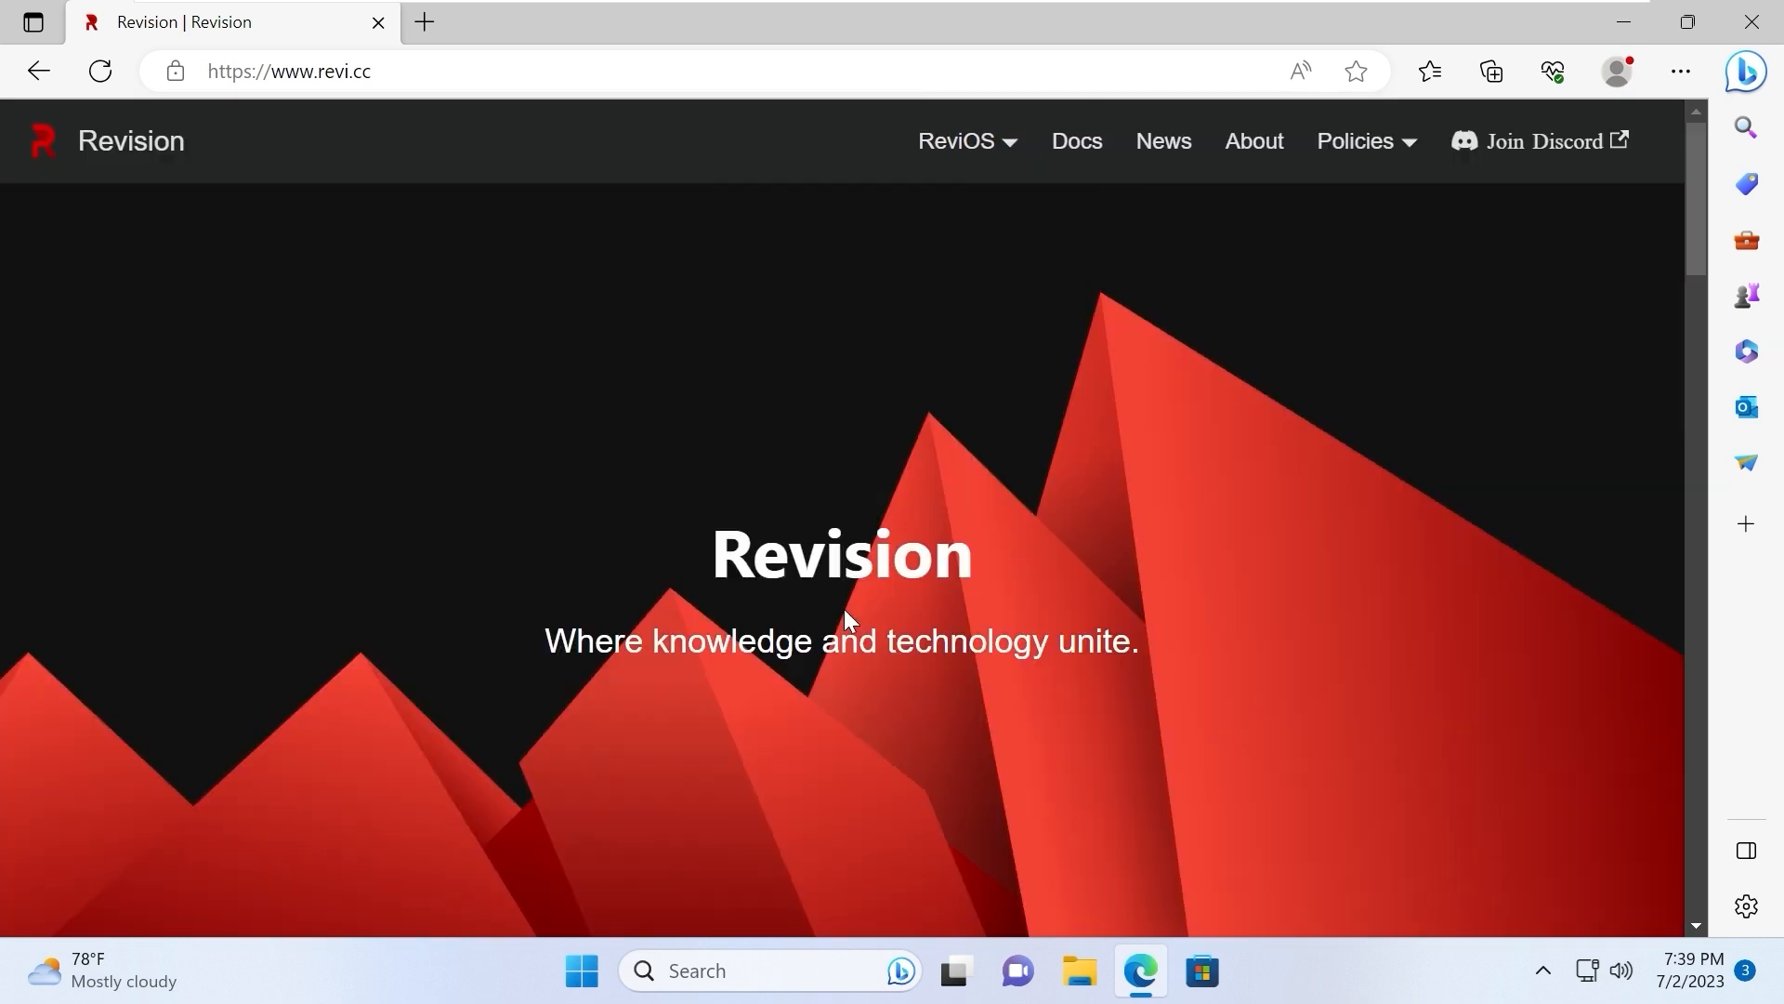
# Go to the ReviOS Downloads page and show the Playbook download option
pyautogui.click(957, 141)
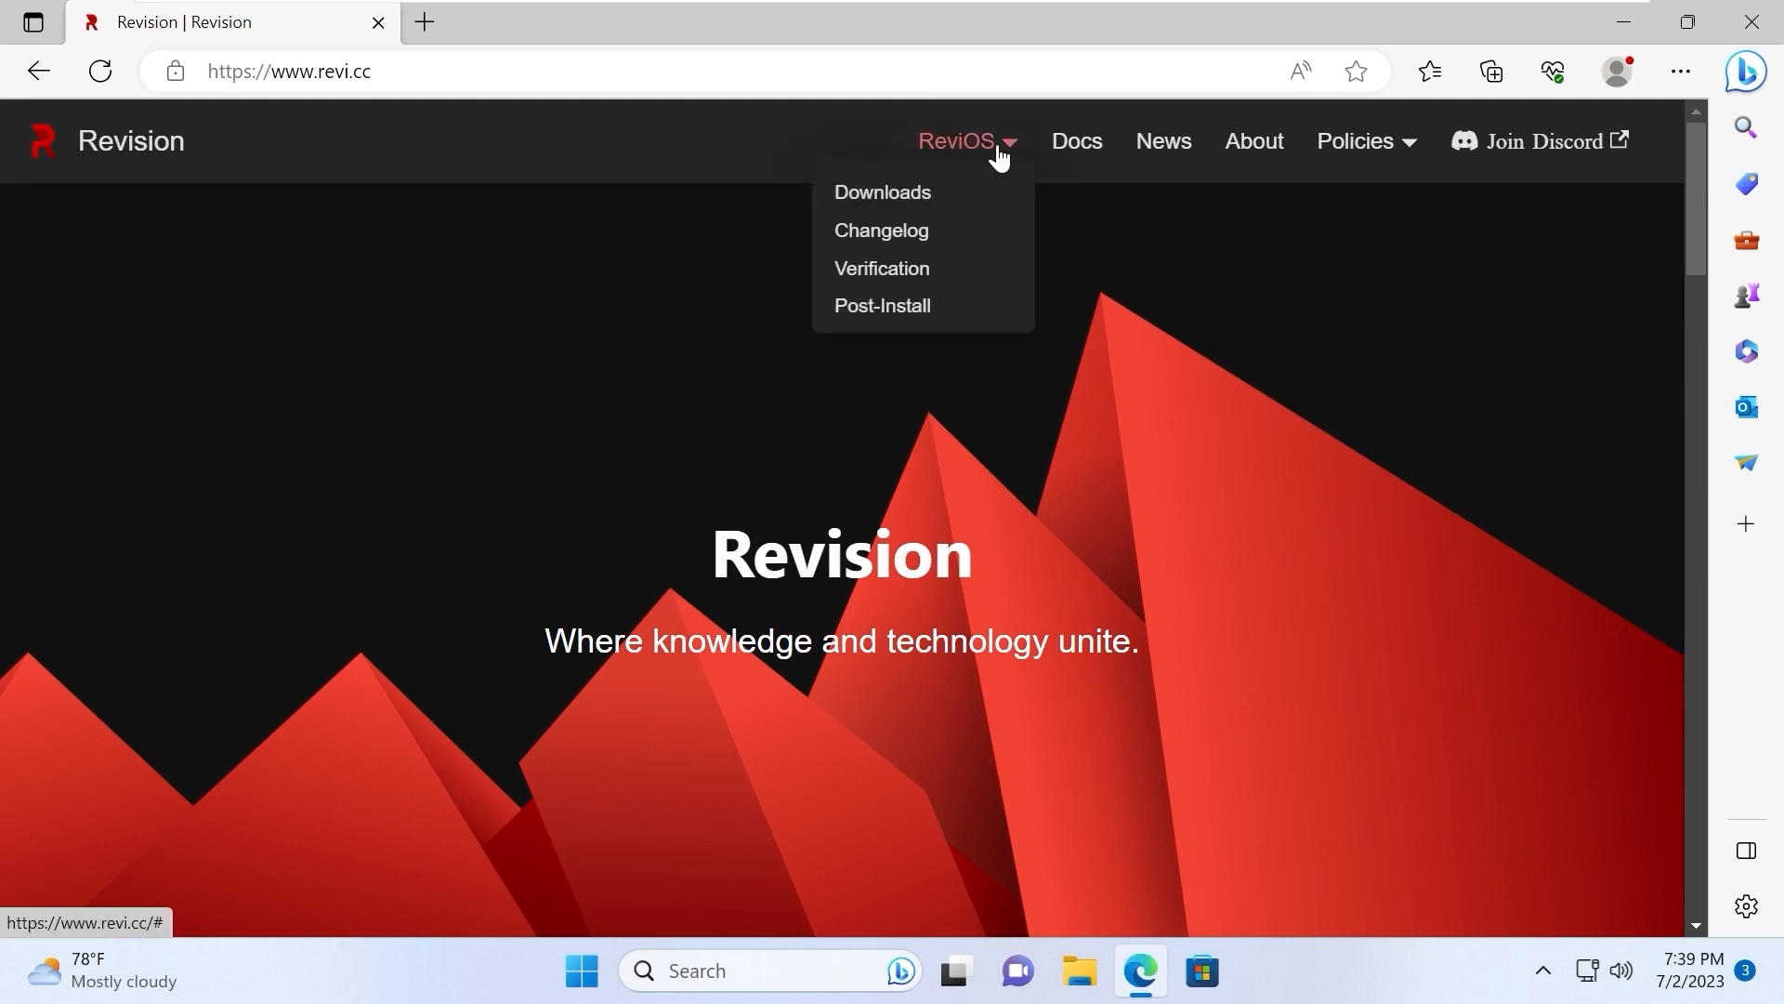
pyautogui.moveTo(882, 192)
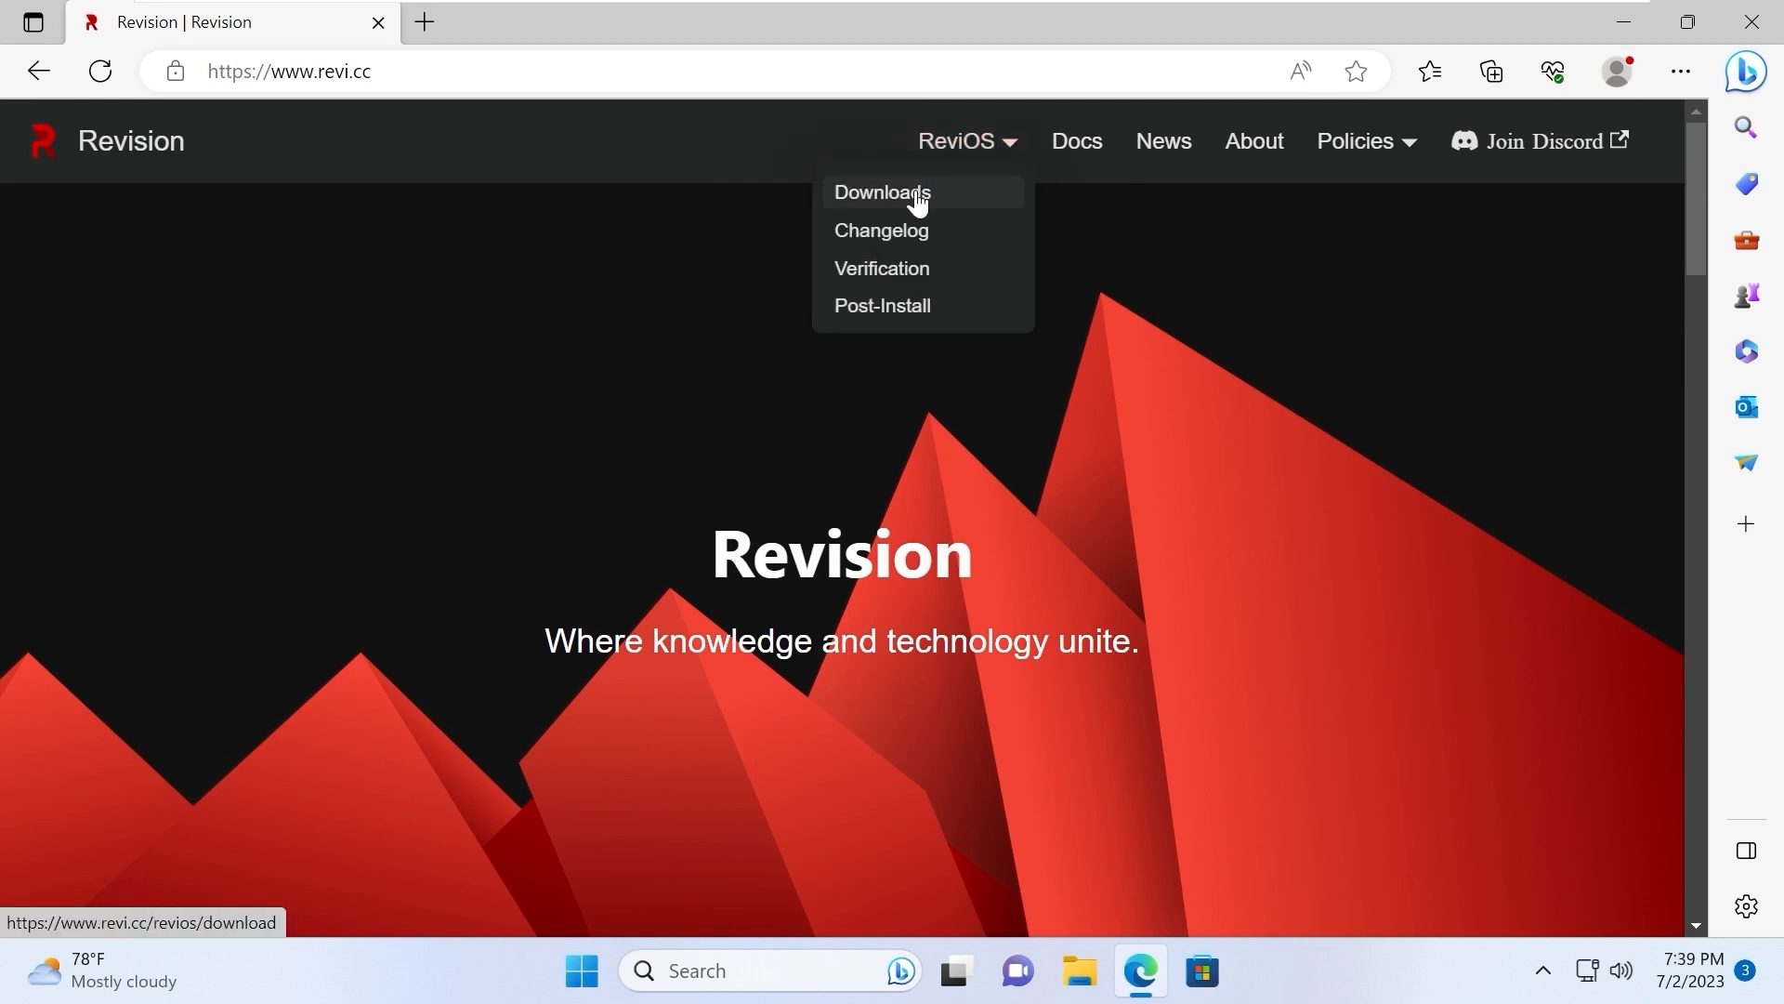
pyautogui.click(881, 192)
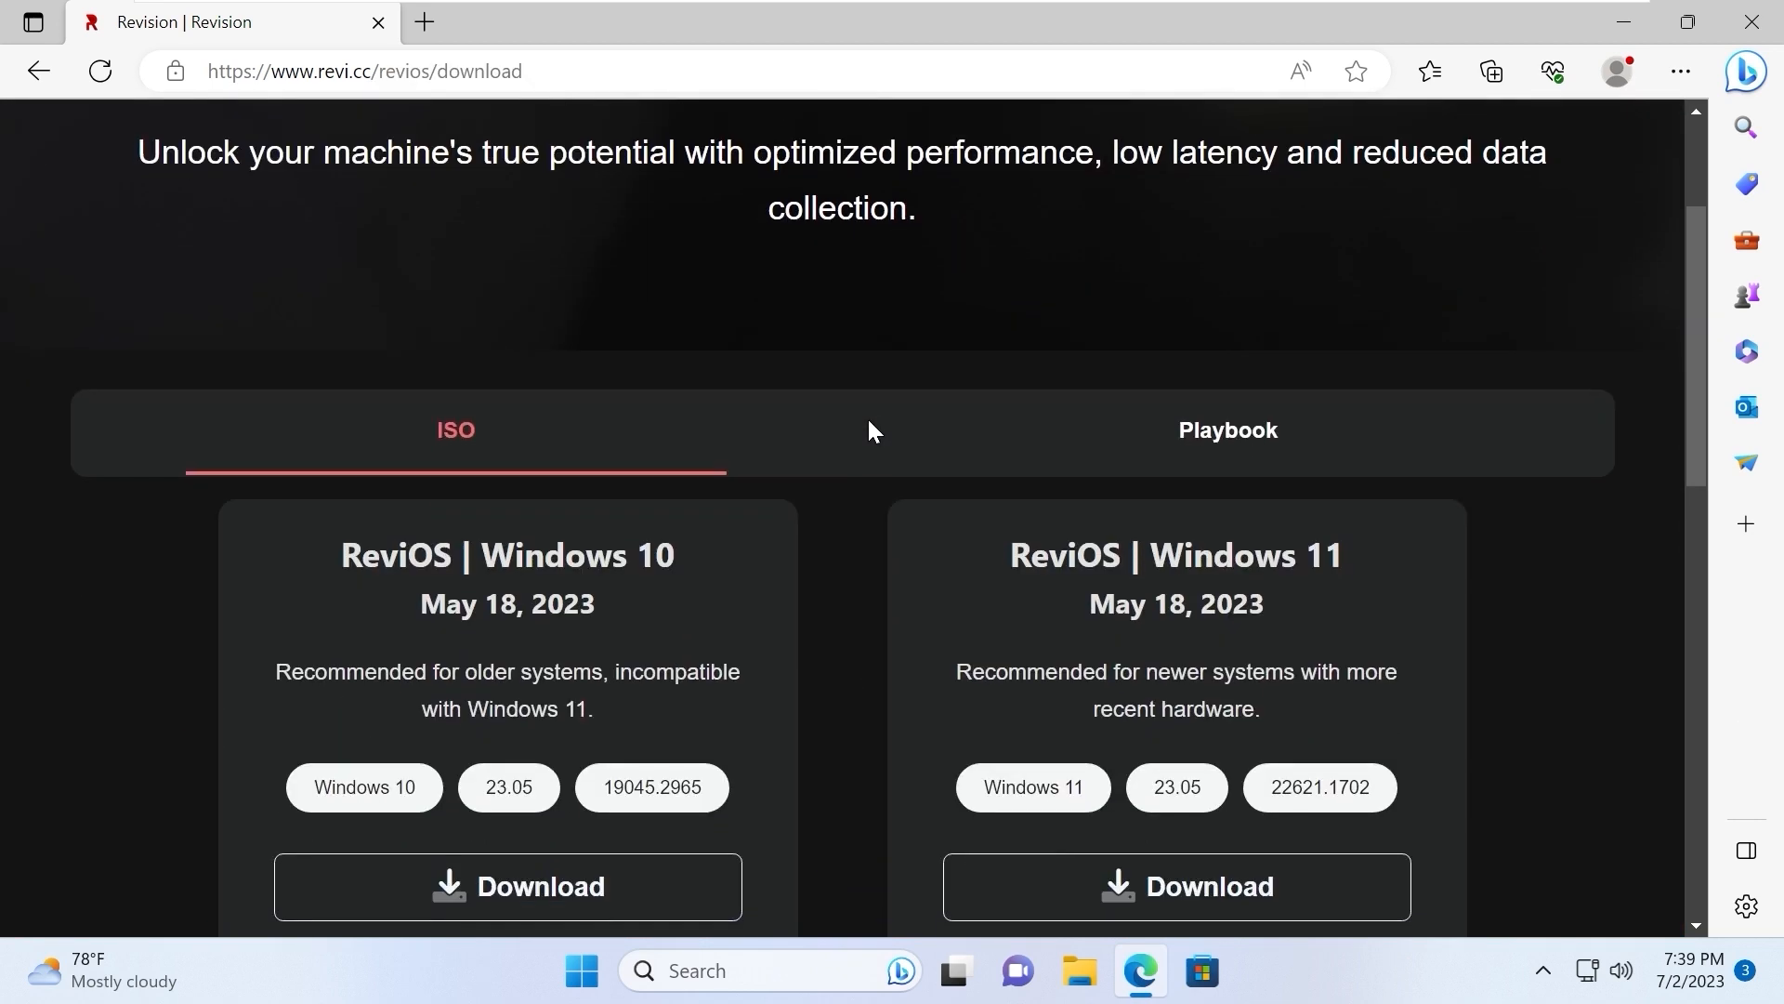
pyautogui.scroll(-3)
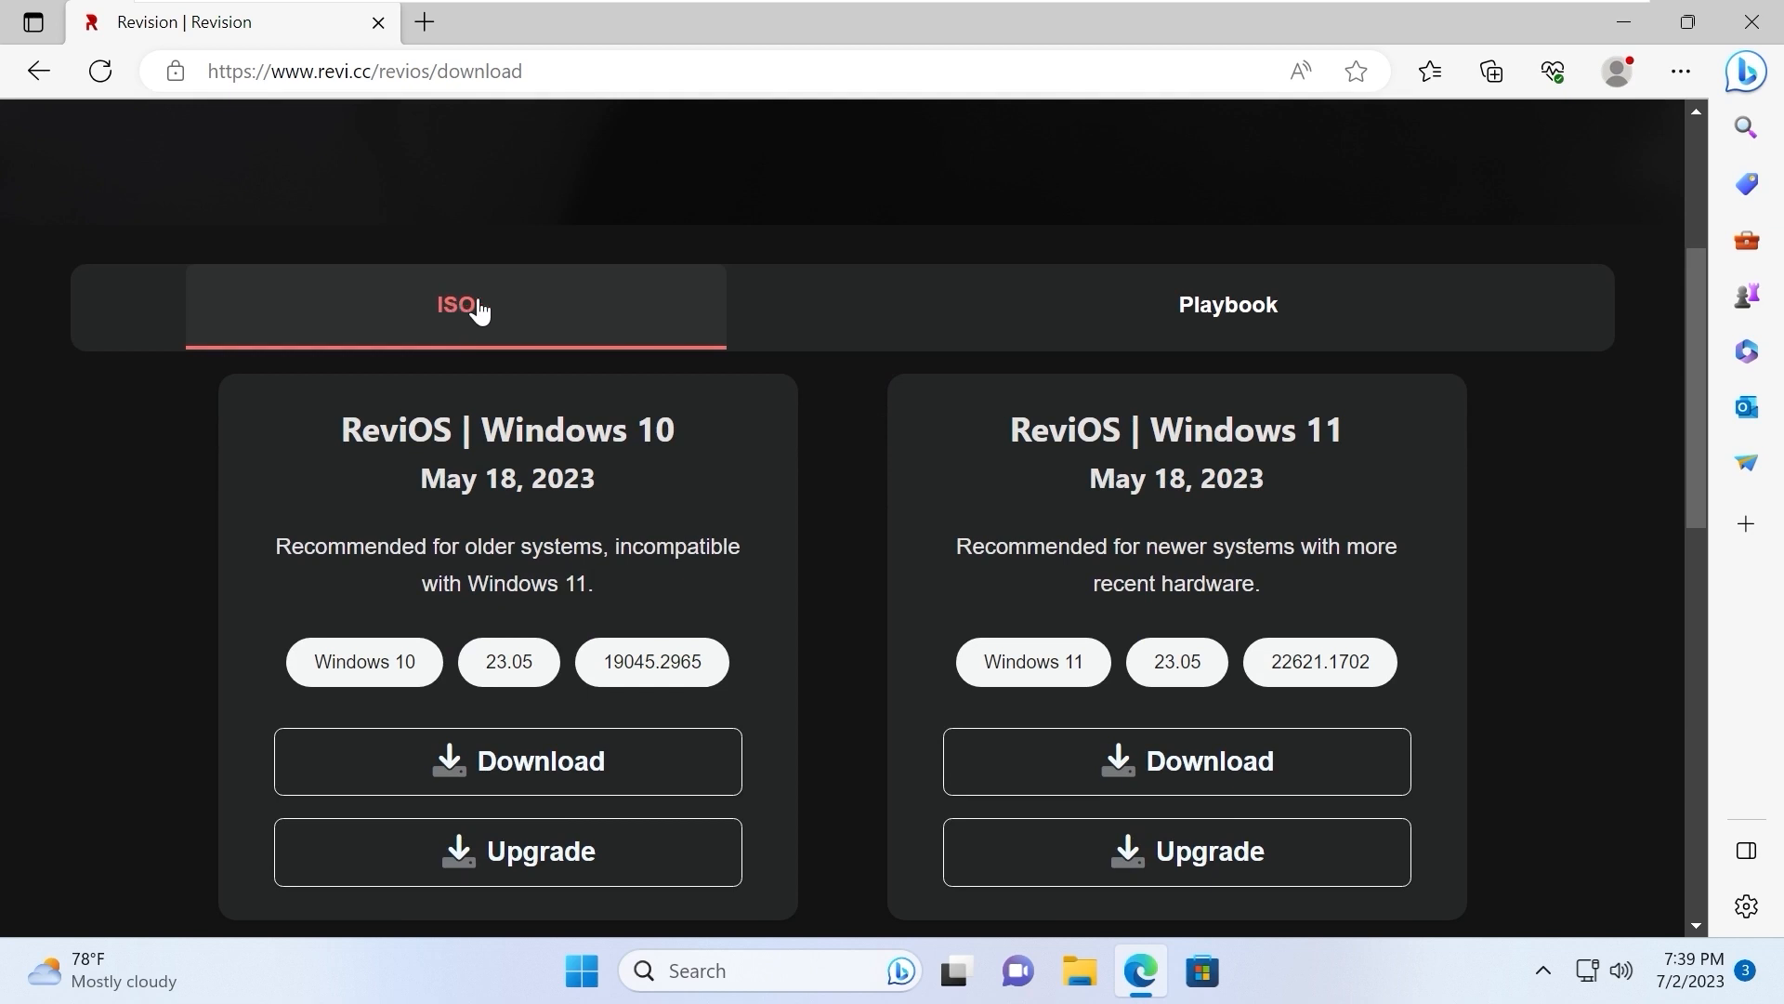
pyautogui.moveTo(1226, 305)
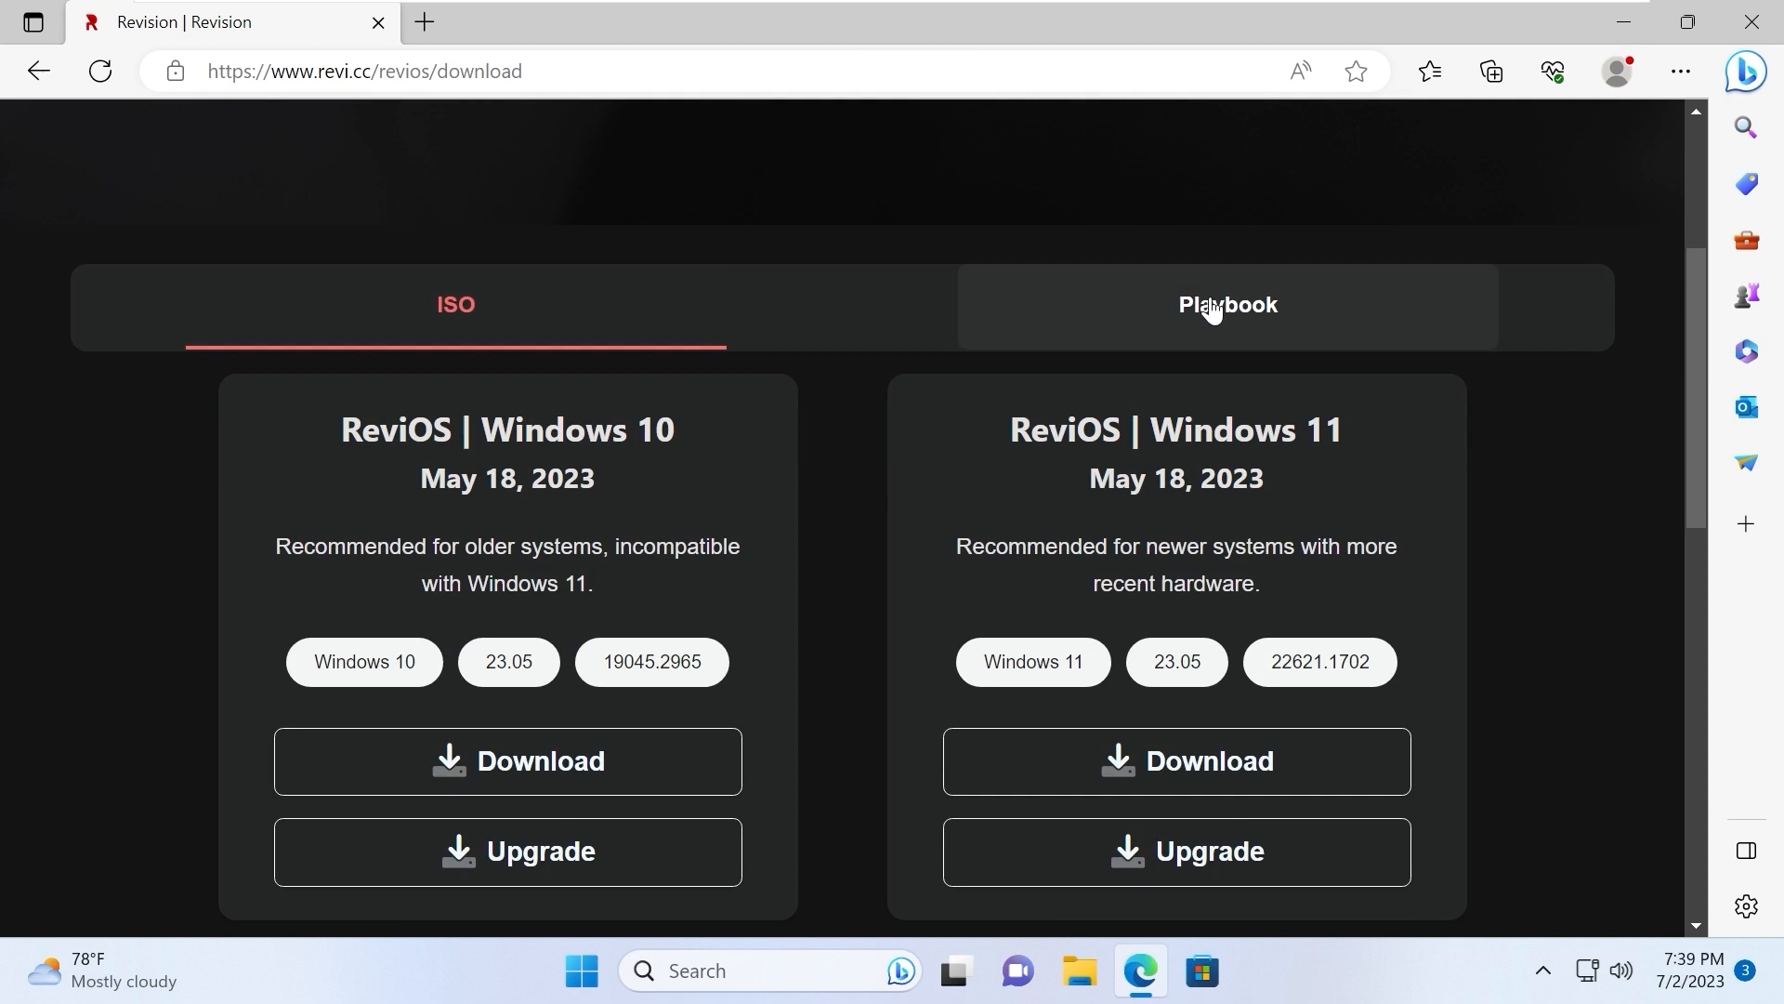
pyautogui.click(1226, 304)
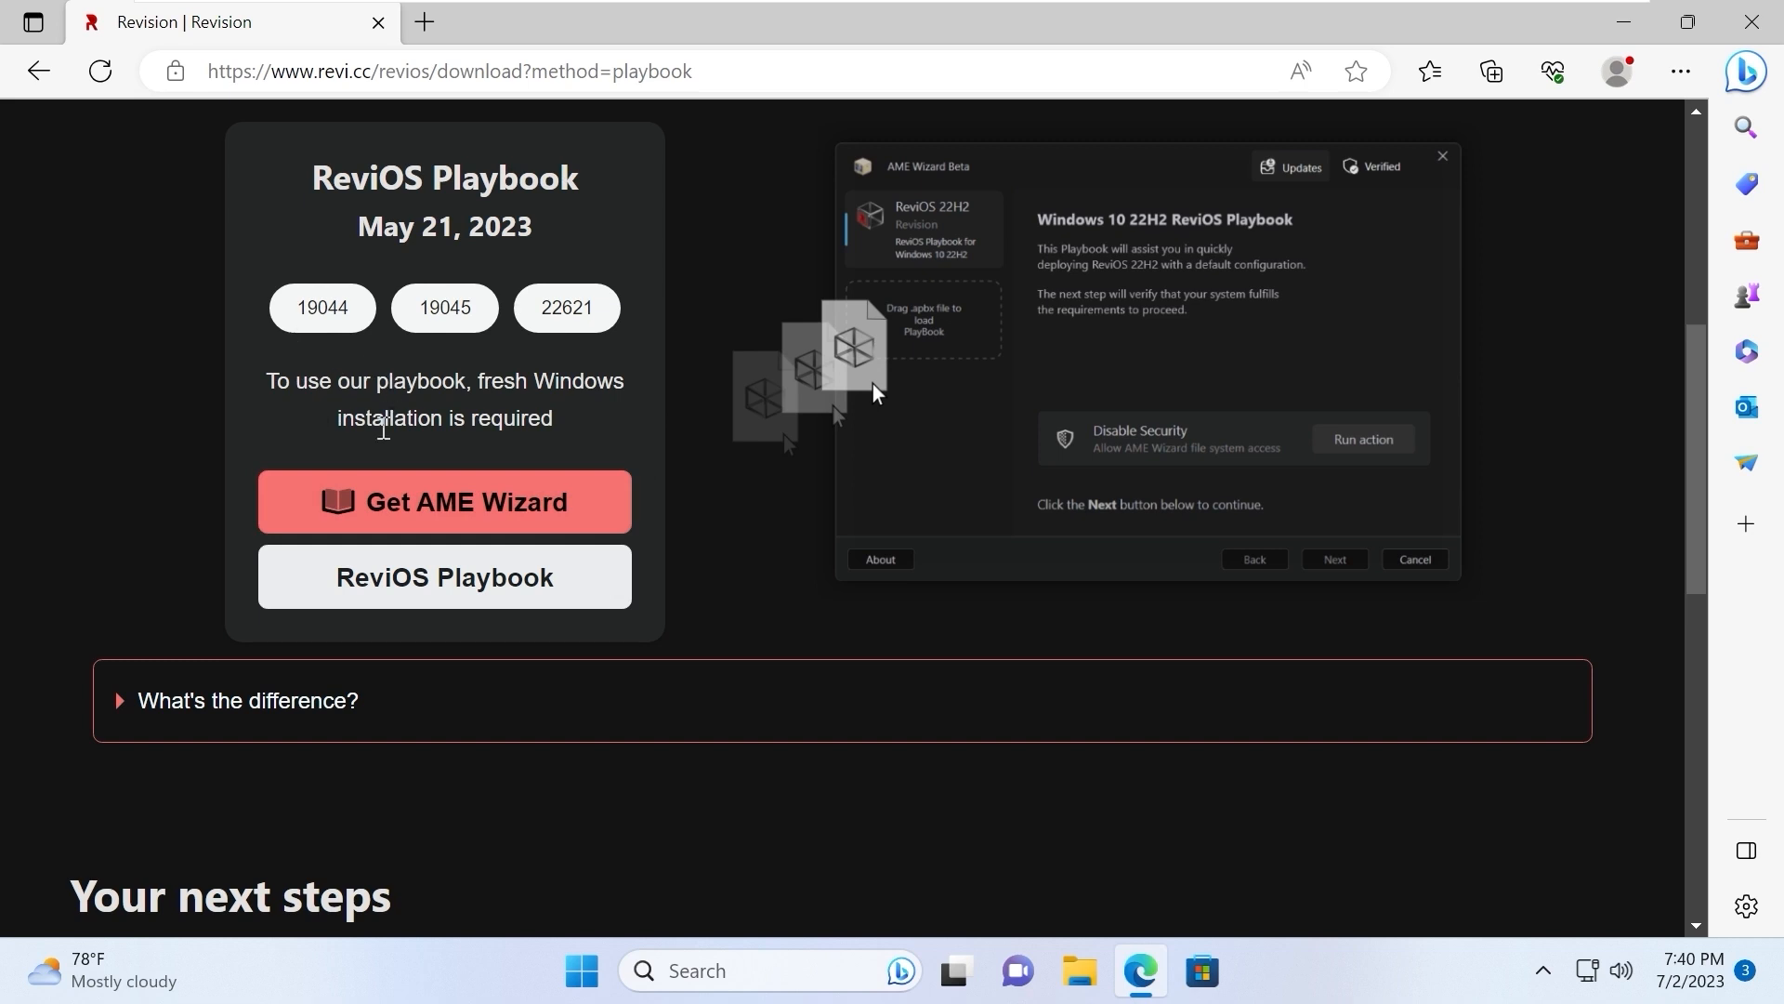
pyautogui.moveTo(444, 502)
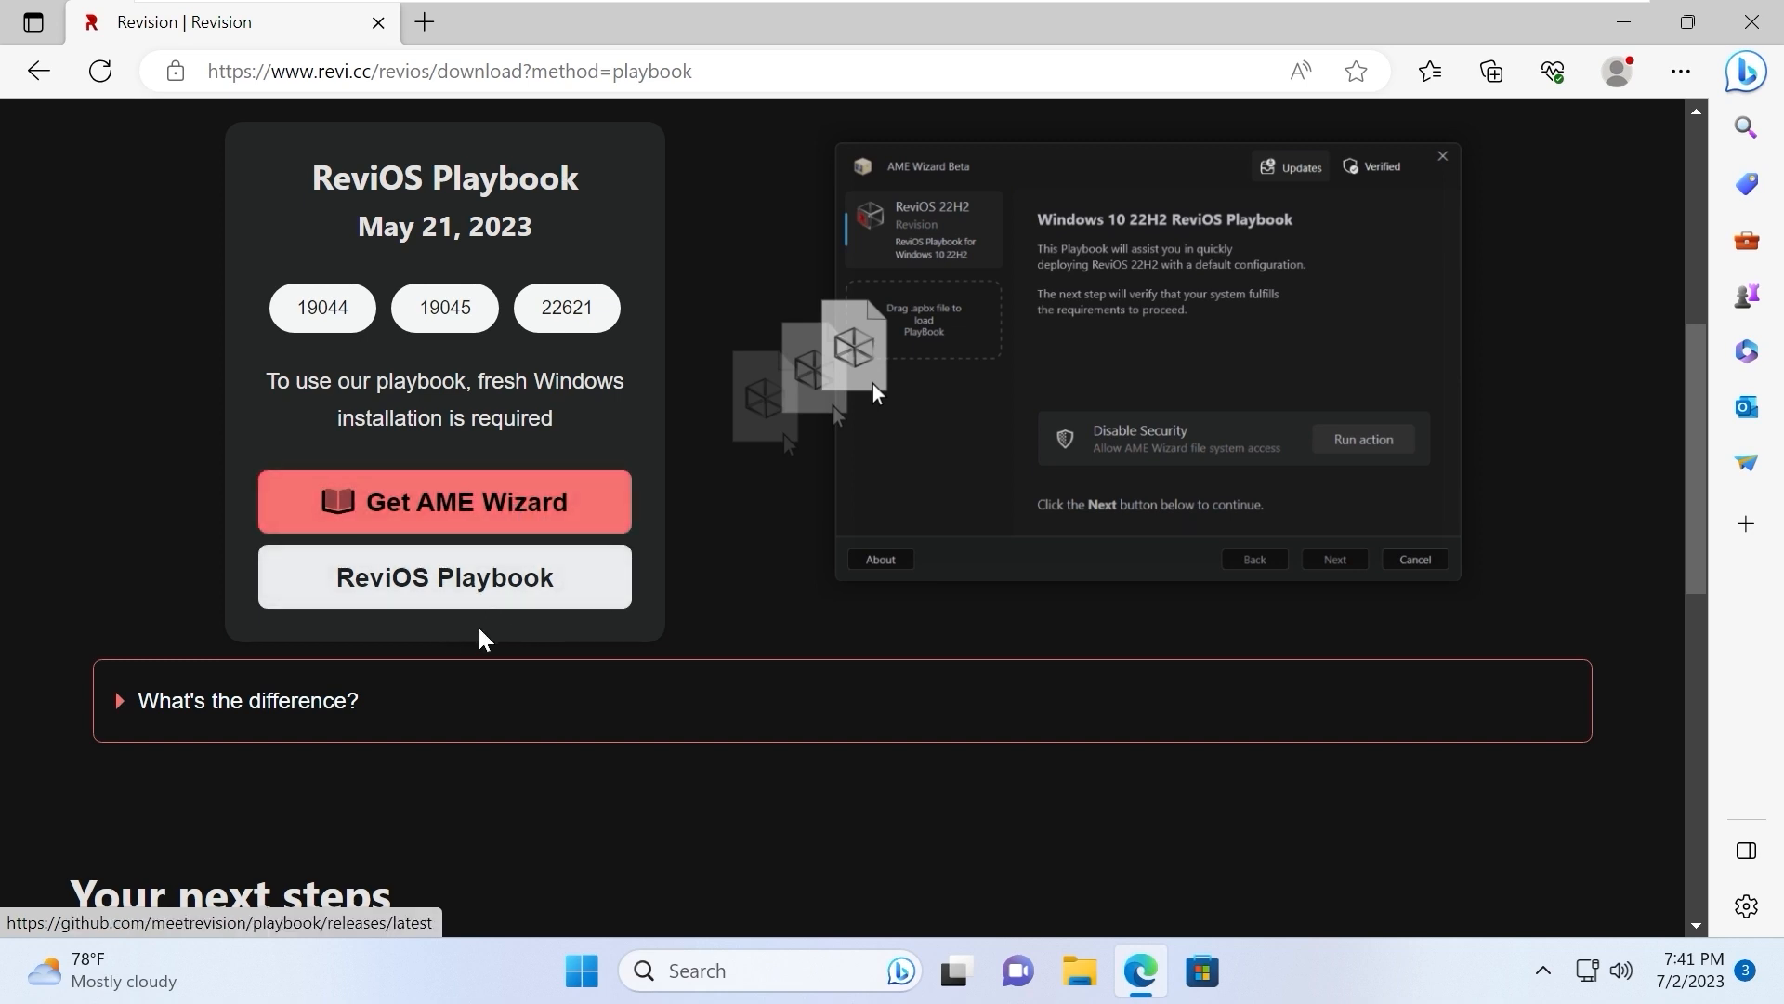
pyautogui.moveTo(467, 502)
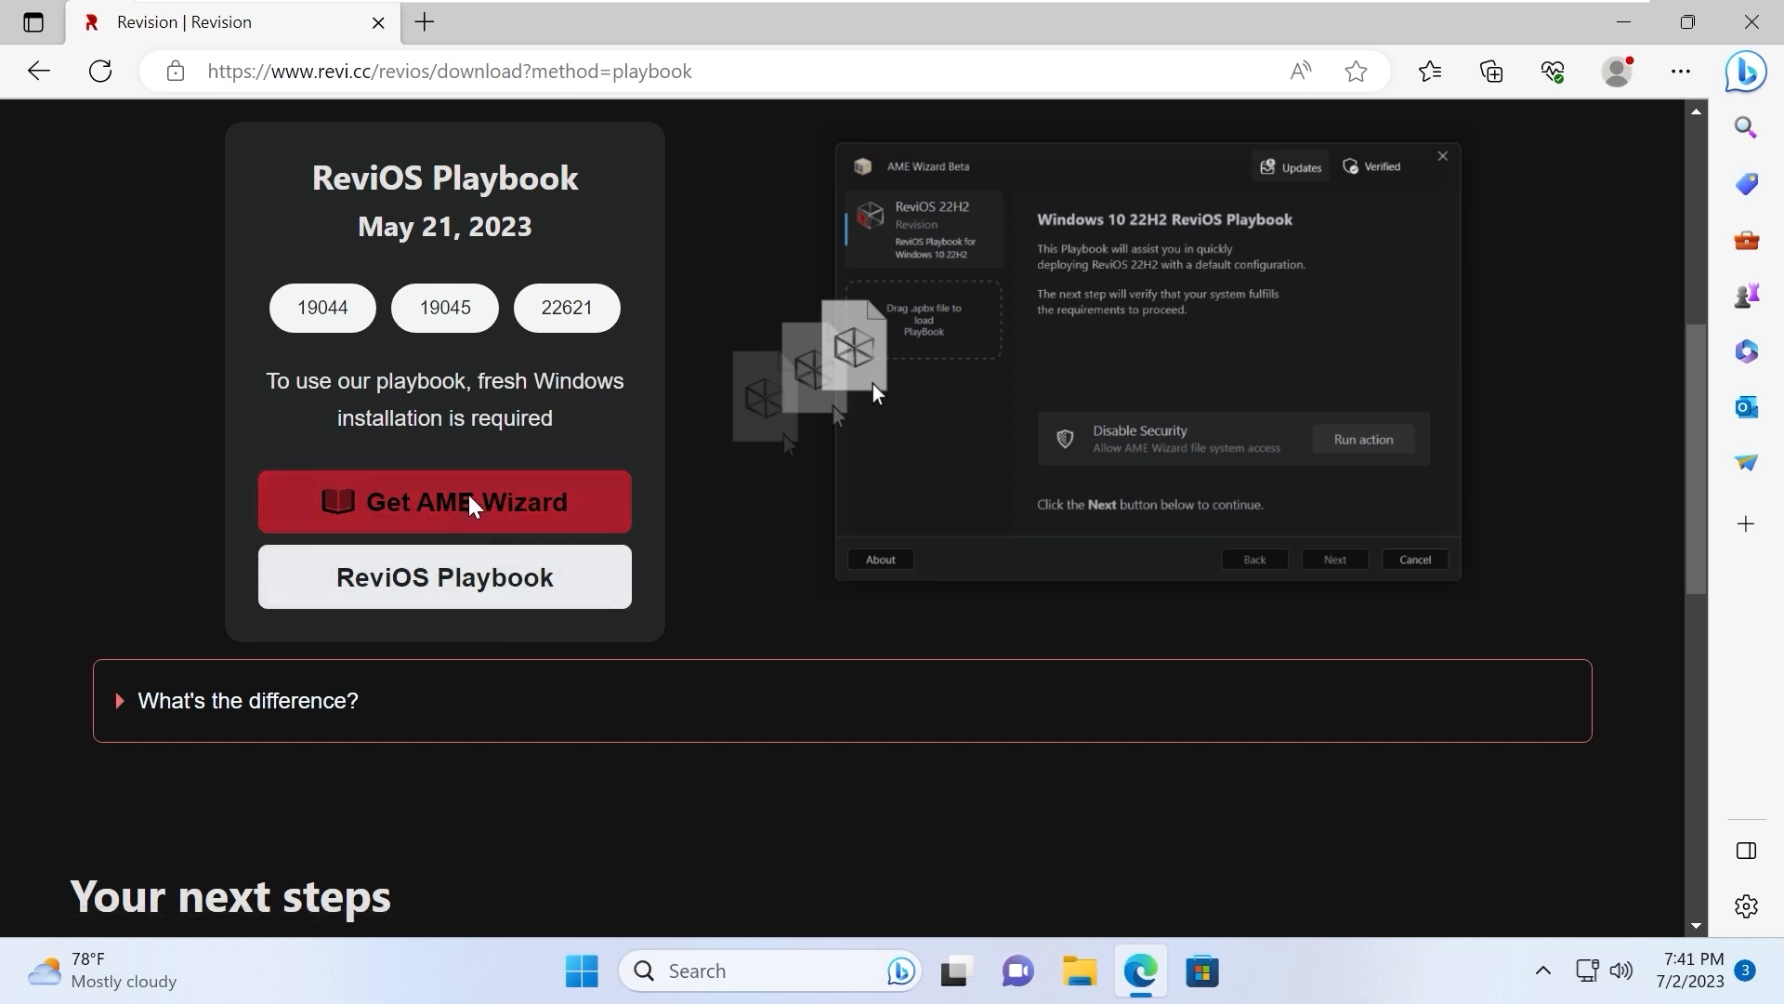
# Download AME Wizard Beta.zip, then Revi-PB-23.05.apbx from the GitHub release assets
pyautogui.click(444, 501)
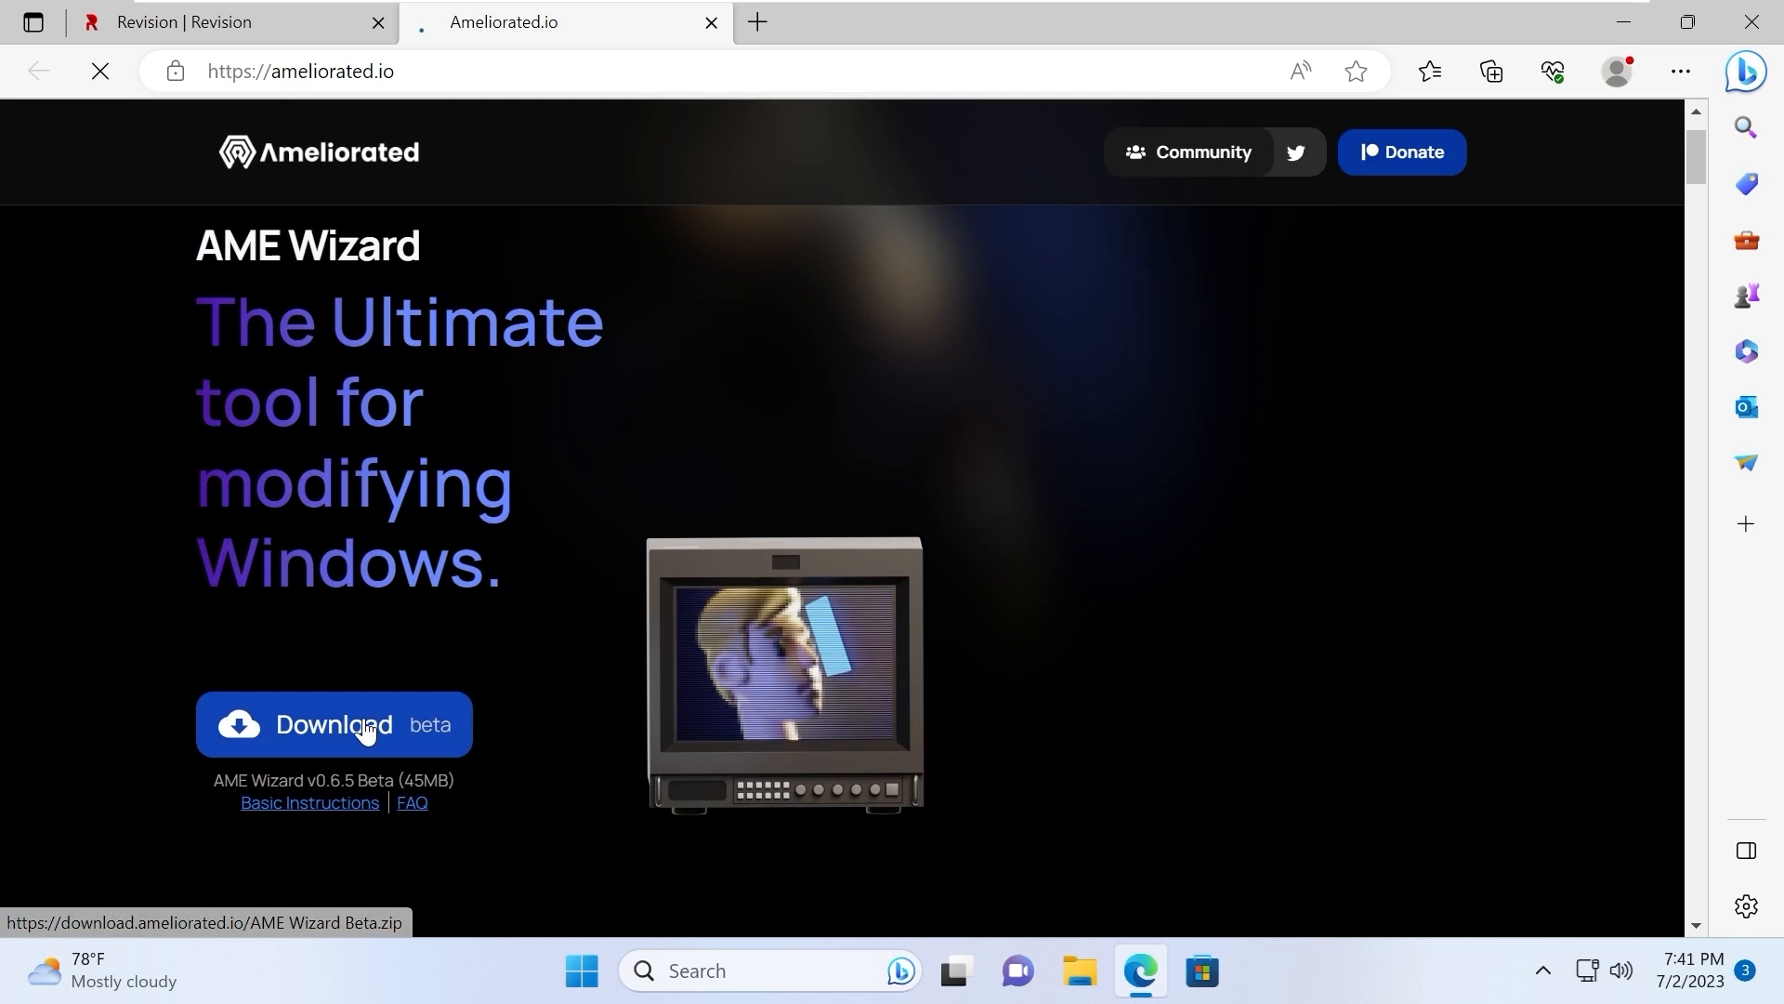
pyautogui.click(333, 724)
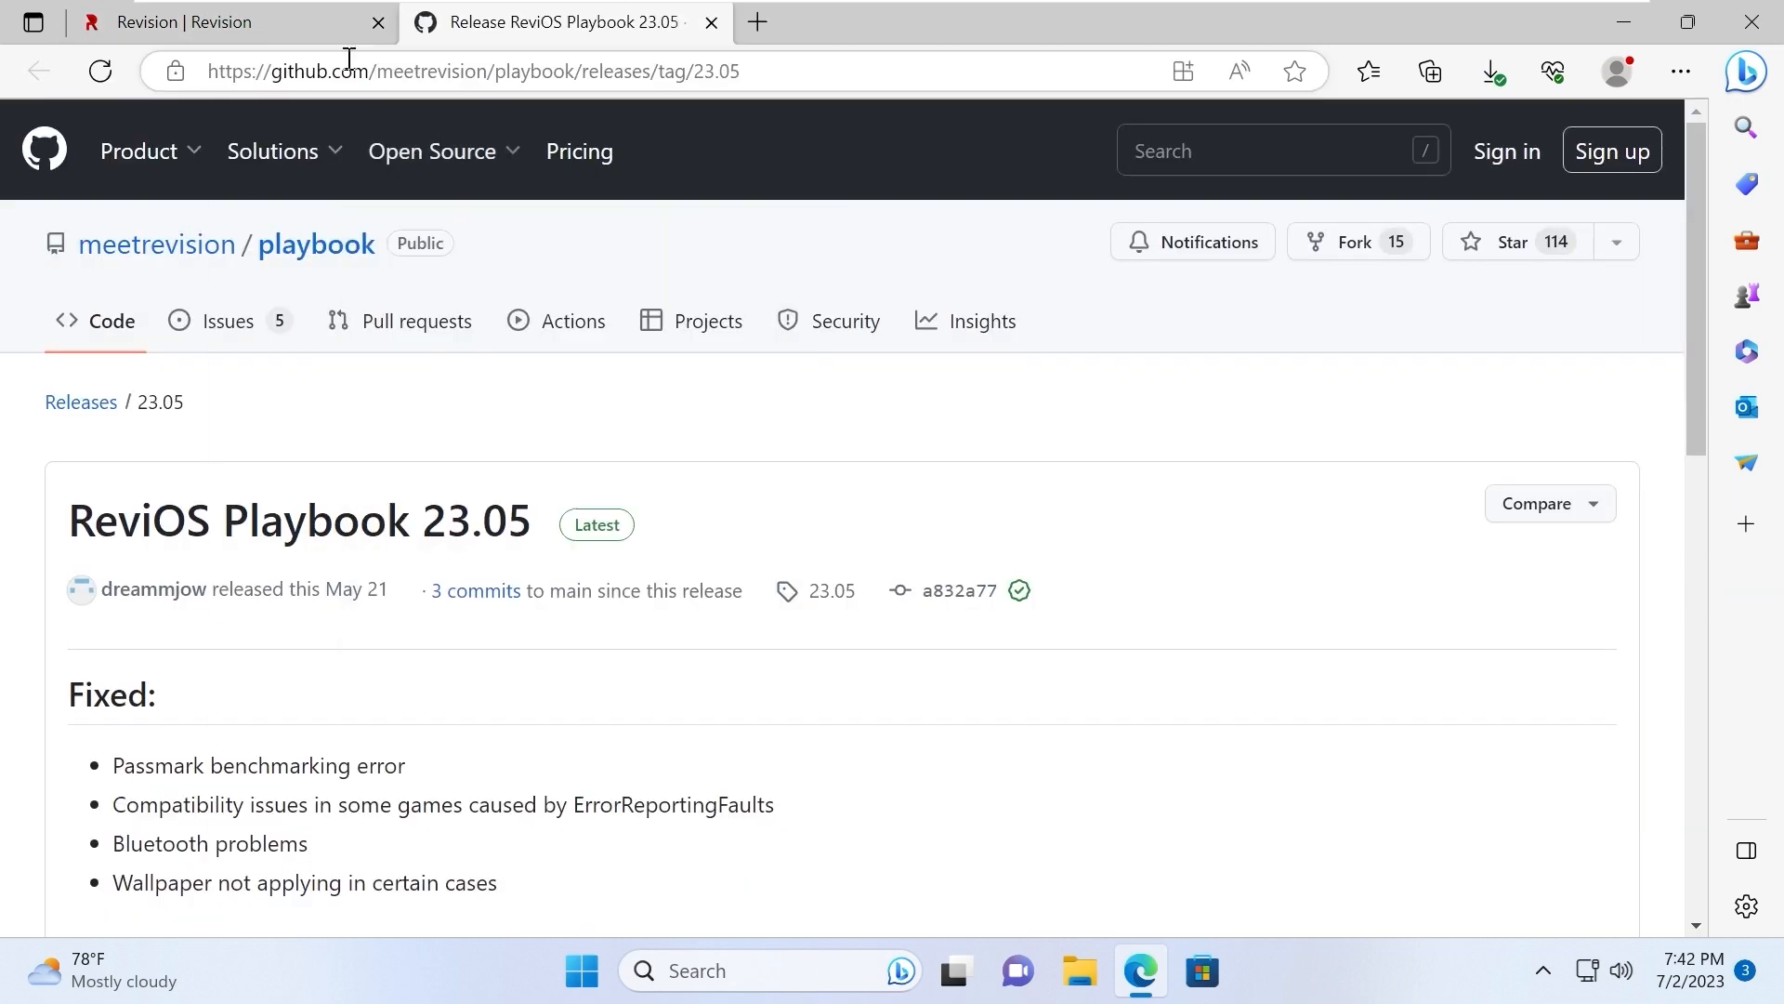
pyautogui.scroll(-3)
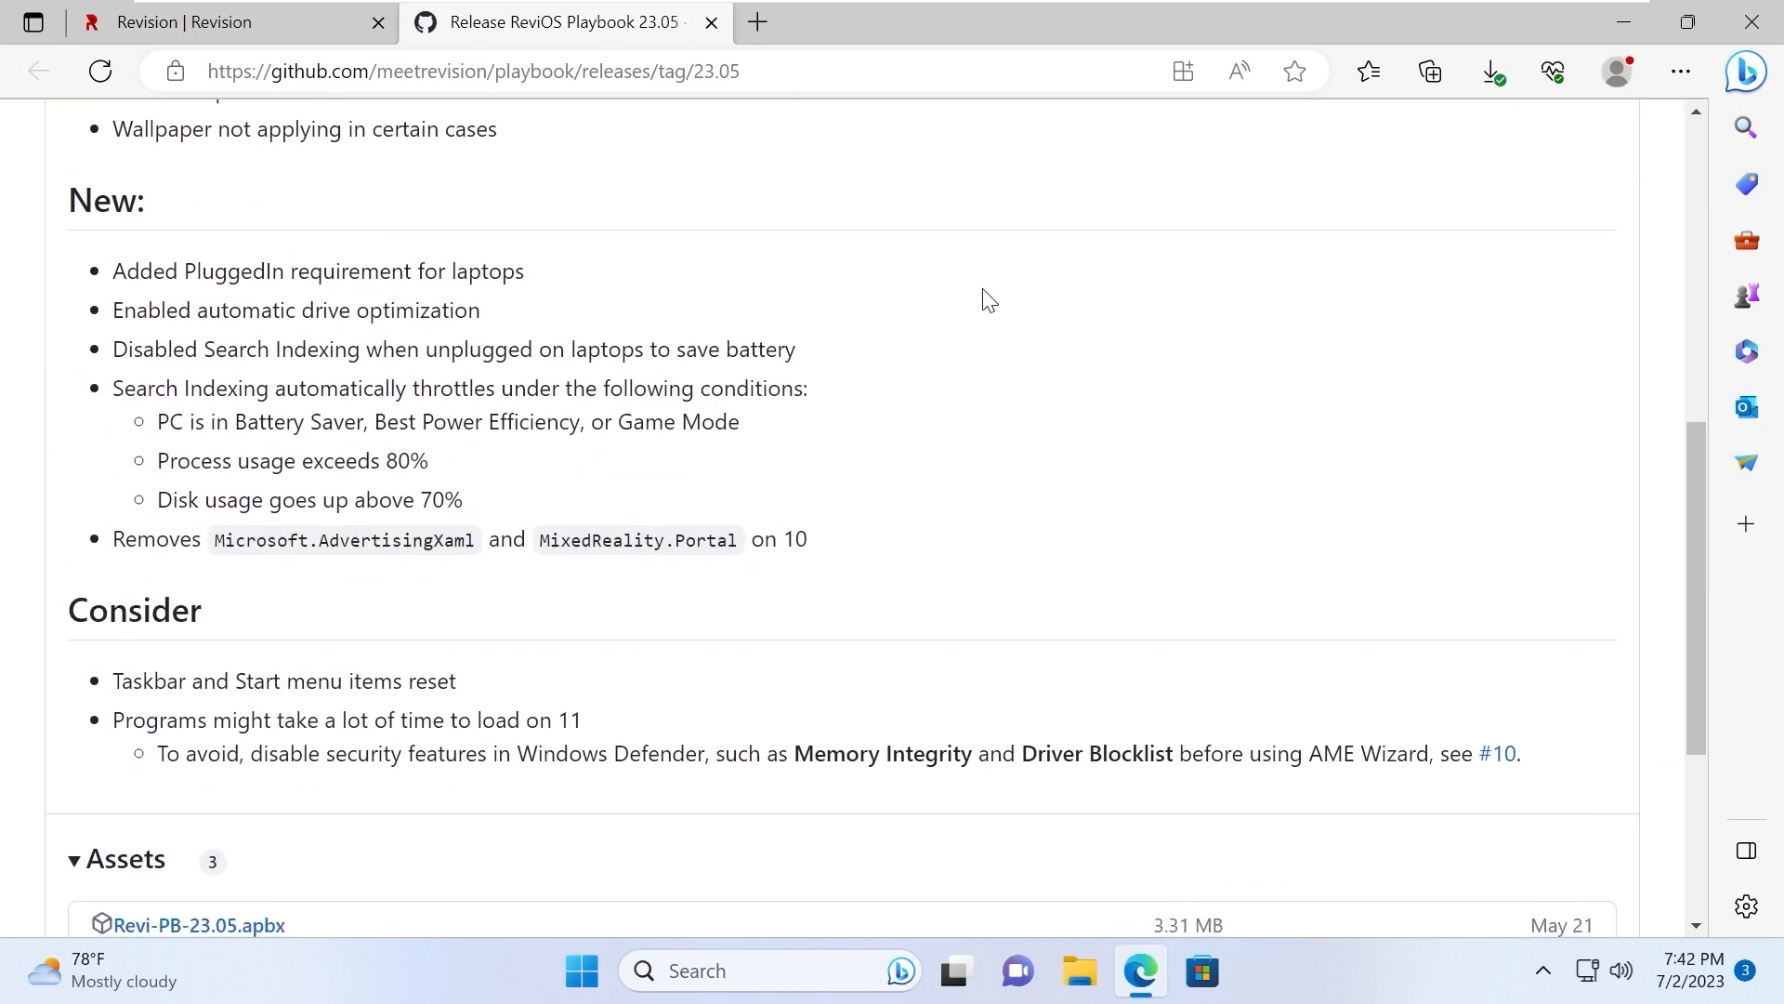
pyautogui.scroll(-3)
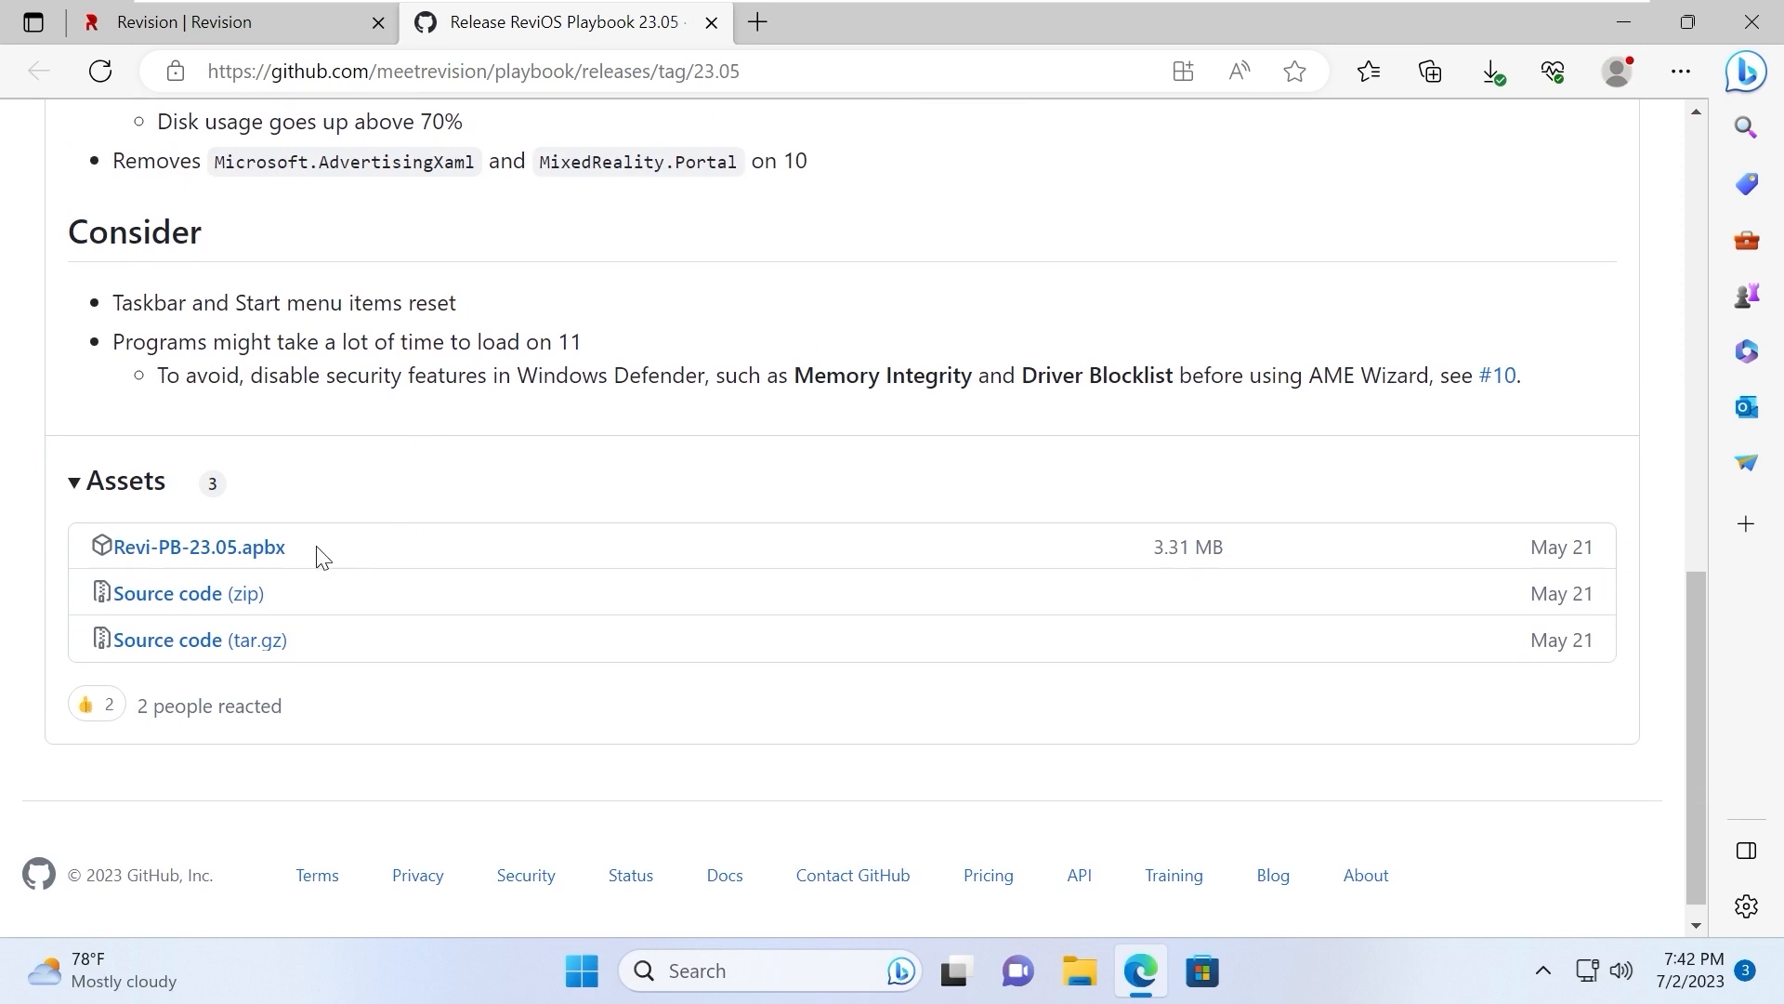
pyautogui.doubleClick(198, 547)
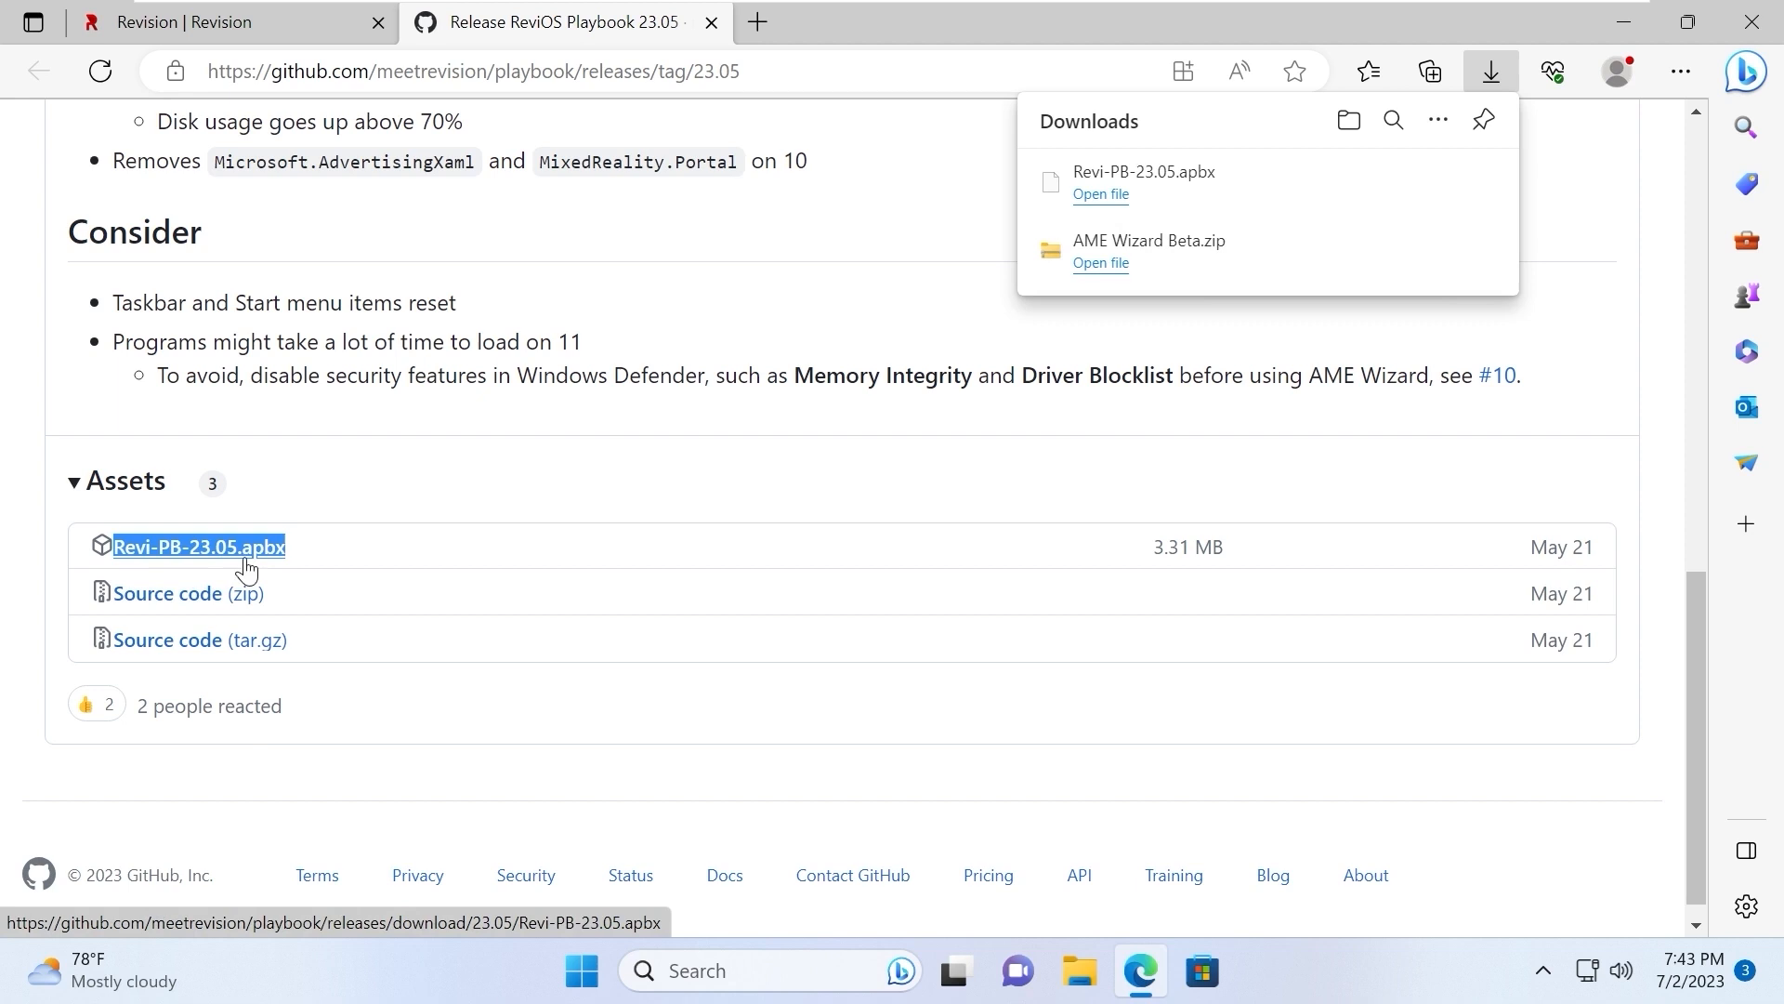
pyautogui.moveTo(1156, 214)
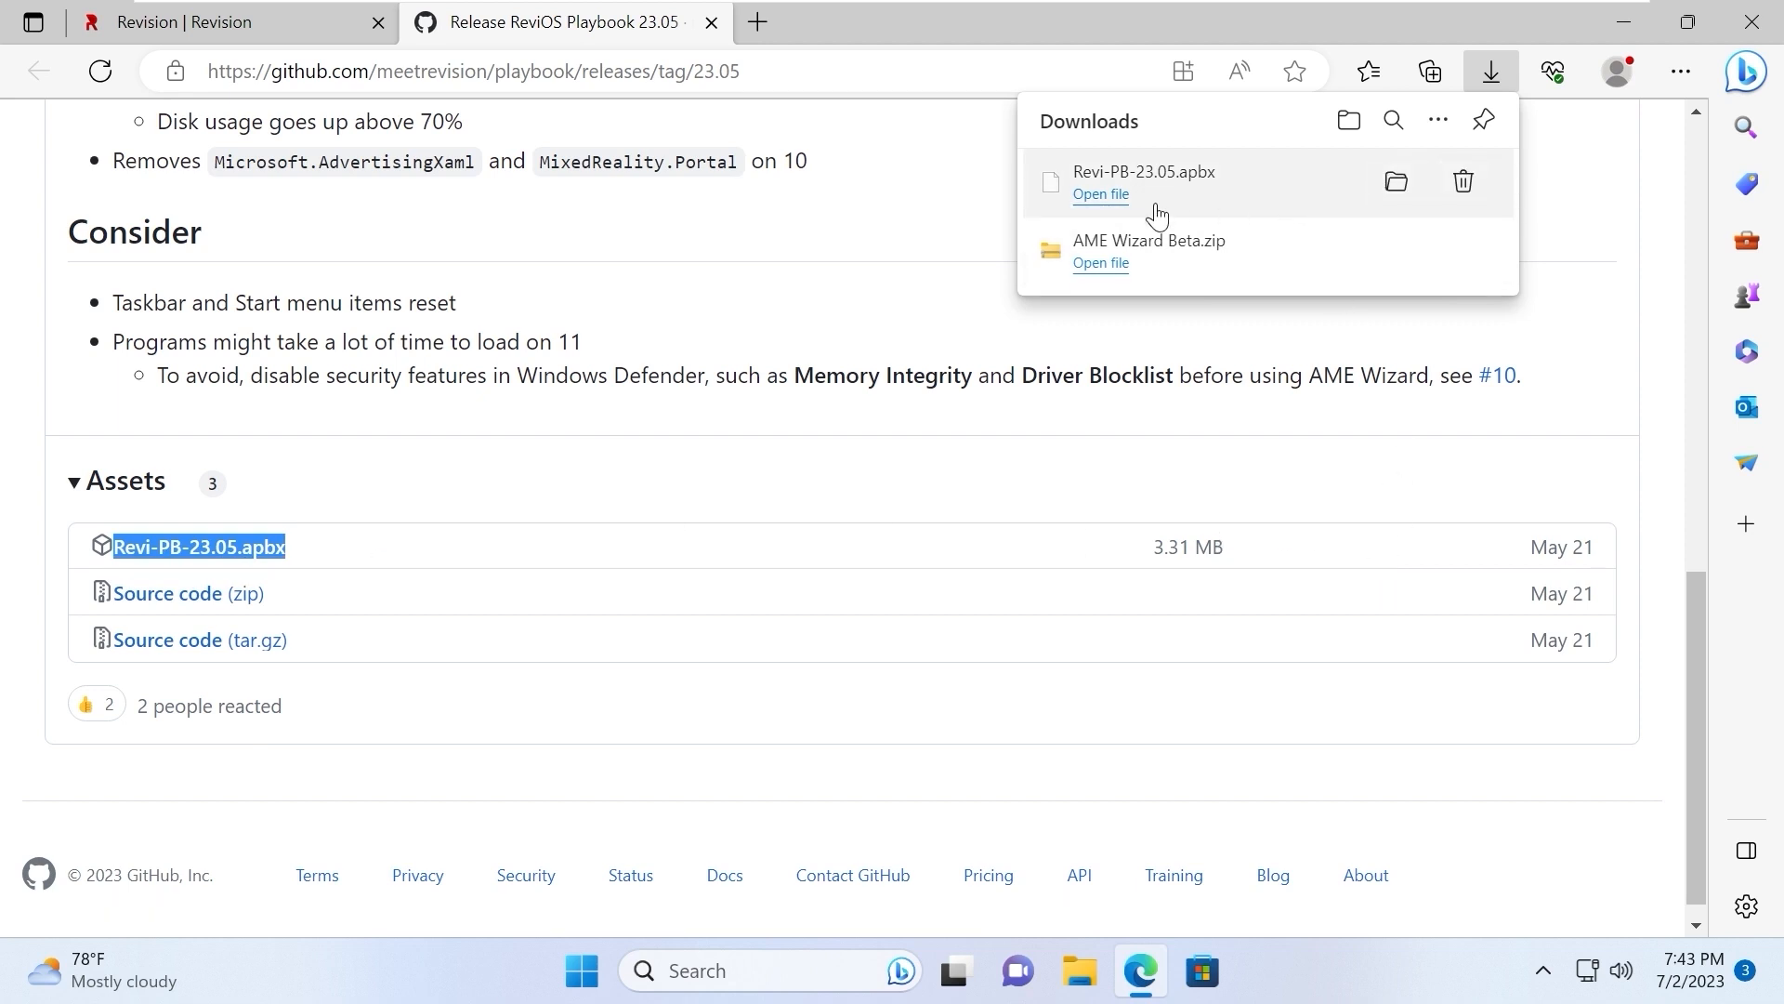
pyautogui.moveTo(1366, 208)
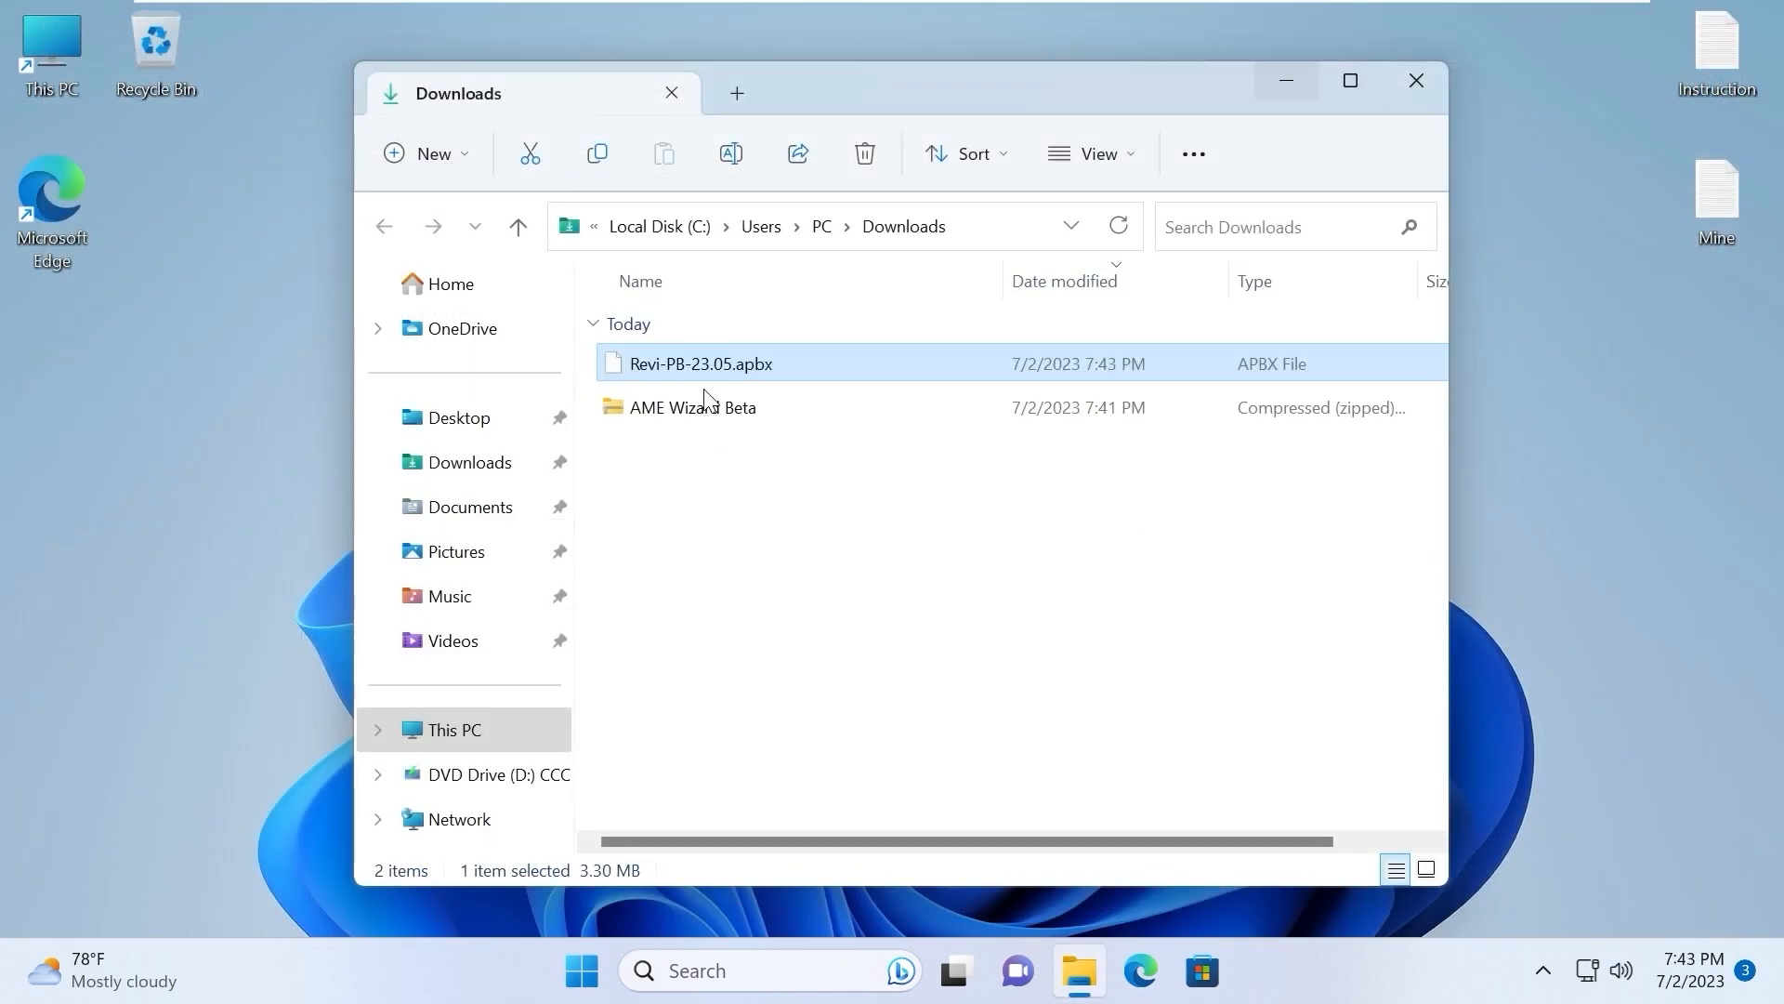
# Open the AME Wizard Beta archive in Downloads and return to the folder
pyautogui.doubleClick(692, 406)
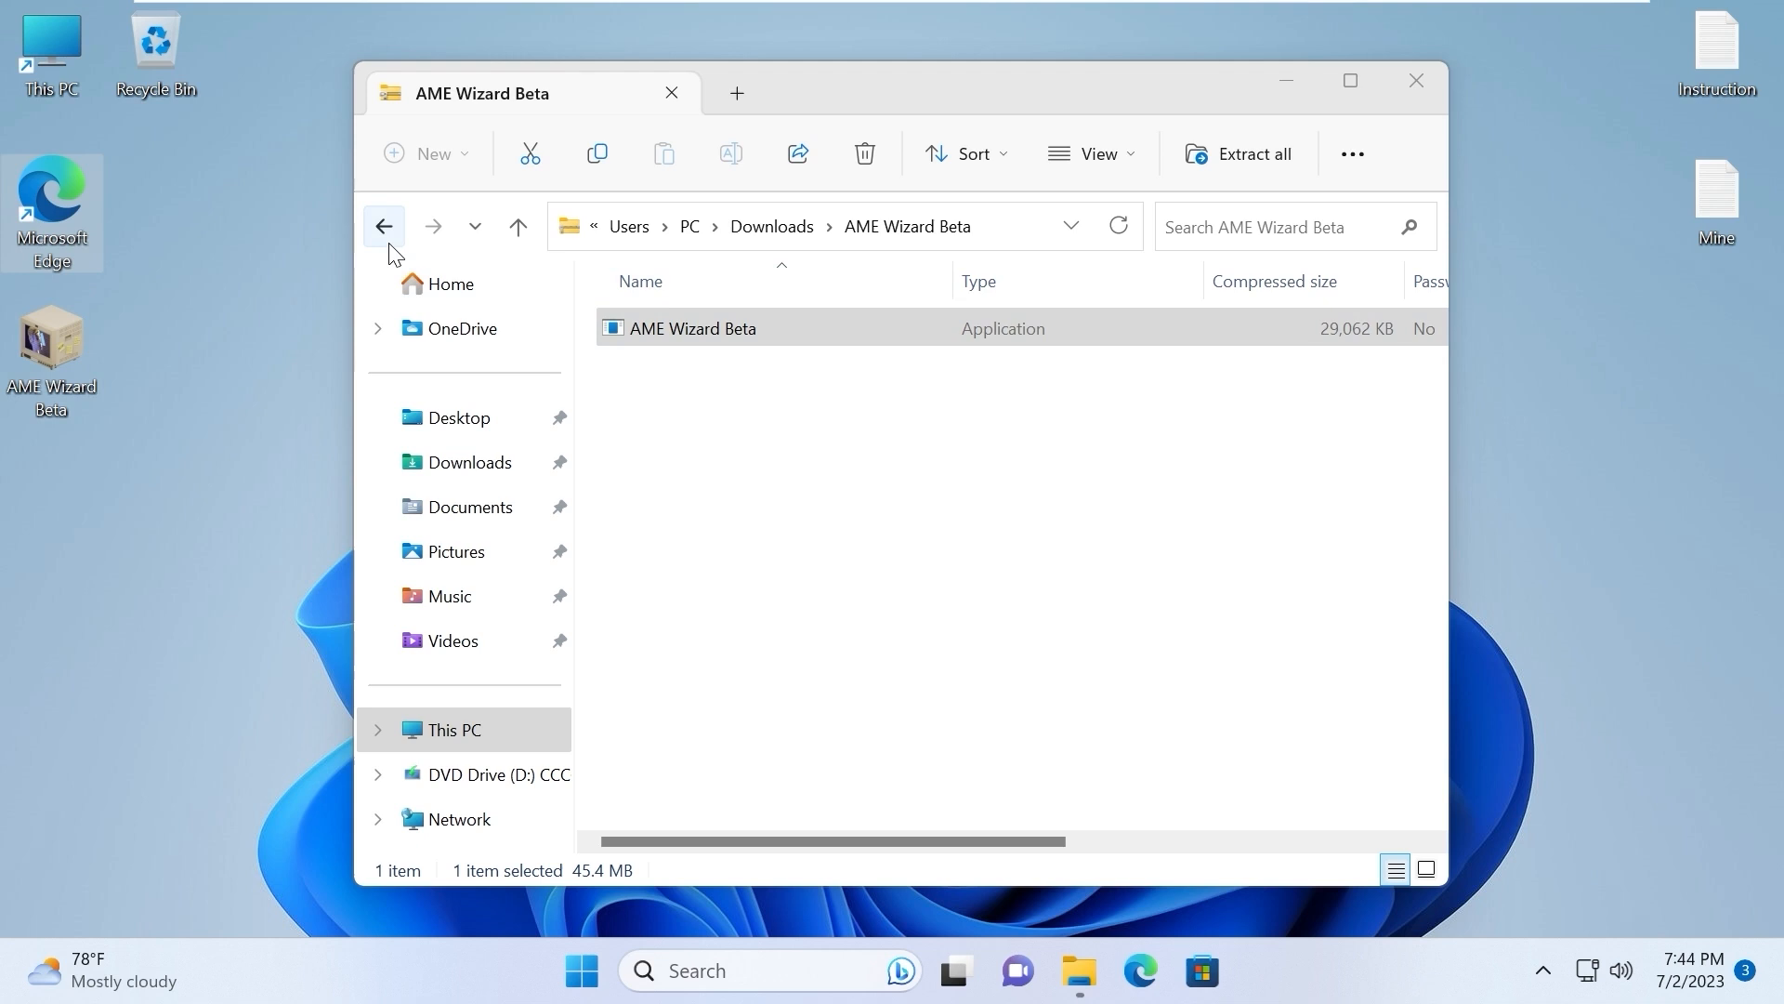
pyautogui.click(385, 225)
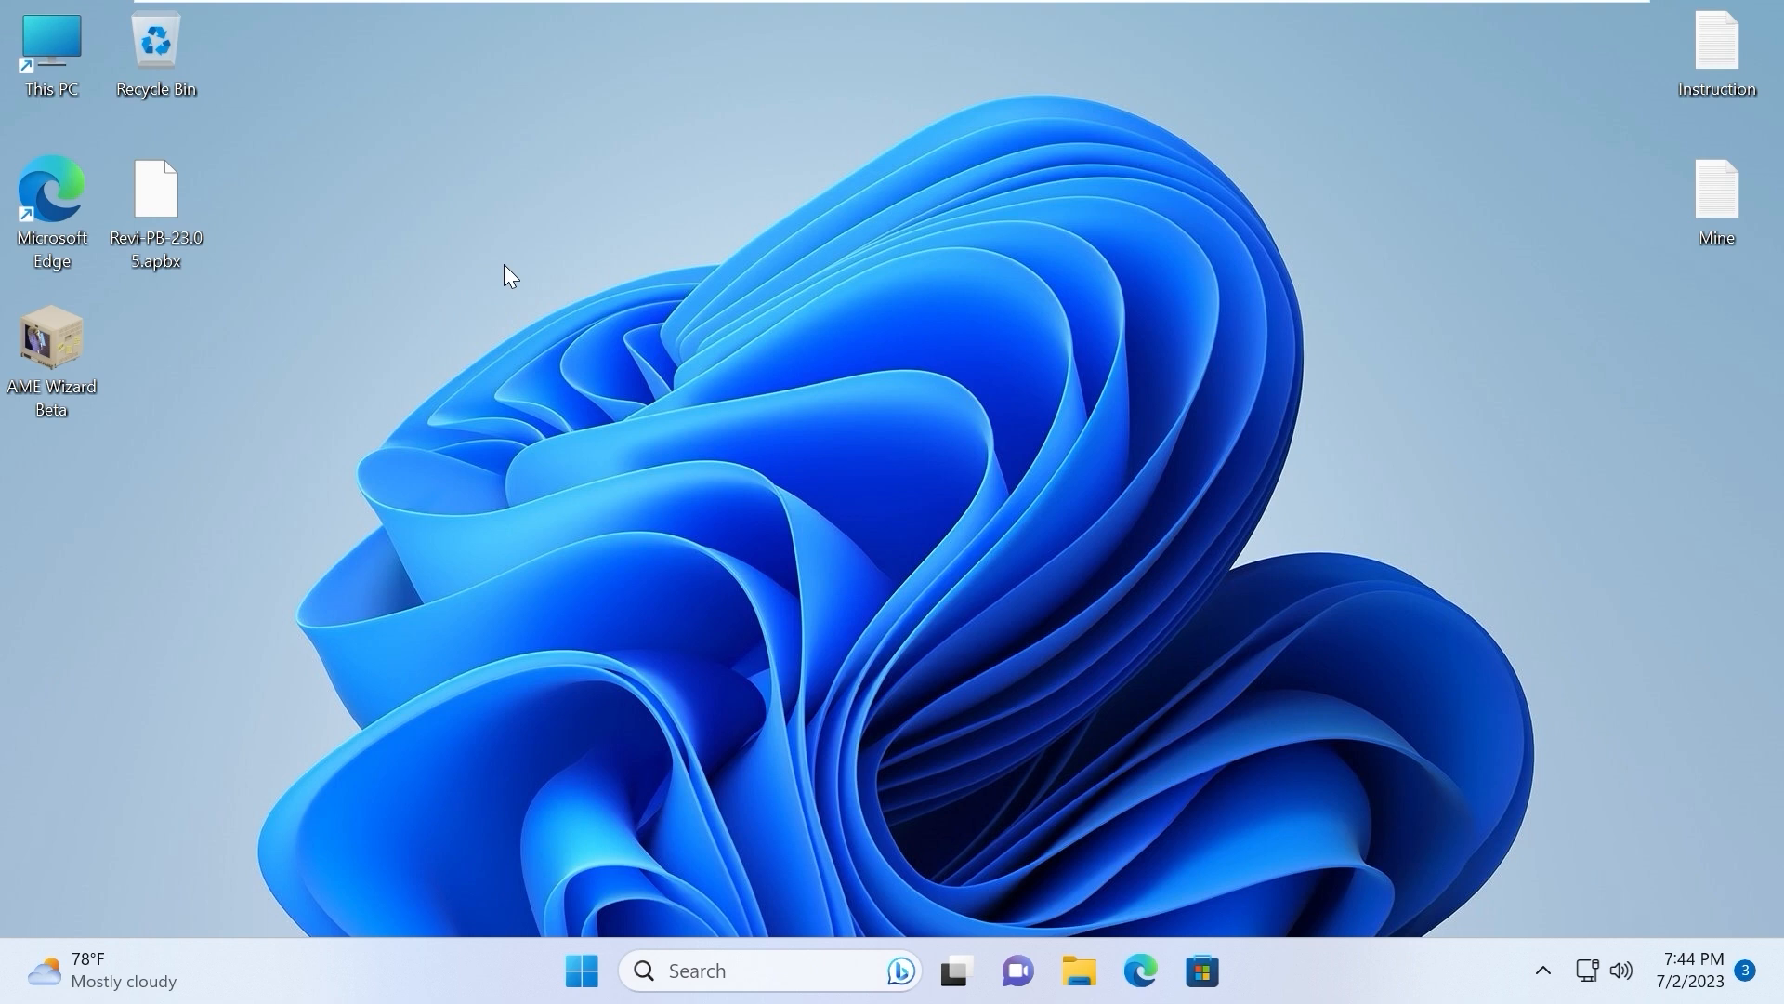
pyautogui.moveTo(240, 385)
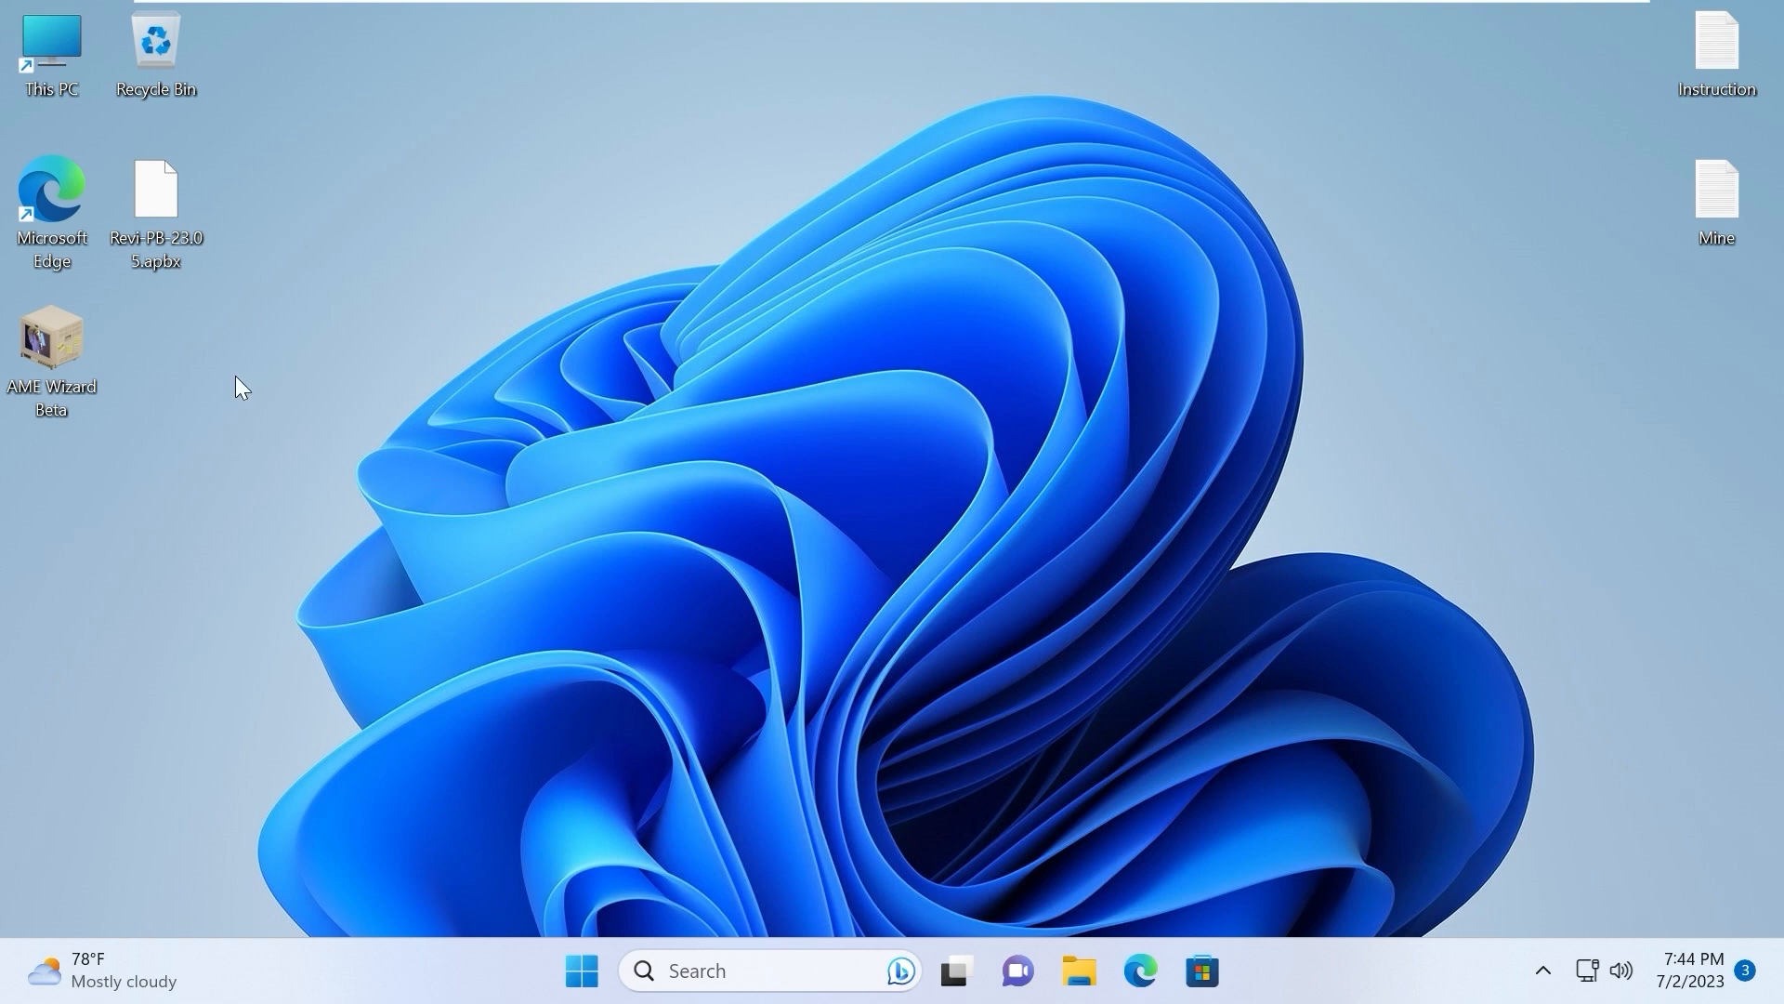
pyautogui.moveTo(51, 335)
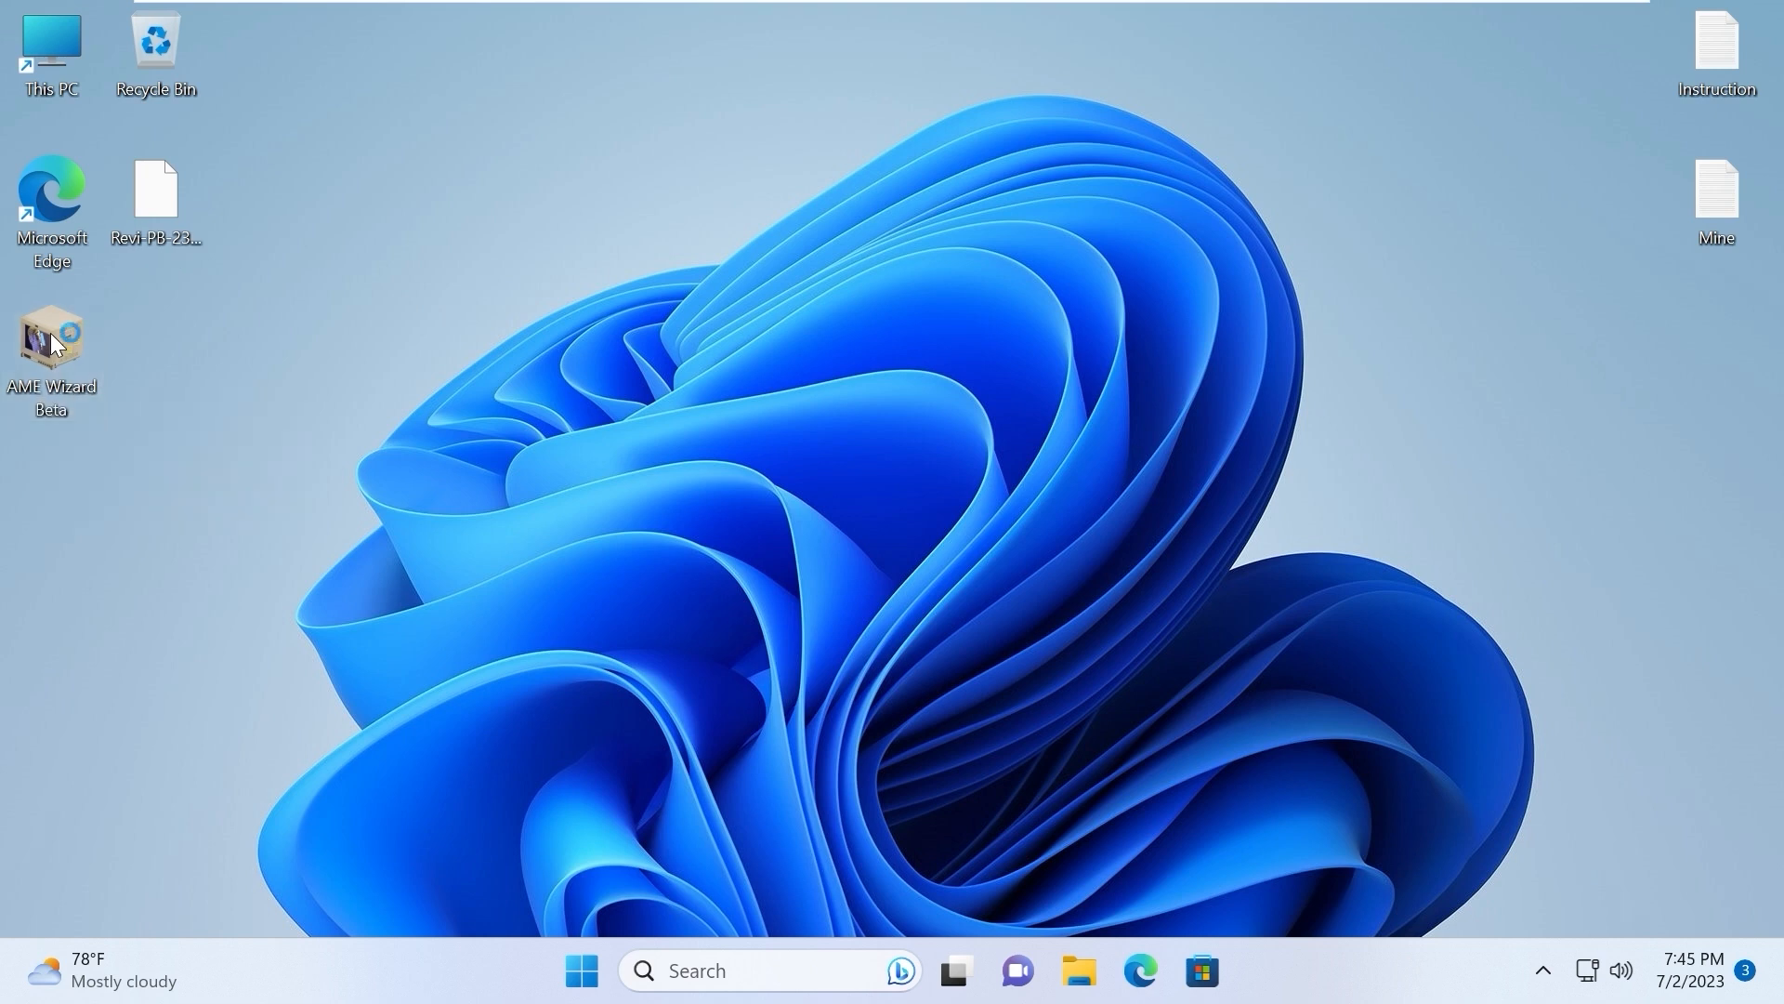
# Launch AME Wizard Beta and load Revi-PB-23.05.apbx from the Desktop
pyautogui.doubleClick(51, 347)
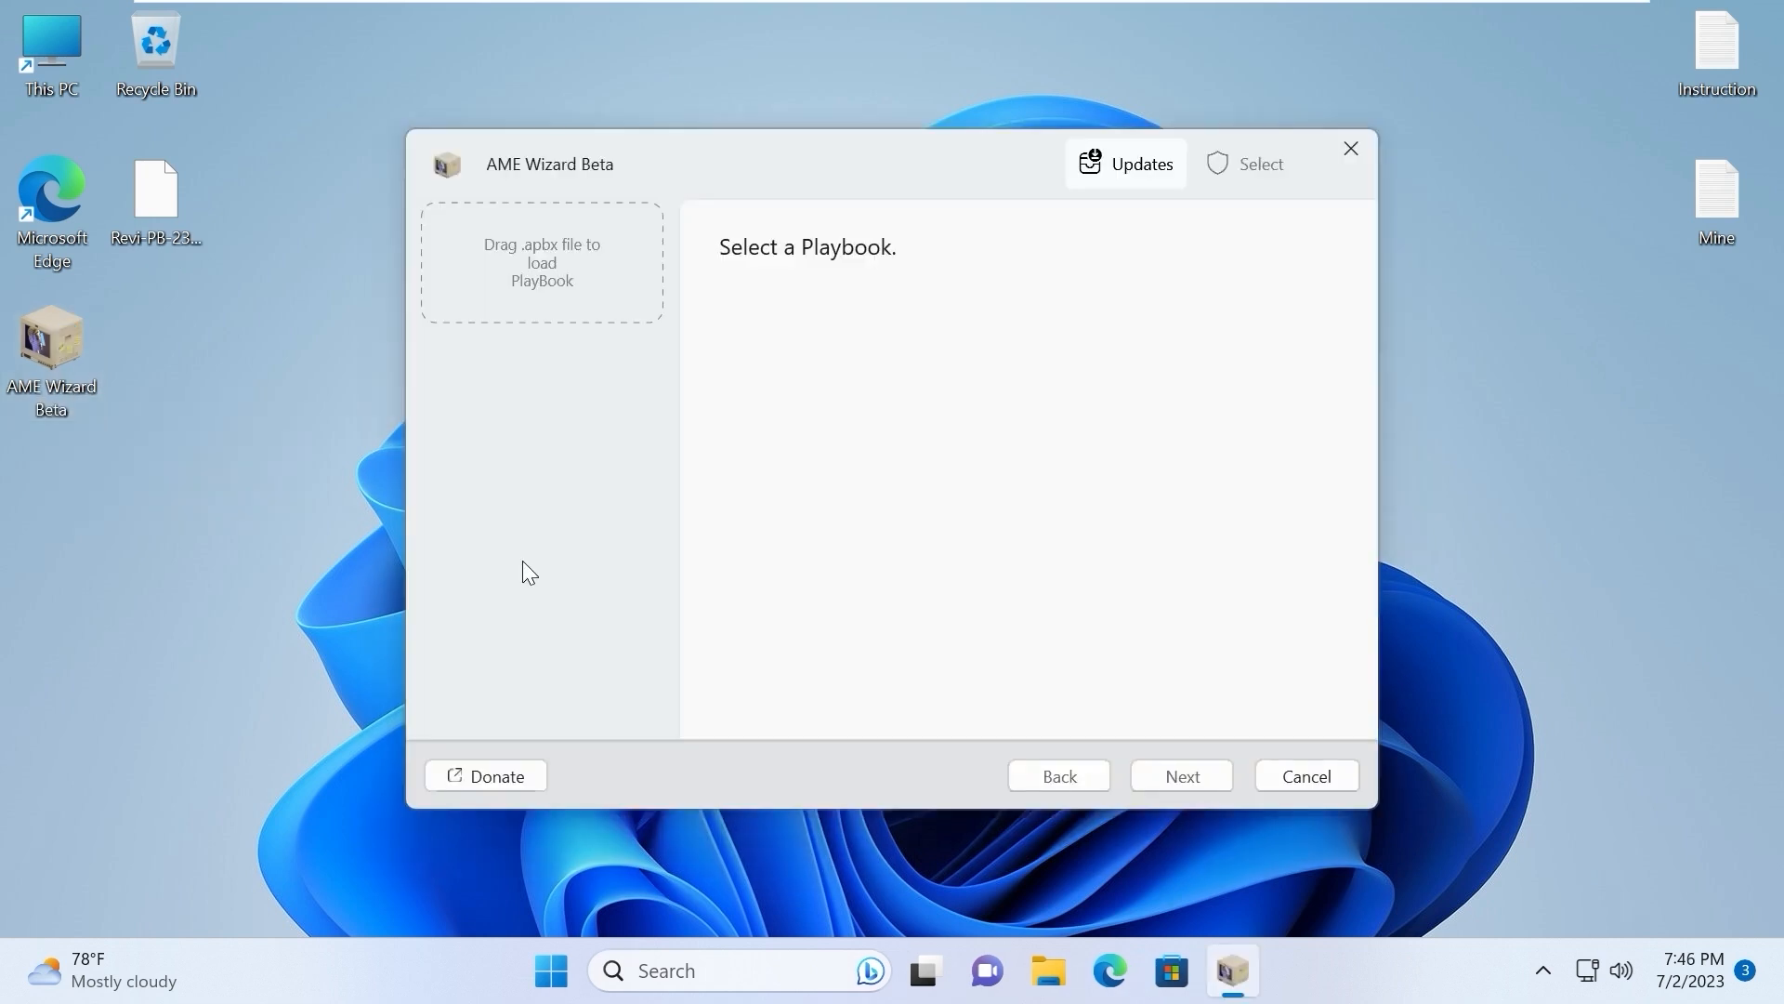
pyautogui.moveTo(544, 623)
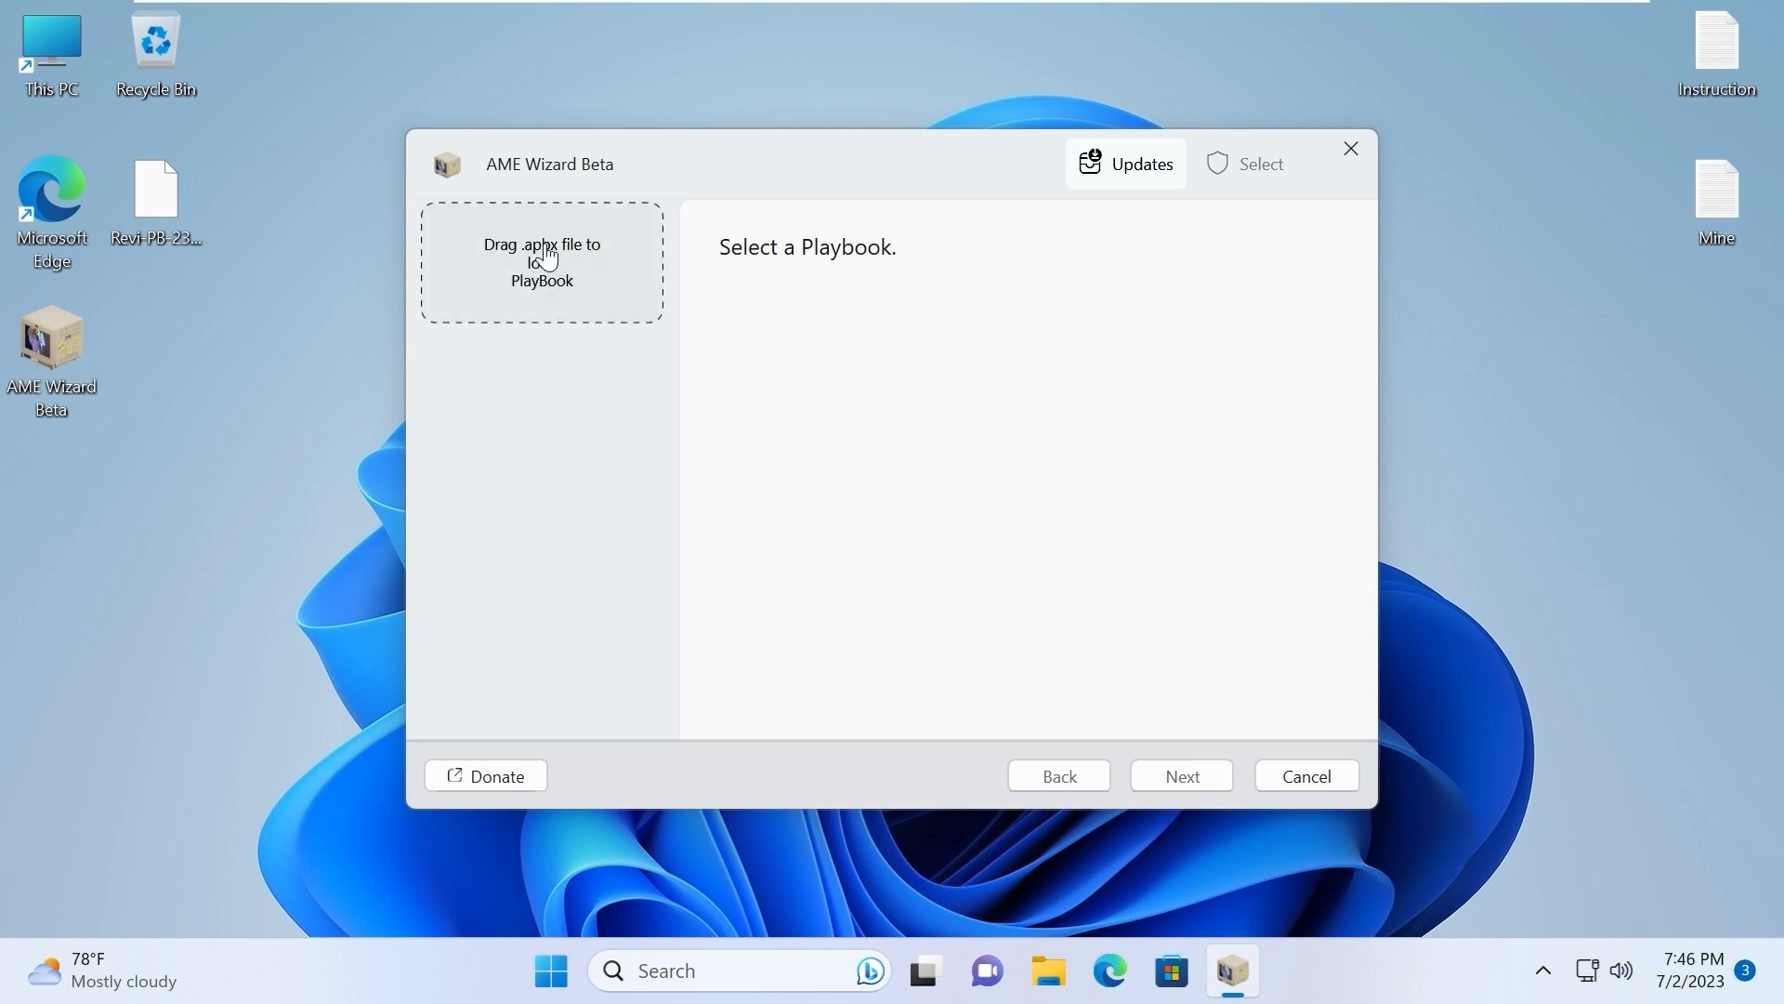
pyautogui.click(542, 262)
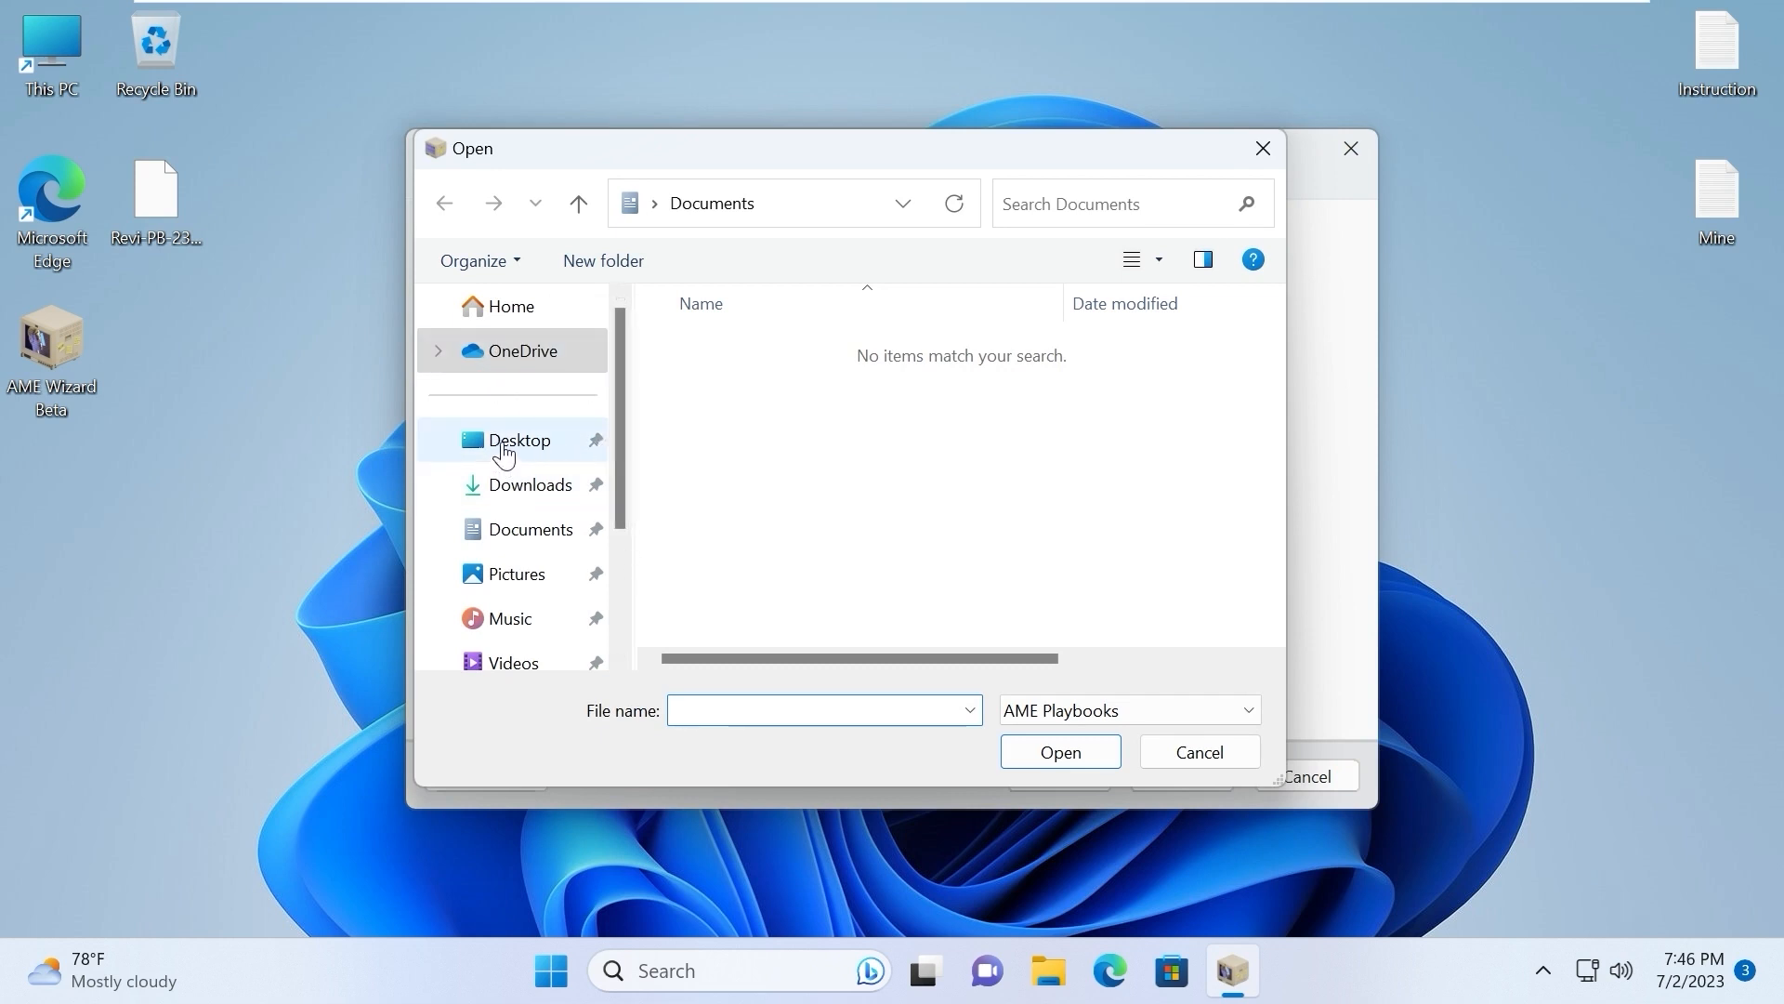
pyautogui.click(517, 440)
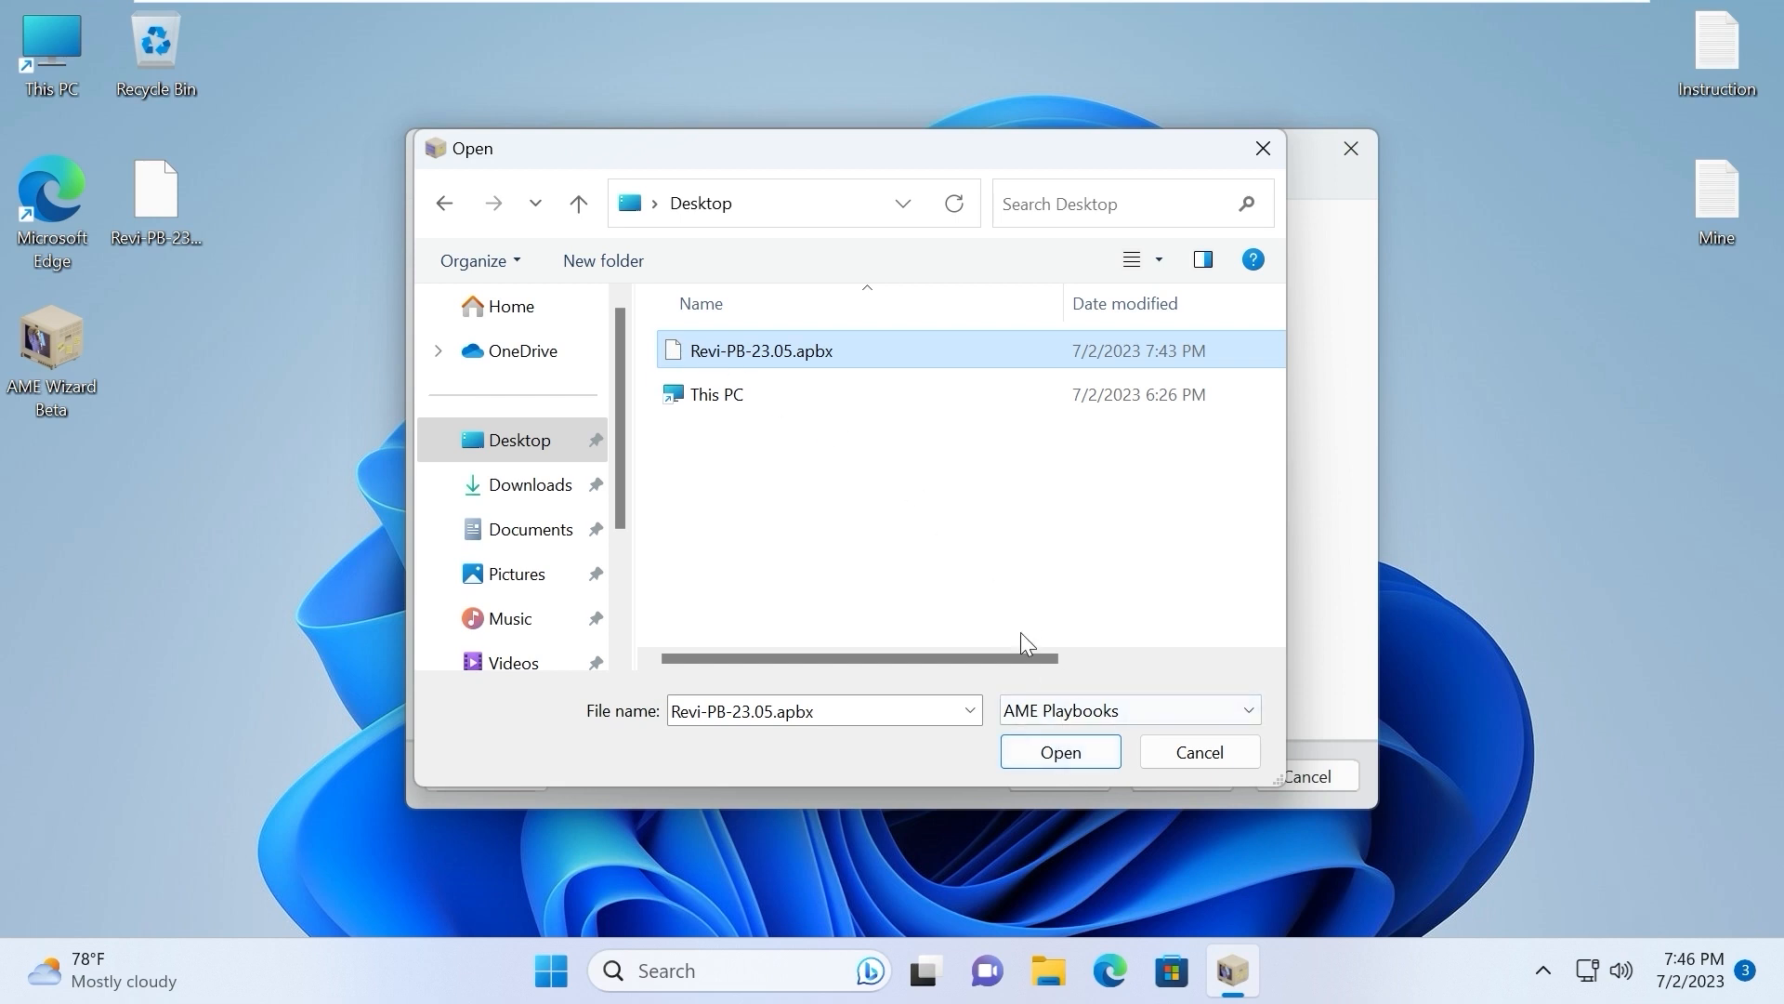
pyautogui.click(1059, 751)
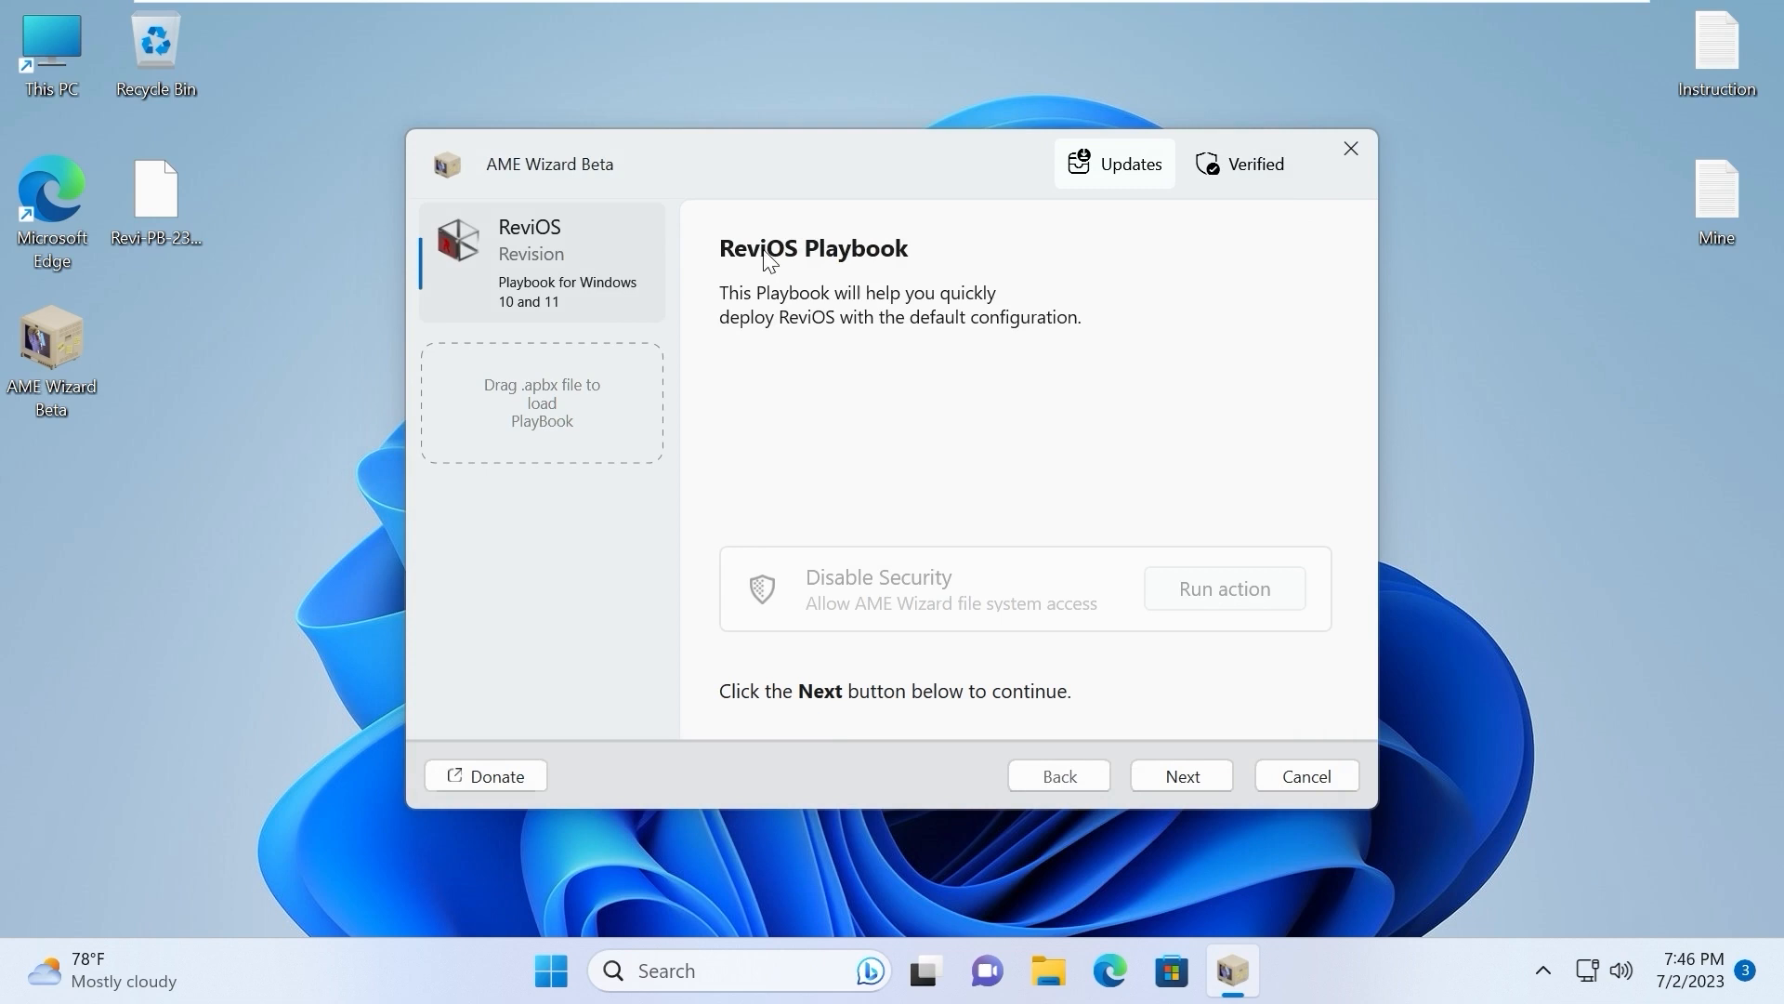
pyautogui.moveTo(1035, 339)
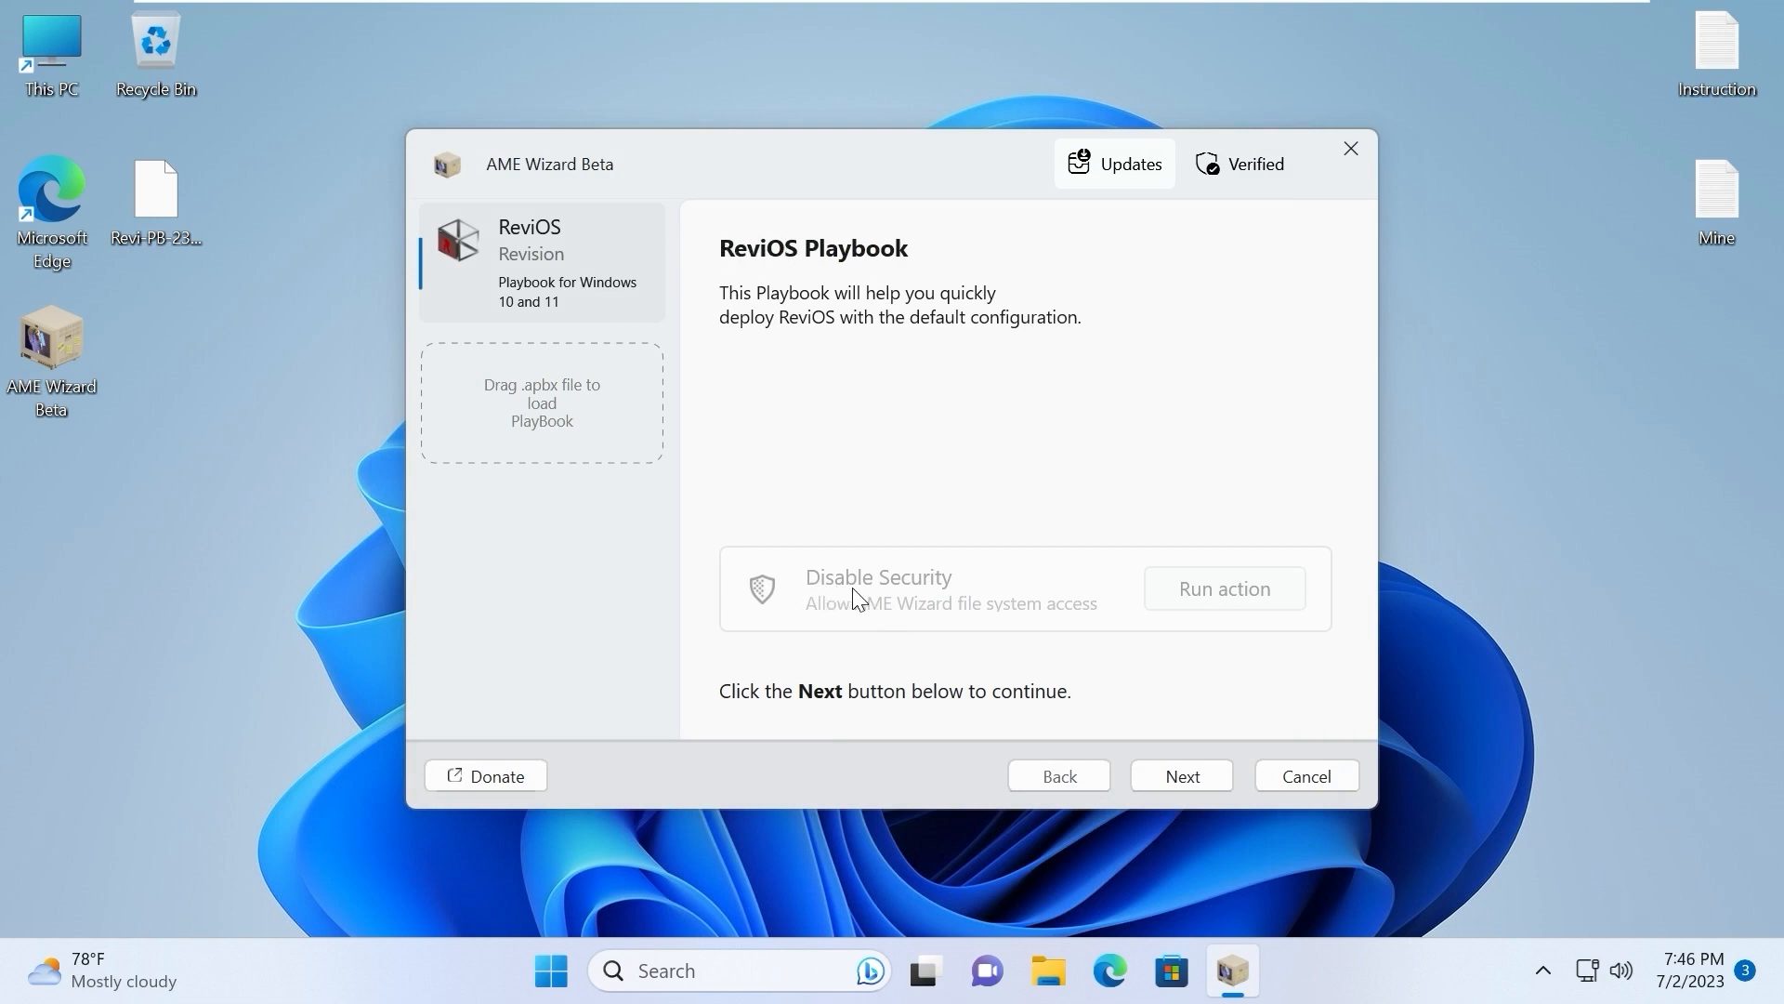
# Pass the requirements check, agree to the license, and continue with default ReviOS settings
pyautogui.click(1180, 775)
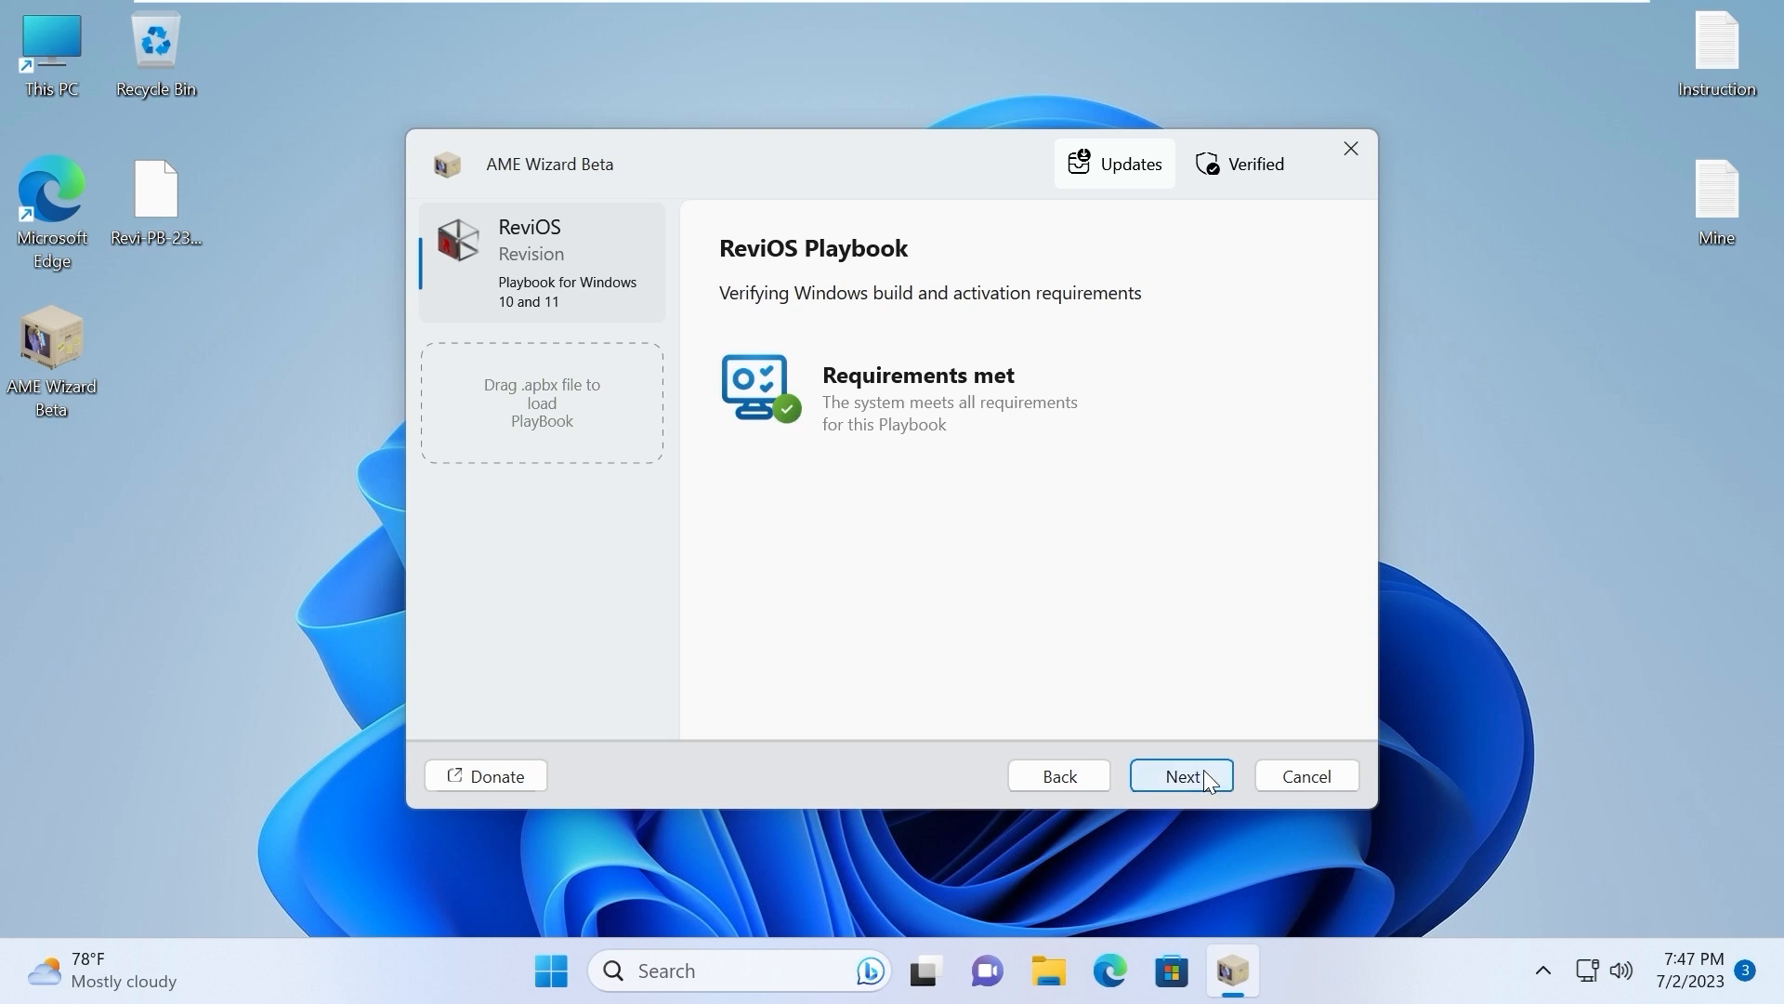
pyautogui.click(1180, 775)
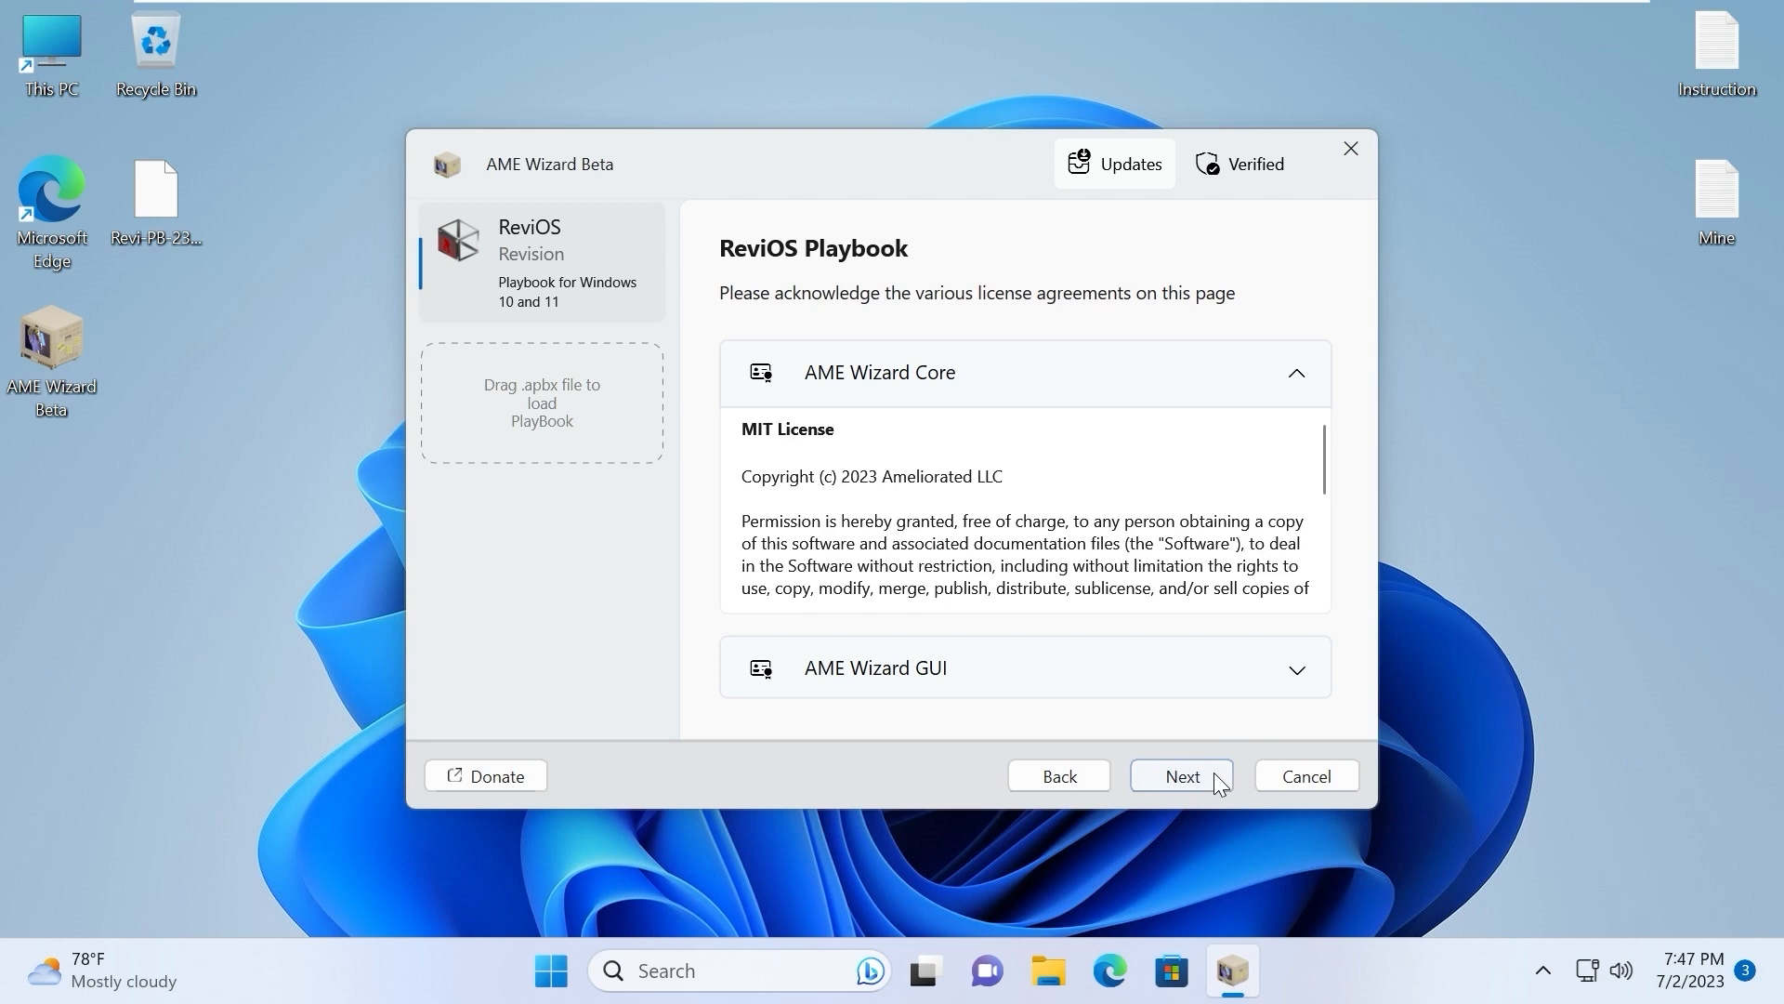
pyautogui.click(1180, 775)
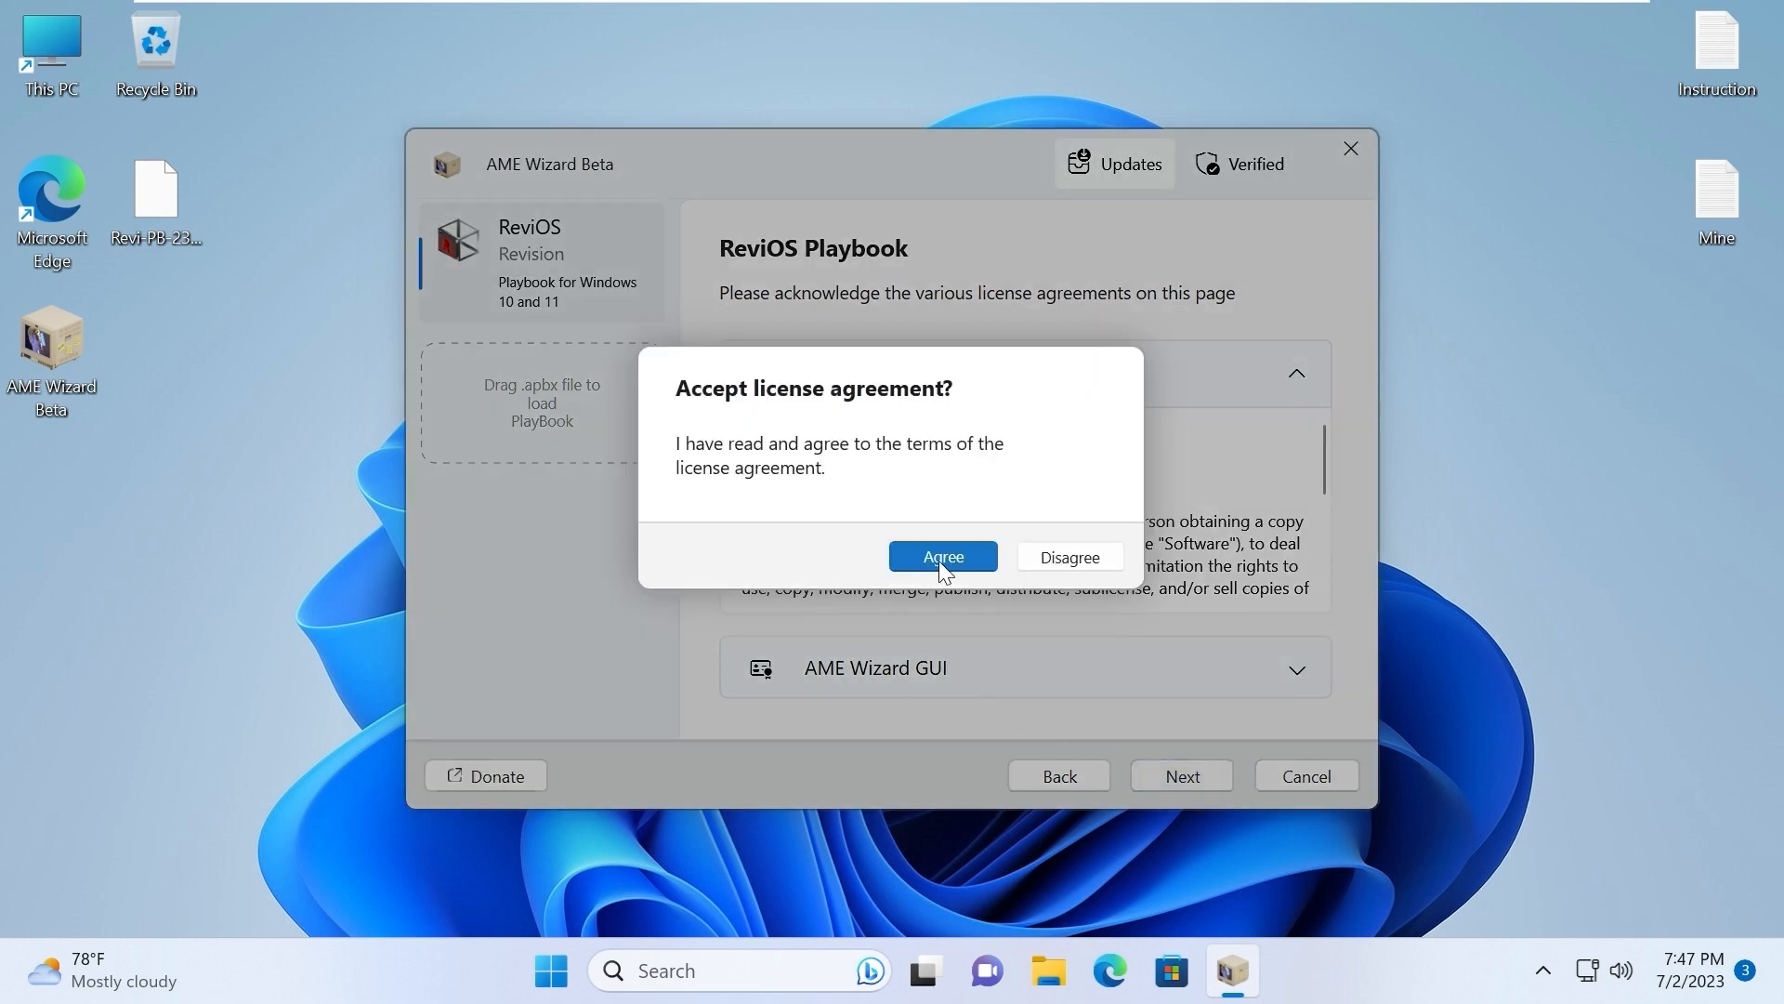
pyautogui.click(942, 557)
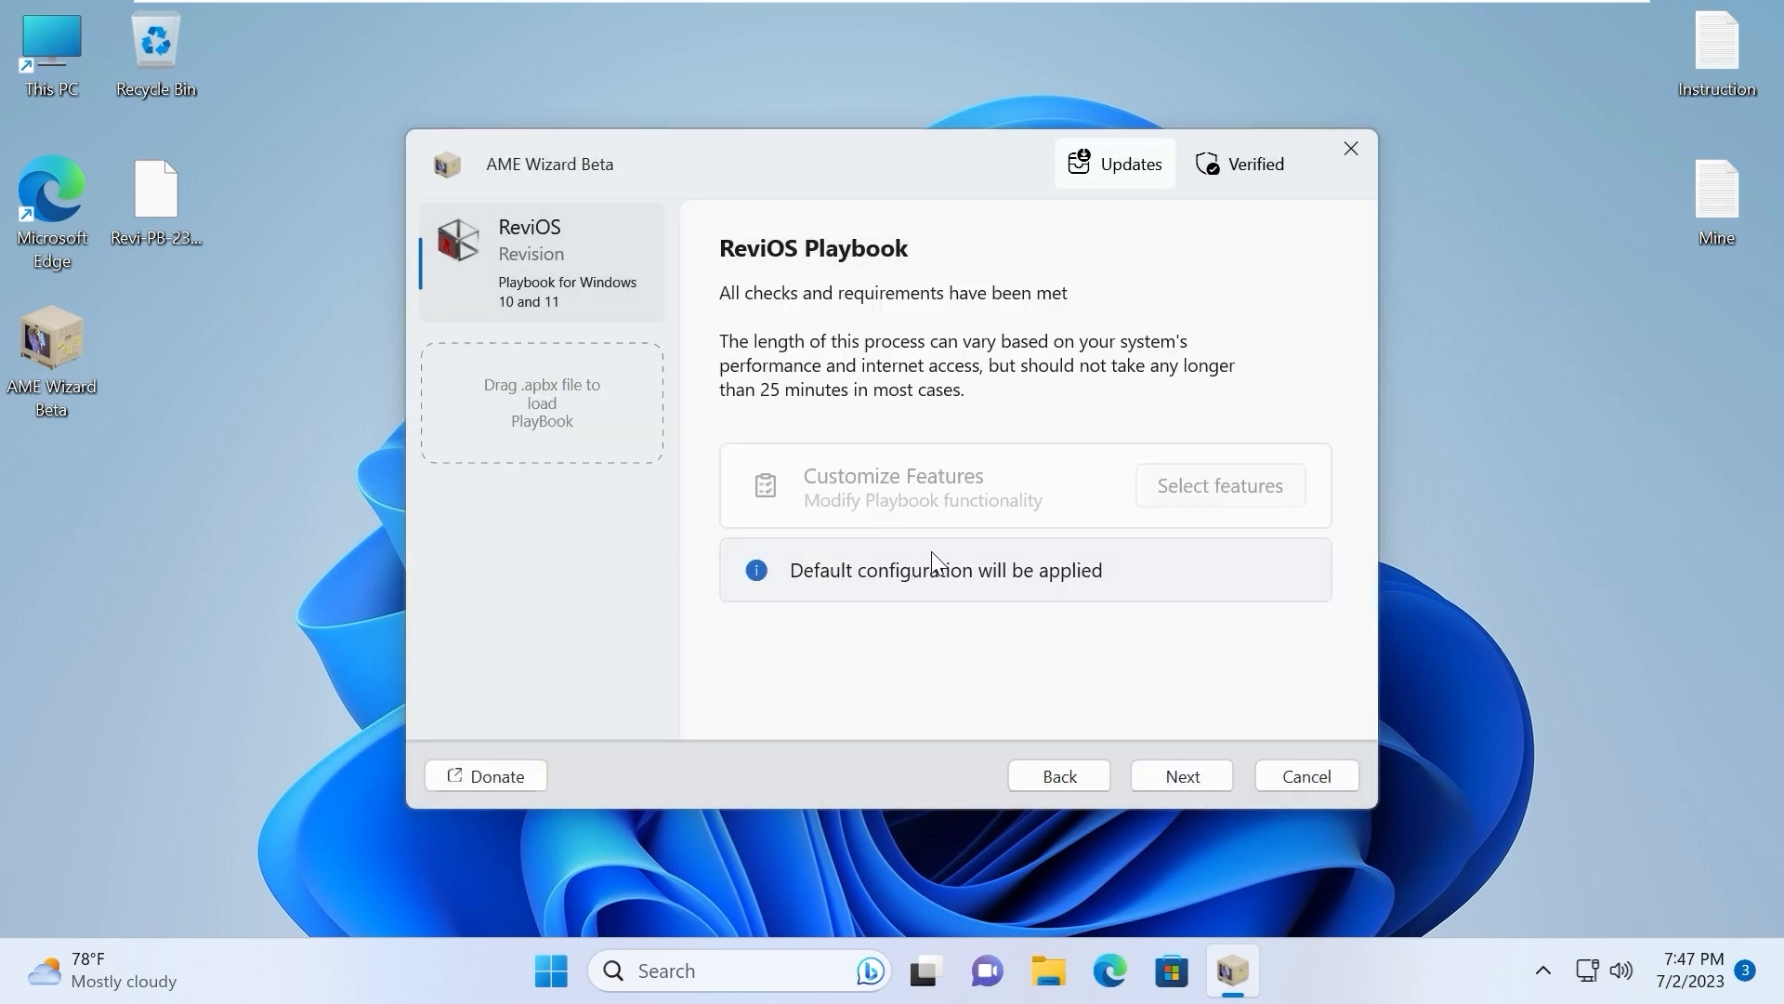
pyautogui.click(1180, 775)
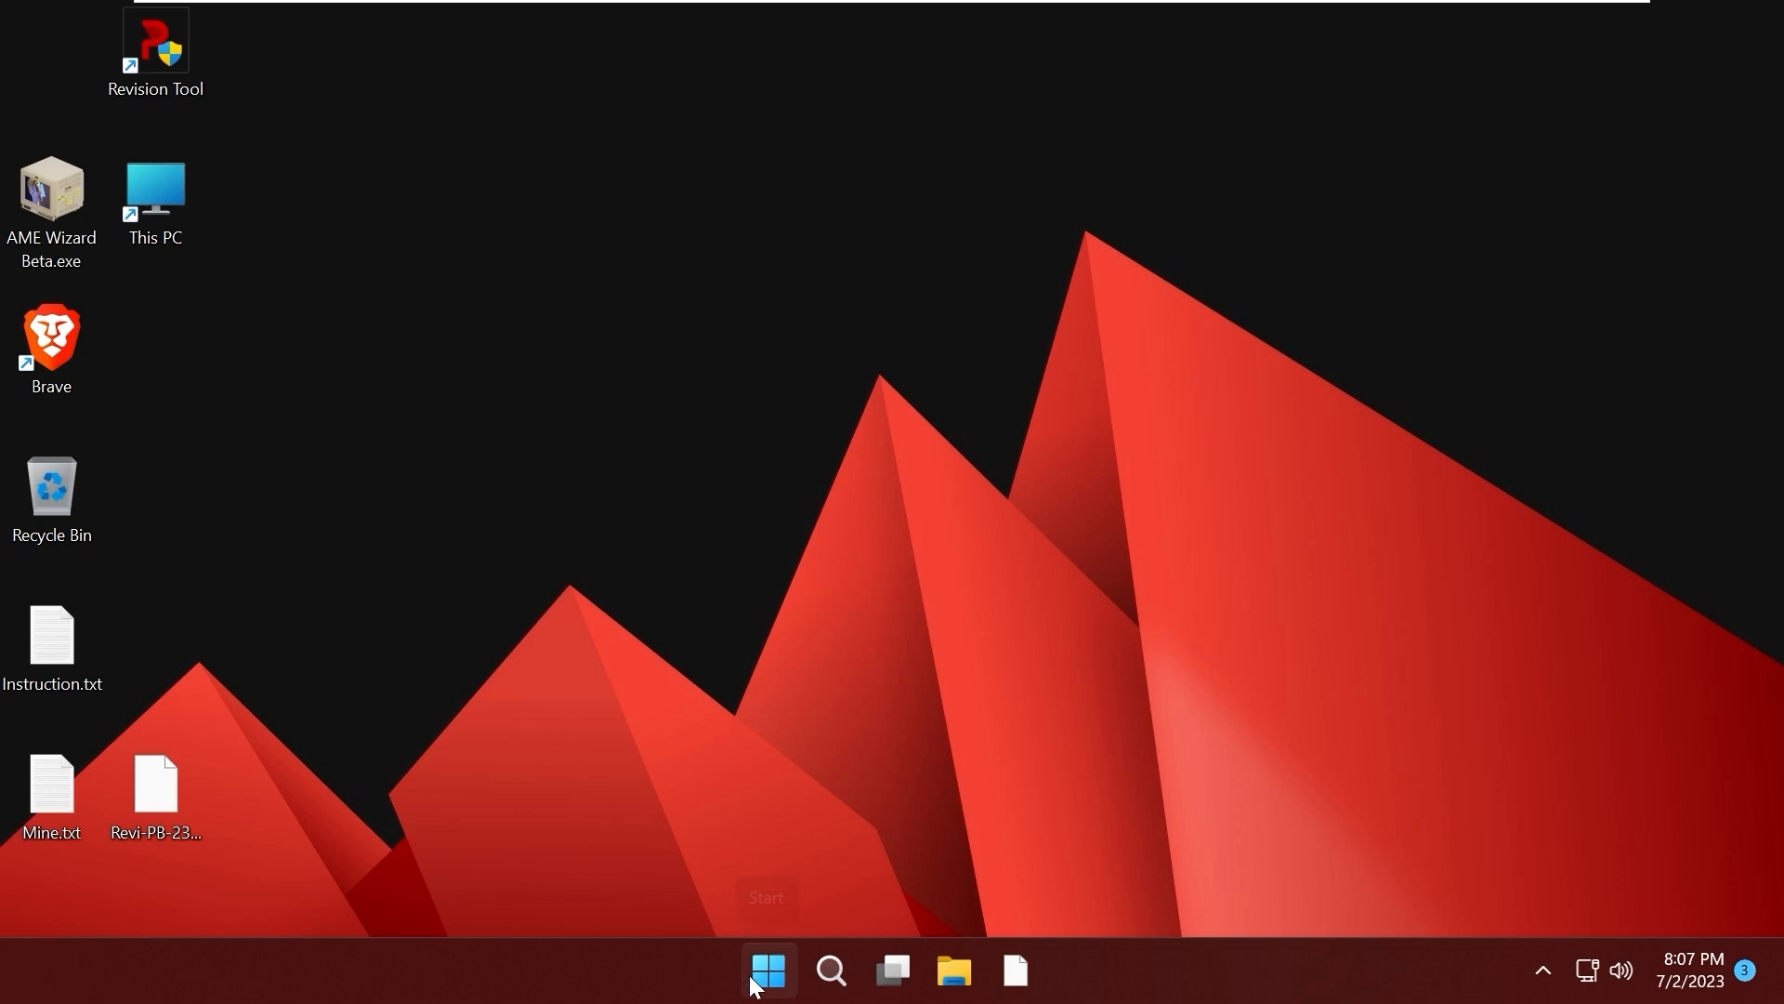
pyautogui.click(769, 970)
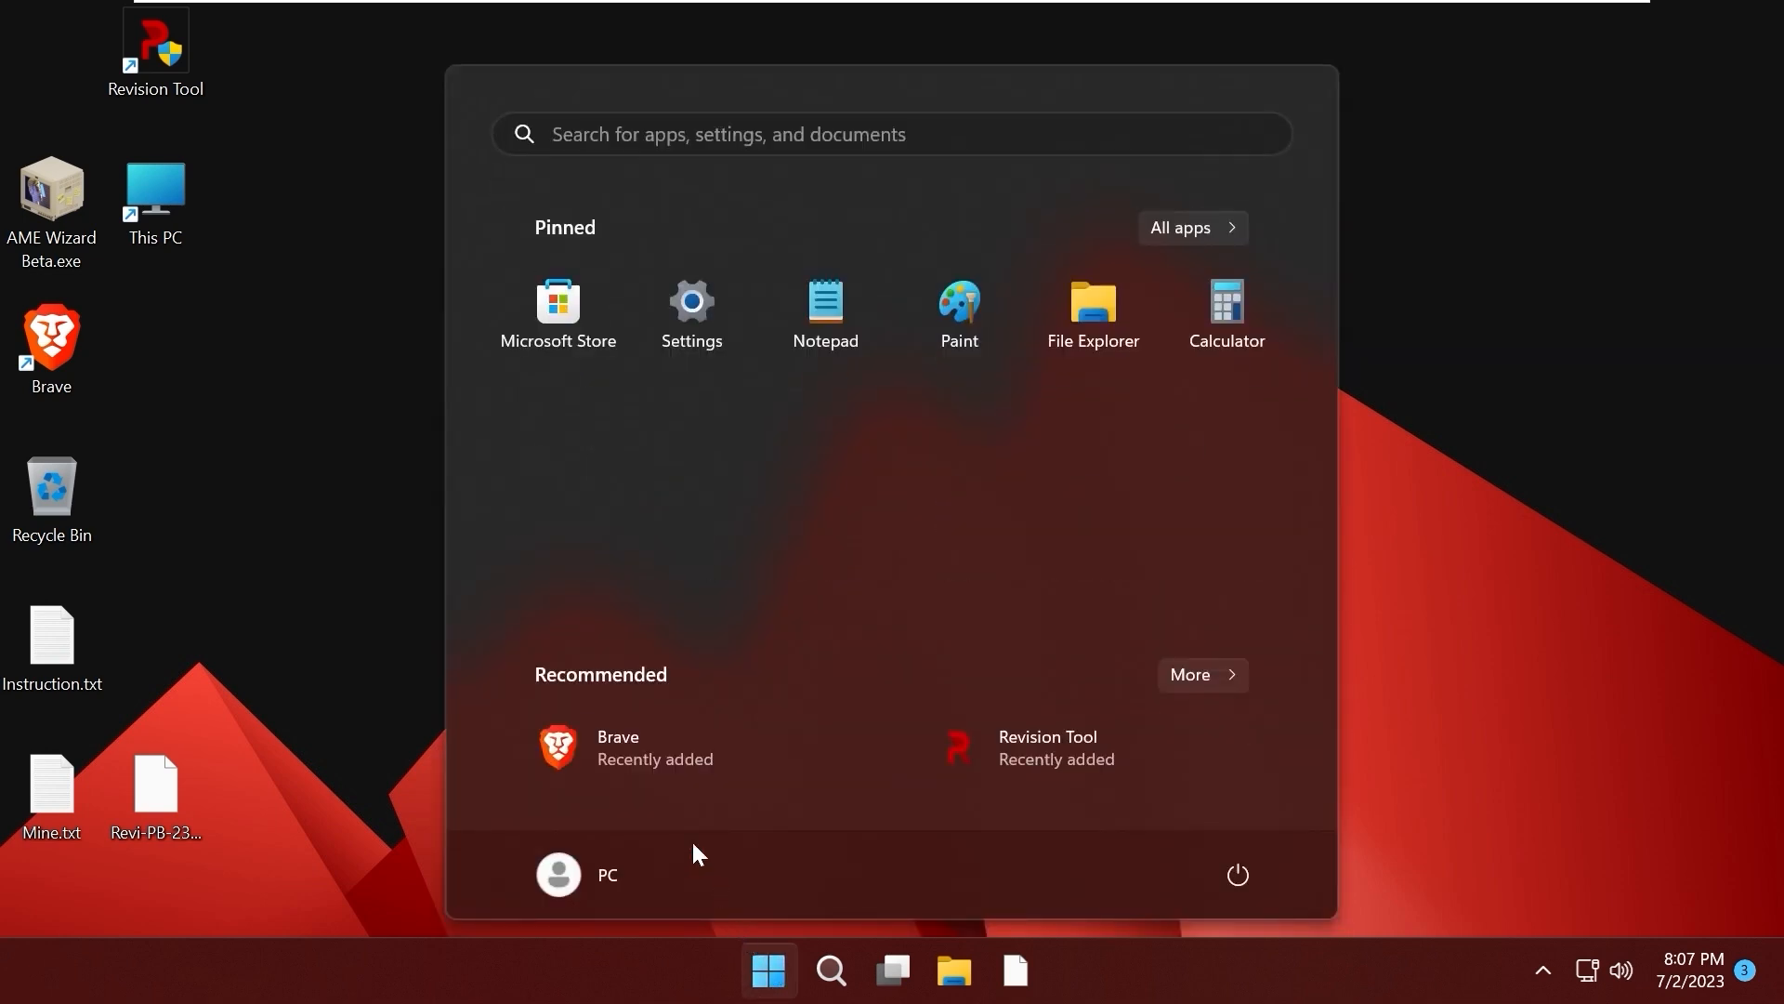
pyautogui.moveTo(541, 250)
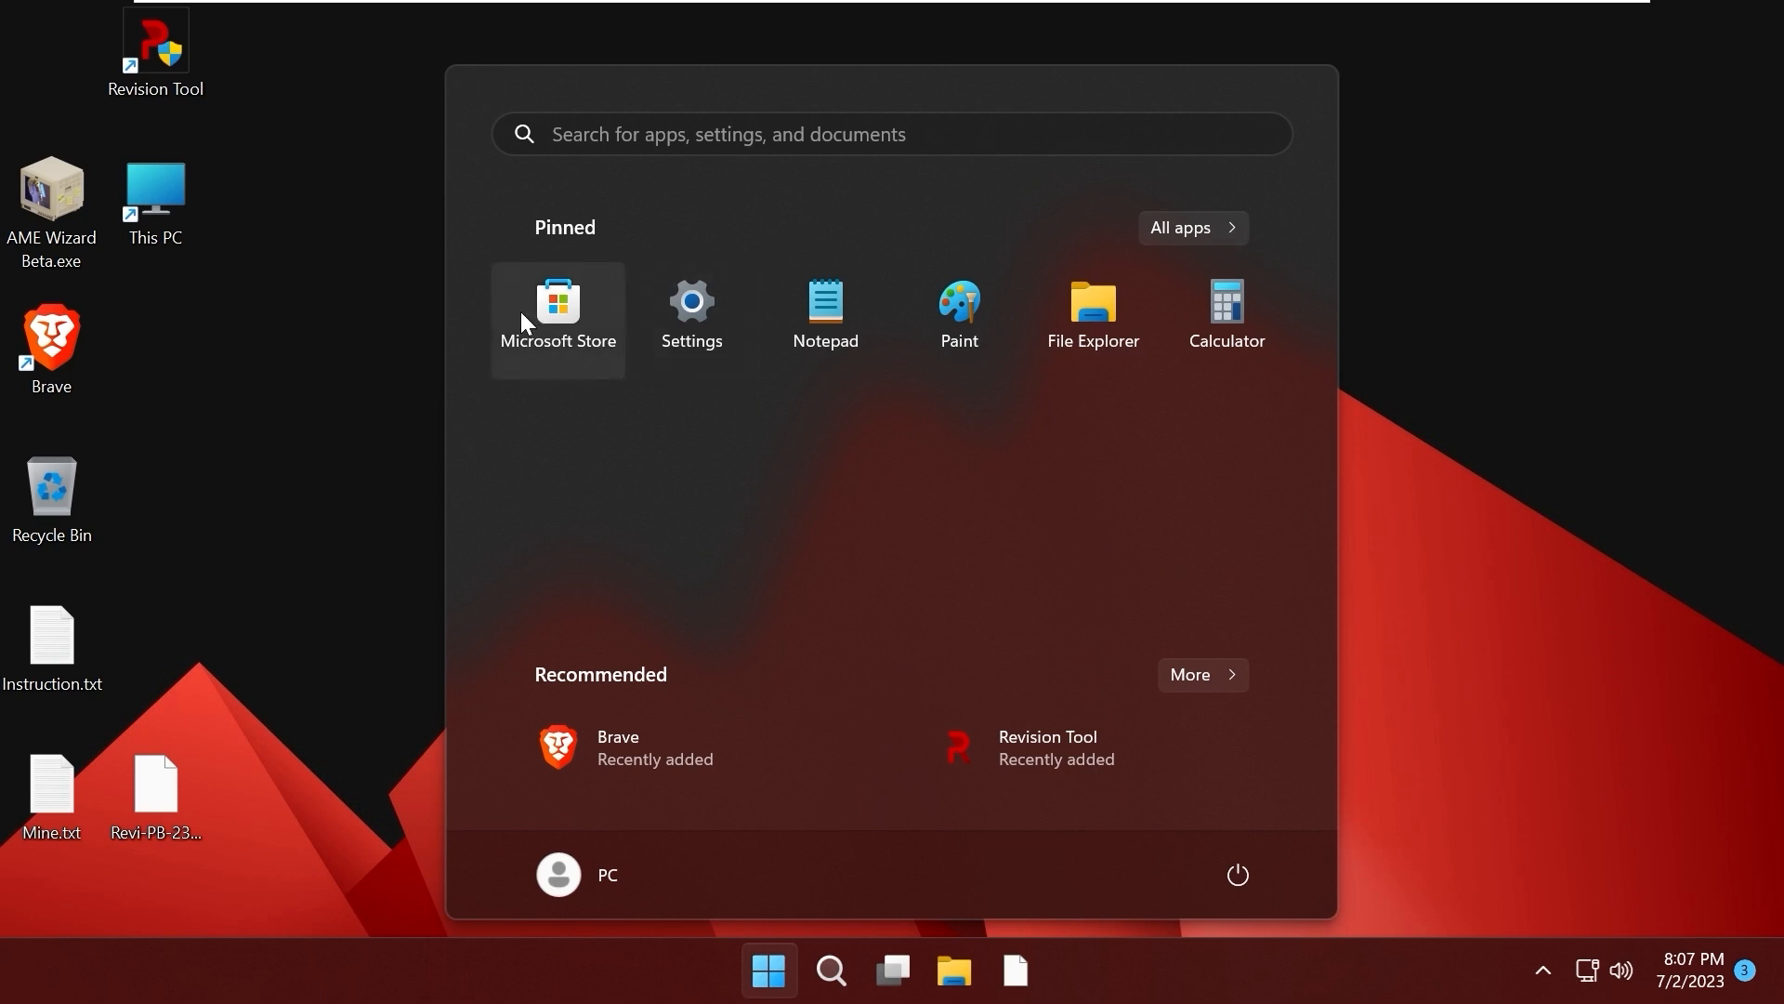
pyautogui.moveTo(825, 314)
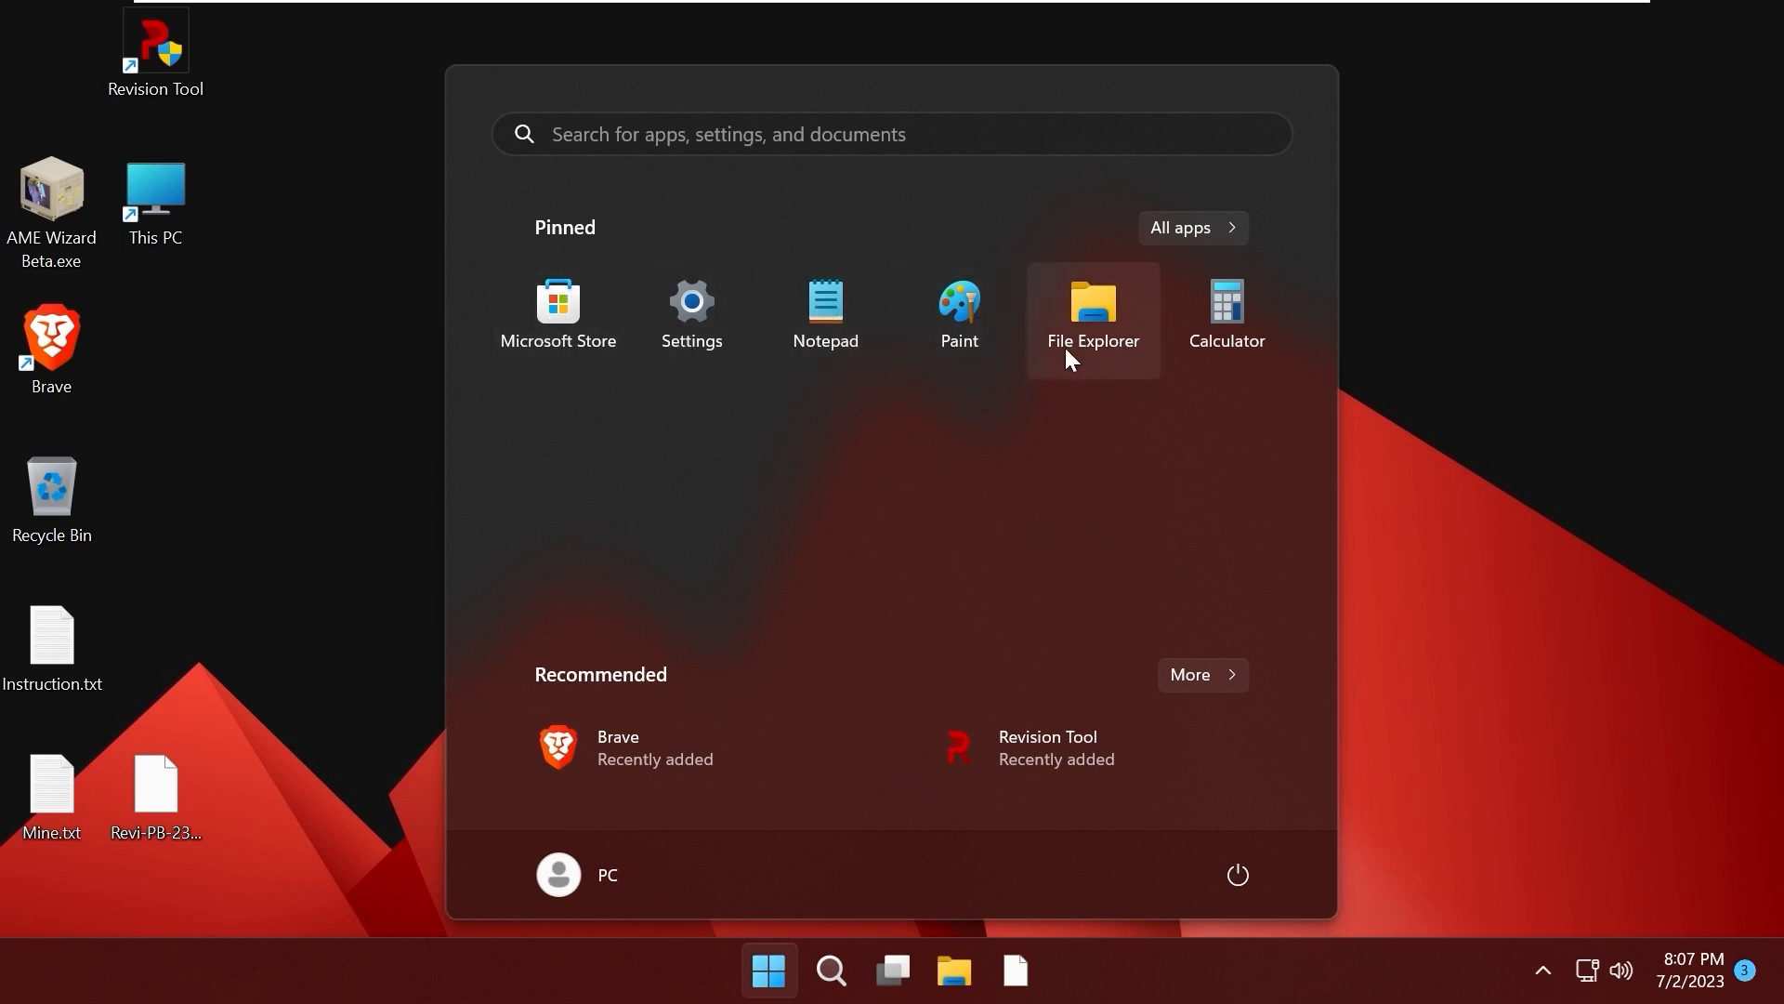
pyautogui.moveTo(1227, 319)
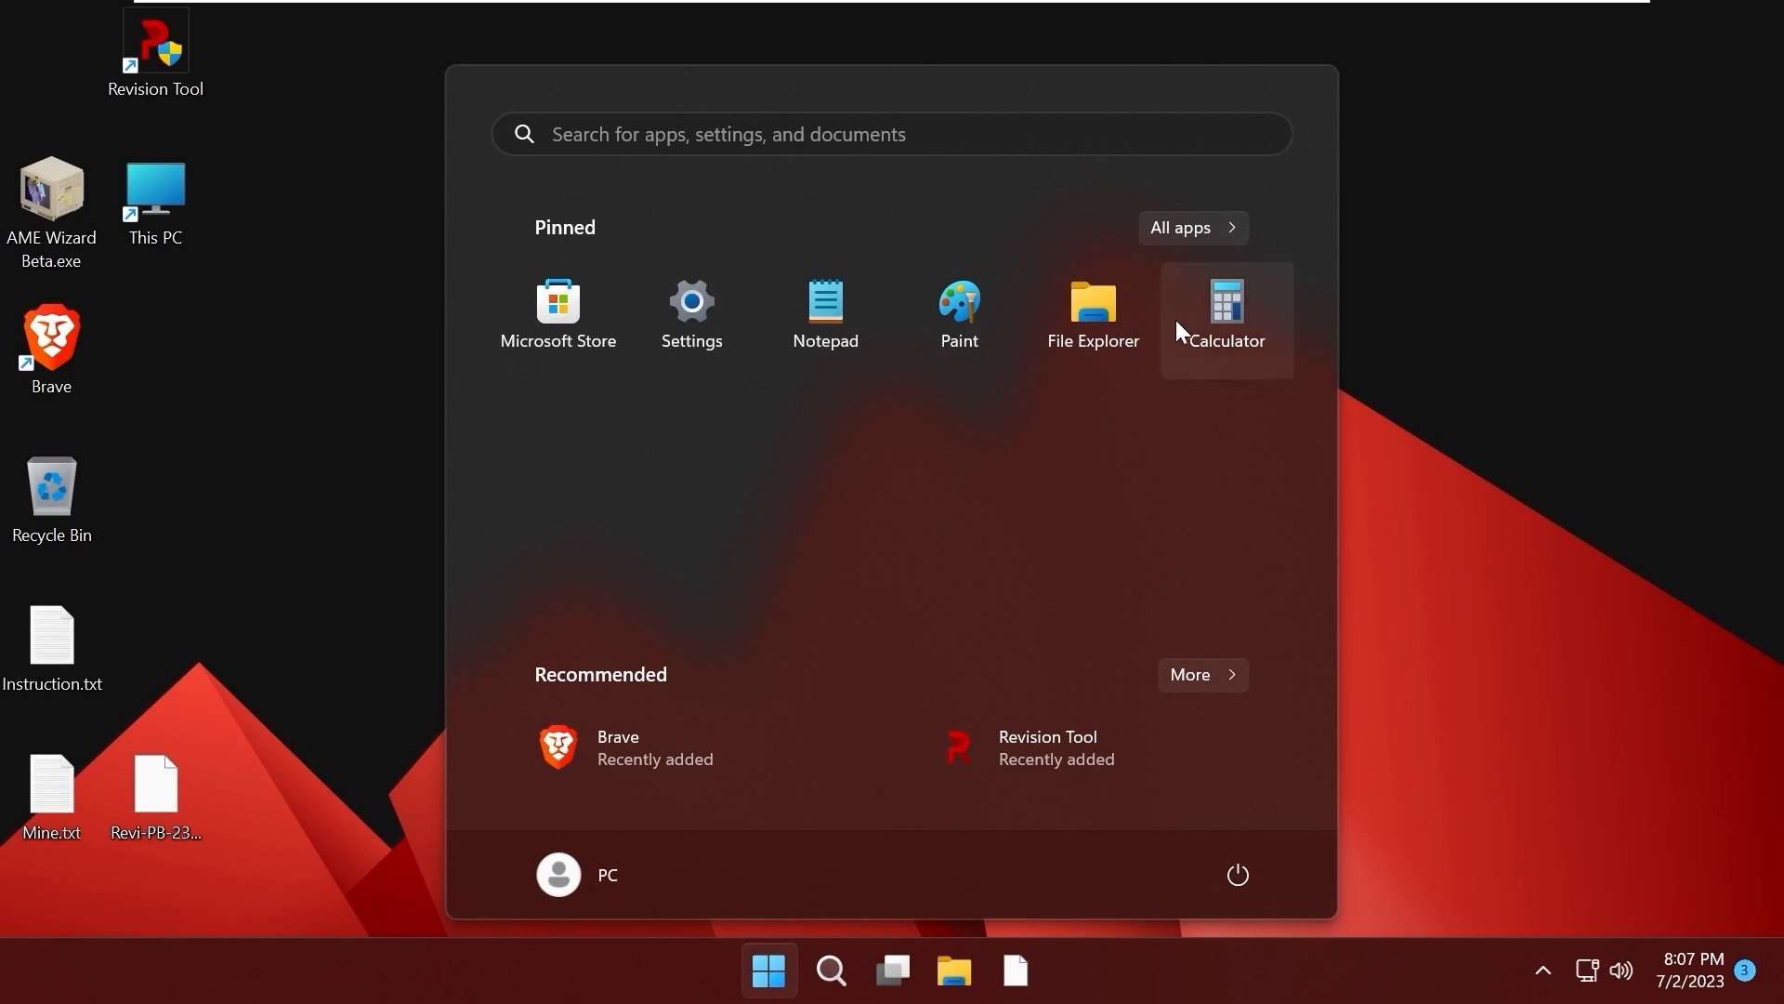
pyautogui.click(558, 308)
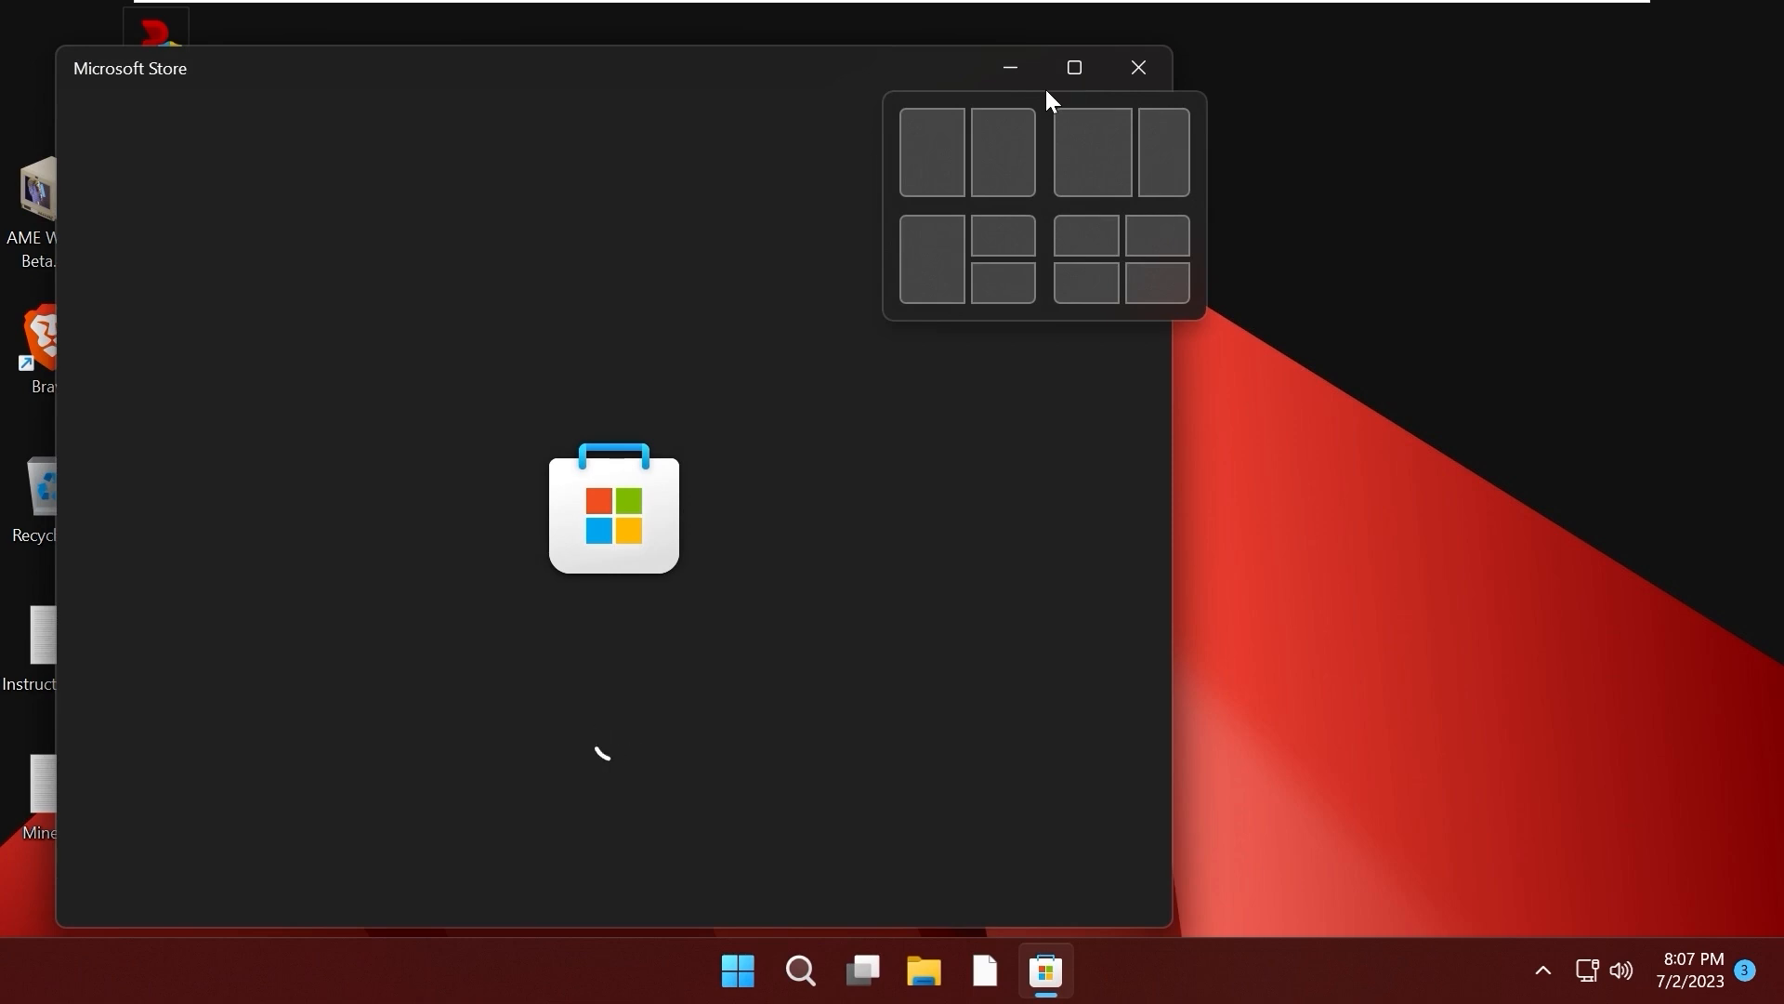
pyautogui.click(1137, 67)
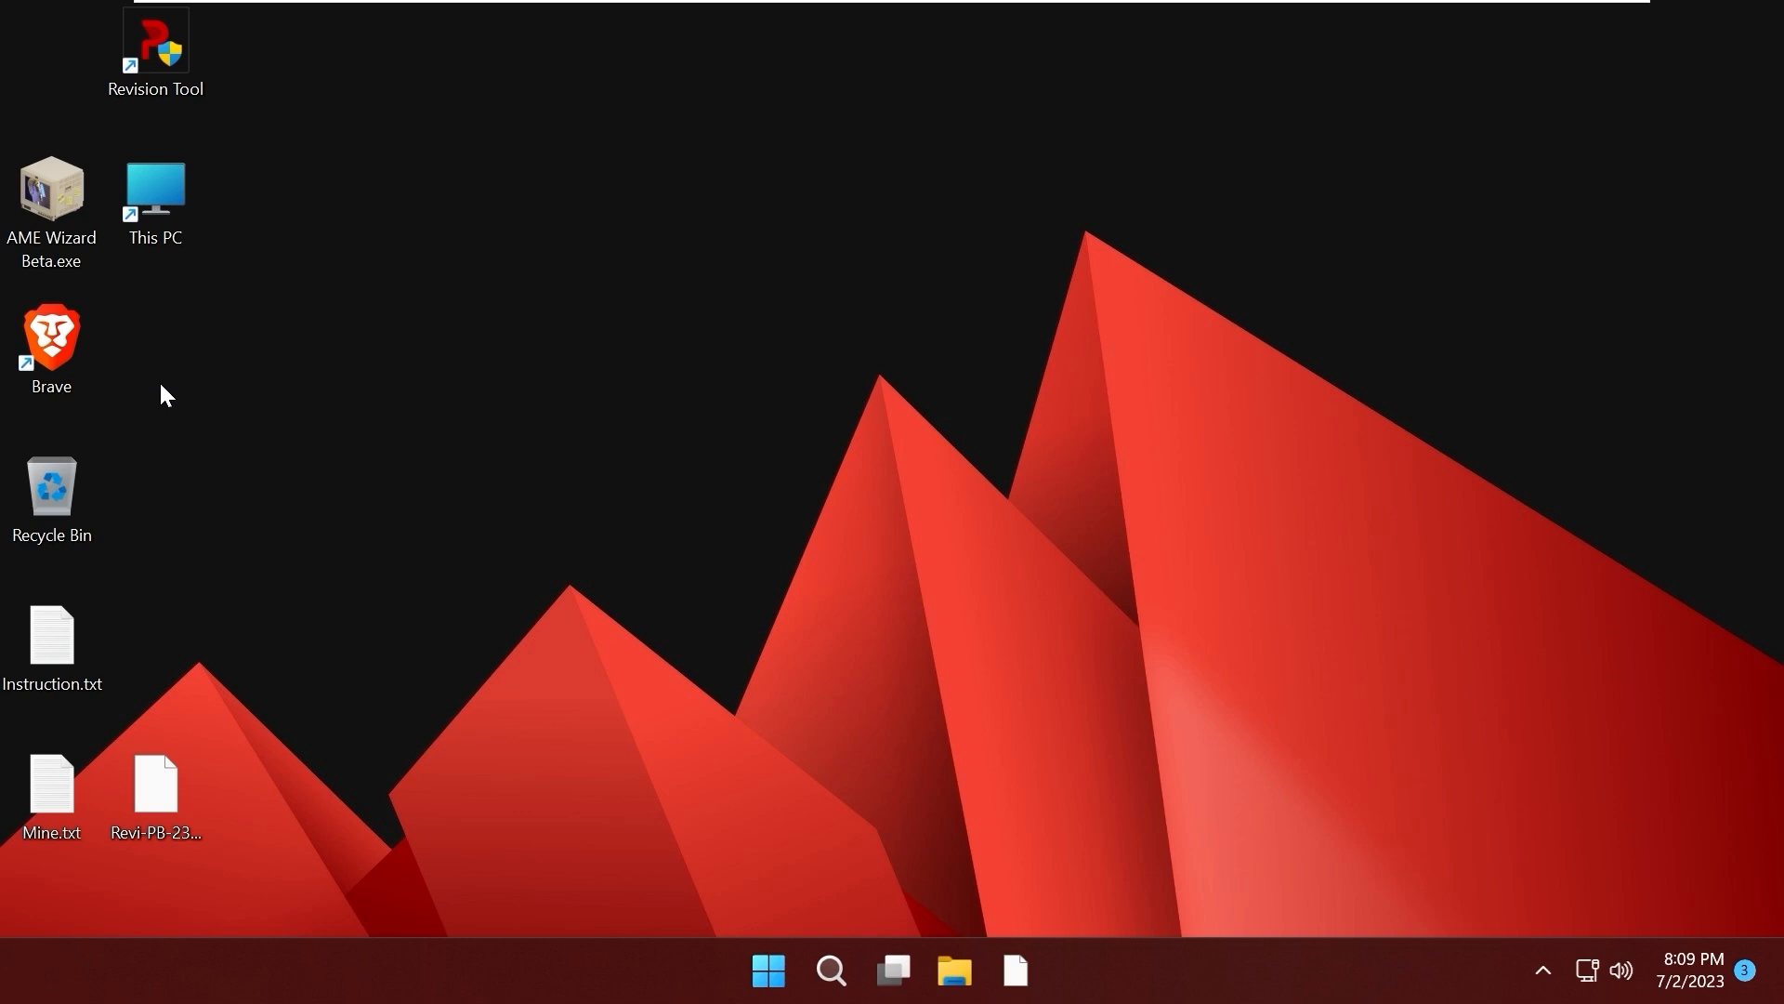
pyautogui.moveTo(378, 412)
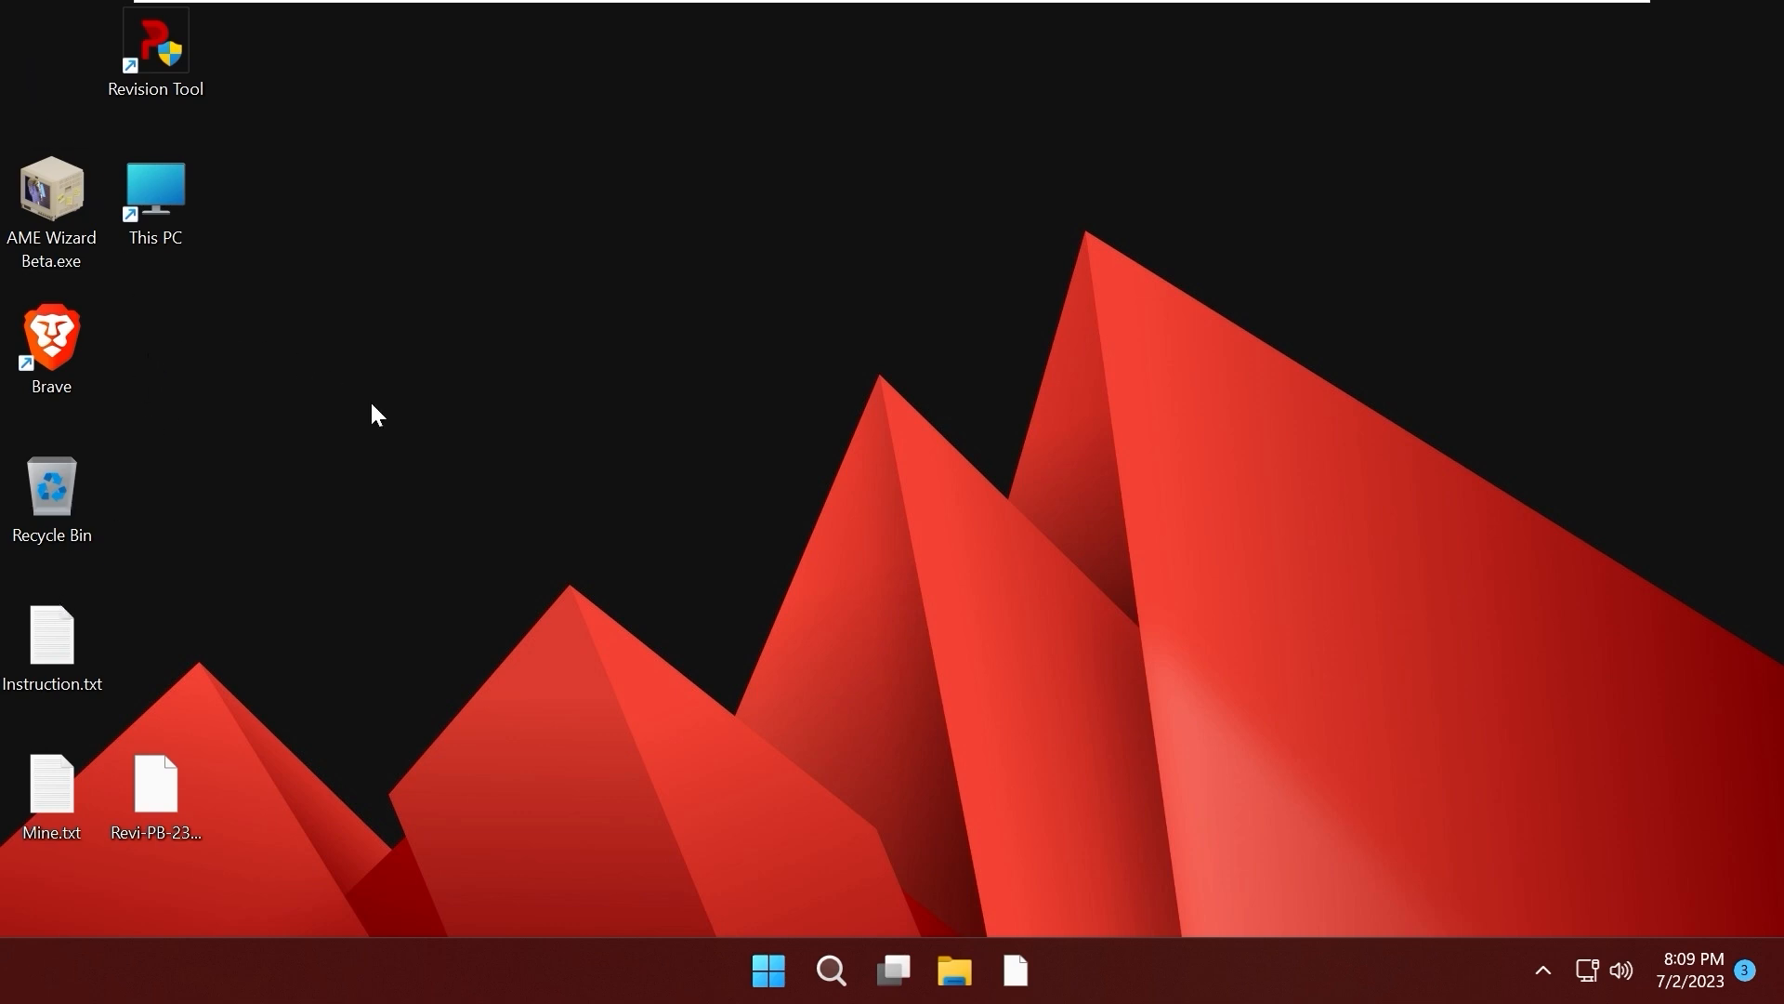
# Look around the new ReviOS desktop, then bring up the Start menu
pyautogui.click(51, 793)
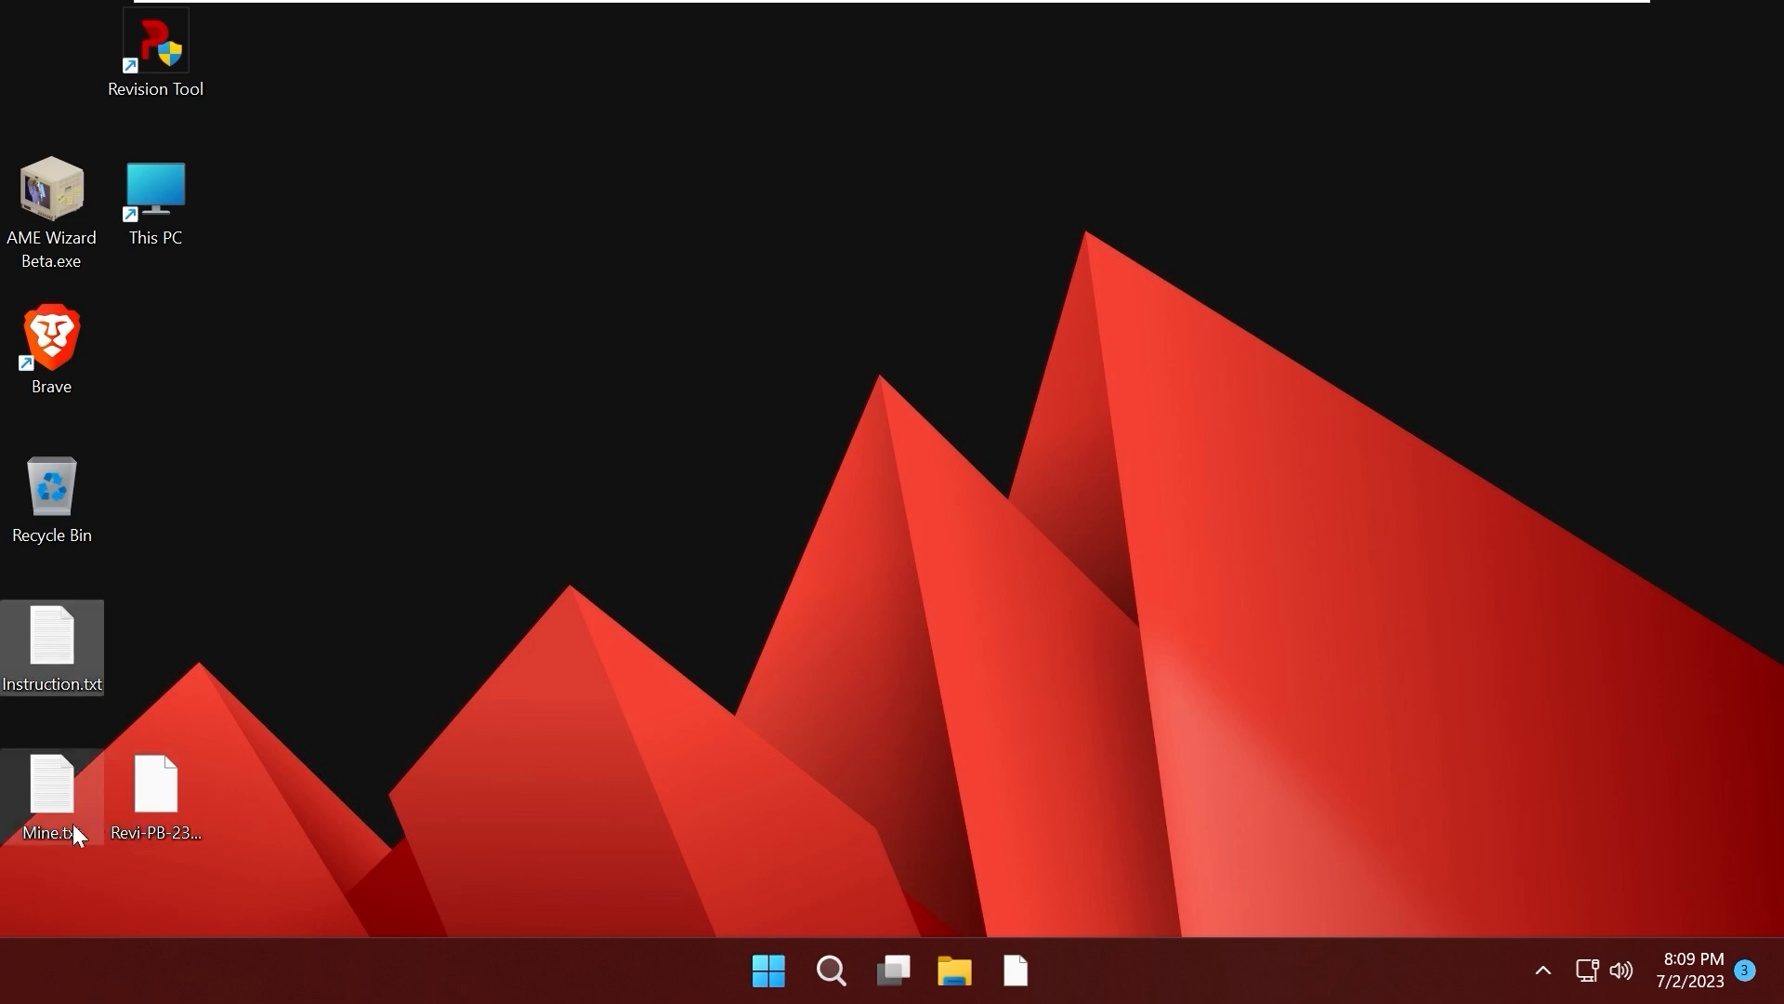
pyautogui.click(52, 637)
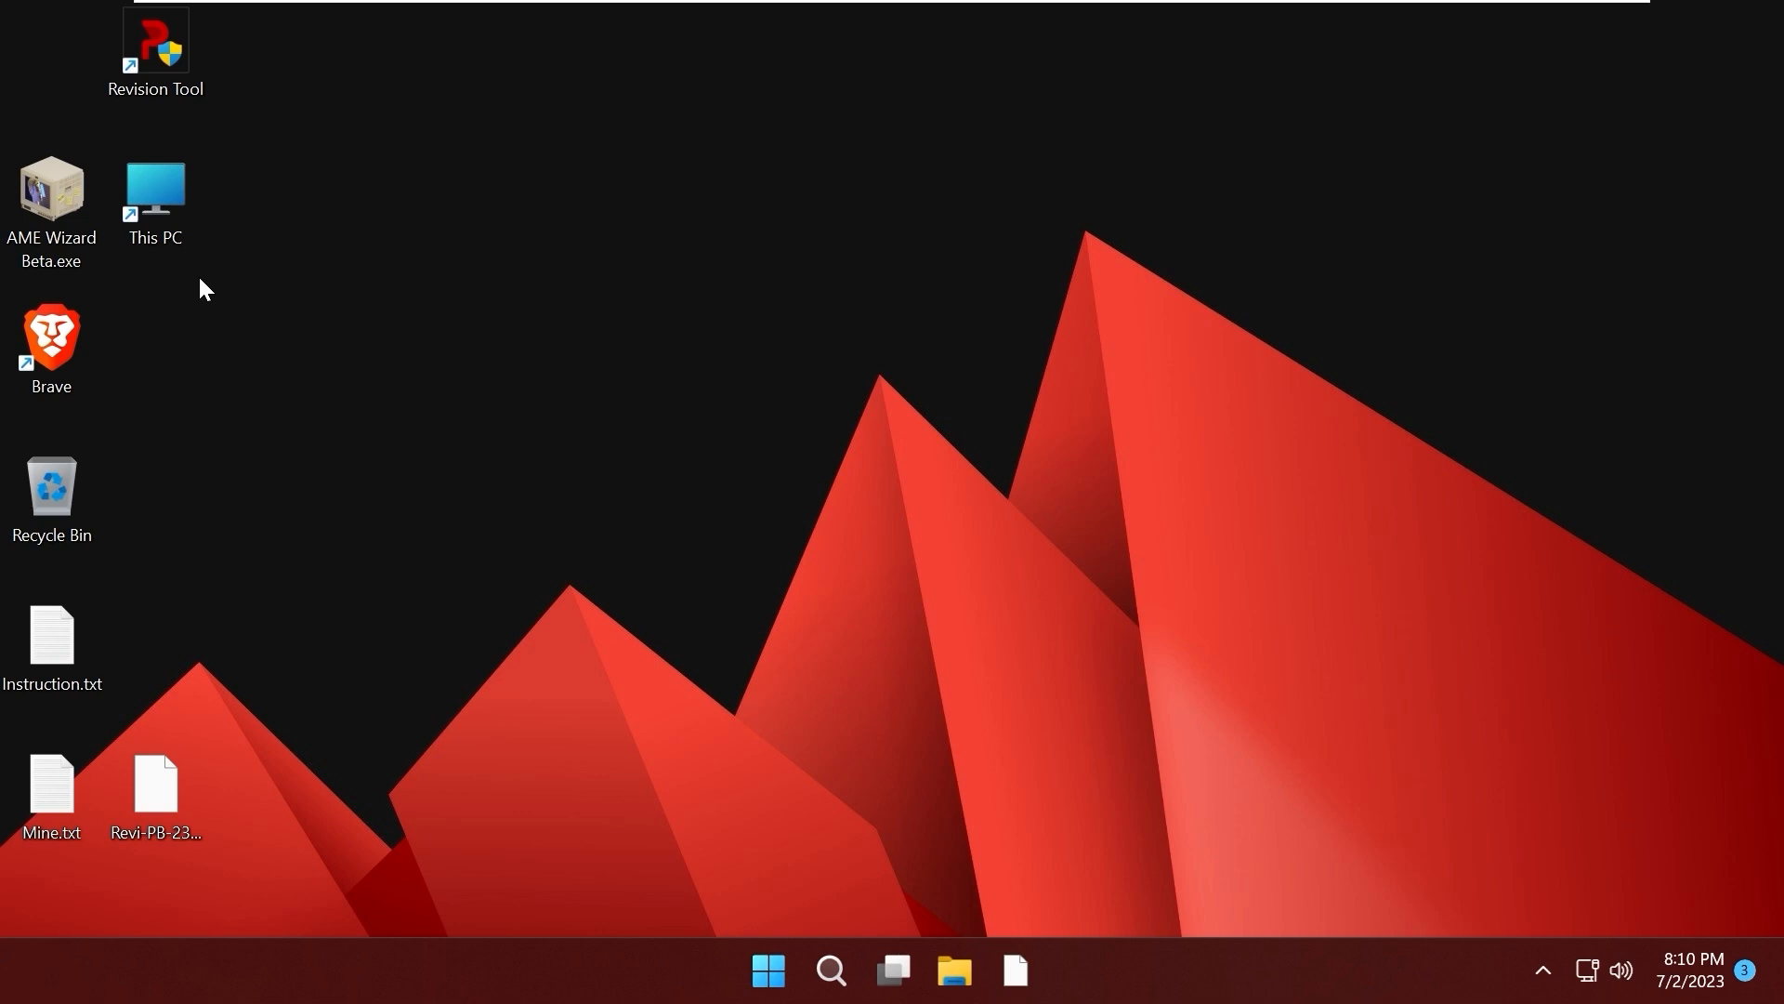
pyautogui.click(156, 191)
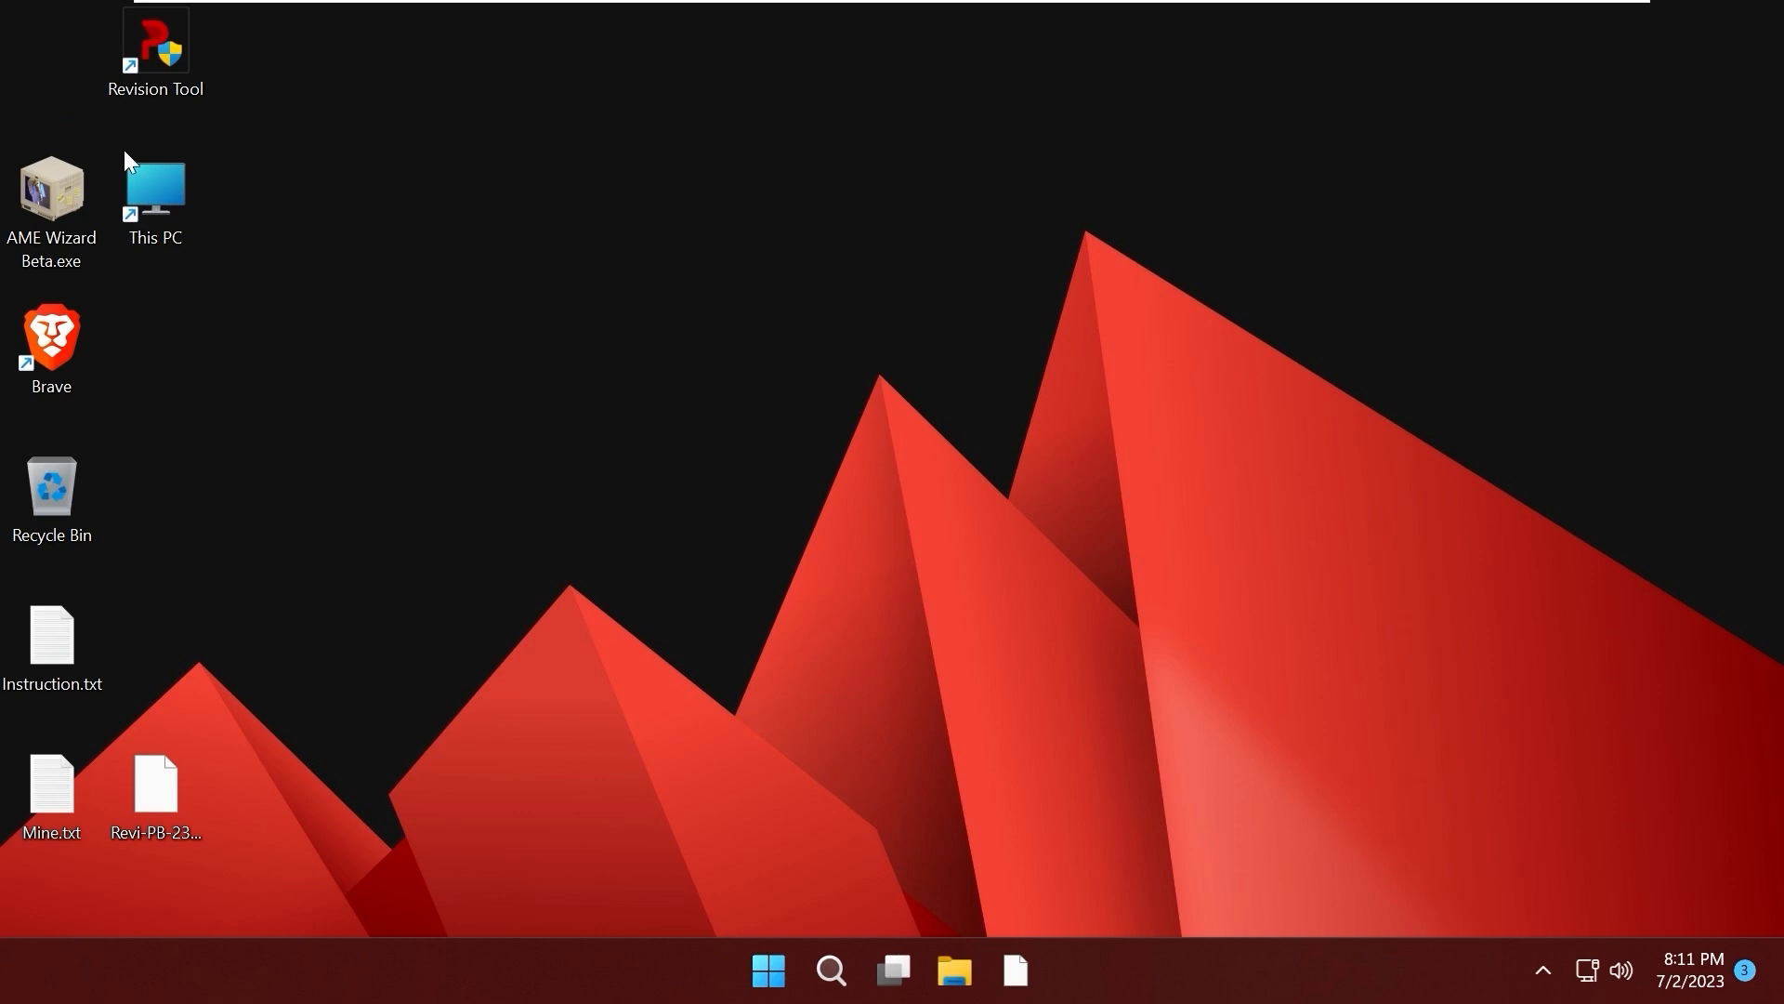
pyautogui.moveTo(105, 660)
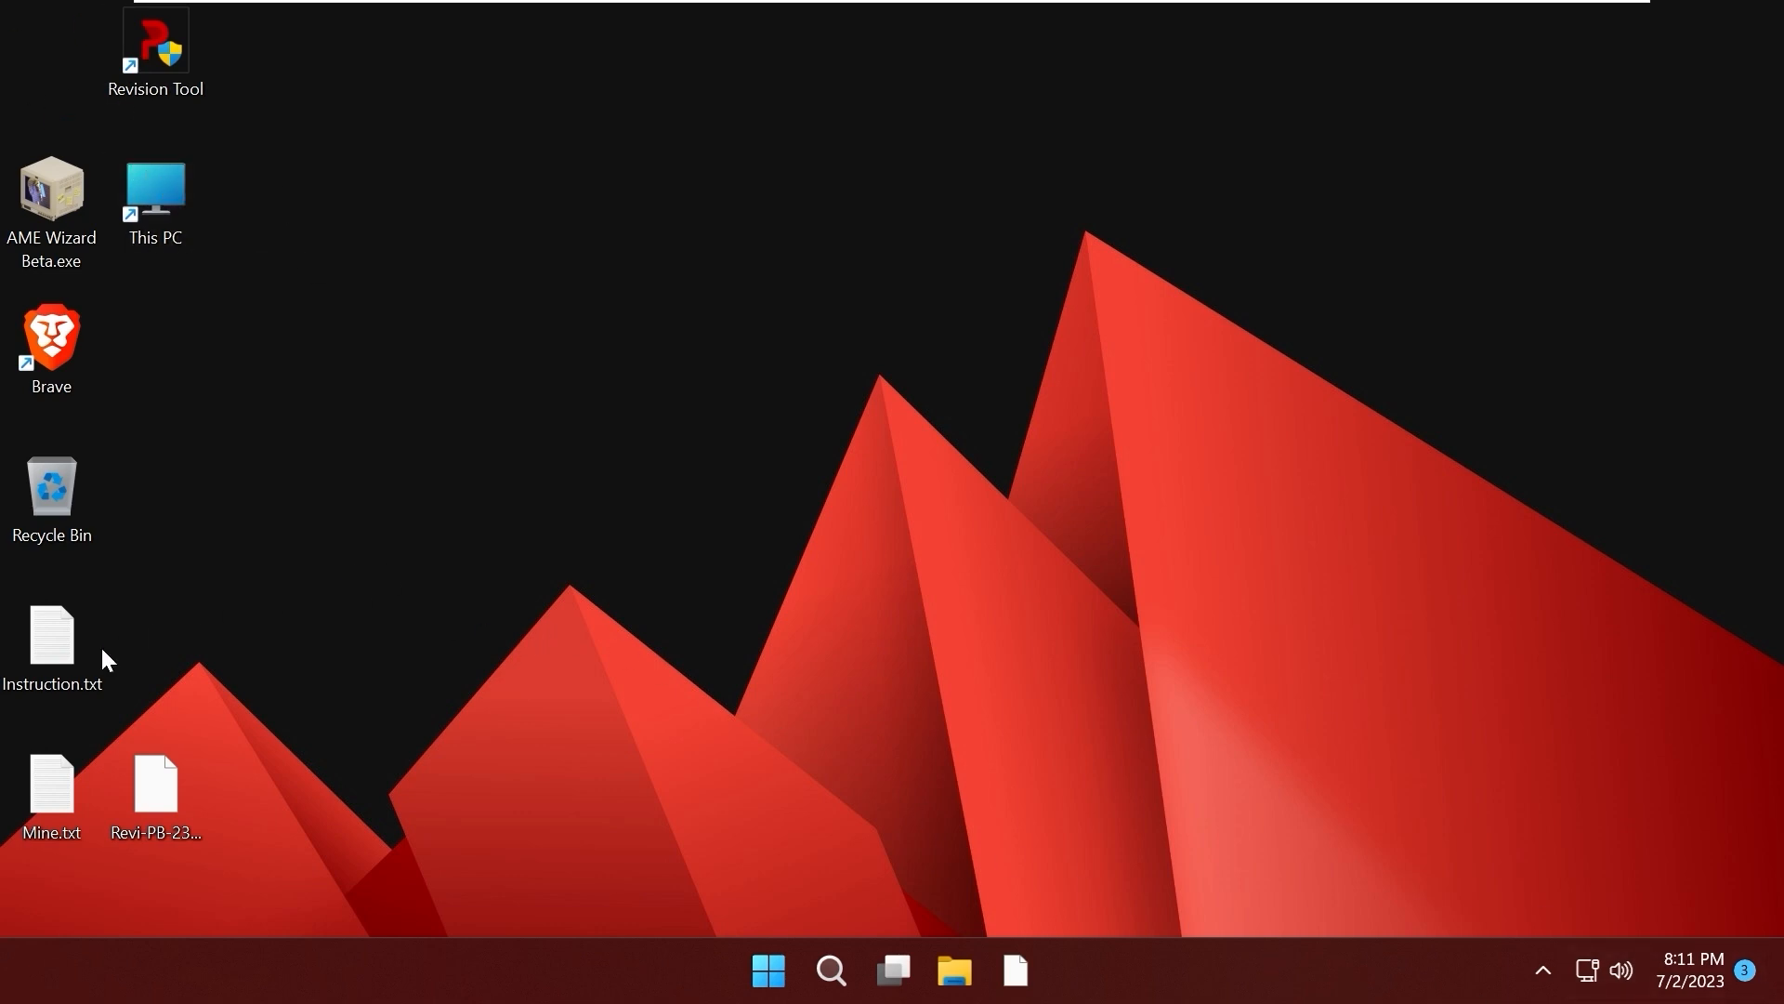
pyautogui.moveTo(882, 446)
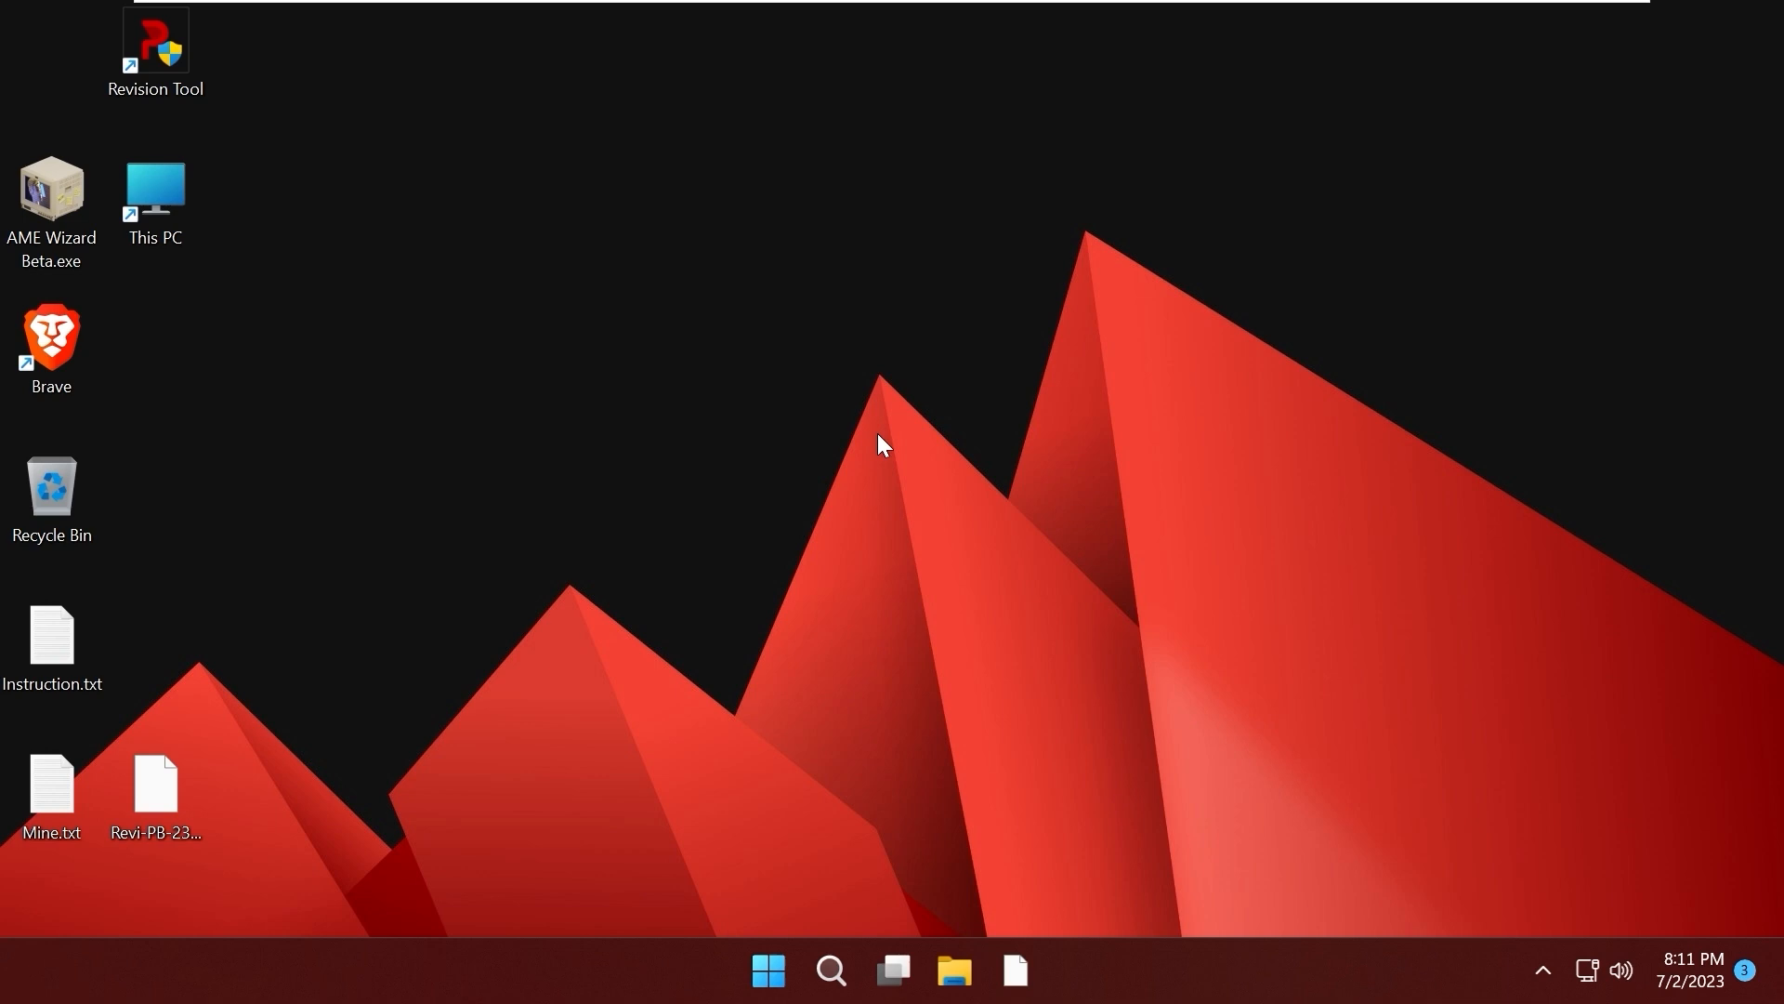
pyautogui.moveTo(830, 442)
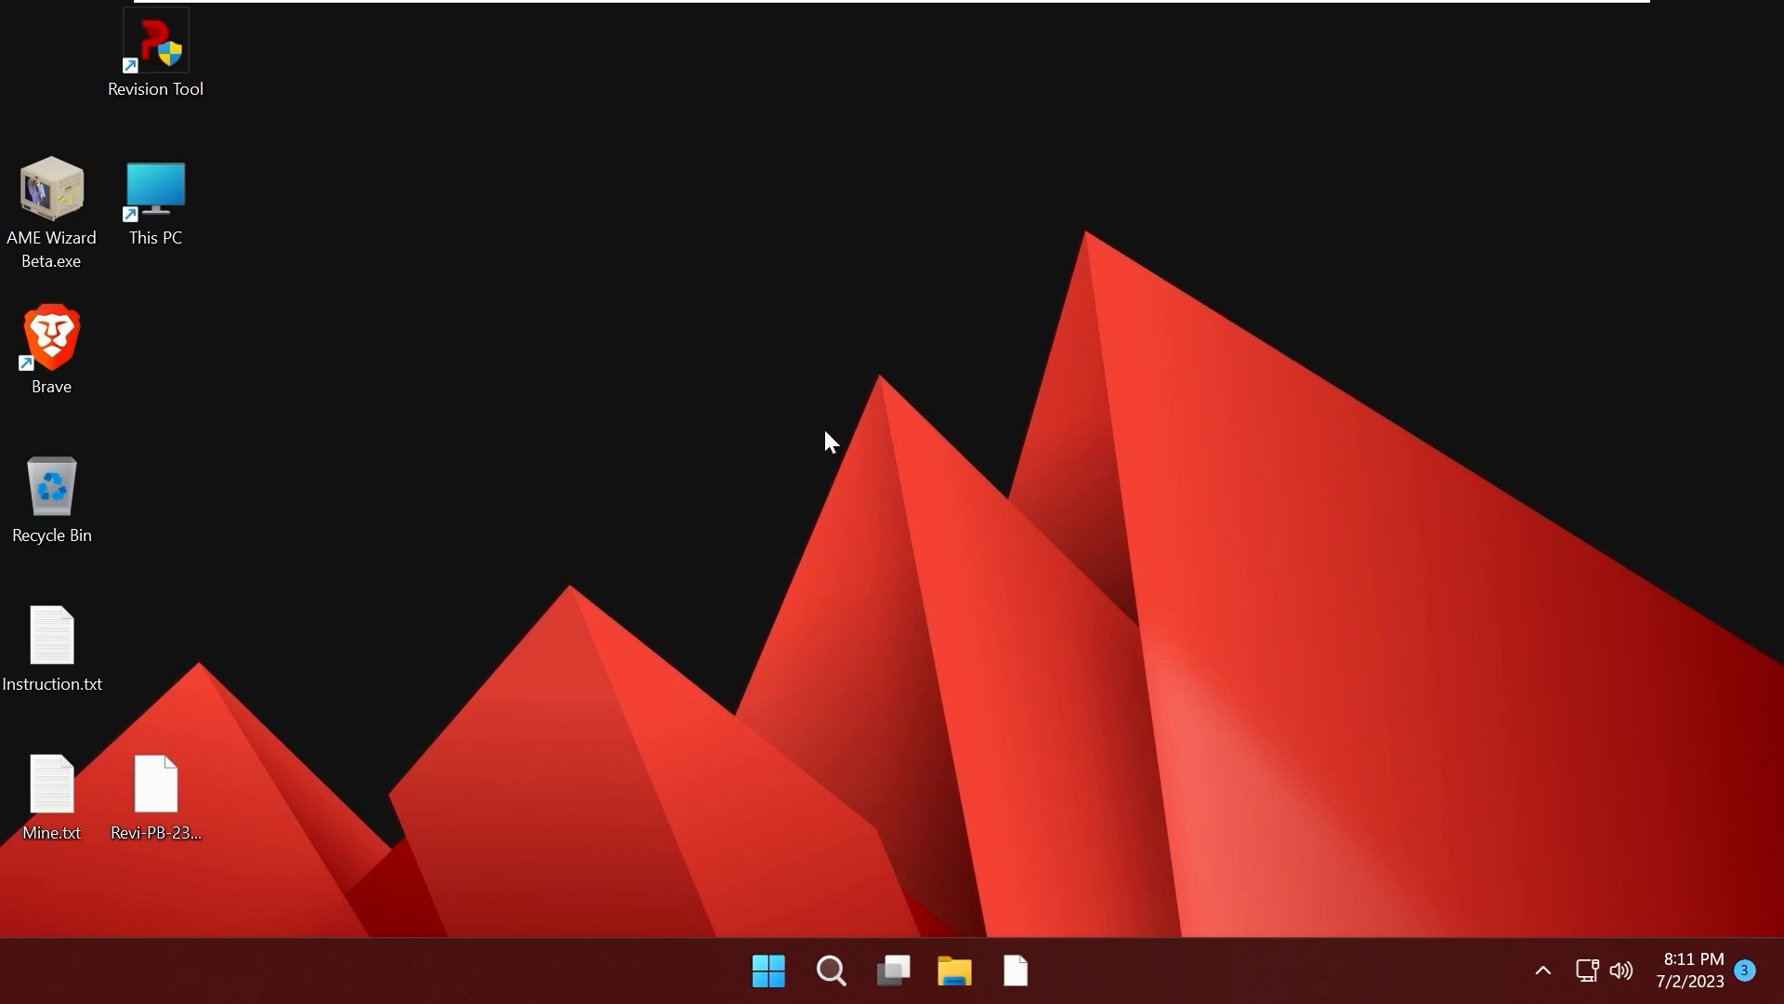
pyautogui.moveTo(711, 683)
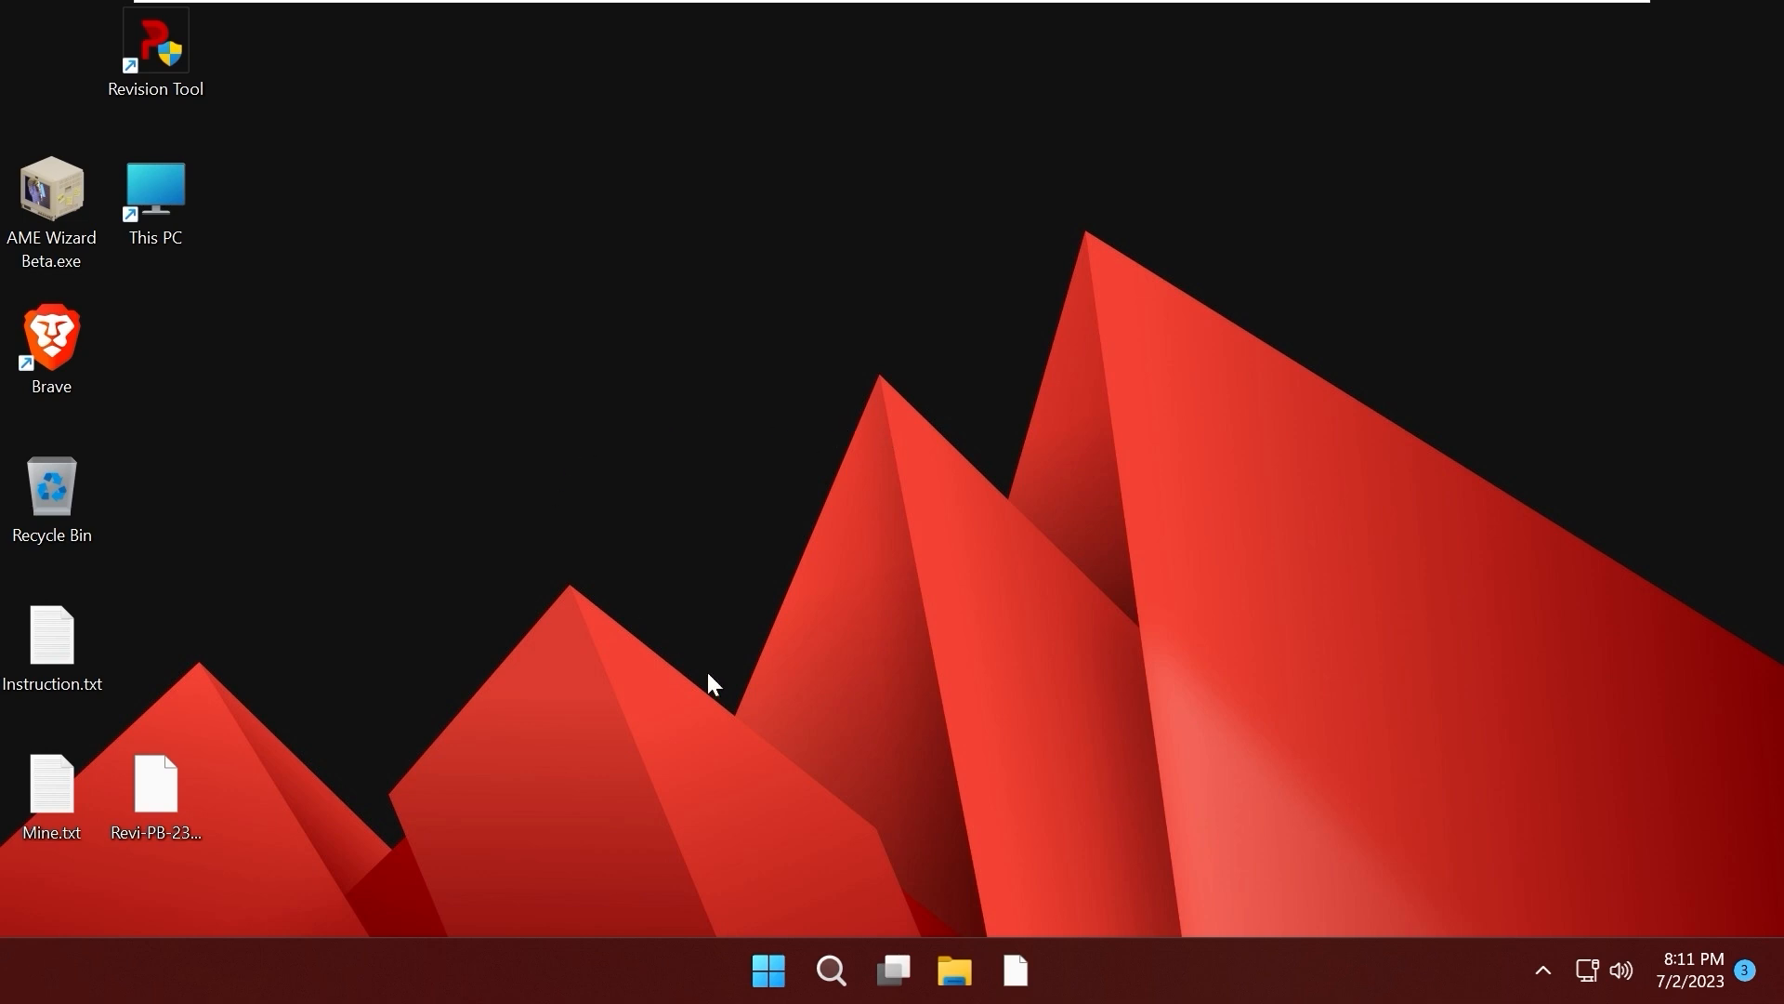
pyautogui.click(768, 970)
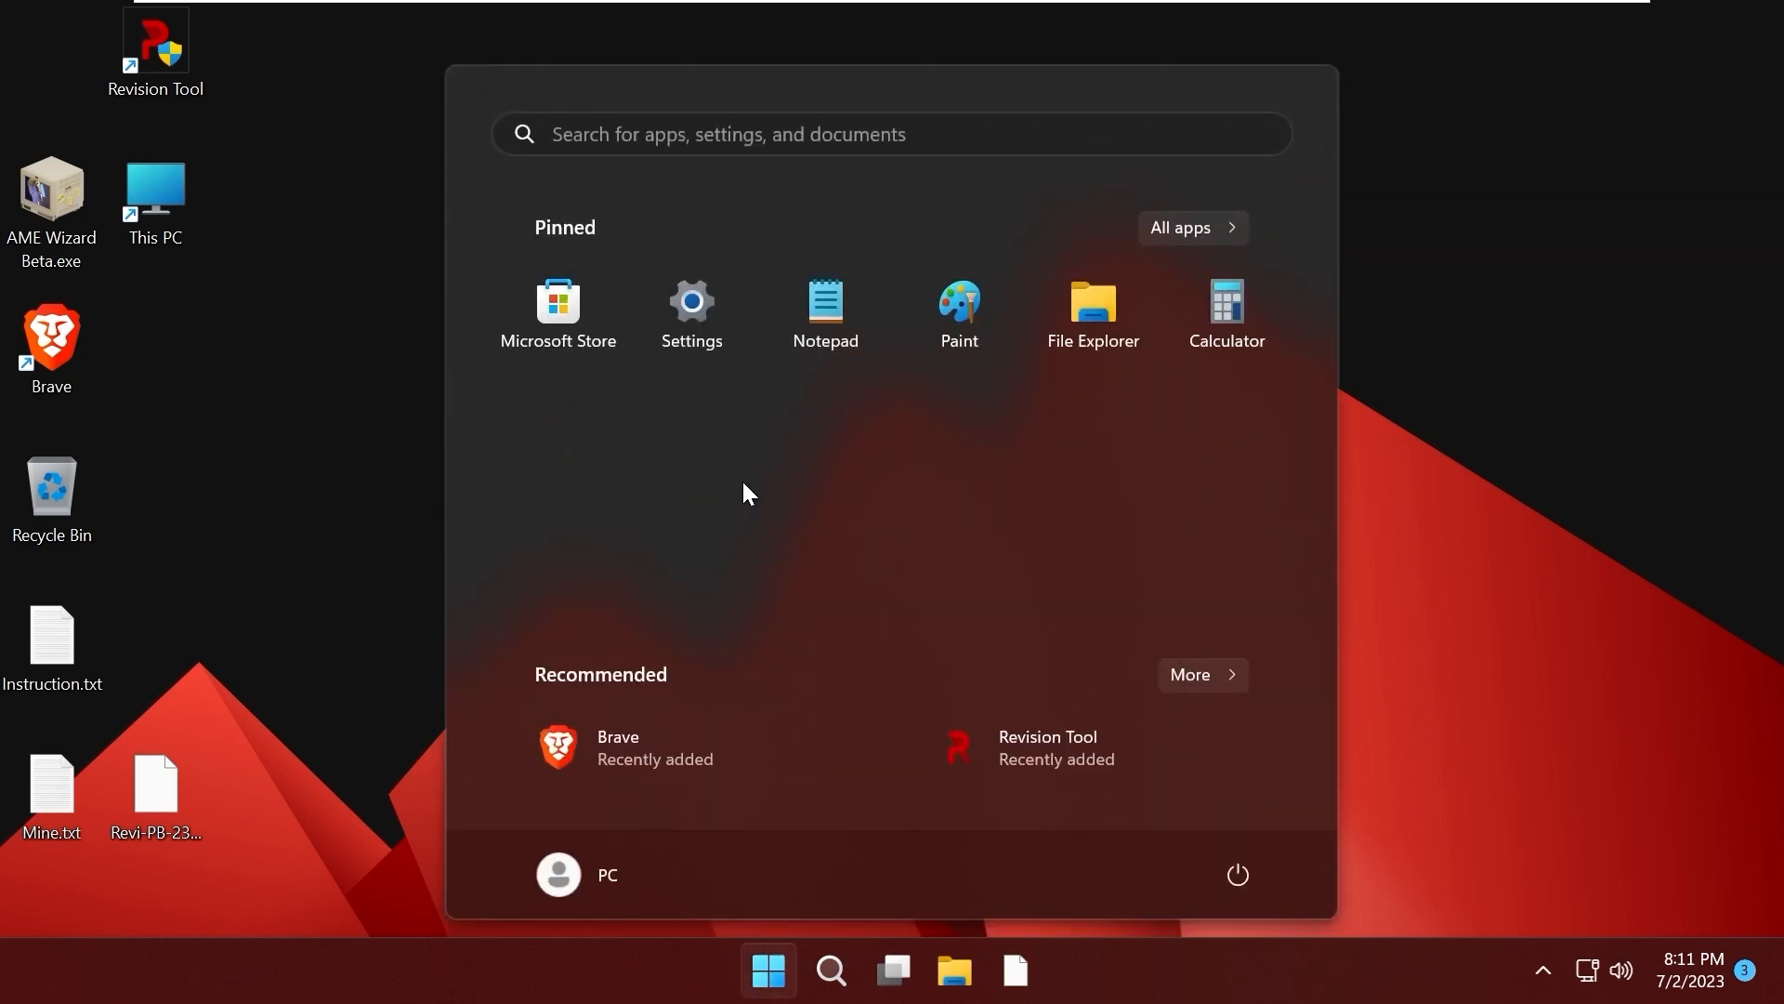
# Search for 'task Manager' and launch Task Manager from the results
pyautogui.click(831, 970)
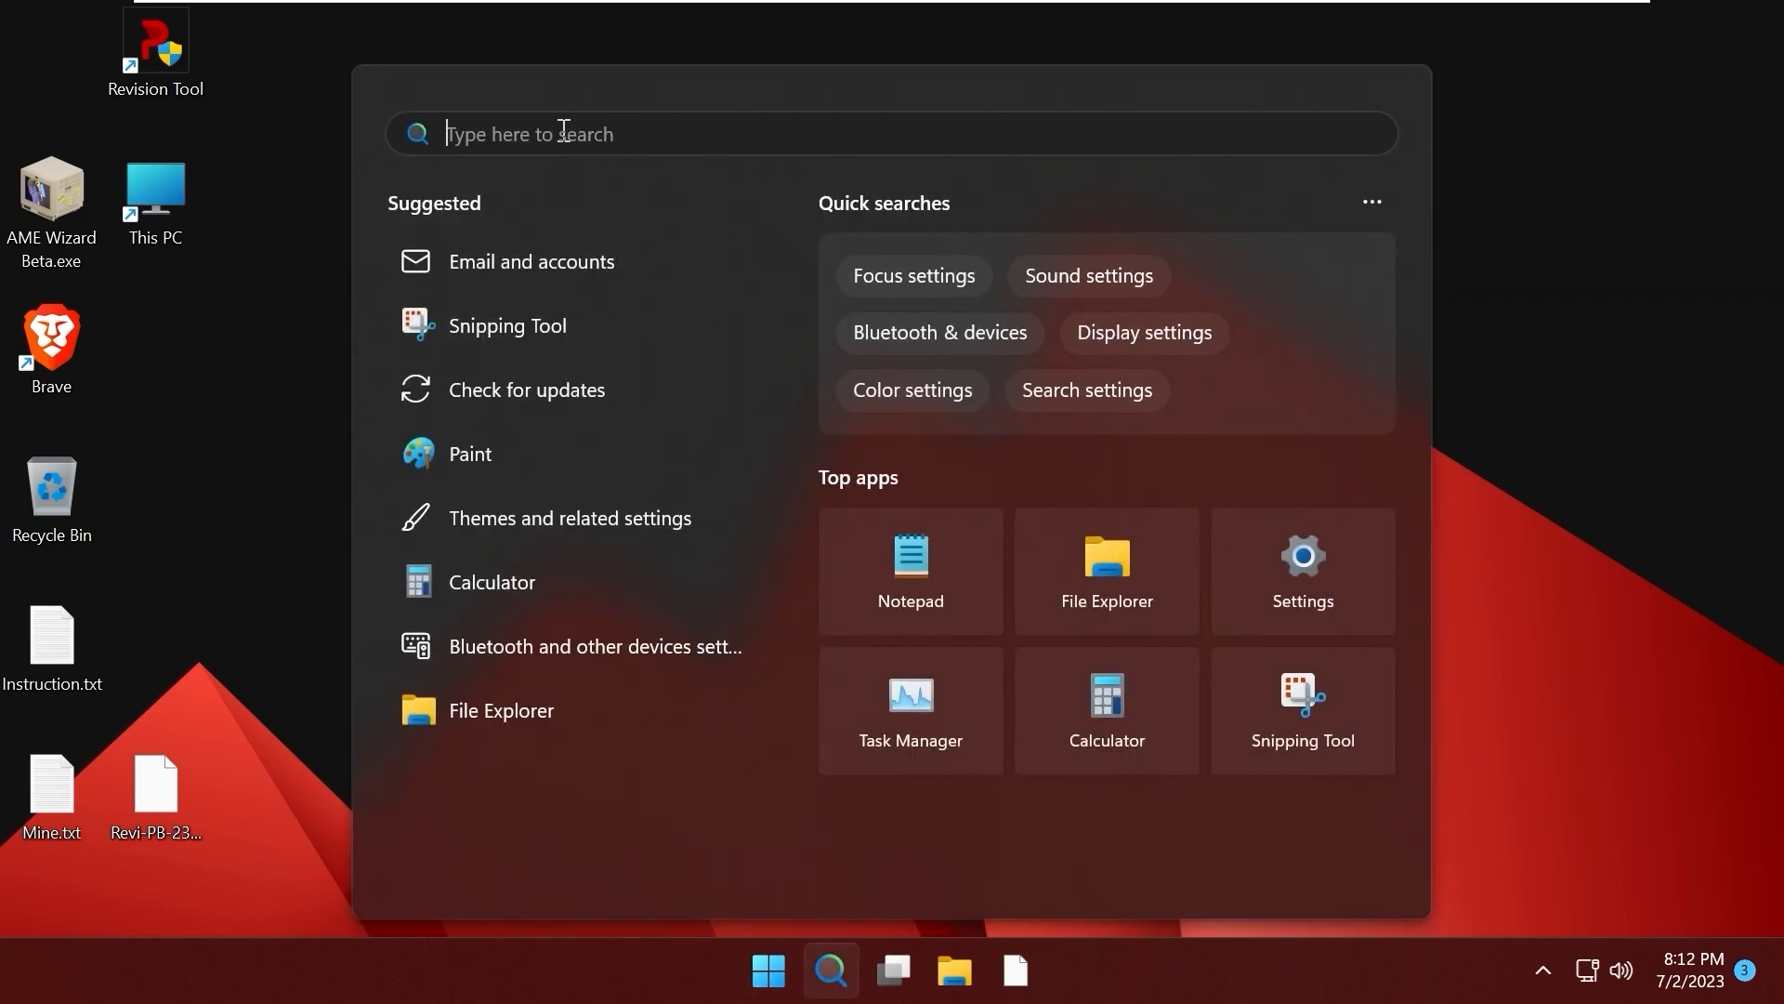
pyautogui.write('task Manager')
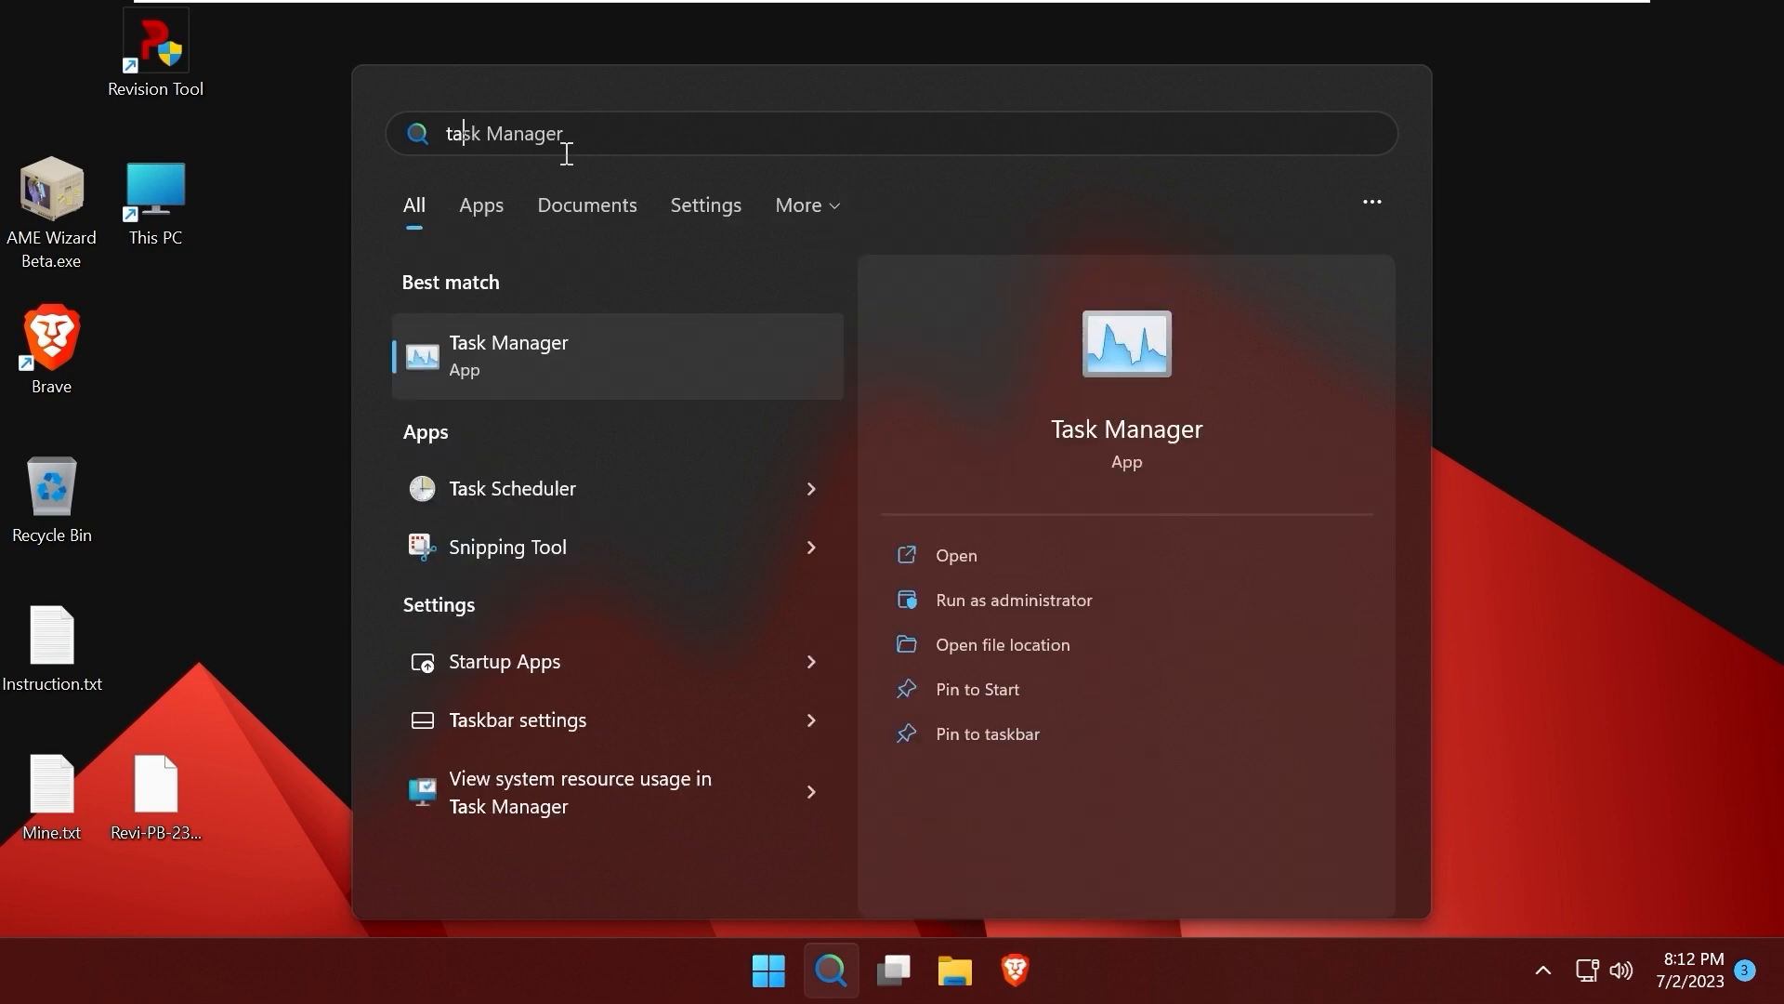
pyautogui.click(507, 355)
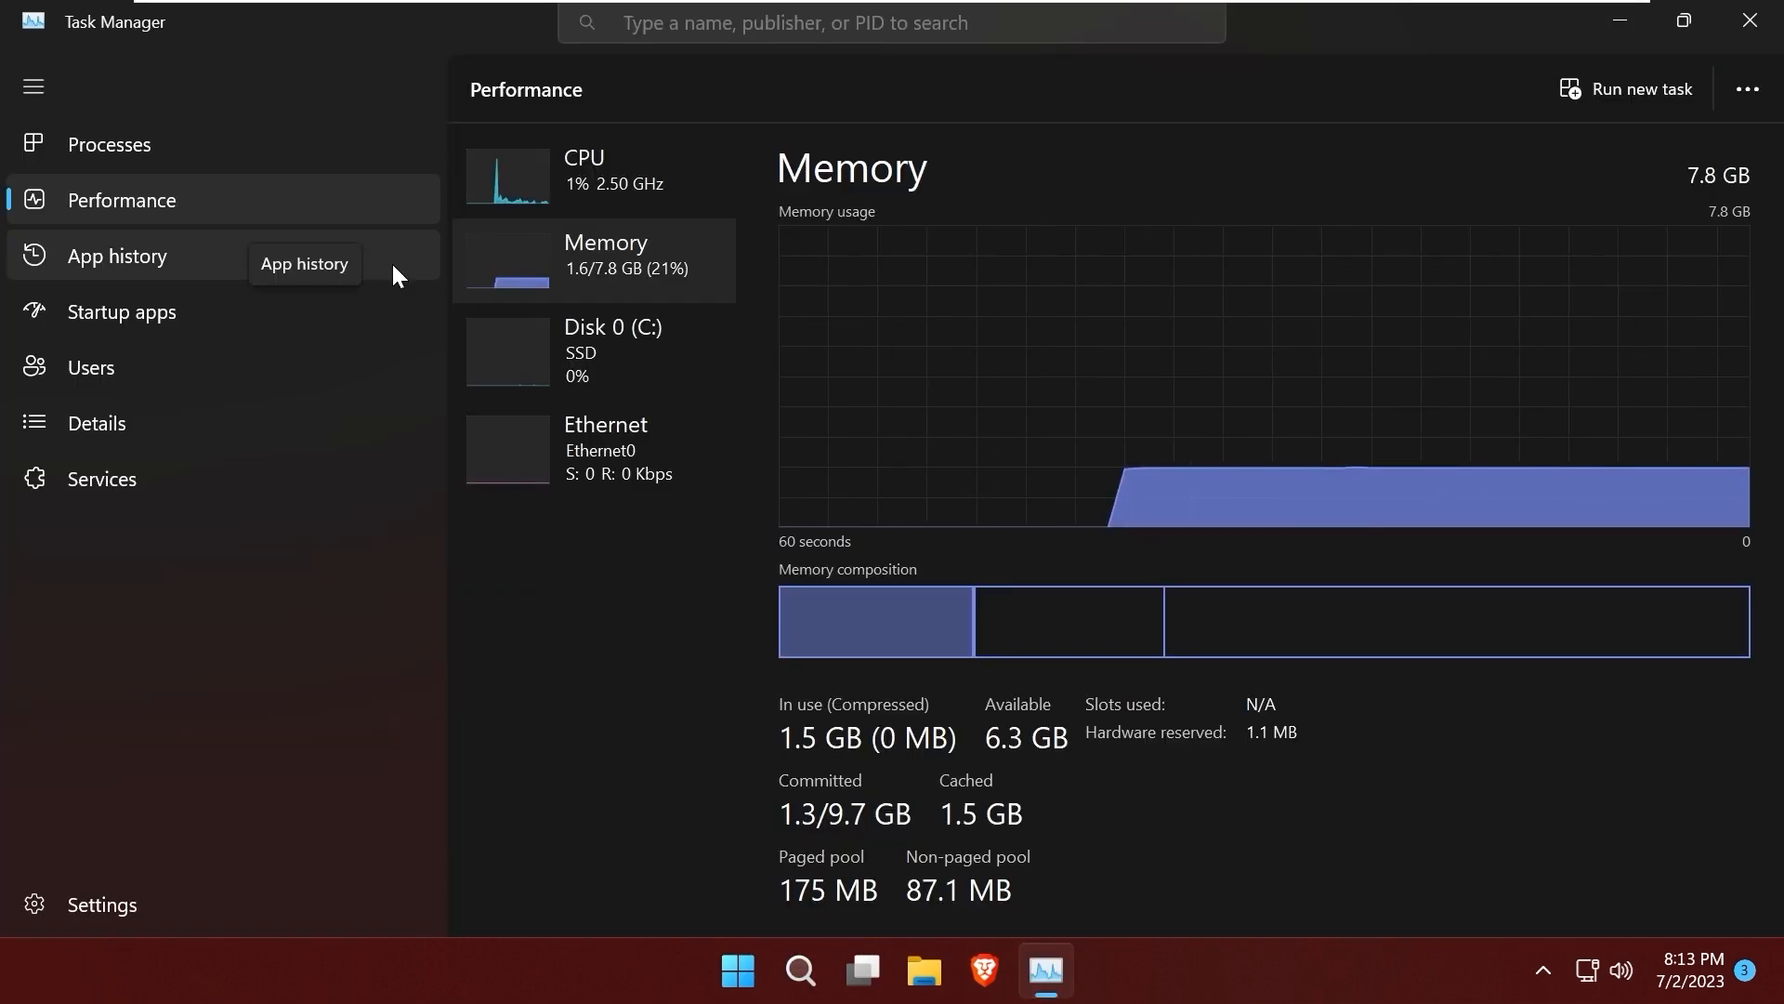
pyautogui.moveTo(605, 315)
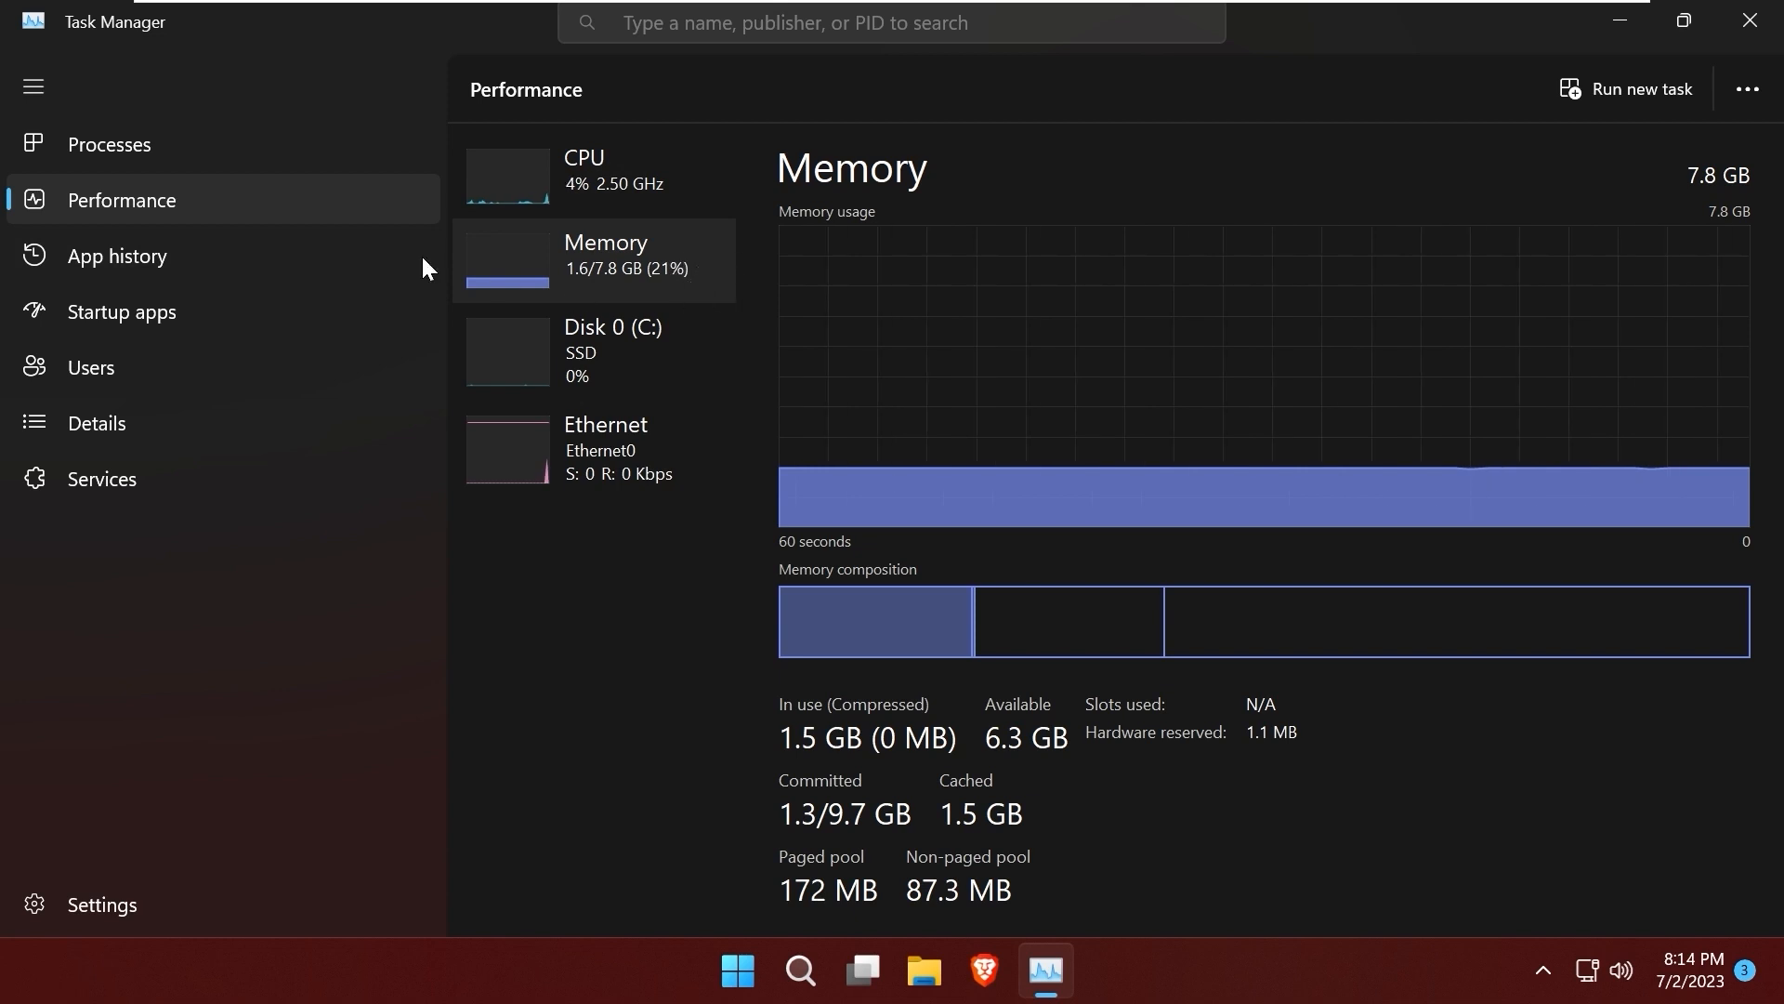
# Switch Task Manager to Processes and scroll through the running process list
pyautogui.click(108, 145)
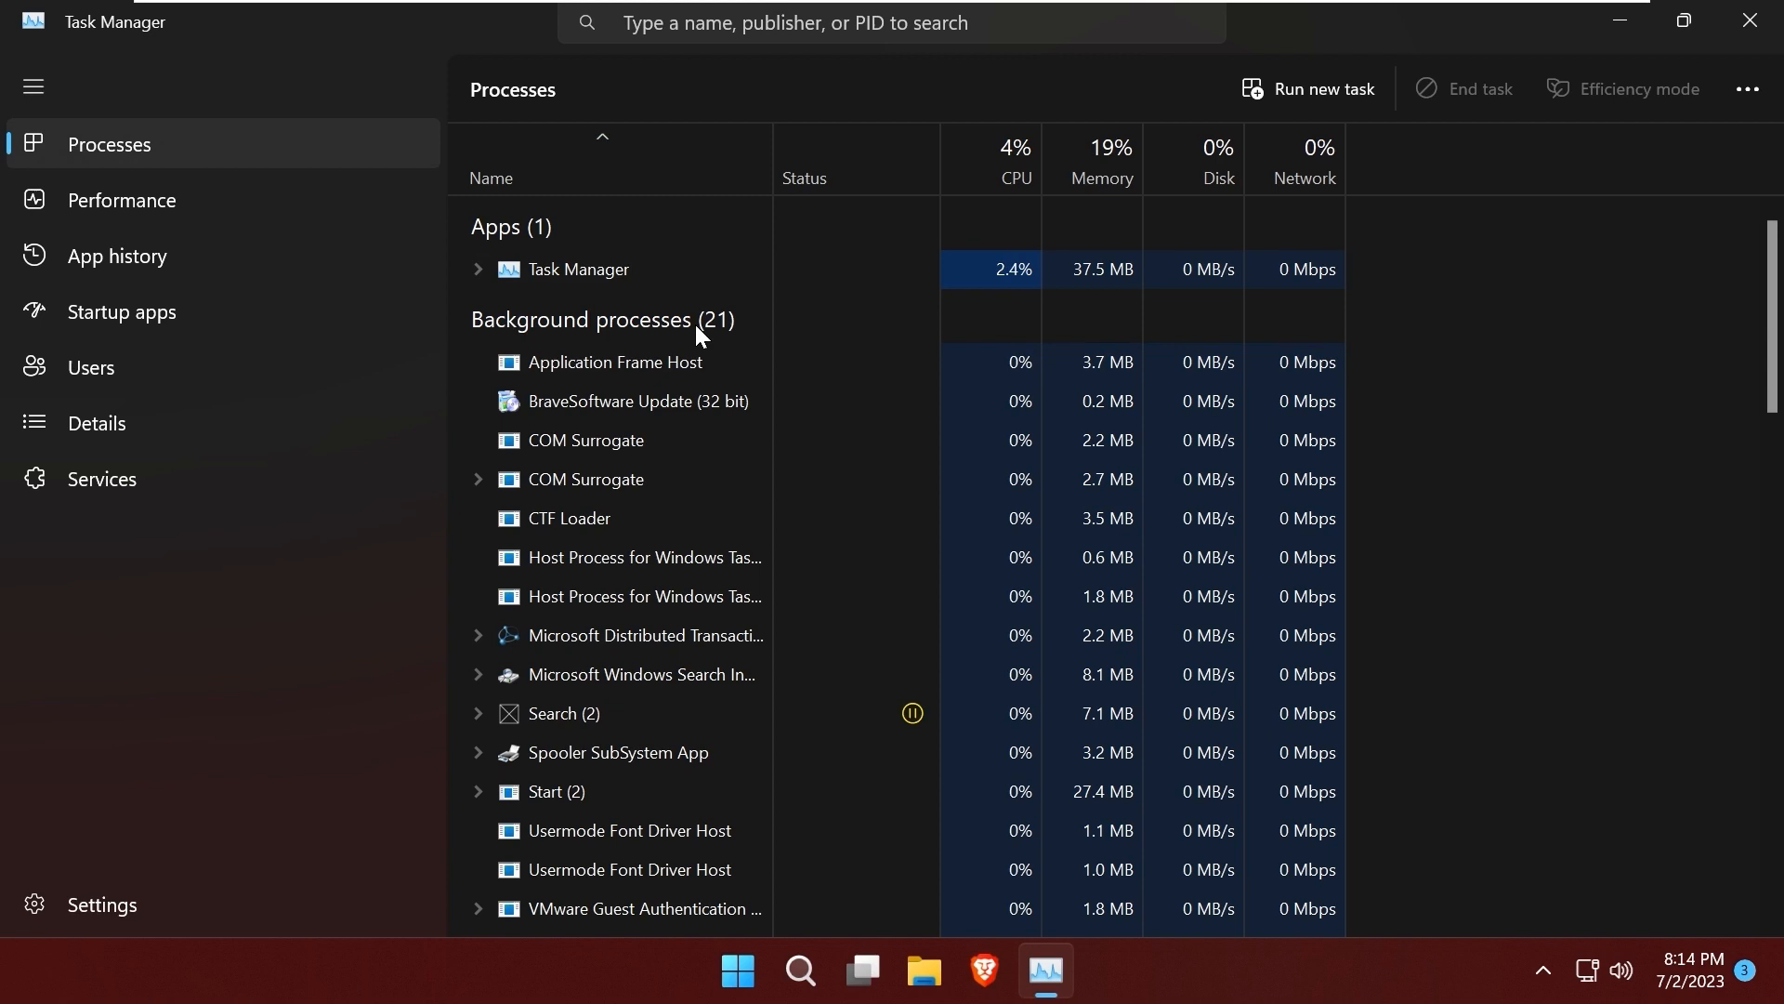
pyautogui.scroll(-3)
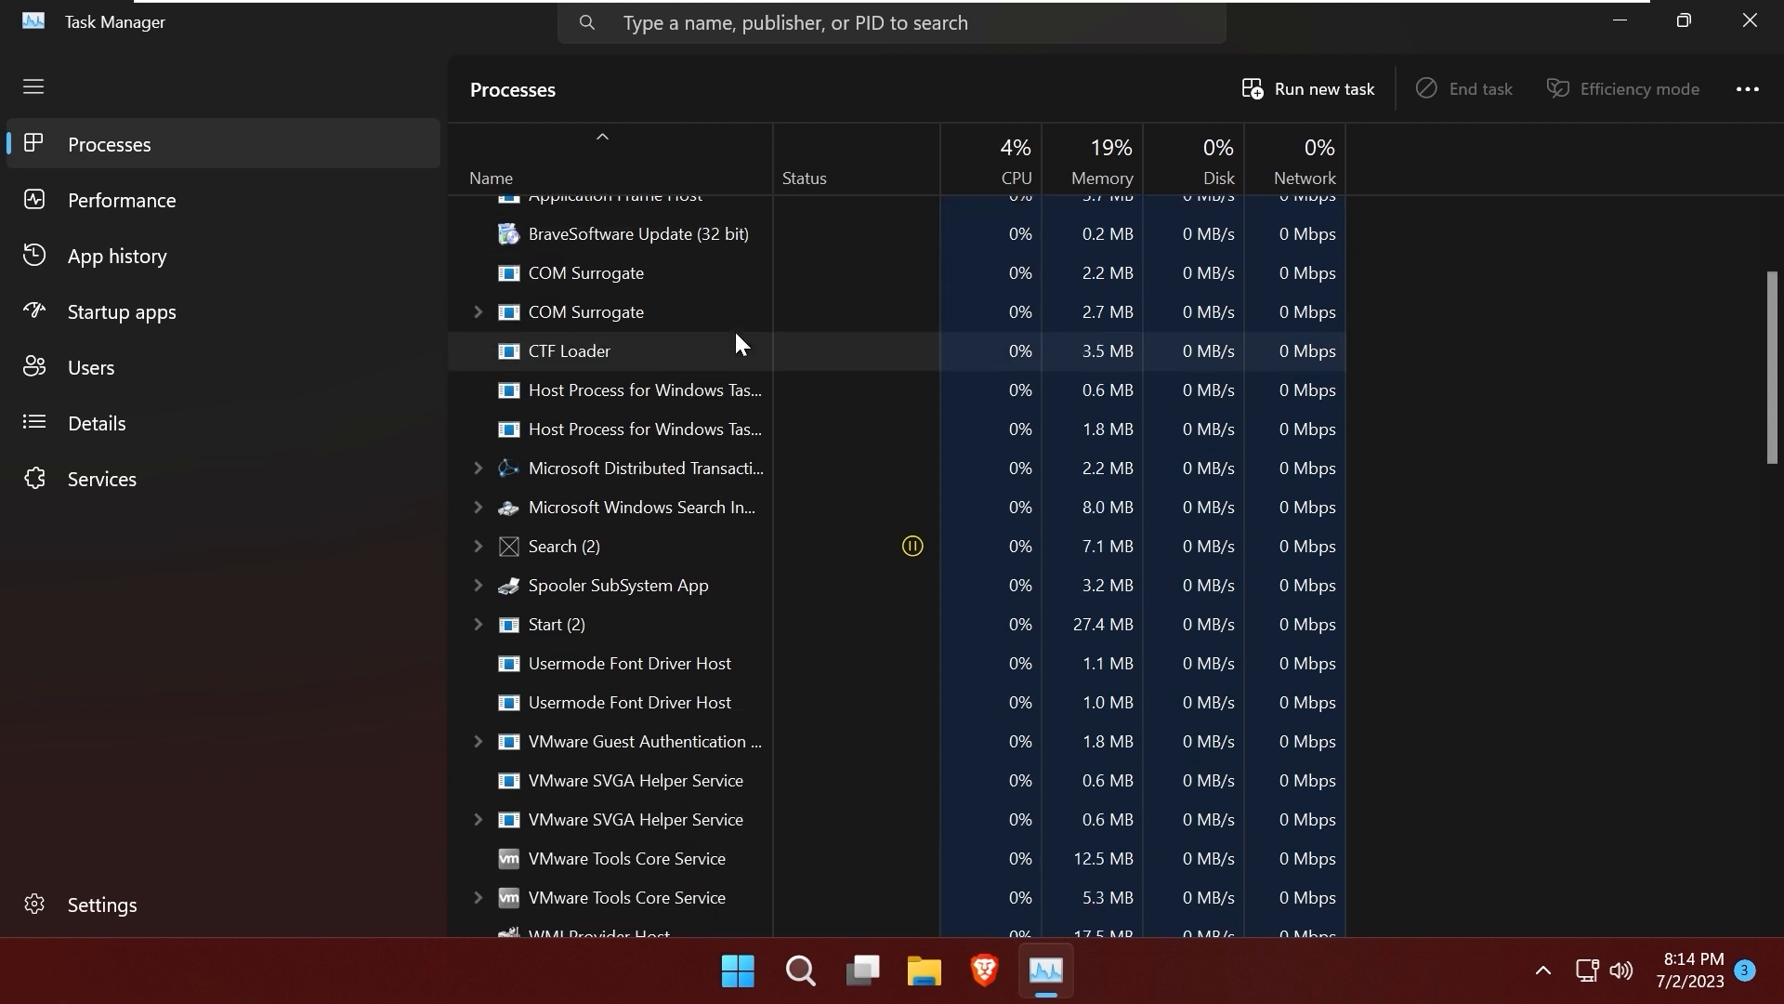
pyautogui.scroll(-3)
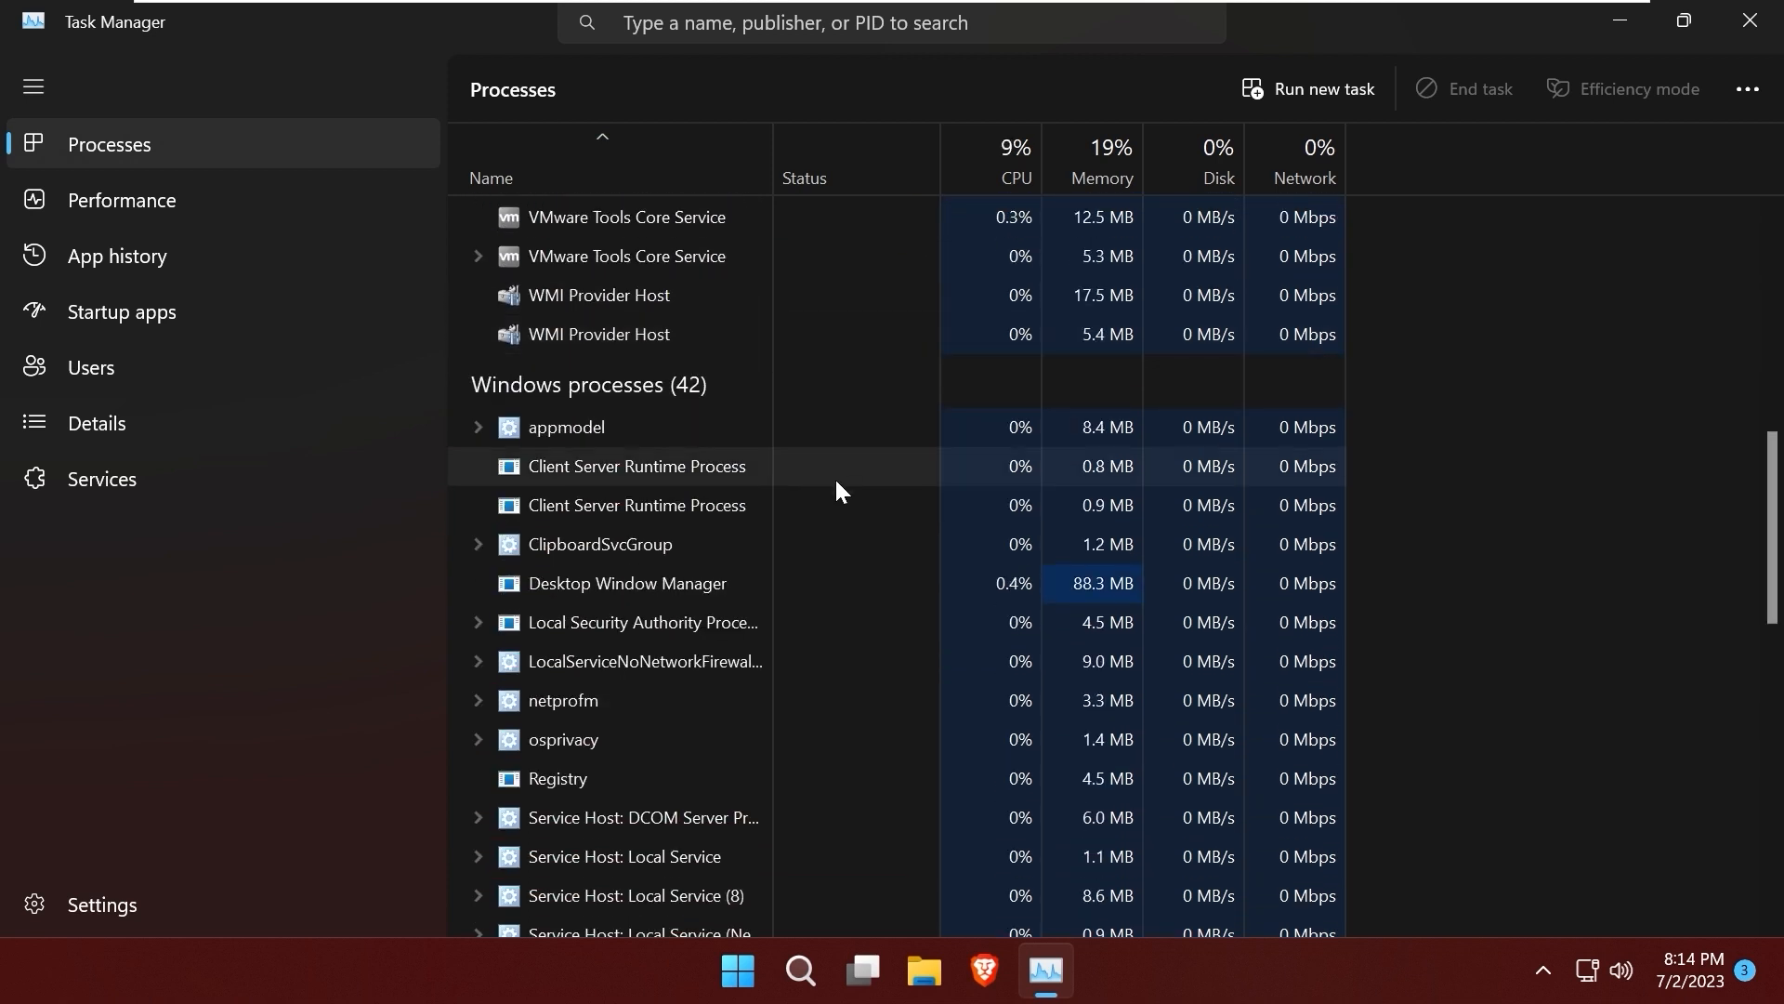
pyautogui.moveTo(828, 461)
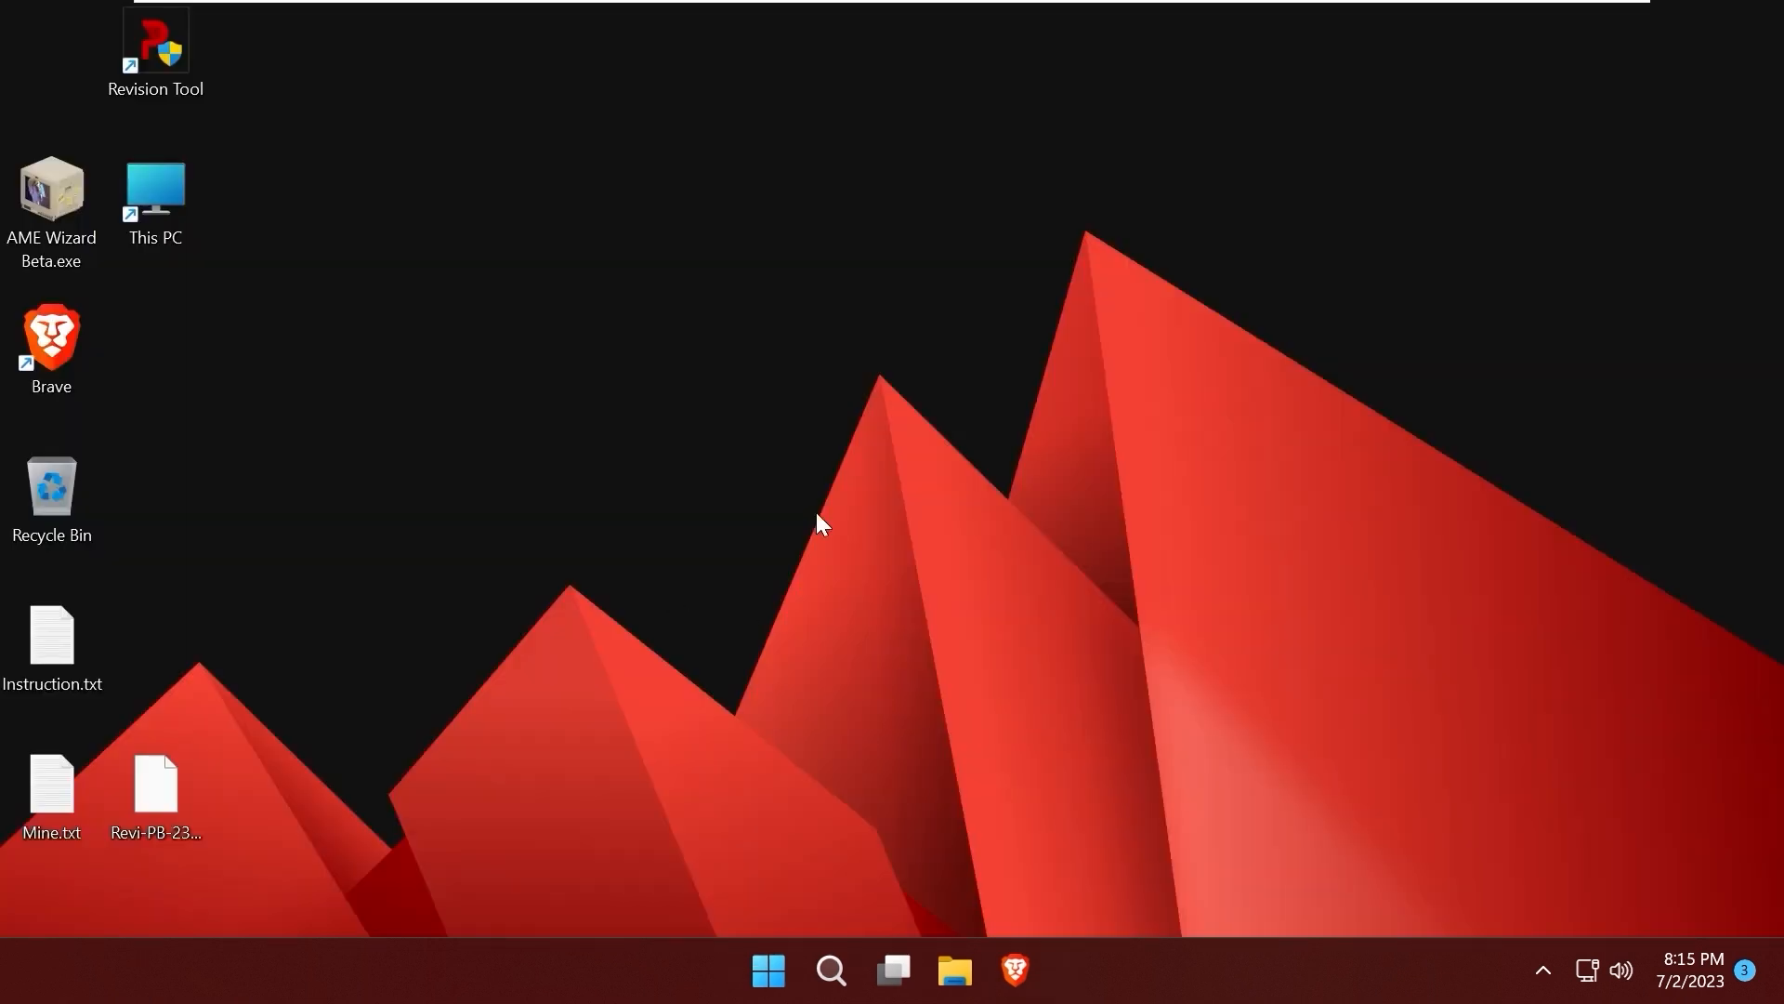
# Open the Start menu, then the taskbar search to reach Device Manager
pyautogui.click(767, 969)
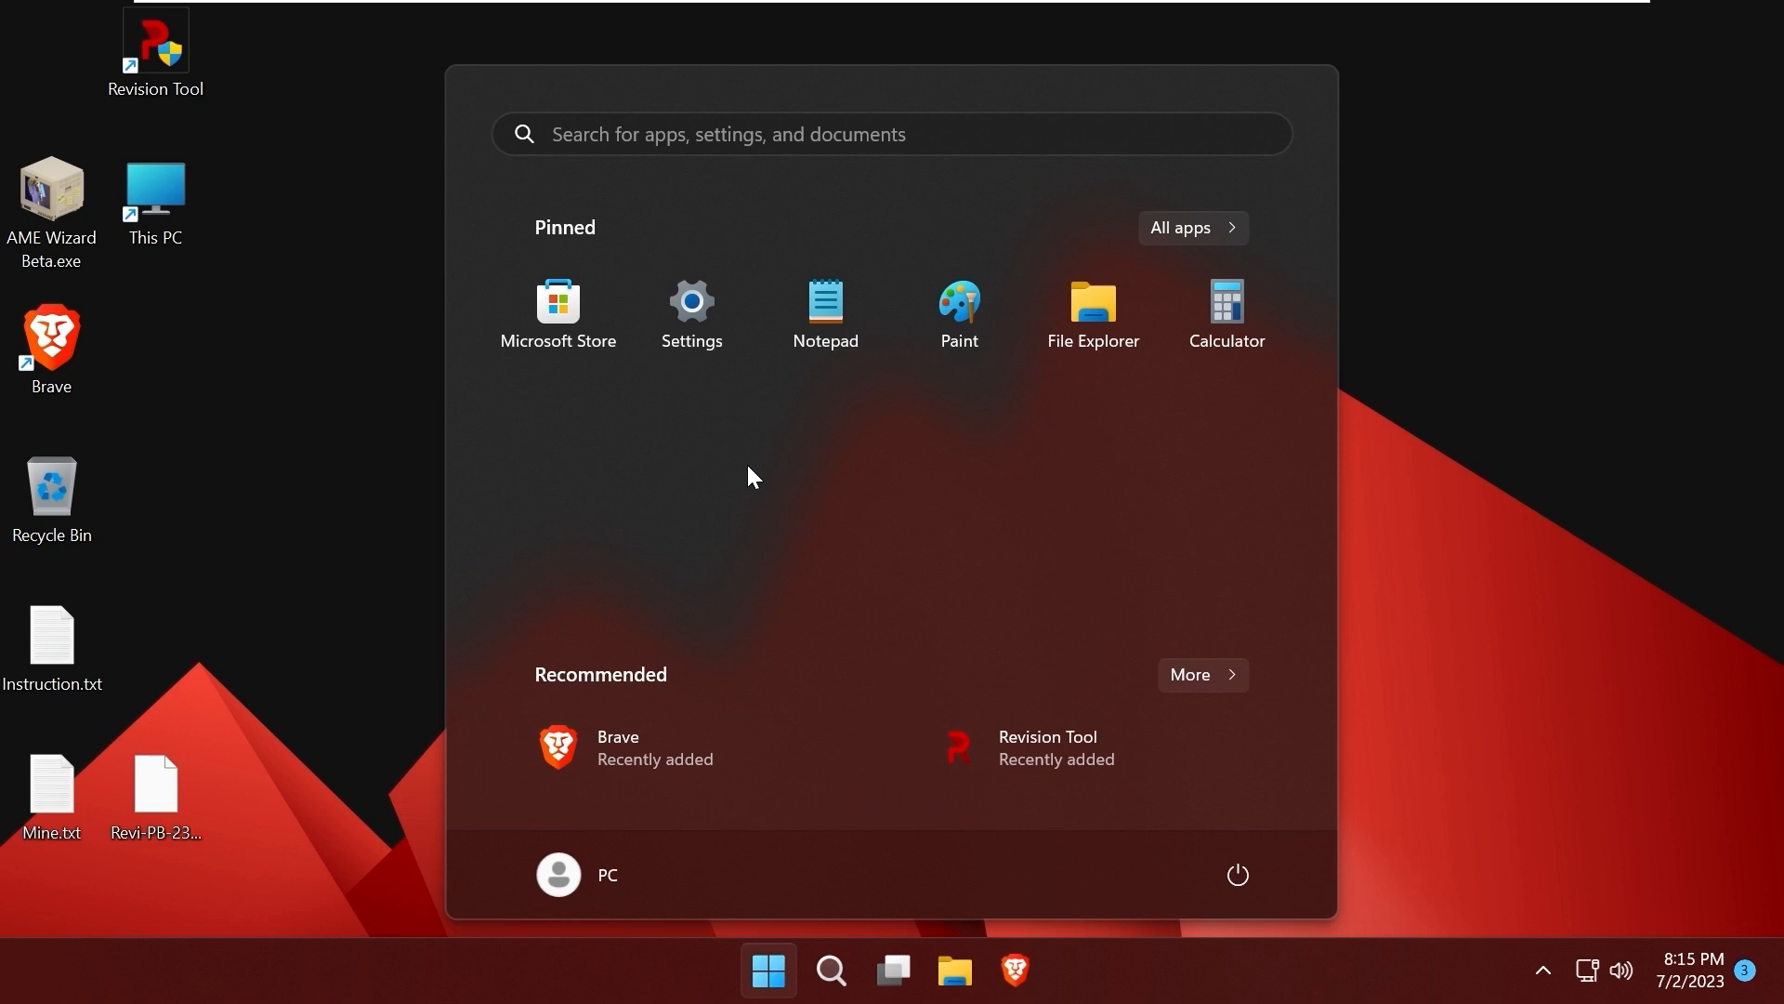
pyautogui.click(830, 969)
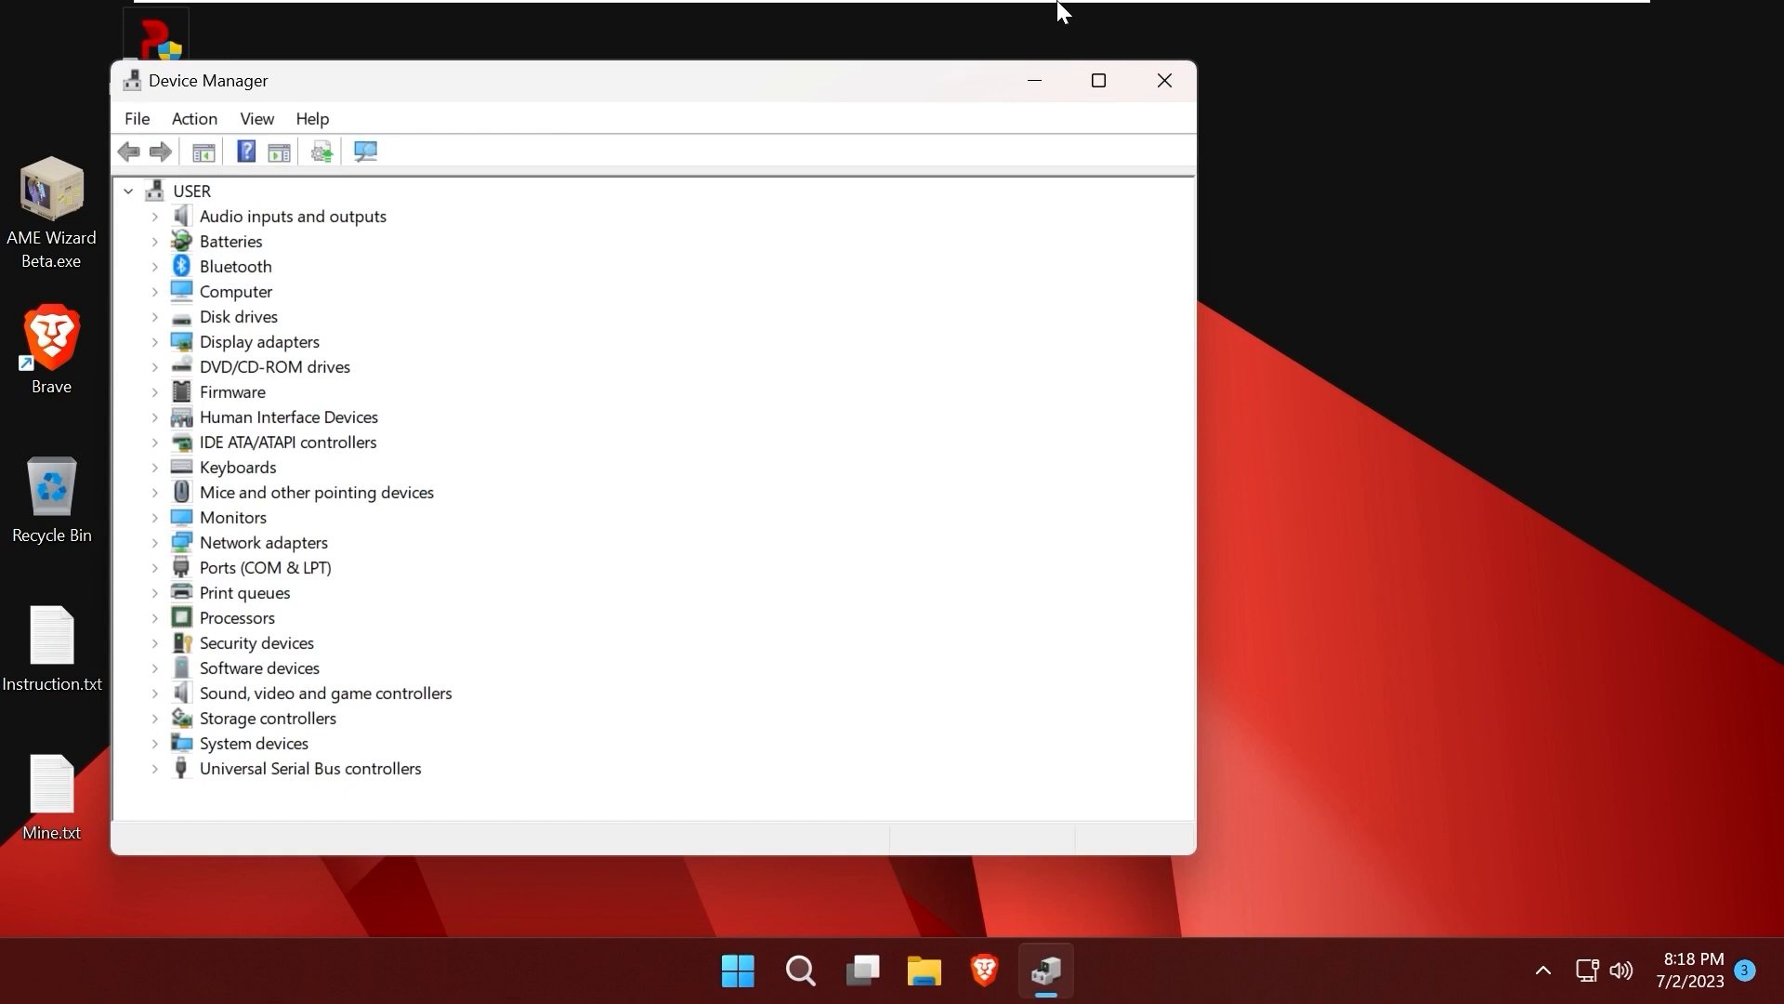
pyautogui.moveTo(162, 278)
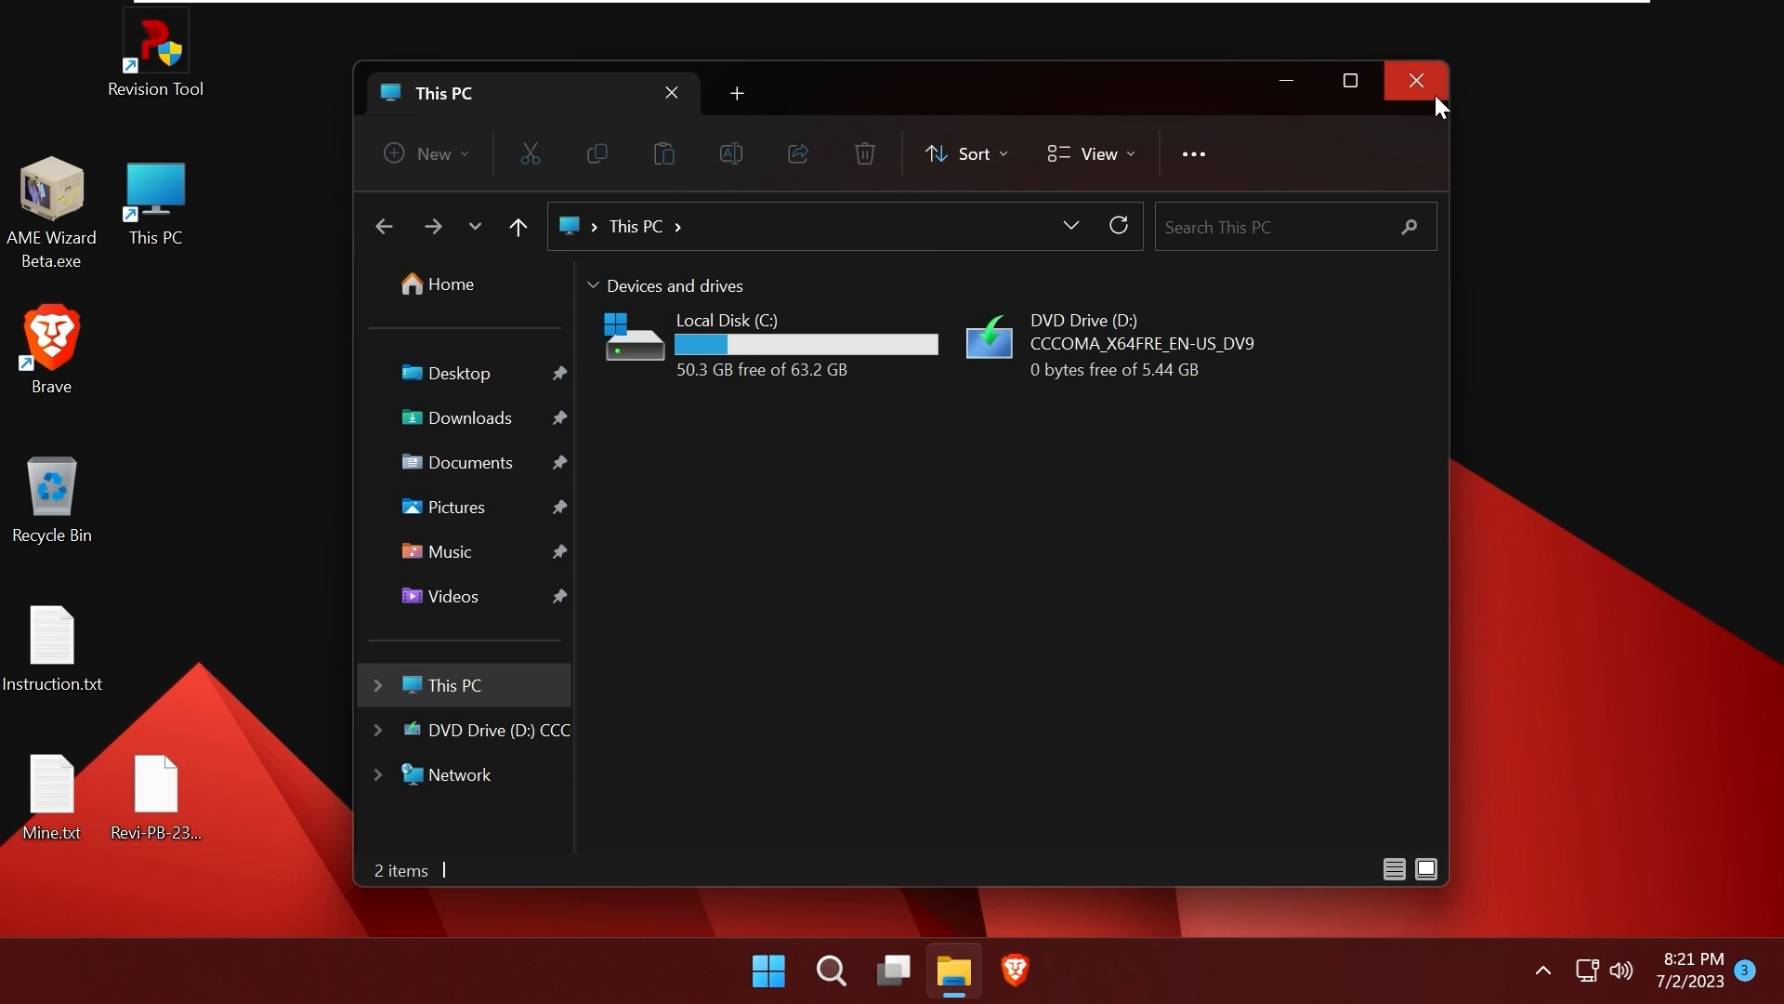
# Close This PC and drag Revi-PB-23.05.apbx up beside the Recycle Bin
pyautogui.click(1416, 81)
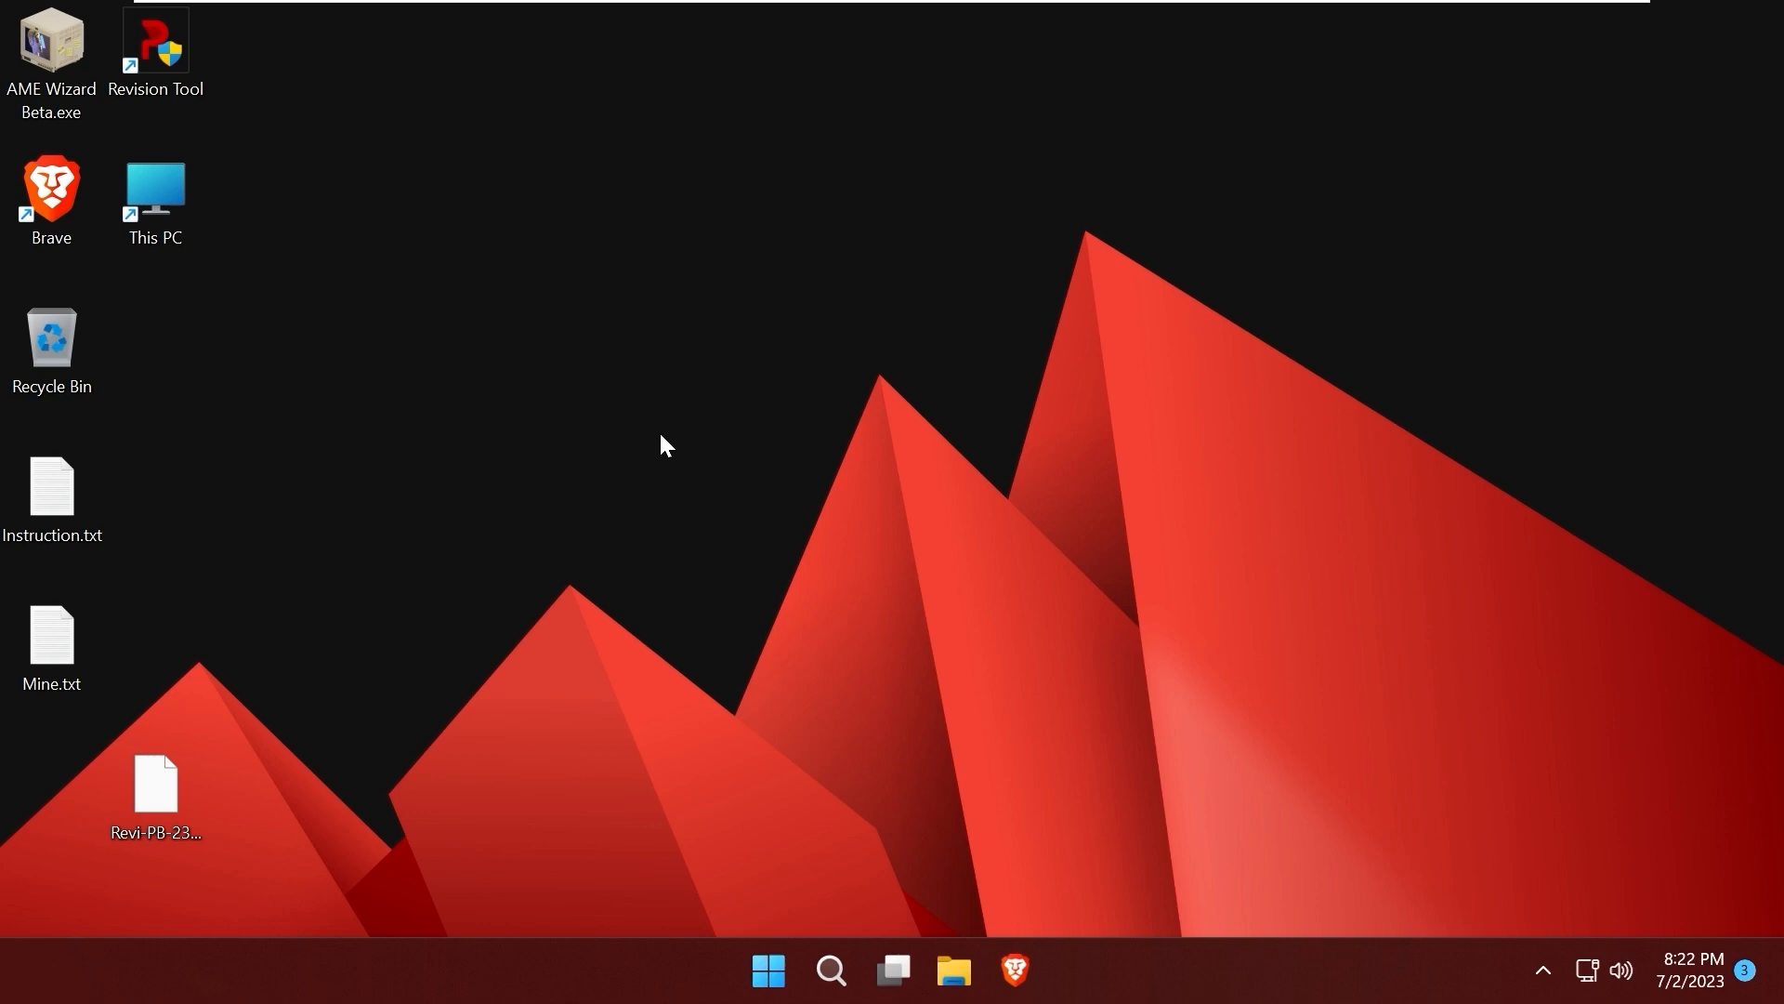
pyautogui.click(153, 785)
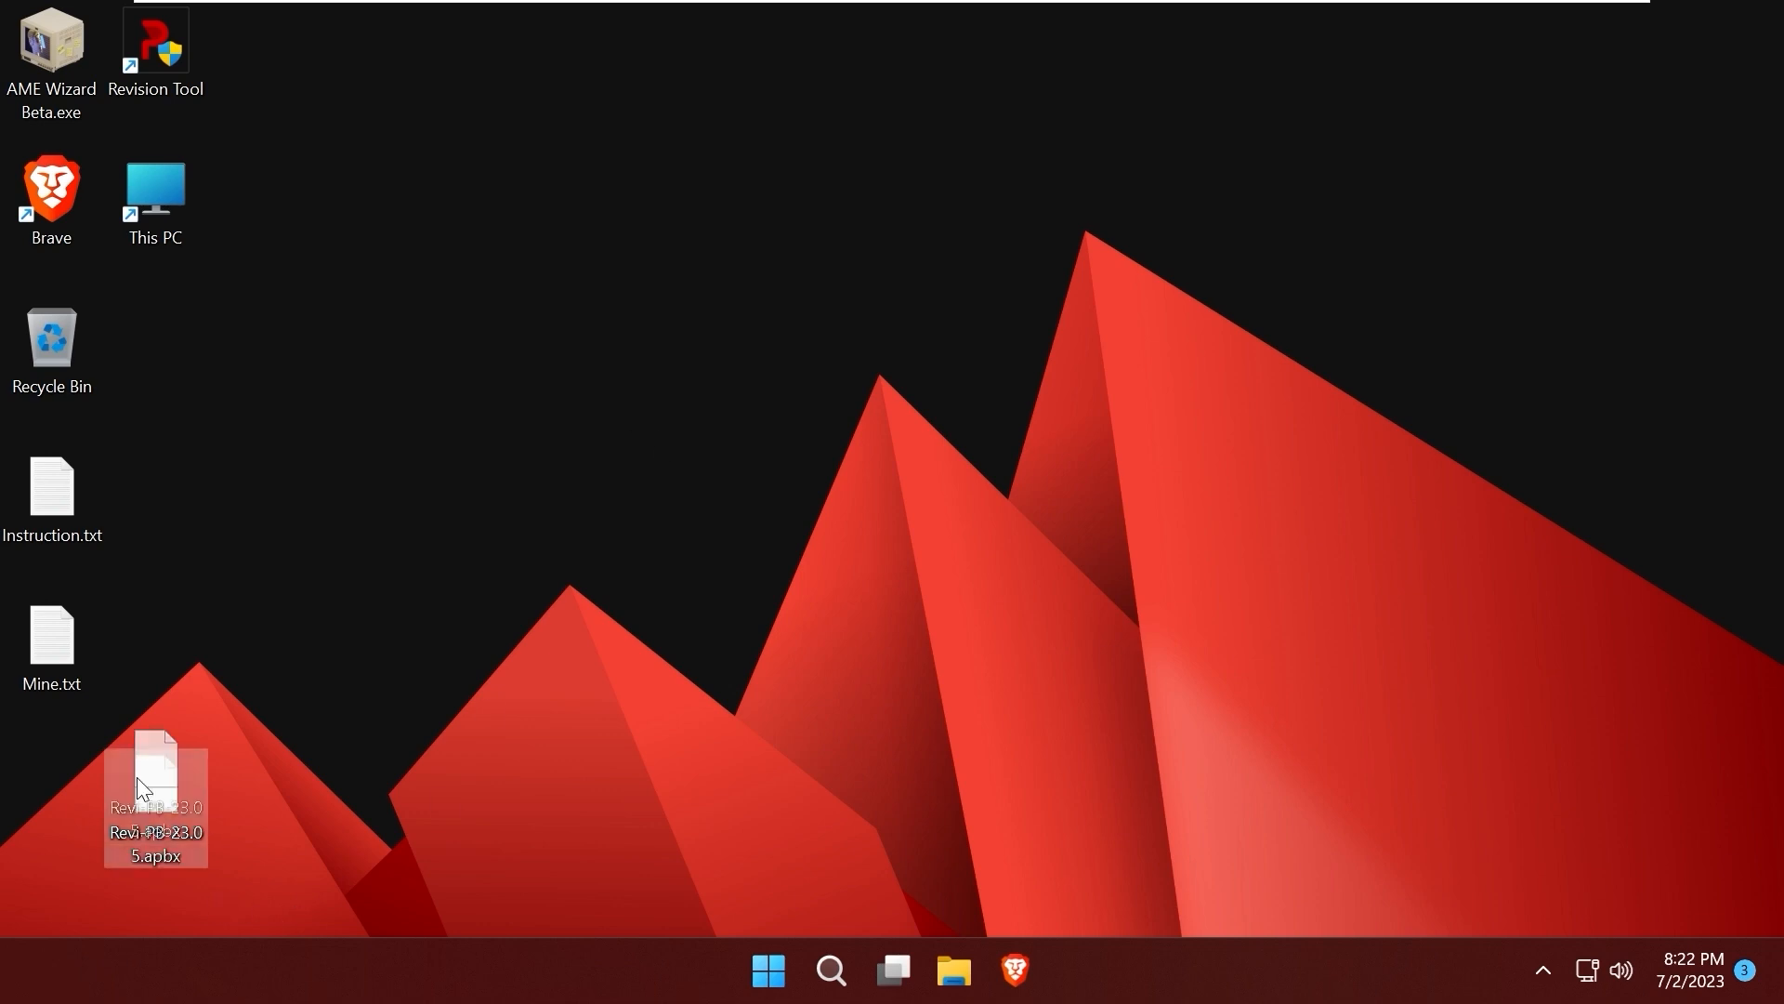
pyautogui.moveTo(156, 785); pyautogui.dragTo(156, 341)
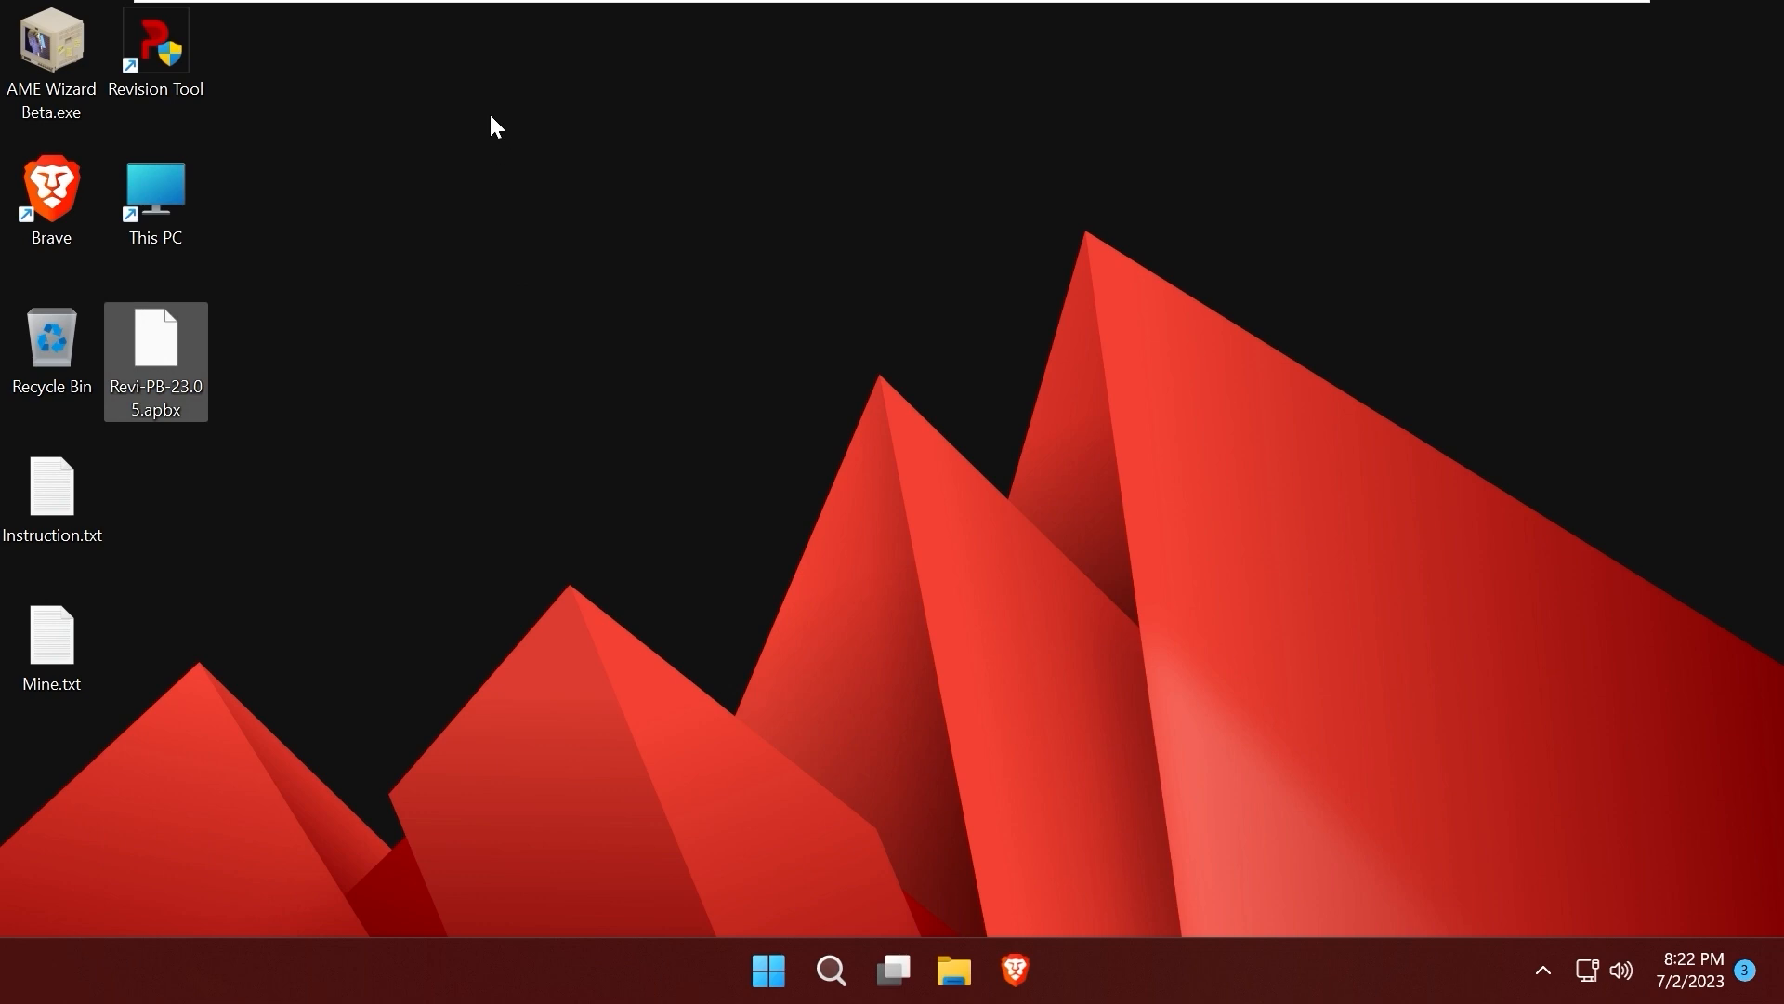